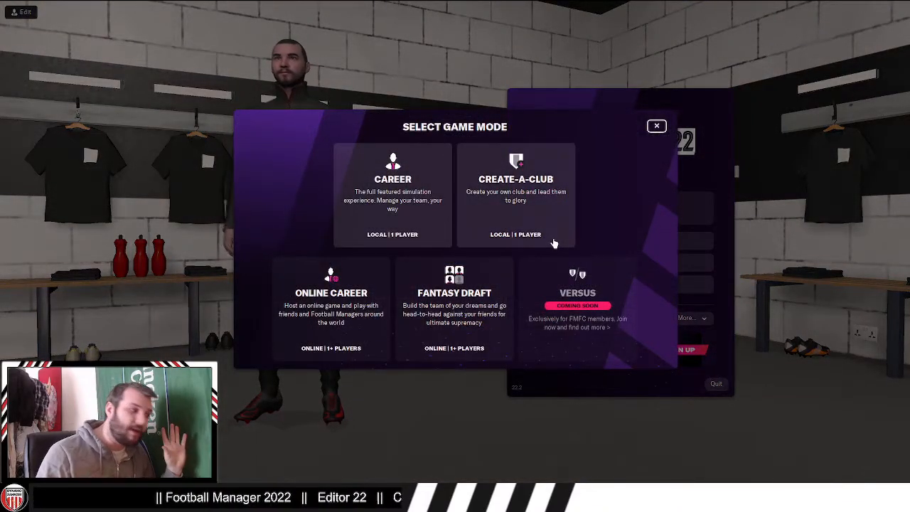
# - Choose Create-A-Club mode with only the Premier League playable
pyautogui.click(392, 196)
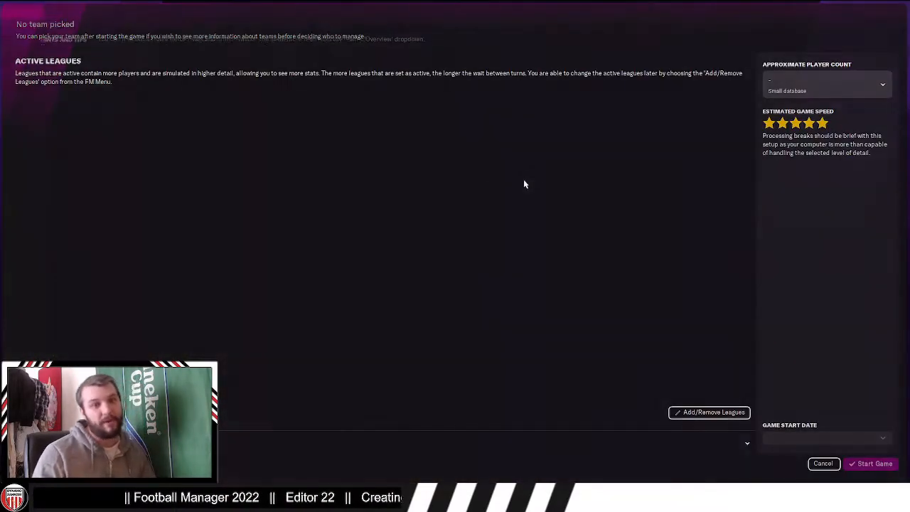
pyautogui.click(871, 464)
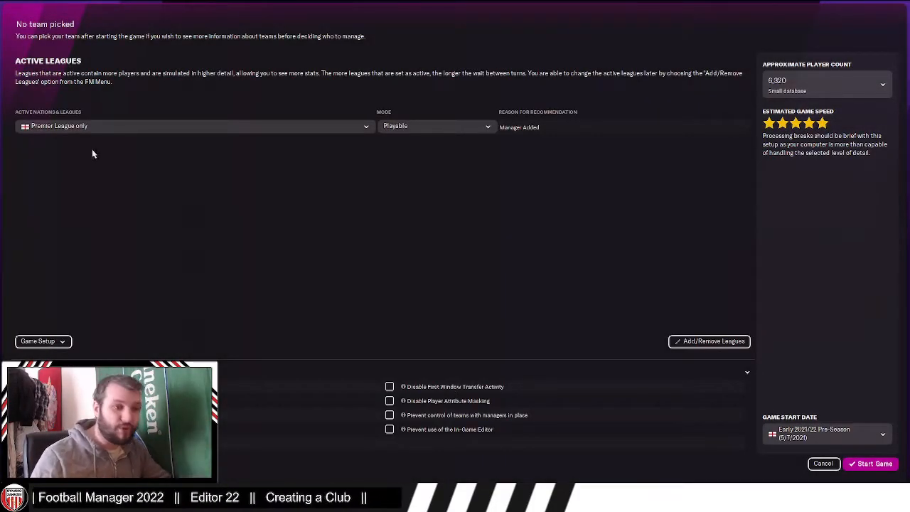
pyautogui.moveTo(282, 223)
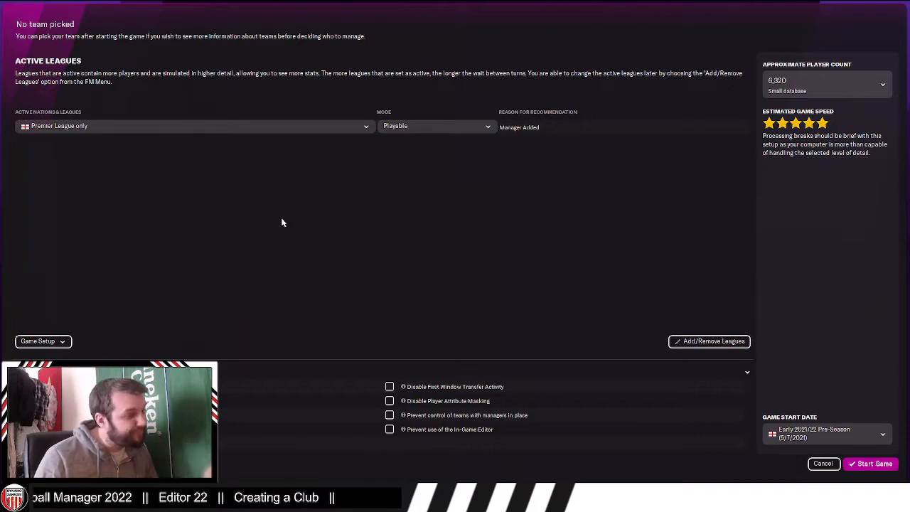
pyautogui.moveTo(671, 174)
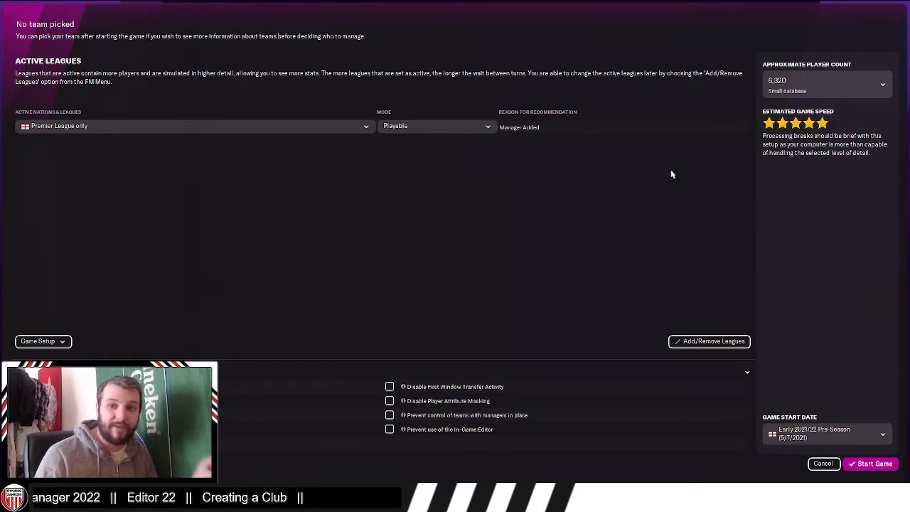
pyautogui.moveTo(675, 393)
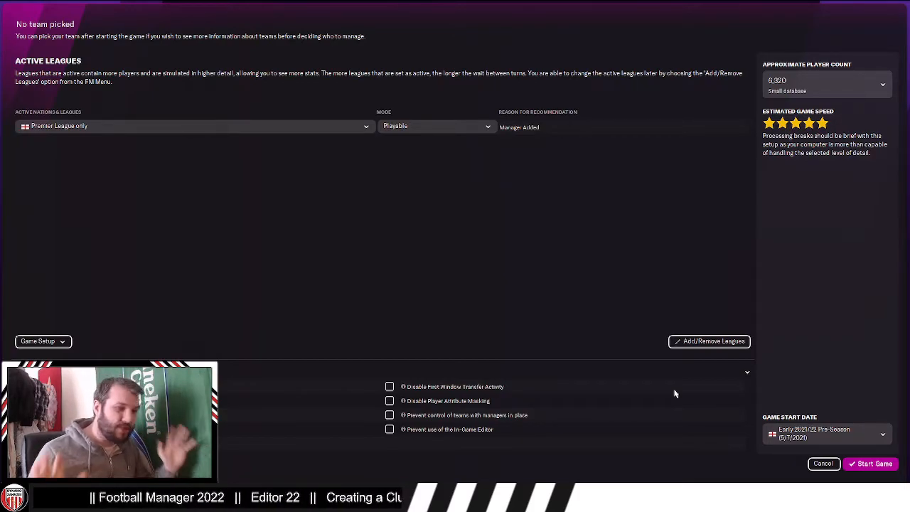
pyautogui.moveTo(210, 238)
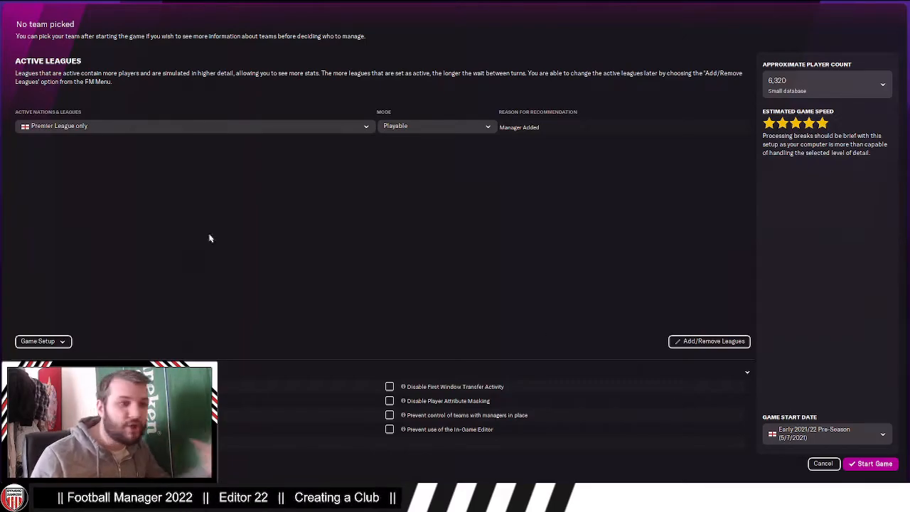
pyautogui.moveTo(835, 71)
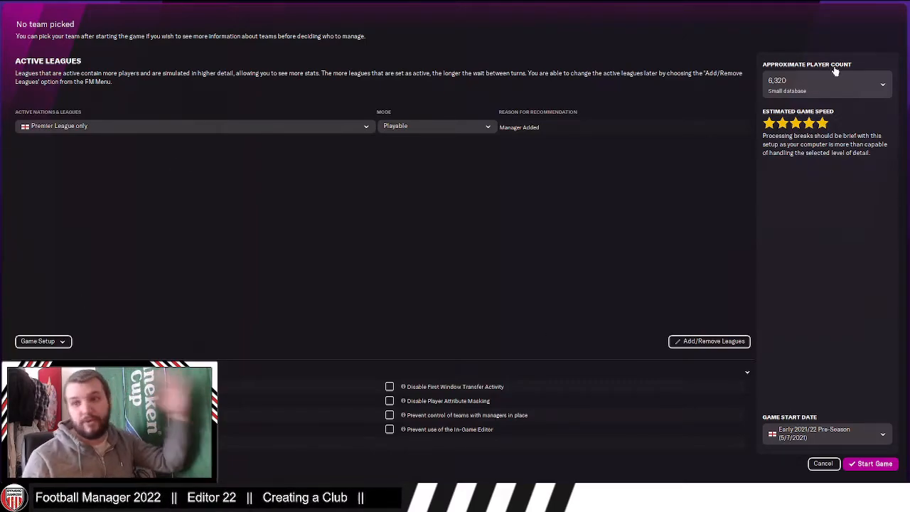
# - Confirm the Premier League setup and use the Dynamo Zahn Zee manager profile
pyautogui.click(873, 464)
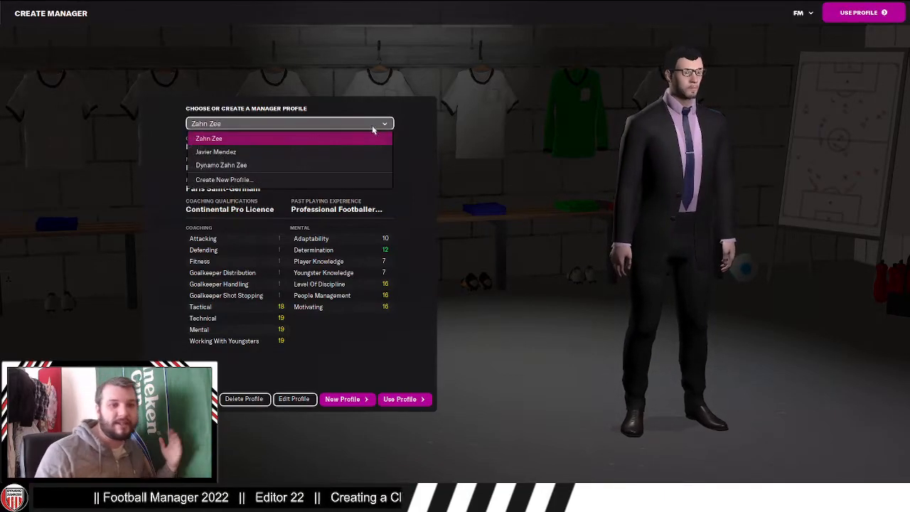
pyautogui.click(221, 164)
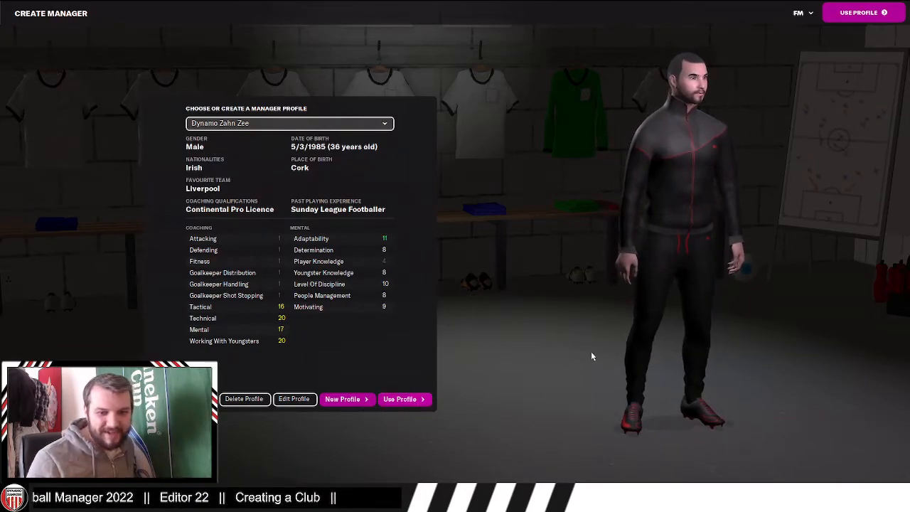
pyautogui.click(399, 399)
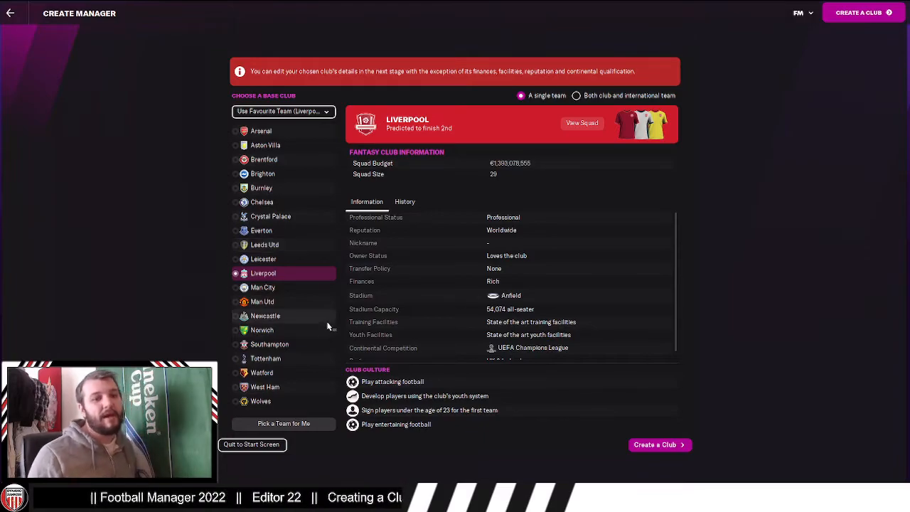
# - Pick Man City from the Premier League list and review its budget and squad
pyautogui.click(263, 287)
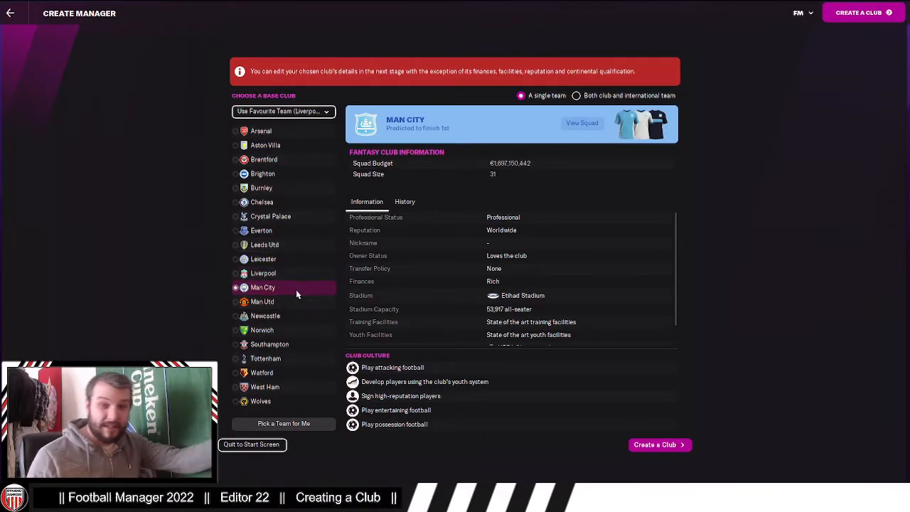
pyautogui.moveTo(600, 152)
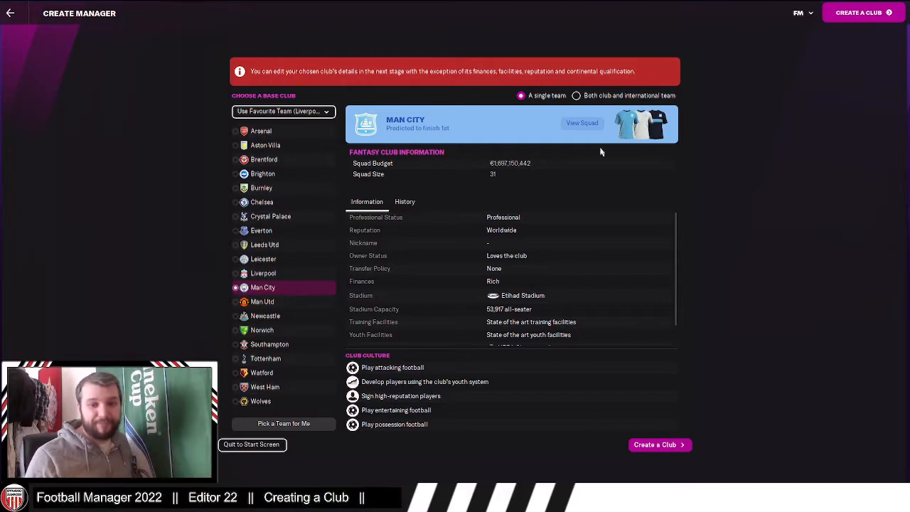
pyautogui.scroll(-3)
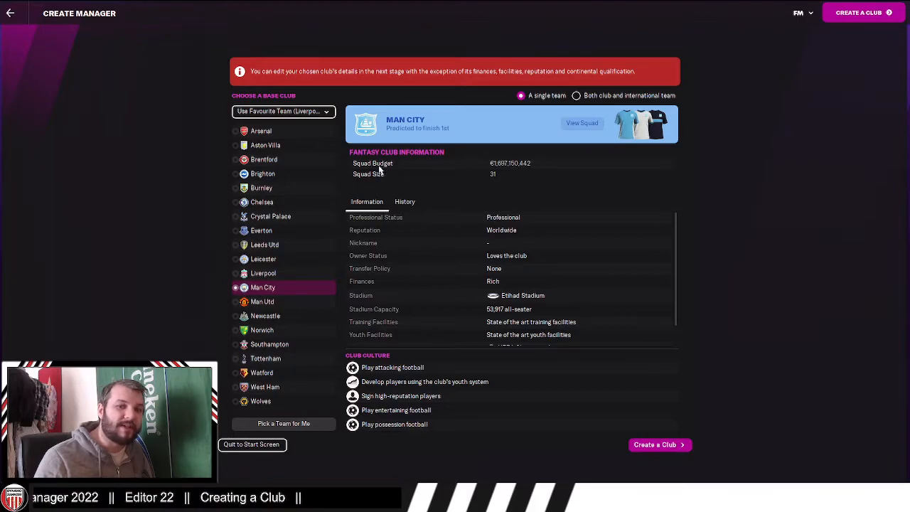
pyautogui.moveTo(519, 149)
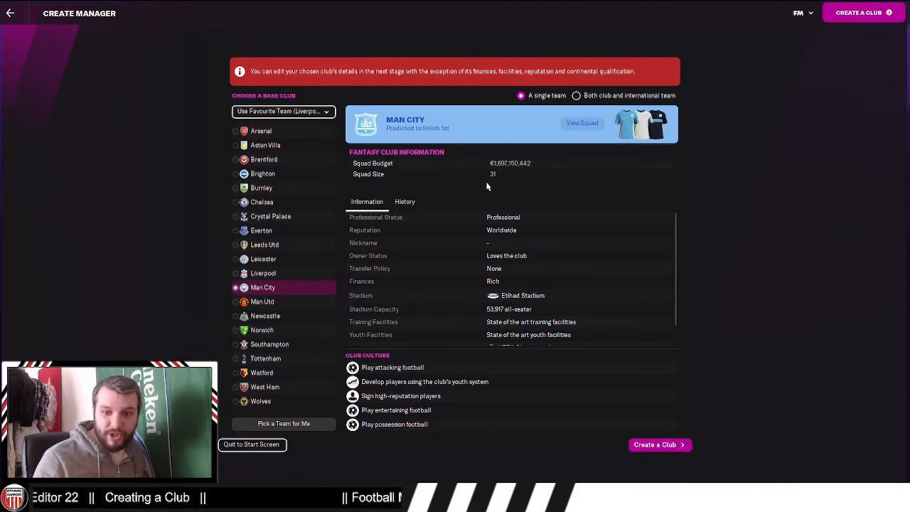
# - Create the Man City-based club and start the custom logo import
pyautogui.click(655, 444)
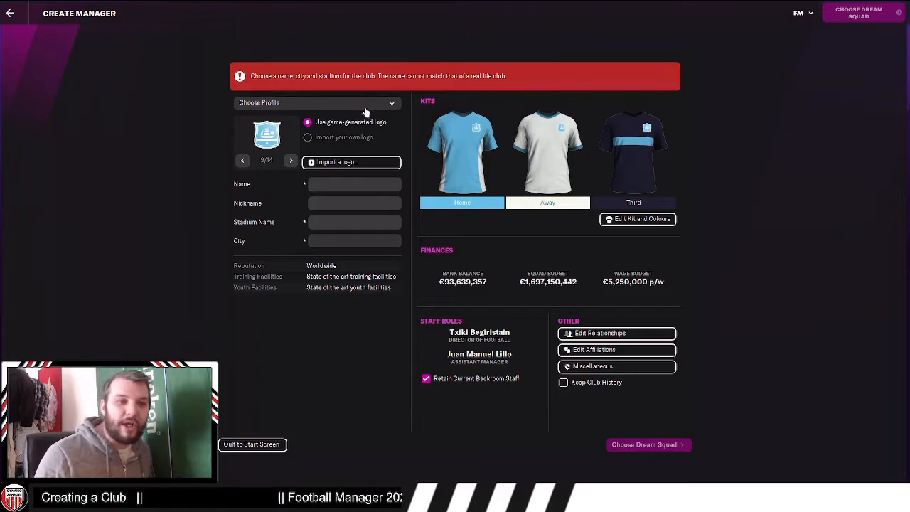
pyautogui.moveTo(218, 127)
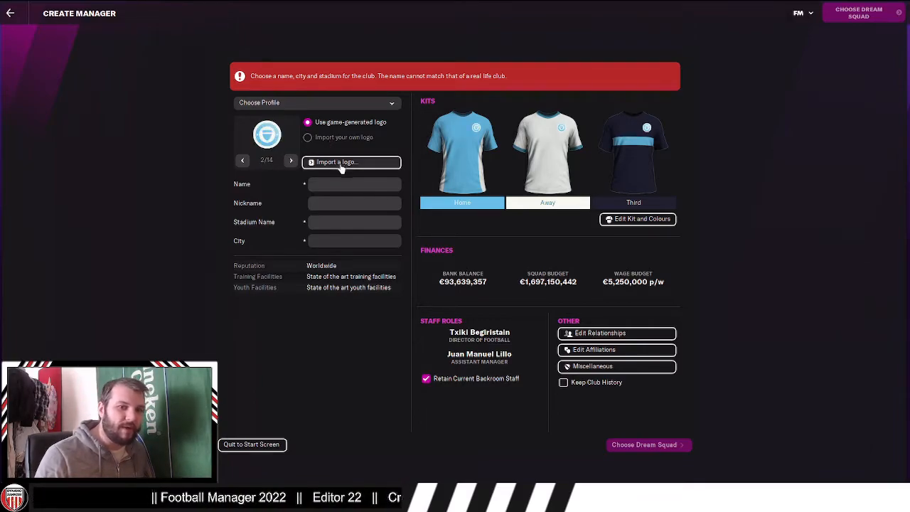
pyautogui.click(351, 162)
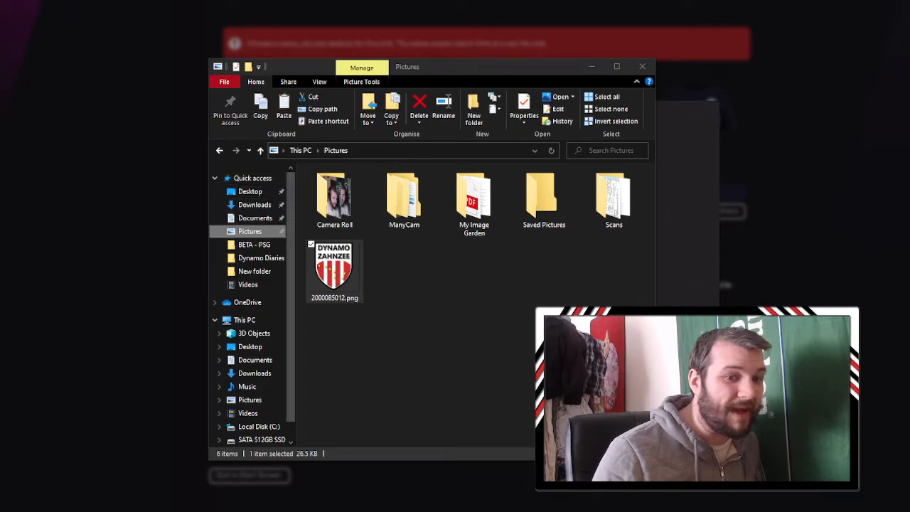
# - Browse from Local Disk (C:) into Users and the user's home folder
pyautogui.scroll(-3)
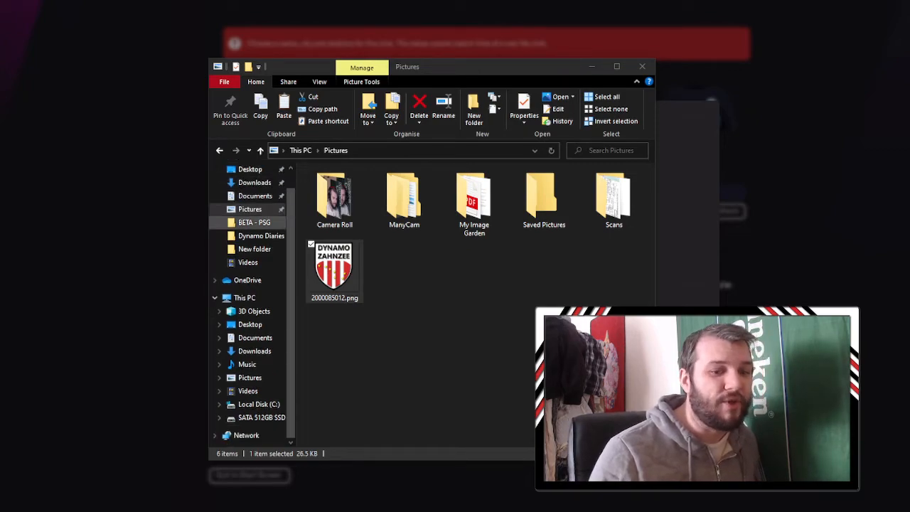
pyautogui.click(259, 403)
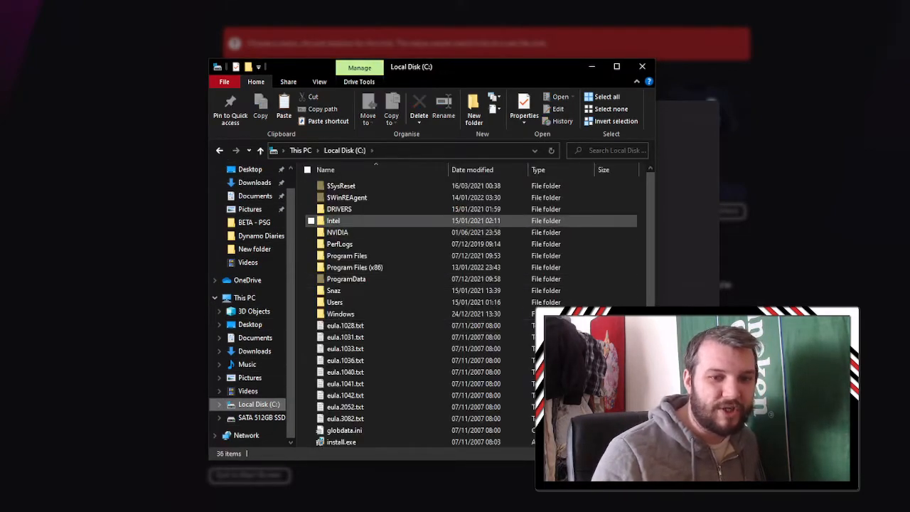
pyautogui.doubleClick(335, 302)
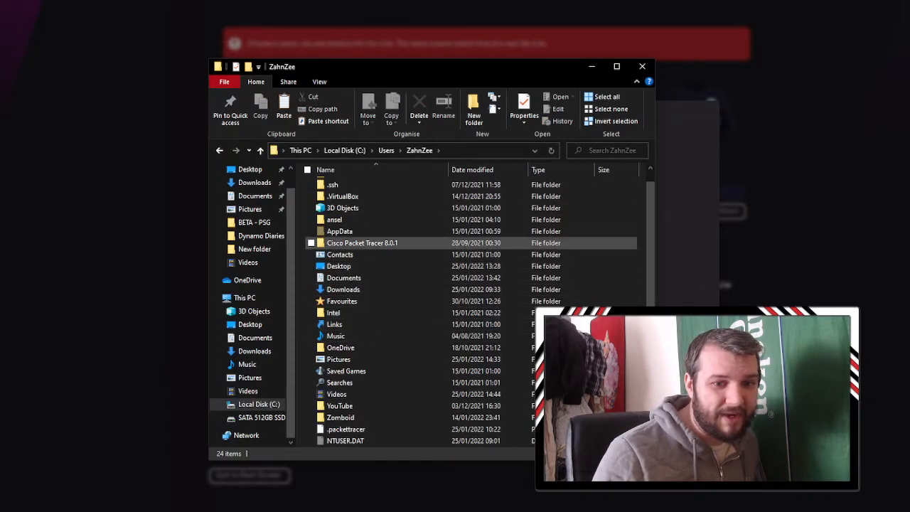
pyautogui.click(343, 277)
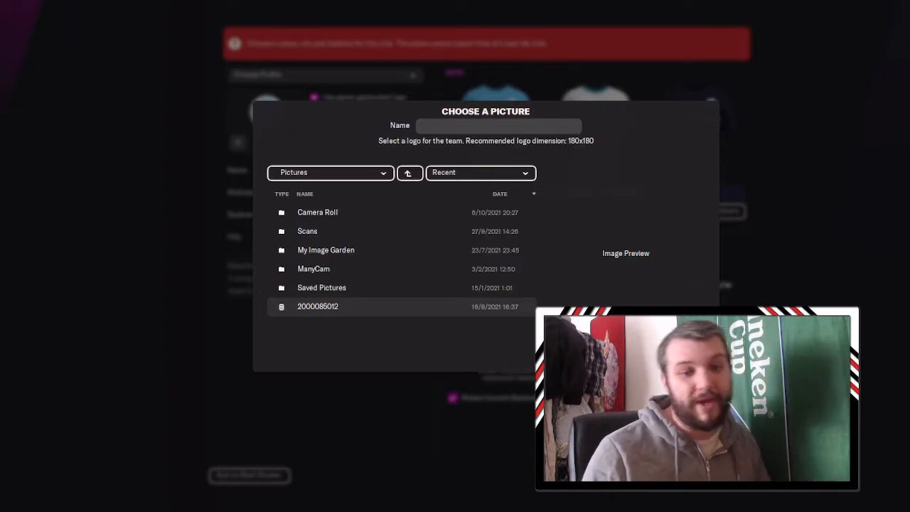
pyautogui.click(318, 306)
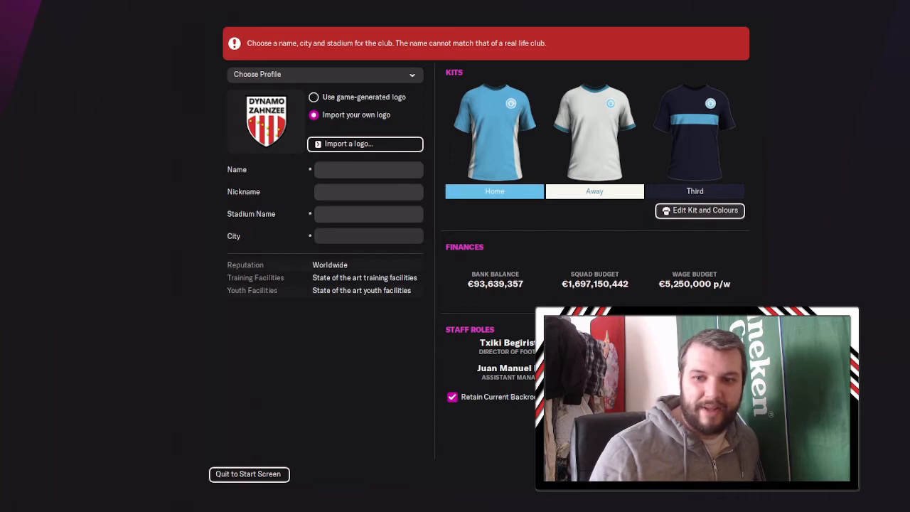
pyautogui.click(698, 210)
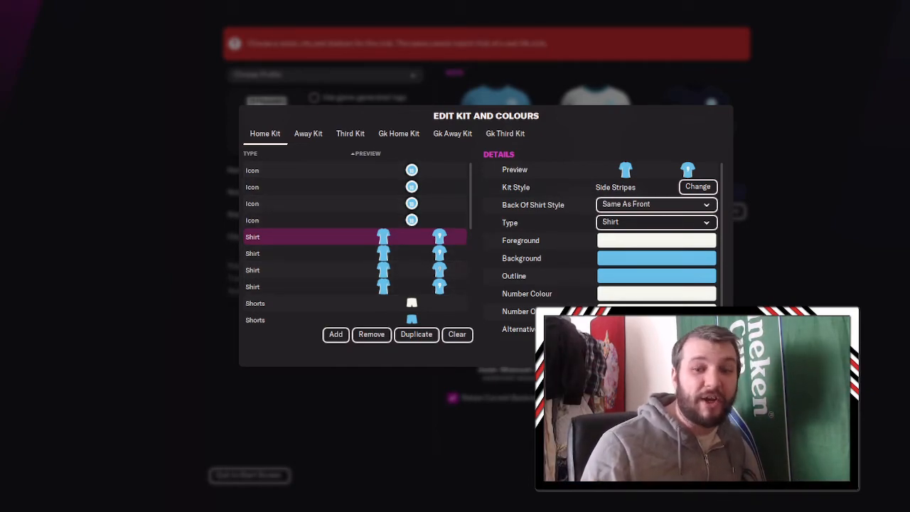
pyautogui.click(654, 204)
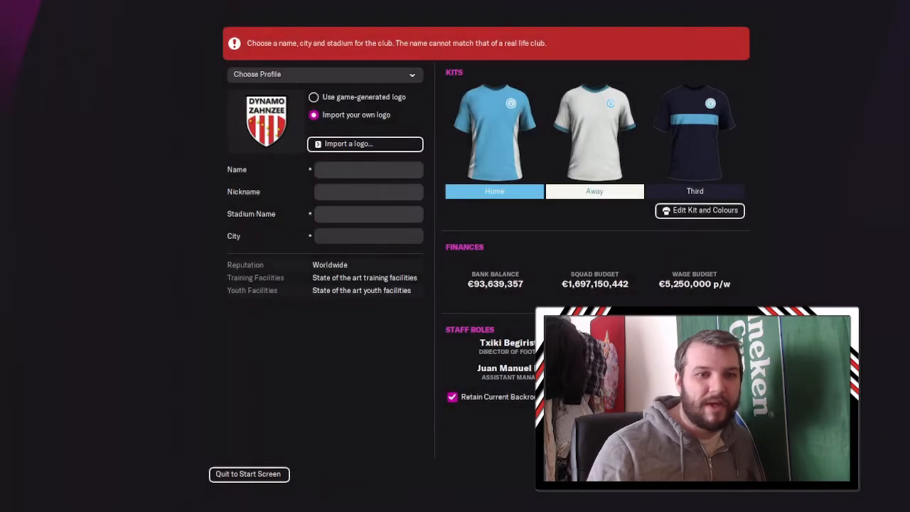
# - Enter placeholder name 'd' and nickname 'zee', then browse cities under B
pyautogui.write('d')
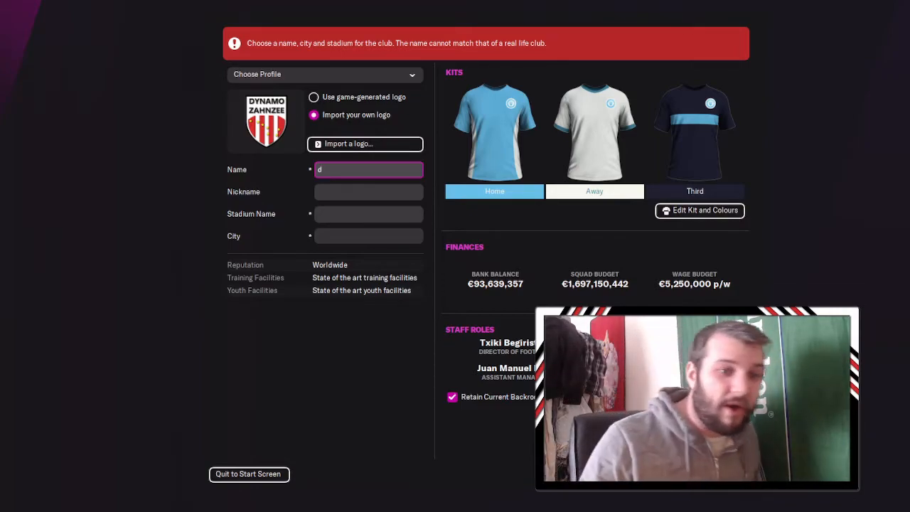
pyautogui.click(368, 192)
pyautogui.write('d')
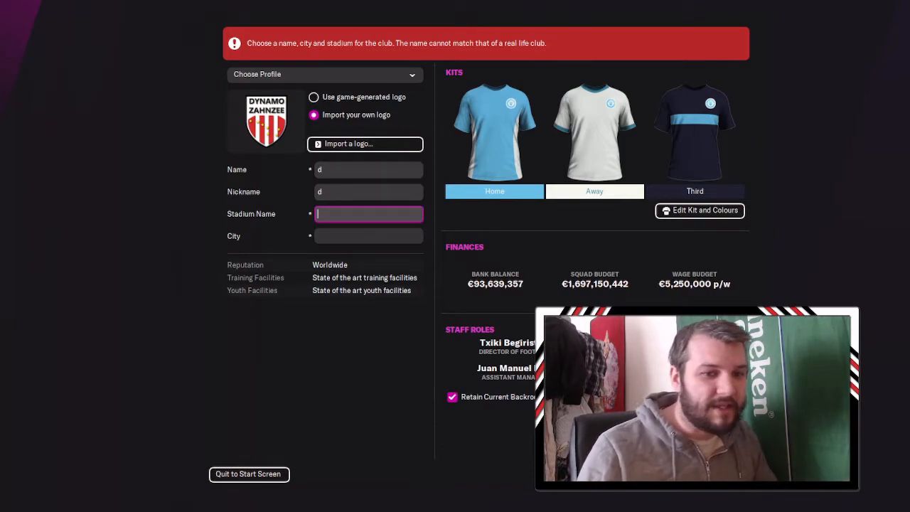
pyautogui.write('zee')
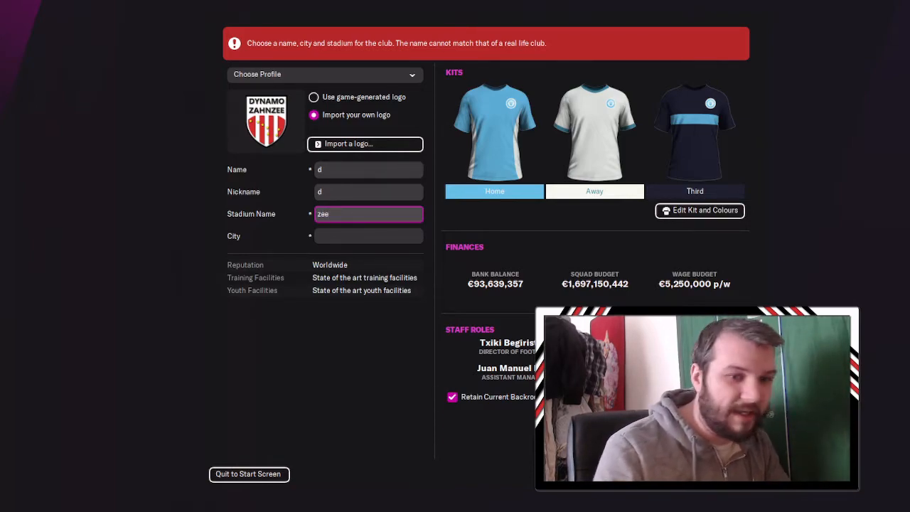
pyautogui.click(368, 235)
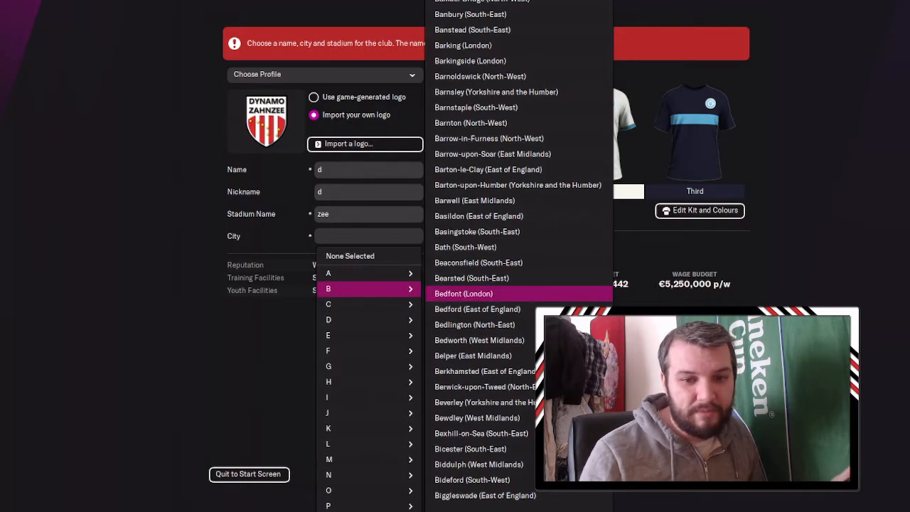
pyautogui.click(463, 293)
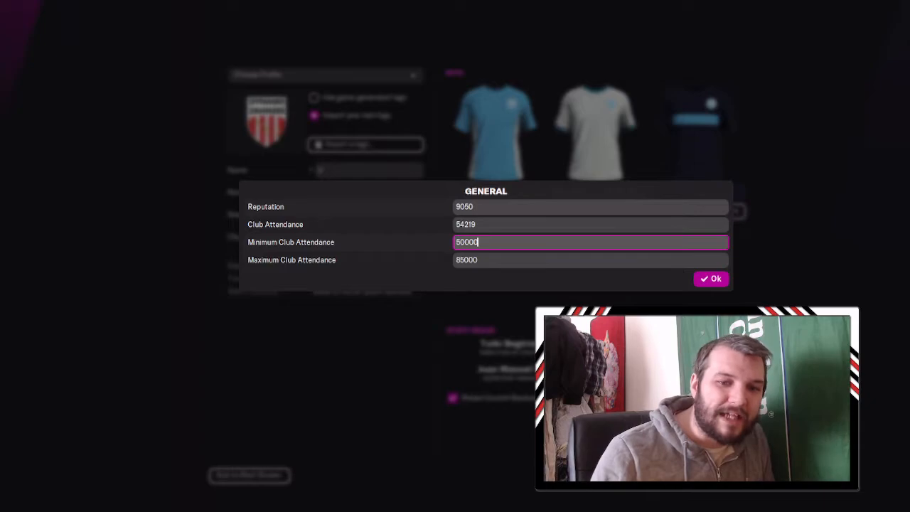
# - Set reputation 9050 and attendance limits 50,000–85,000 in the General dialog
pyautogui.click(590, 259)
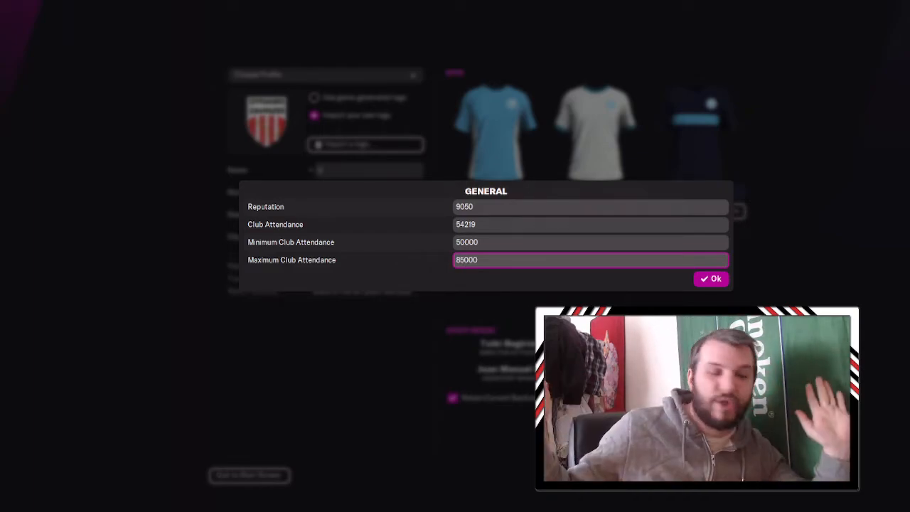
pyautogui.click(590, 206)
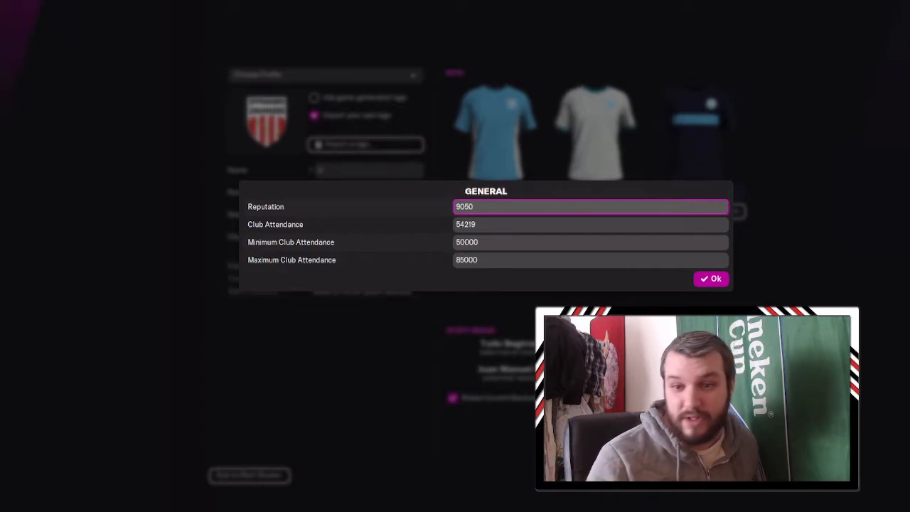
pyautogui.click(590, 206)
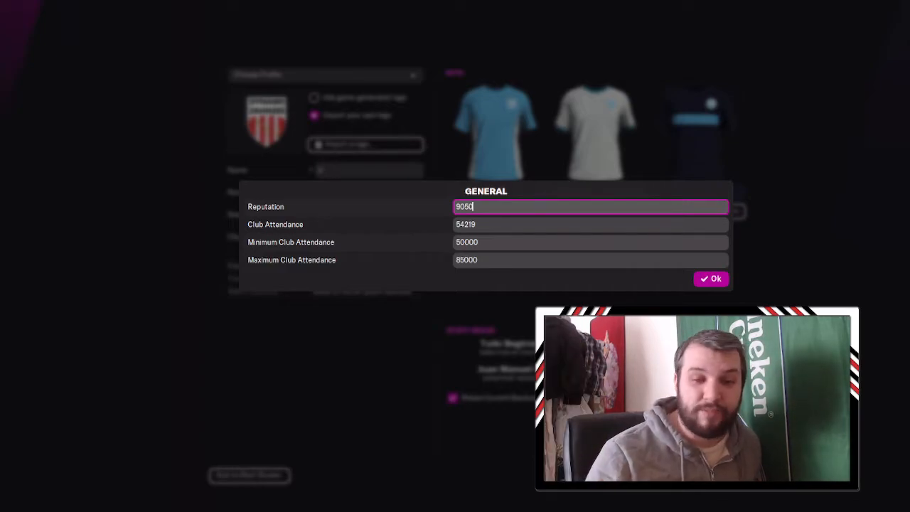
pyautogui.click(711, 278)
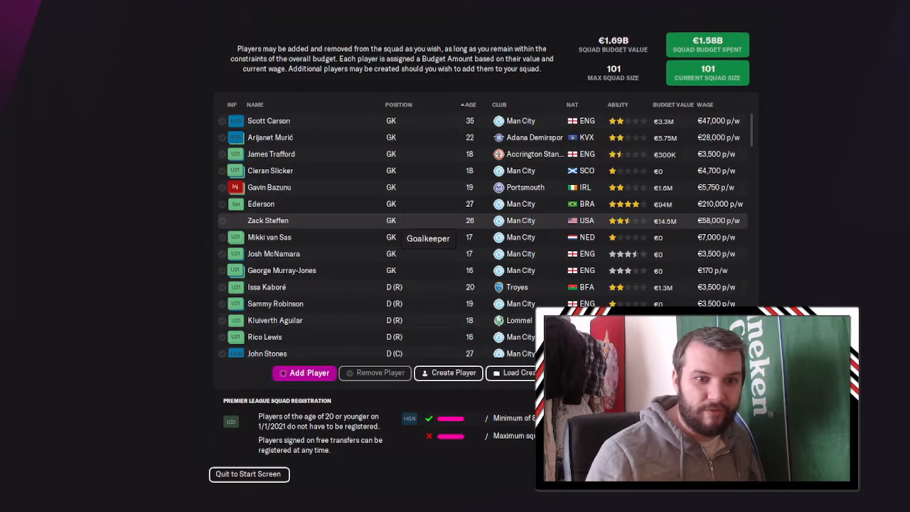
# - Decline Clear Squad to keep the current players and open Add Player
pyautogui.scroll(-3)
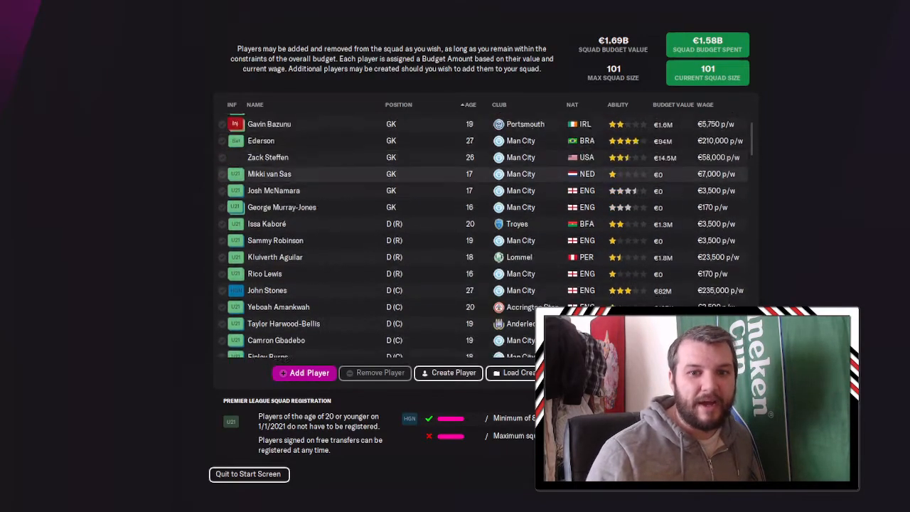
pyautogui.scroll(3)
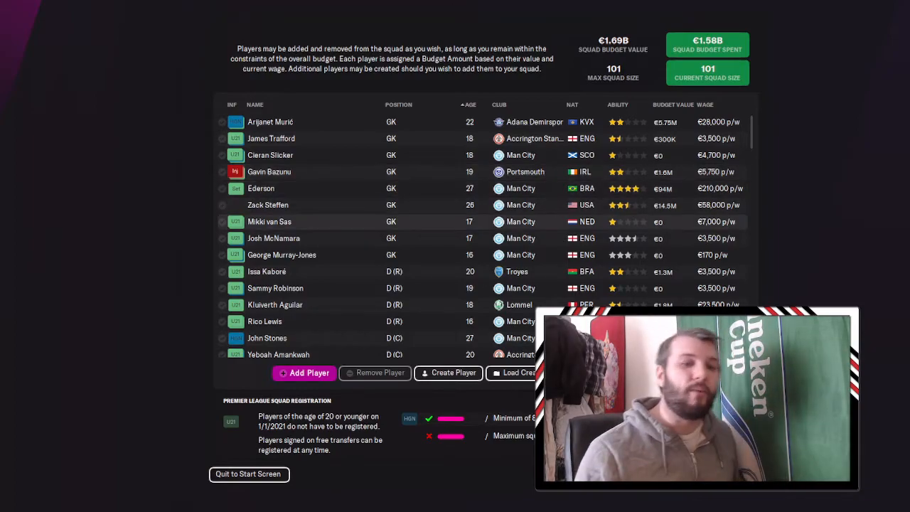
pyautogui.scroll(-3)
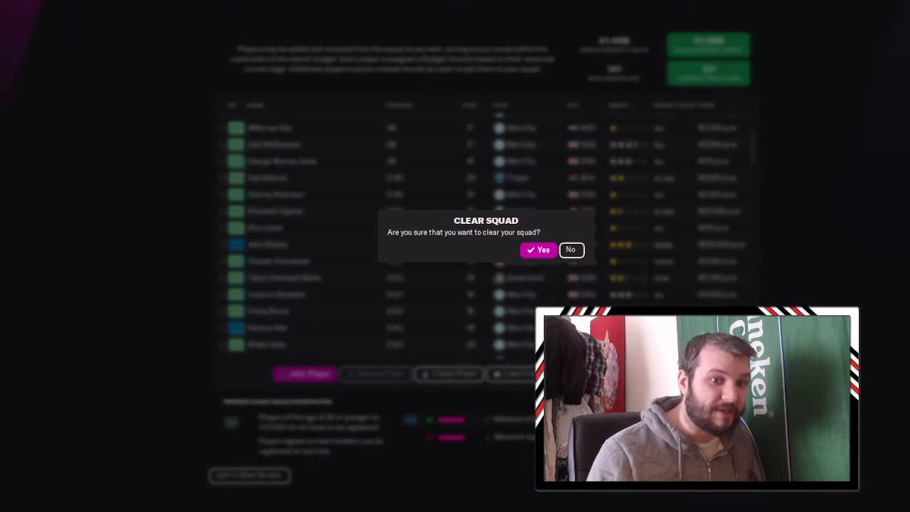
pyautogui.click(571, 250)
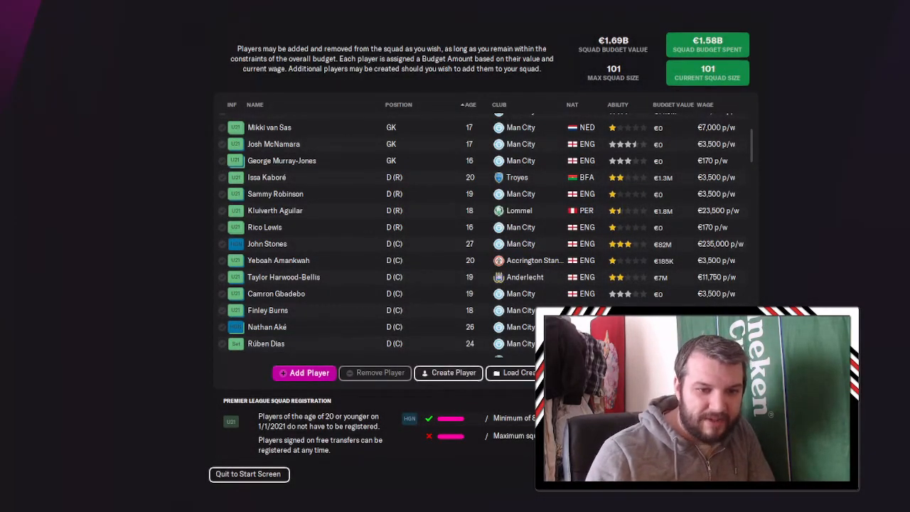
pyautogui.click(304, 373)
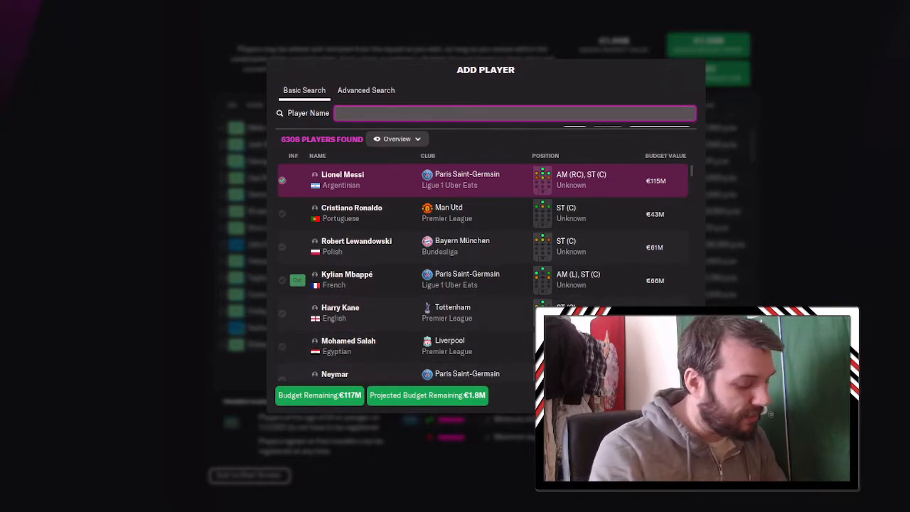
# - Search the player name 'susu' and select Sevilla's Suso
pyautogui.write('susu')
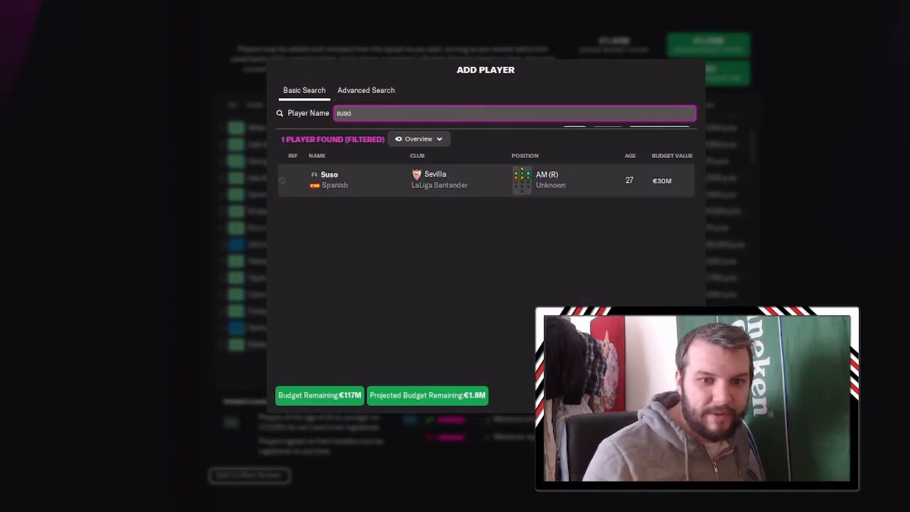
pyautogui.click(282, 180)
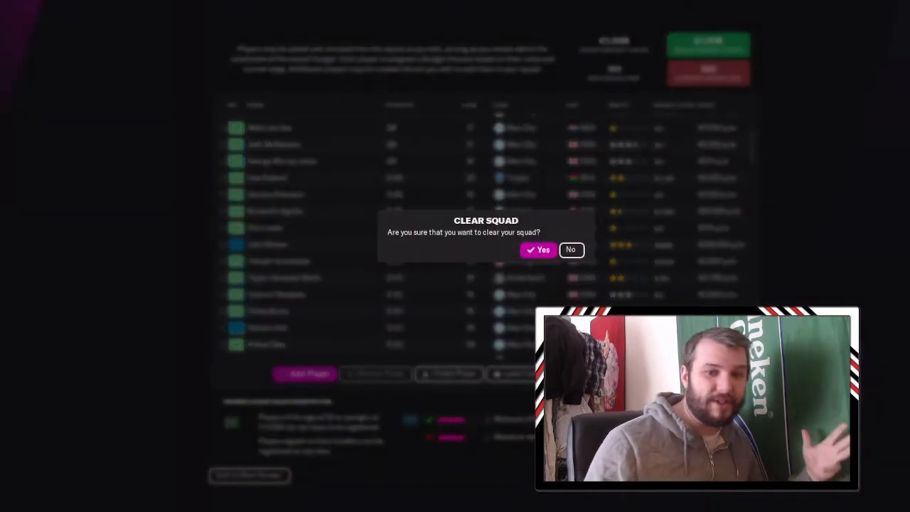
# - Complete the 60-player squad list and accept creating the club despite squad rule breaches
pyautogui.click(539, 250)
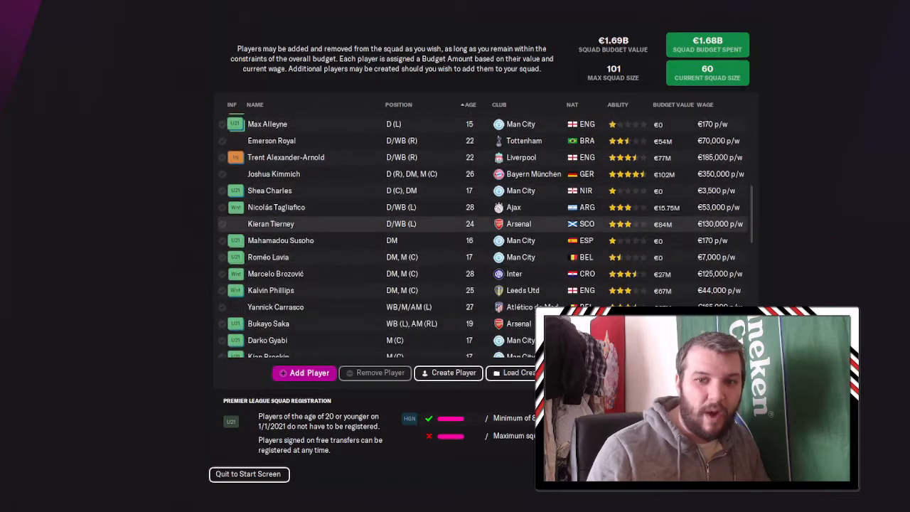
pyautogui.scroll(-3)
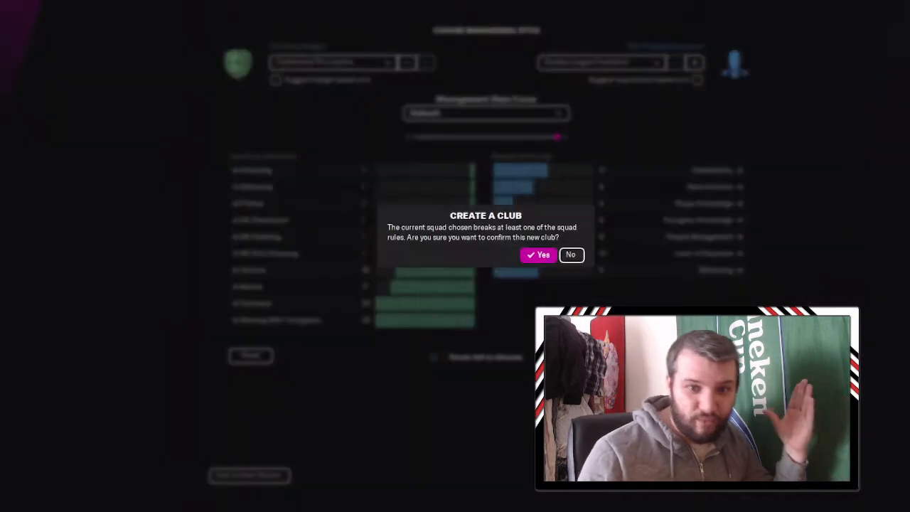
pyautogui.click(538, 254)
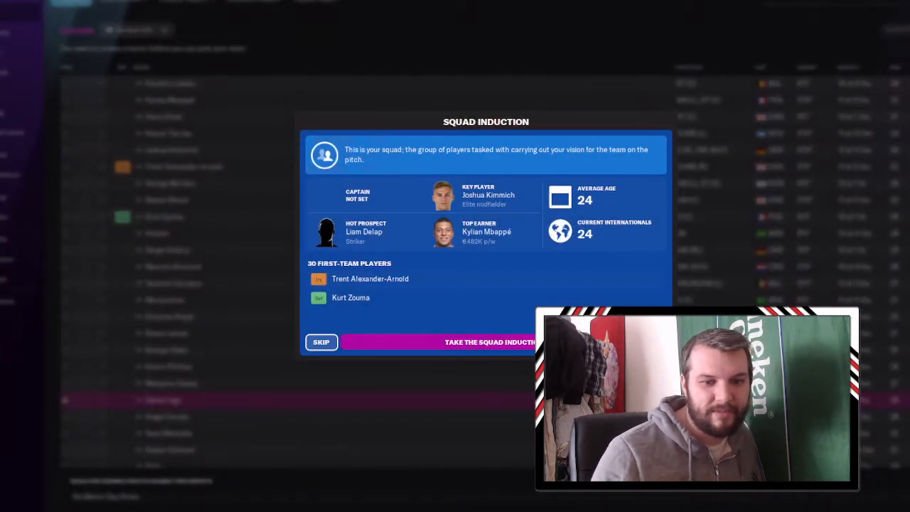
# - Skip the squad induction, keep the General Info player view, and show the 2021/22 fixtures
pyautogui.click(320, 342)
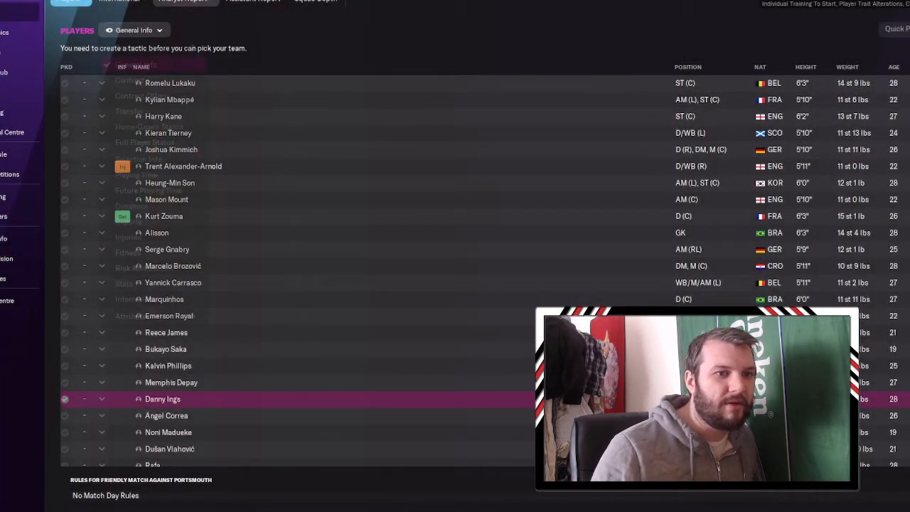
pyautogui.click(134, 30)
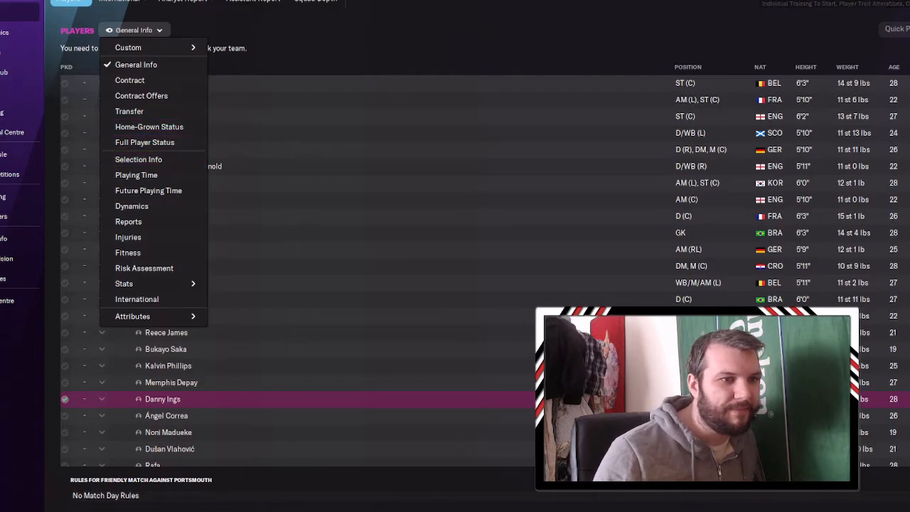
pyautogui.click(135, 65)
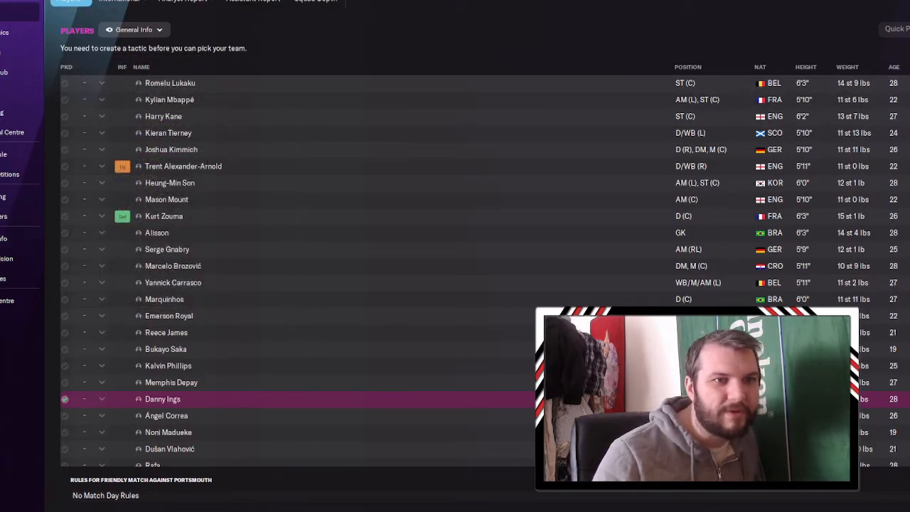
pyautogui.click(183, 1)
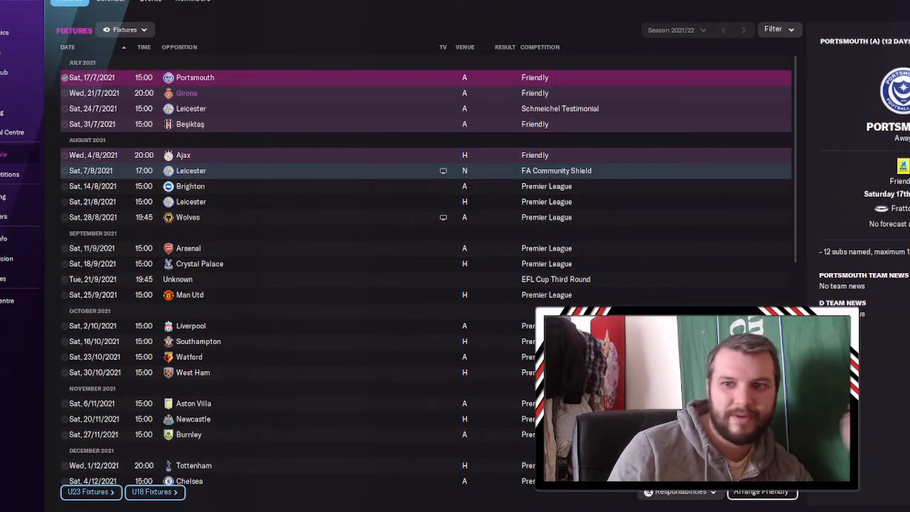
# - Review the nine-player youth squad, then switch to the FM22 Pre-Game Editor
pyautogui.click(774, 29)
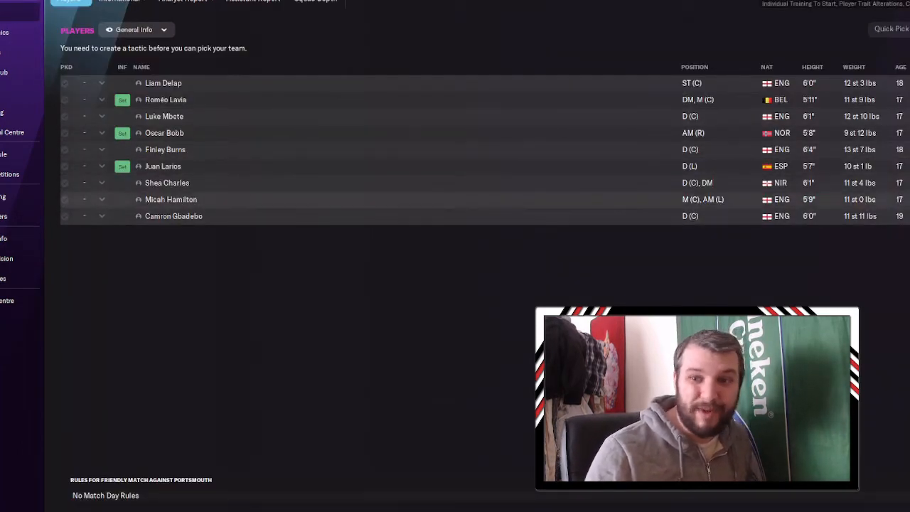
pyautogui.click(135, 30)
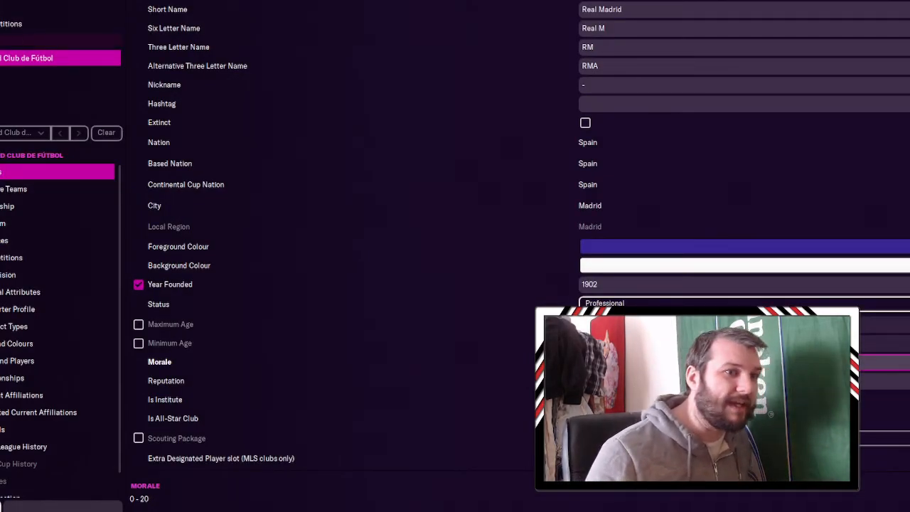
# - Go from Real Madrid's details to the clubs database list of 5000 records
pyautogui.click(324, 30)
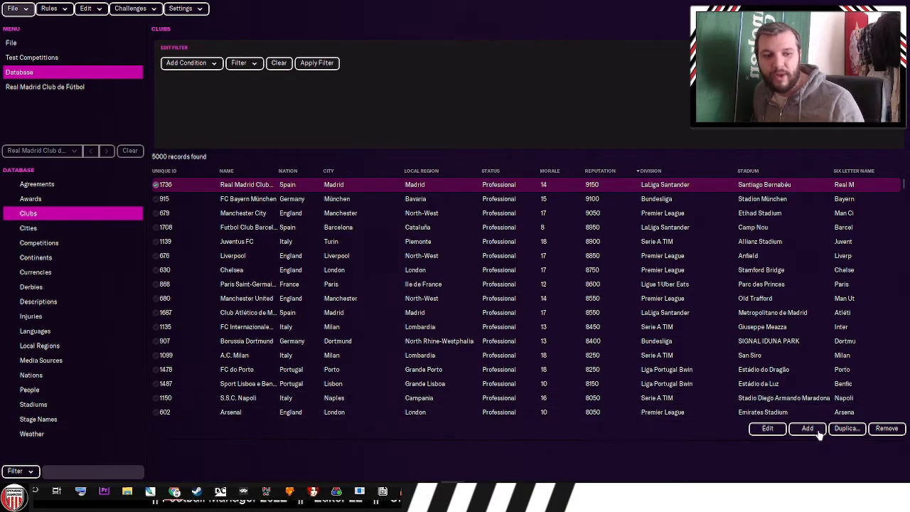
# - Add a new club record, enter the name 'dynamo za…', and return to the game
pyautogui.click(806, 428)
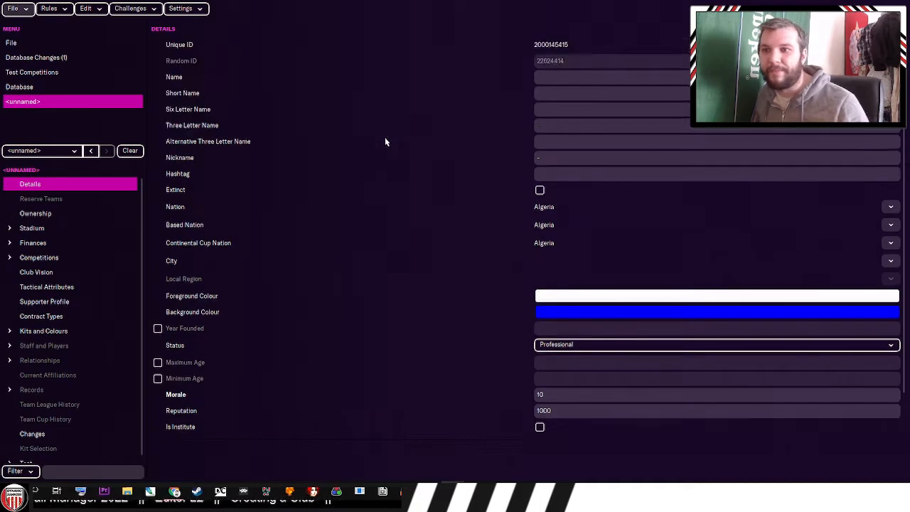
pyautogui.scroll(-3)
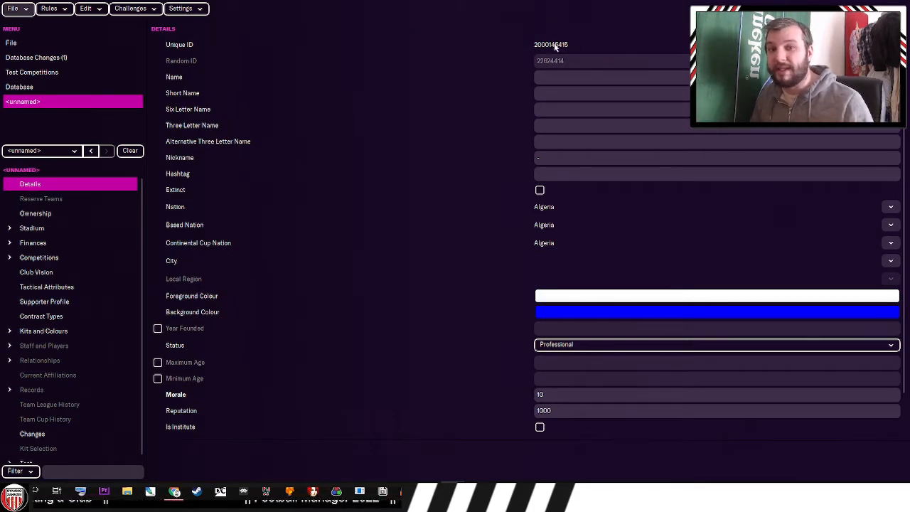
pyautogui.click(612, 76)
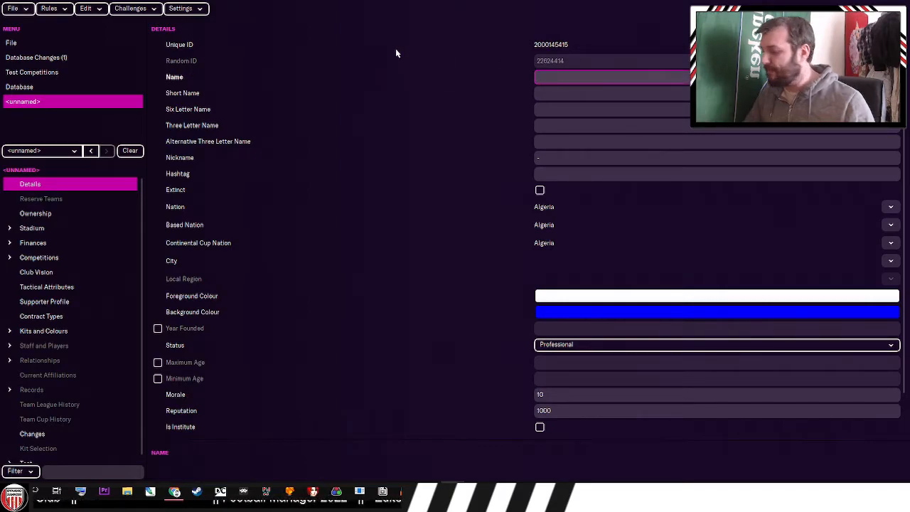
pyautogui.write('dynamo zahnzee')
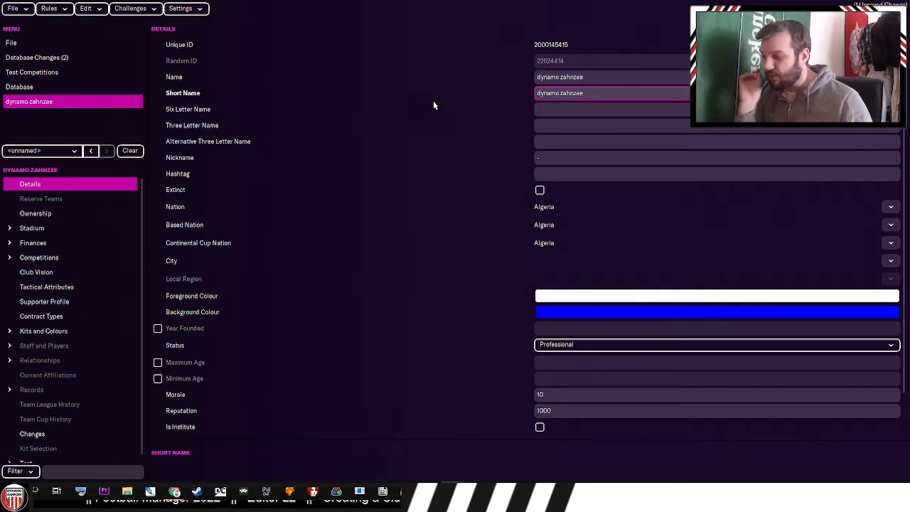
pyautogui.click(611, 92)
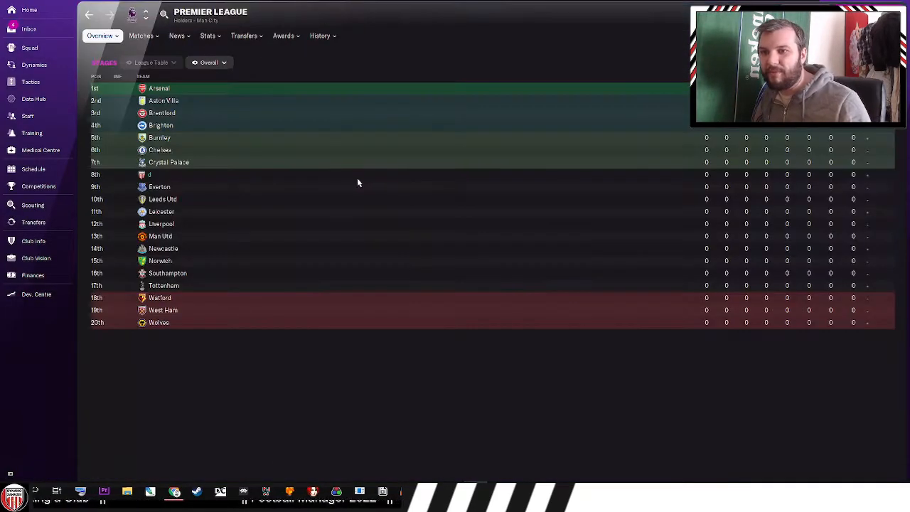
pyautogui.moveTo(251, 166)
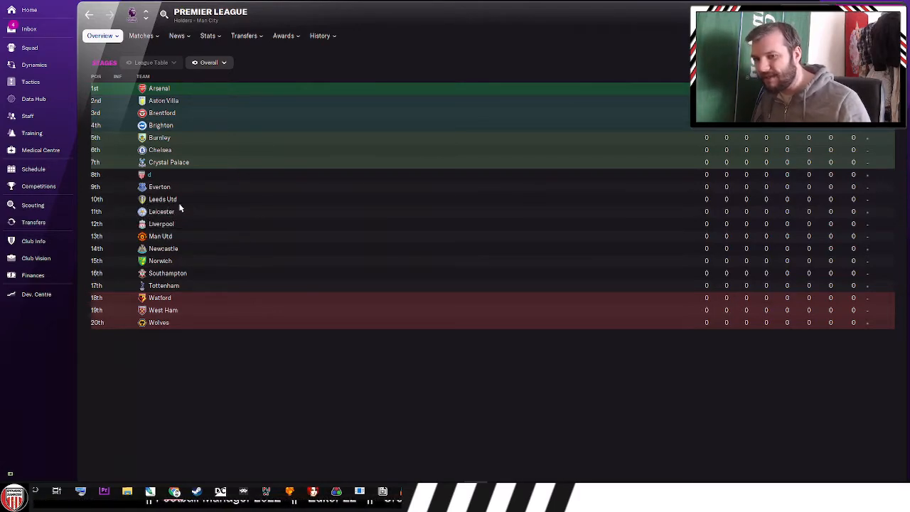
# - Leave the Premier League table and go back to dynamo zahnzee's editor record
pyautogui.click(162, 200)
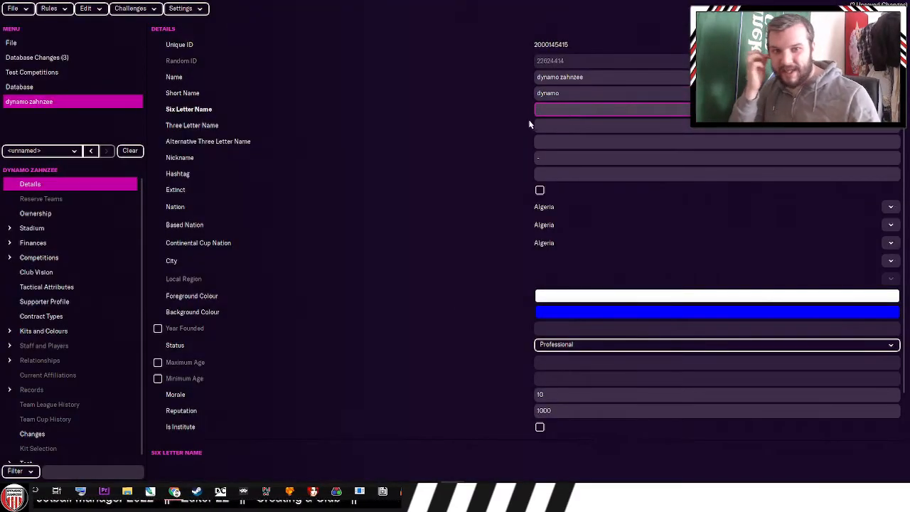
pyautogui.moveTo(499, 170)
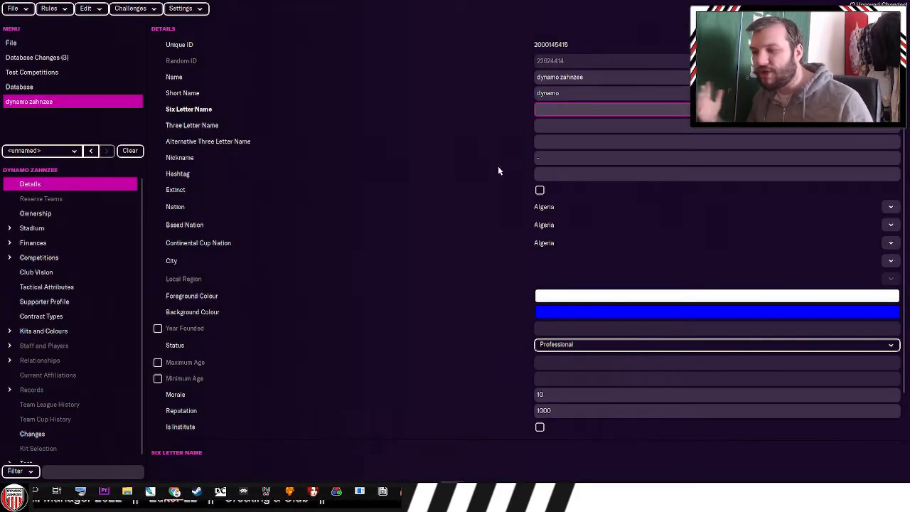
pyautogui.moveTo(492, 192)
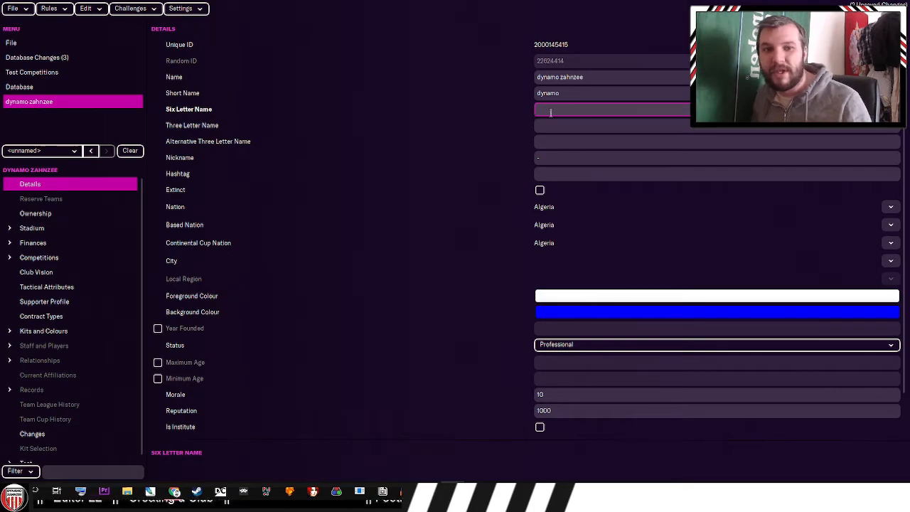
# - Enter 'DZ' as dynamo zahnzee's three letter name code
pyautogui.write('DZZ')
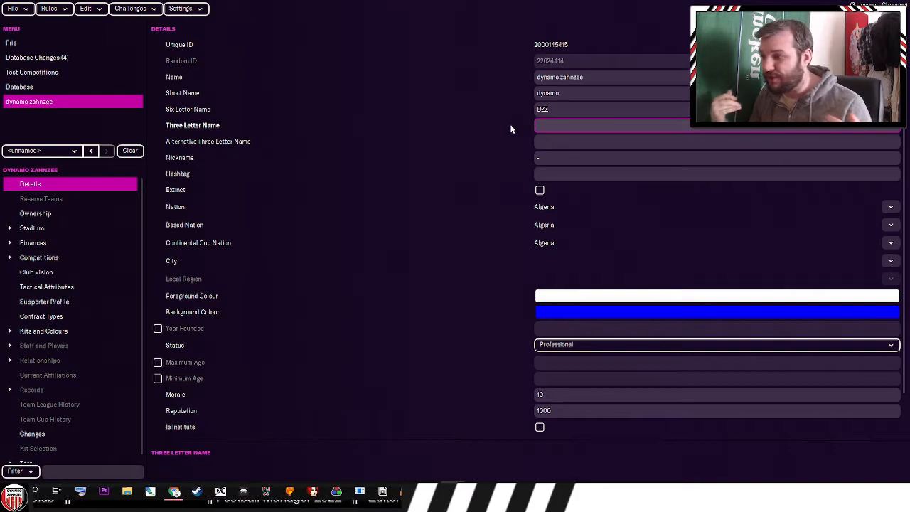
pyautogui.click(711, 126)
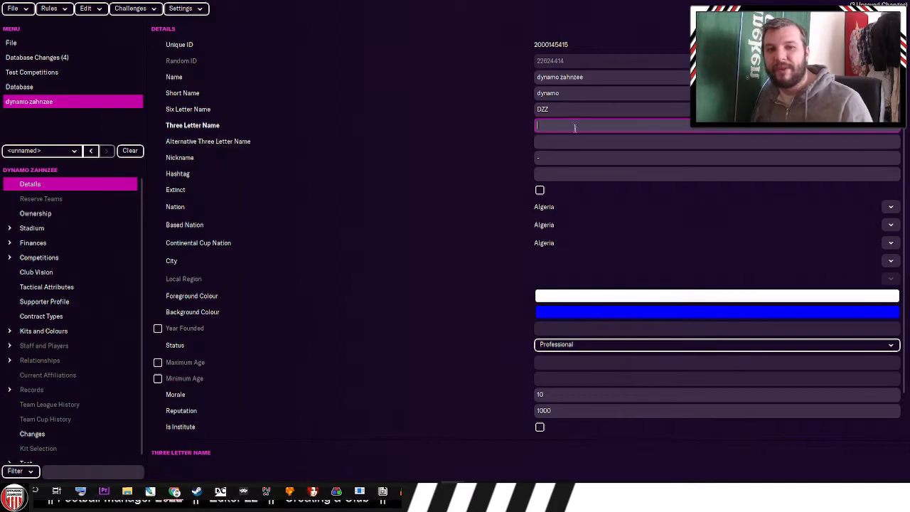
pyautogui.click(711, 141)
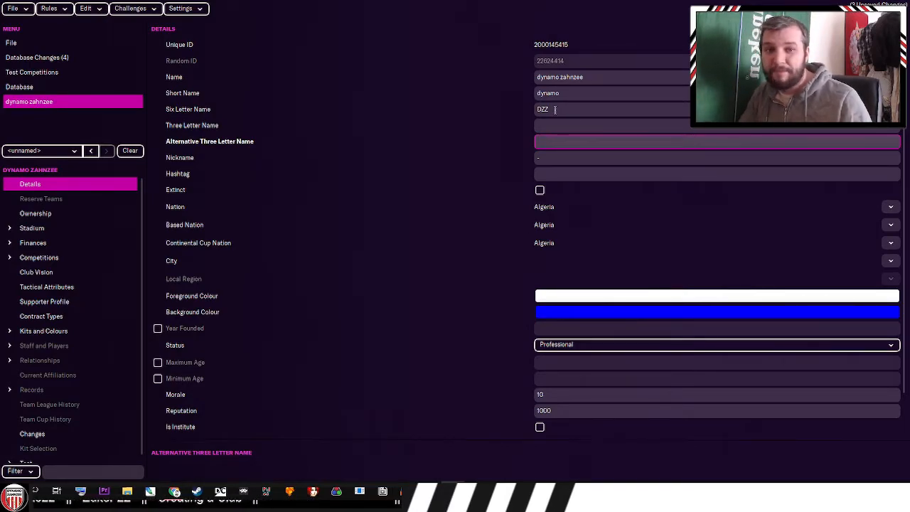
pyautogui.click(711, 125)
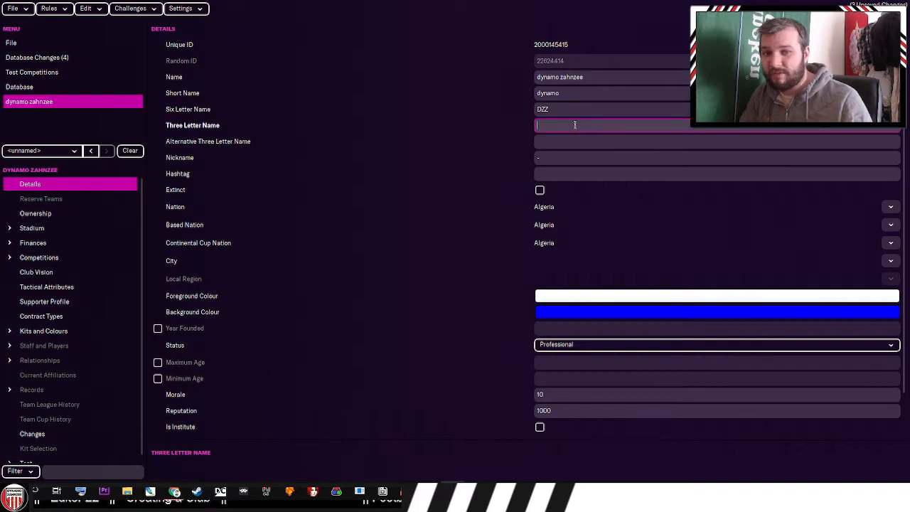
pyautogui.write('DZ')
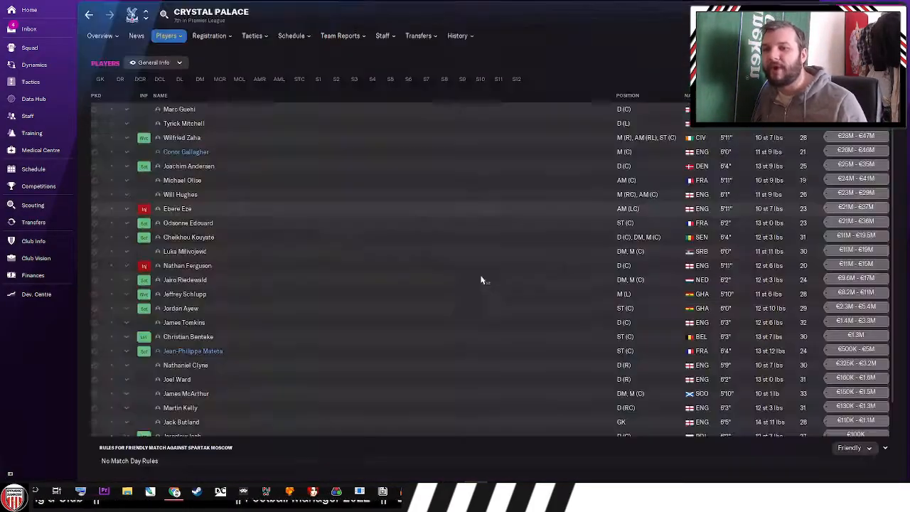
# - Browse Crystal Palace's league history and club background, then the new club's history page
pyautogui.click(457, 35)
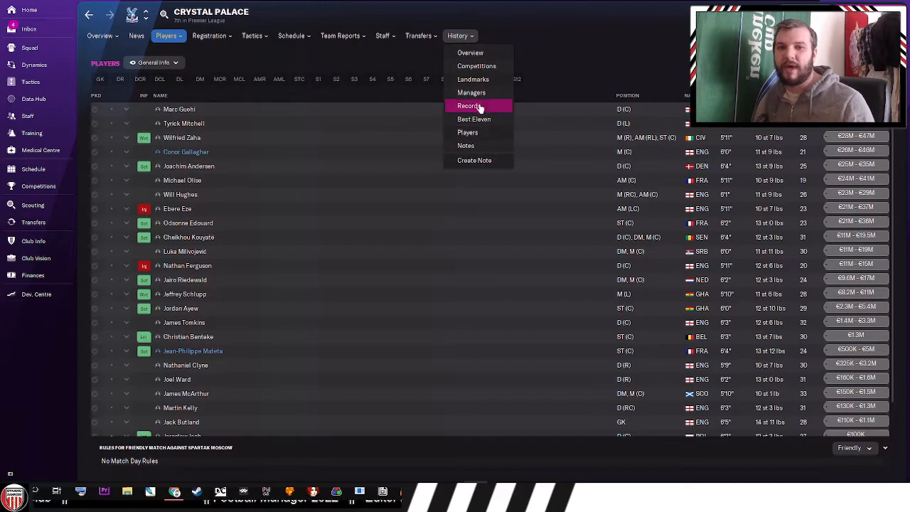
pyautogui.click(468, 105)
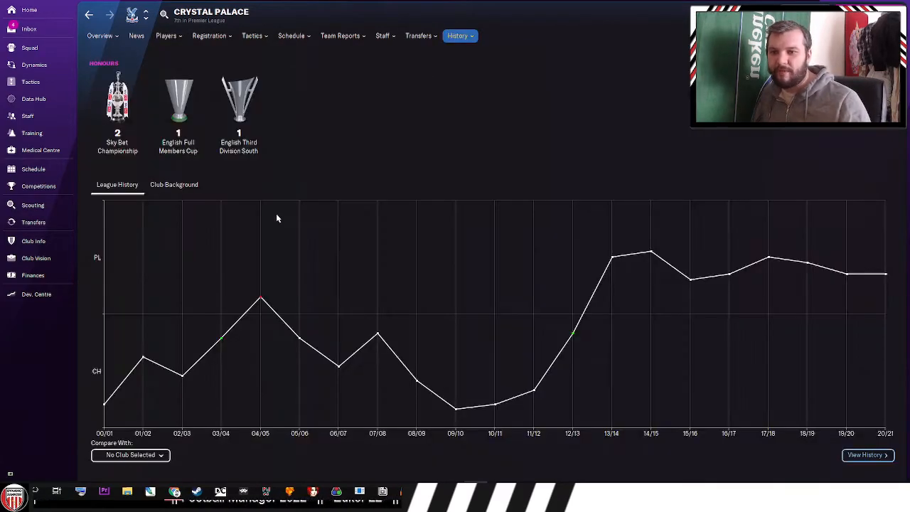
pyautogui.click(173, 184)
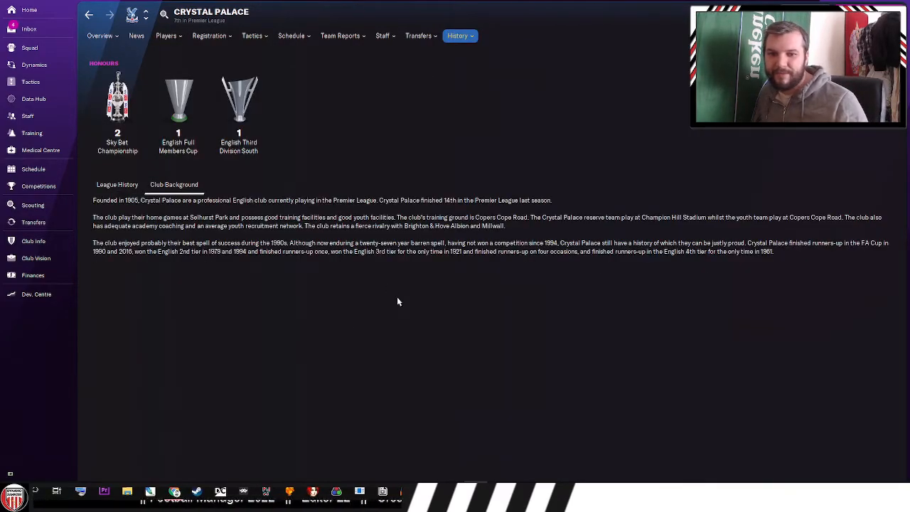
pyautogui.moveTo(444, 280)
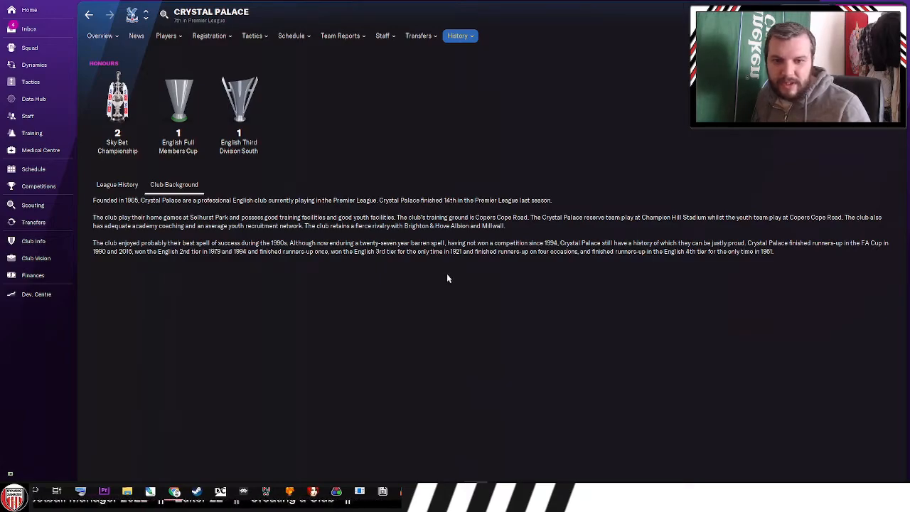
pyautogui.click(99, 35)
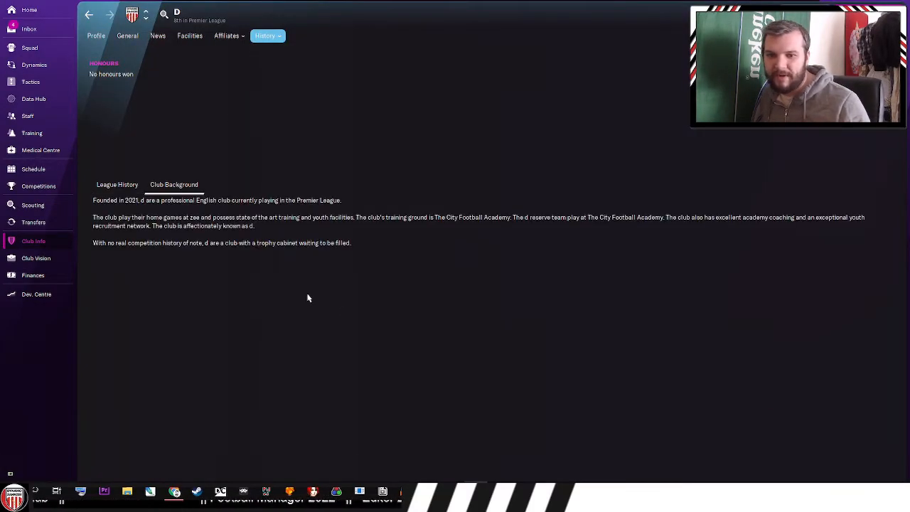
pyautogui.moveTo(368, 308)
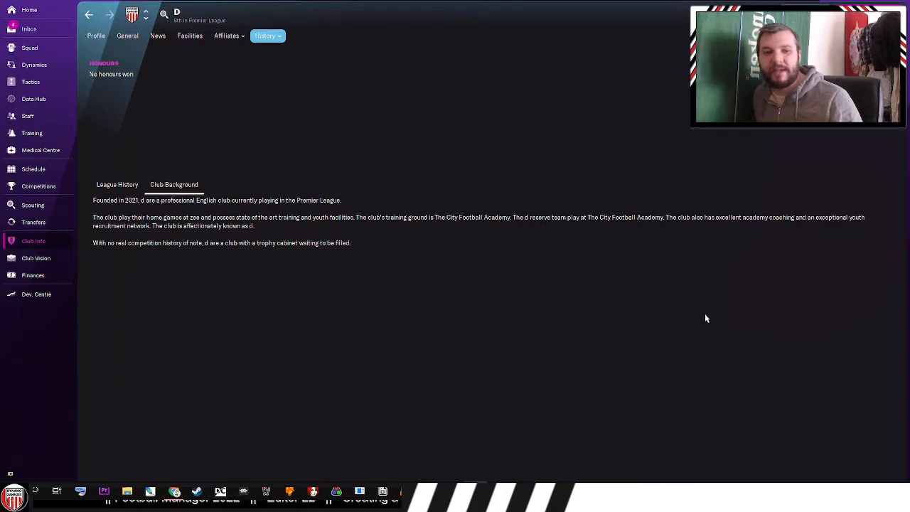
pyautogui.moveTo(398, 238)
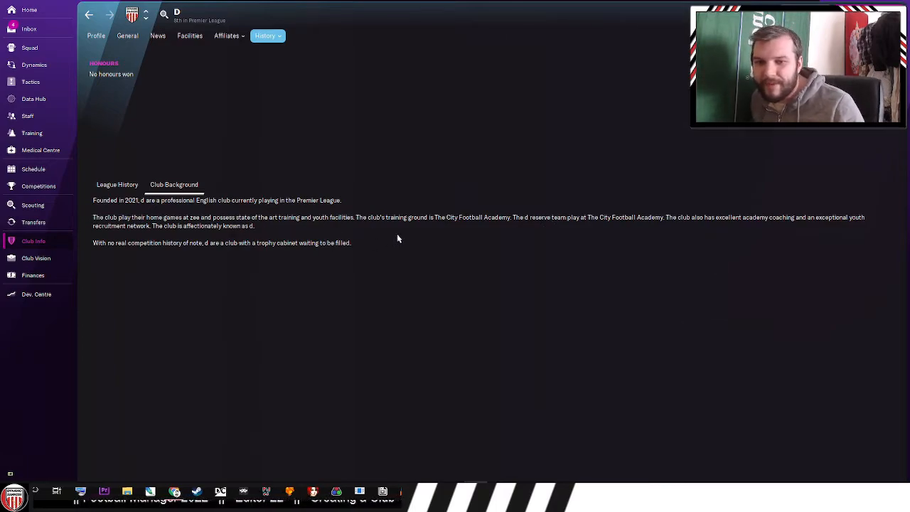
pyautogui.moveTo(171, 267)
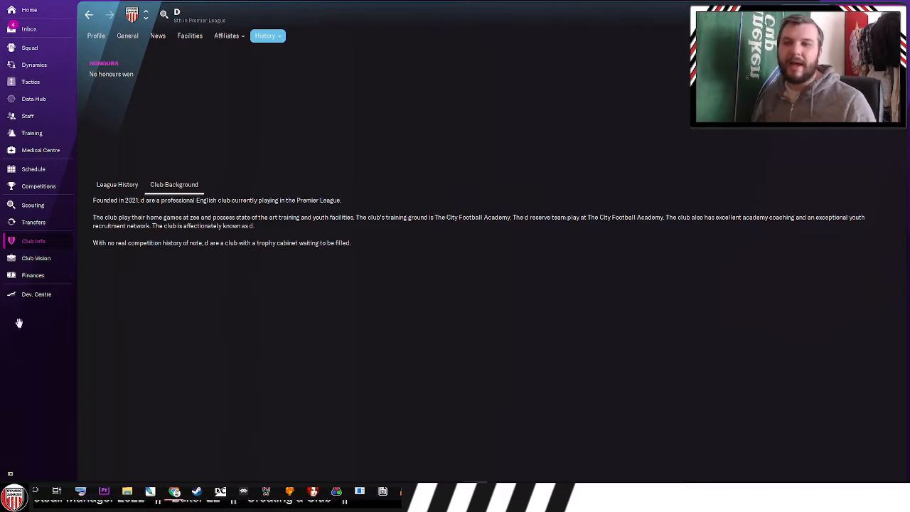
pyautogui.moveTo(302, 452)
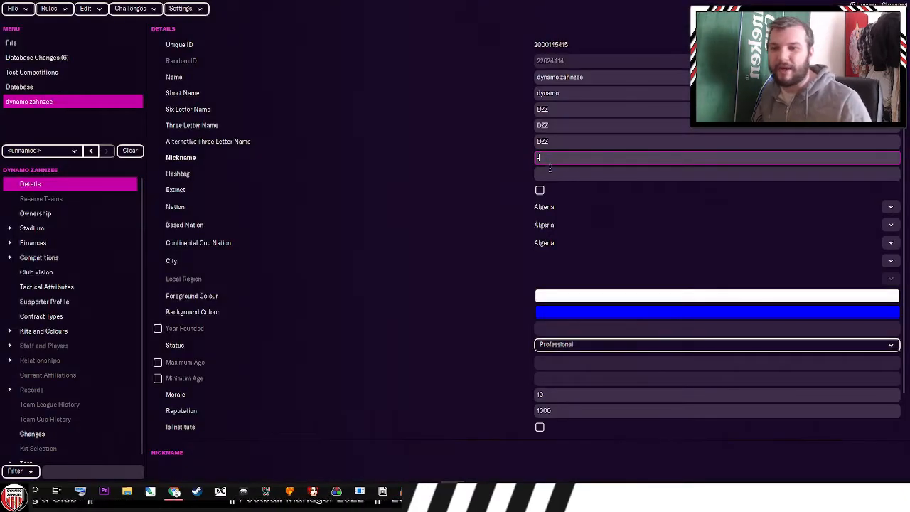
pyautogui.click(716, 173)
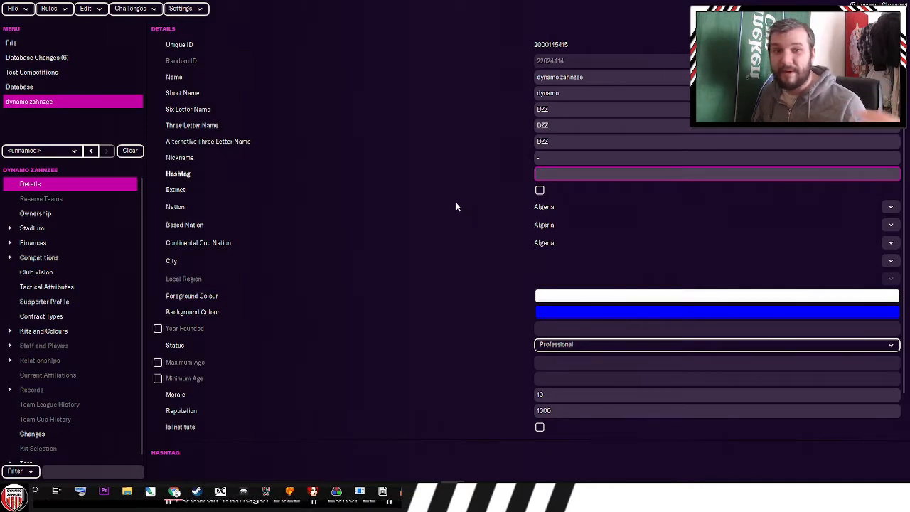
pyautogui.click(711, 174)
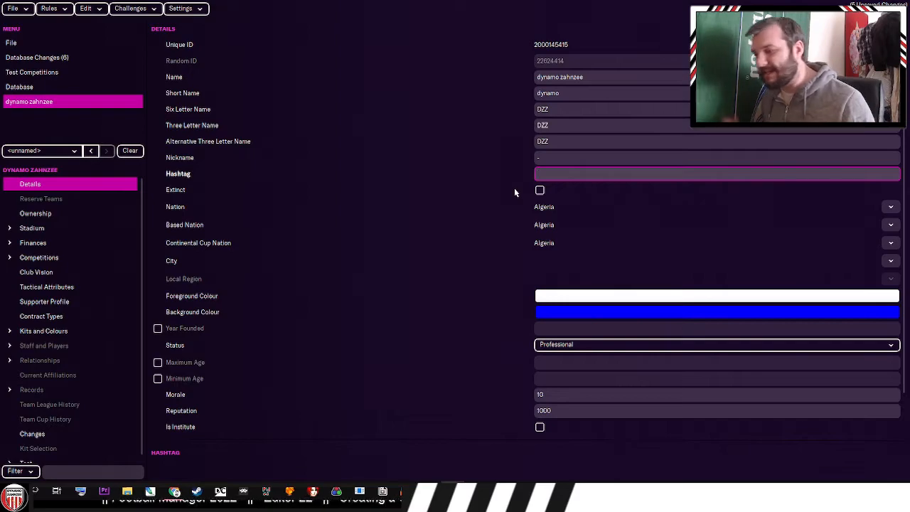
pyautogui.click(710, 173)
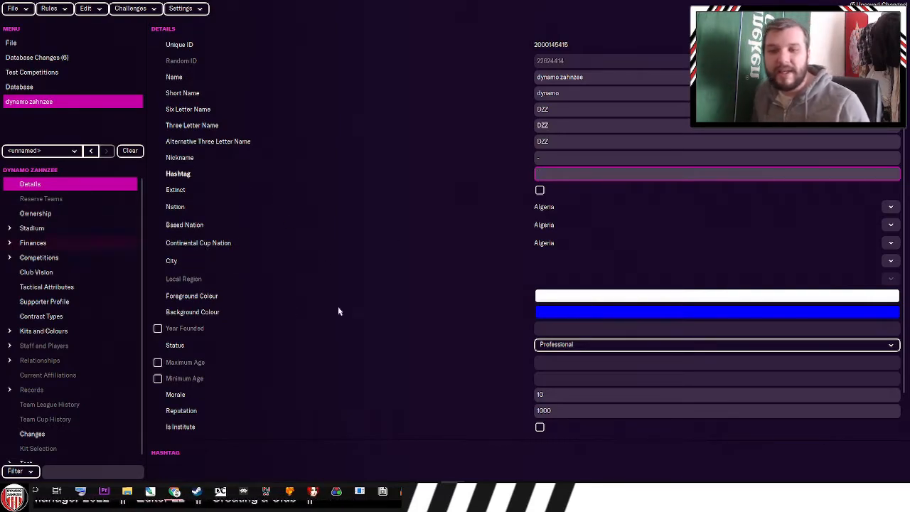
pyautogui.click(711, 172)
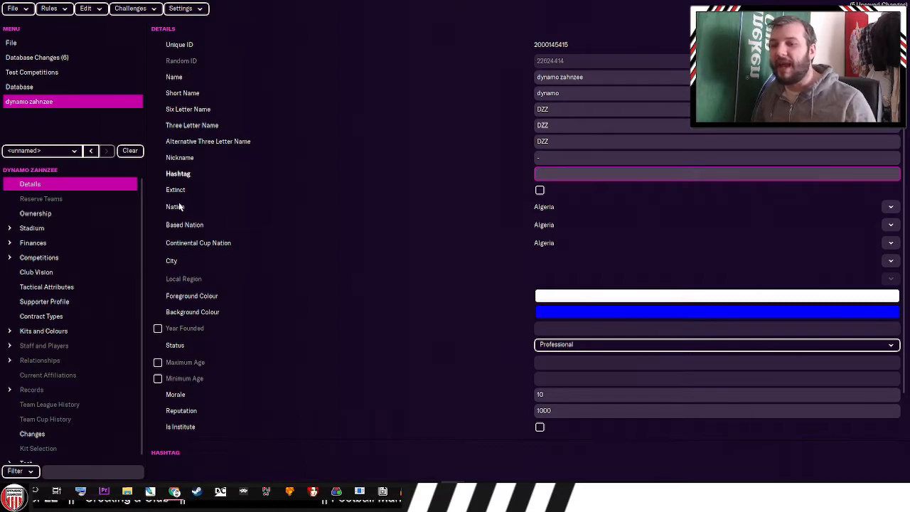
pyautogui.click(710, 173)
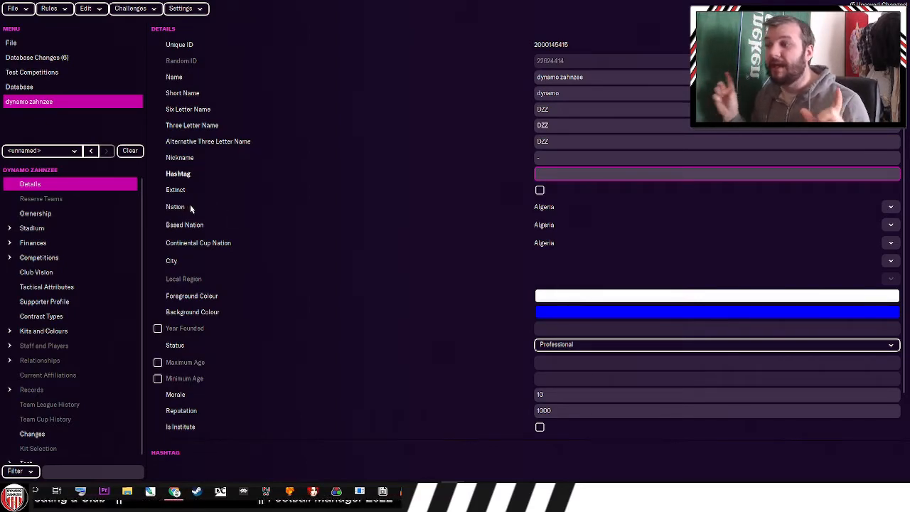
pyautogui.click(711, 173)
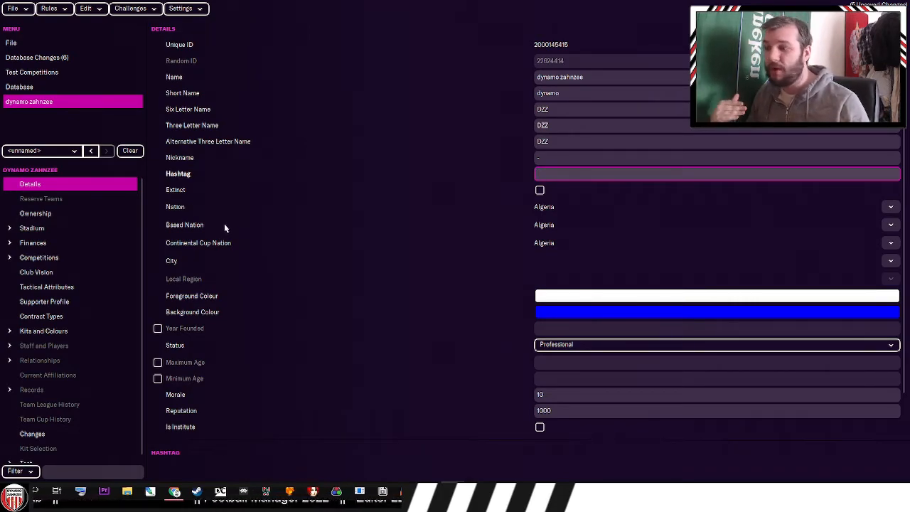
pyautogui.click(711, 173)
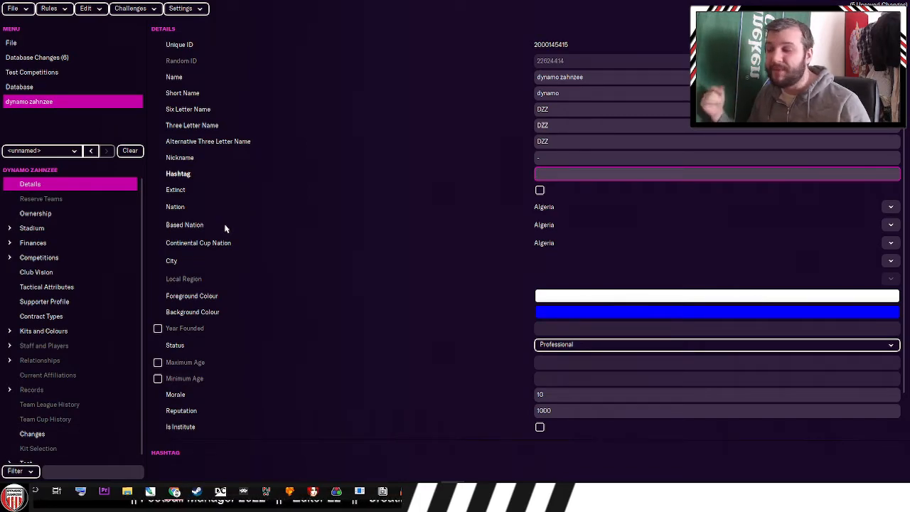
pyautogui.click(711, 173)
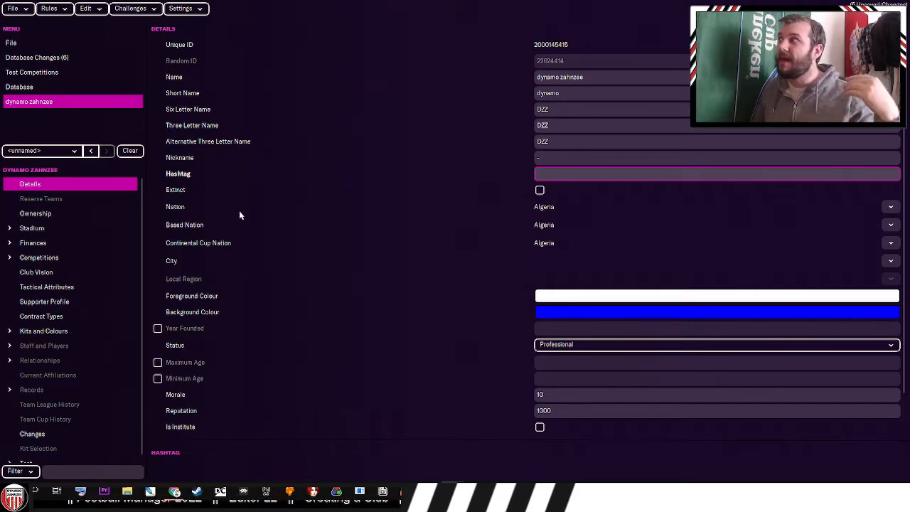
pyautogui.click(710, 174)
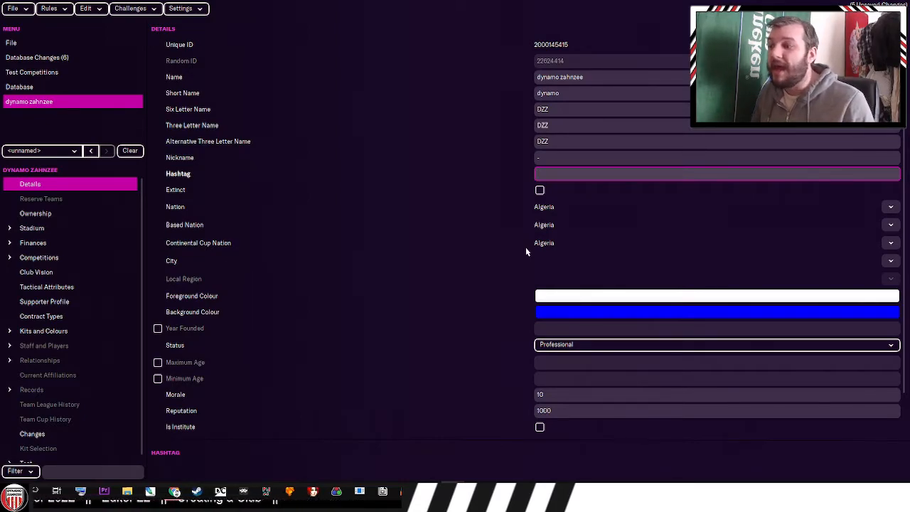
pyautogui.click(710, 173)
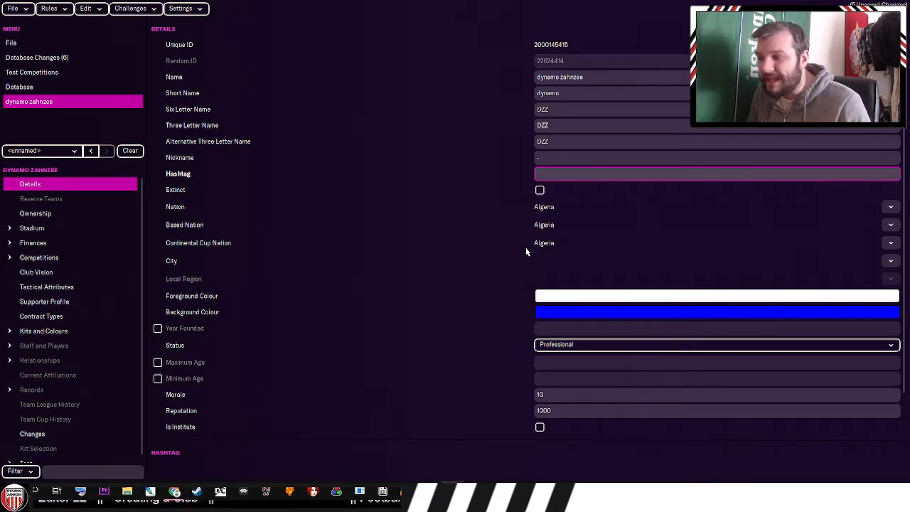
pyautogui.click(711, 173)
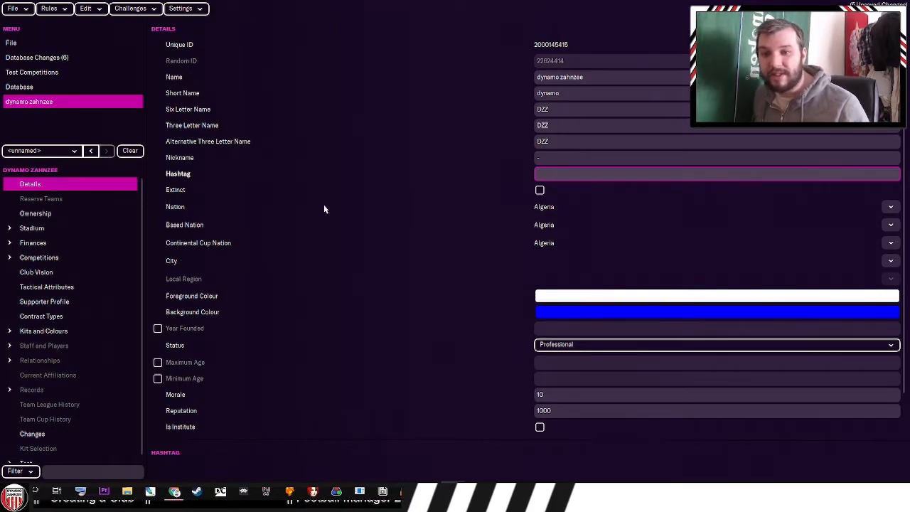
pyautogui.click(711, 173)
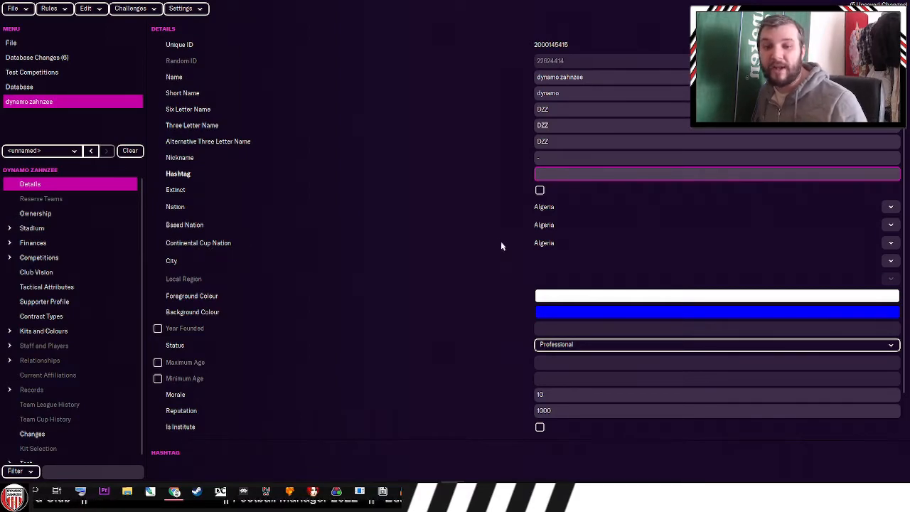
pyautogui.click(711, 174)
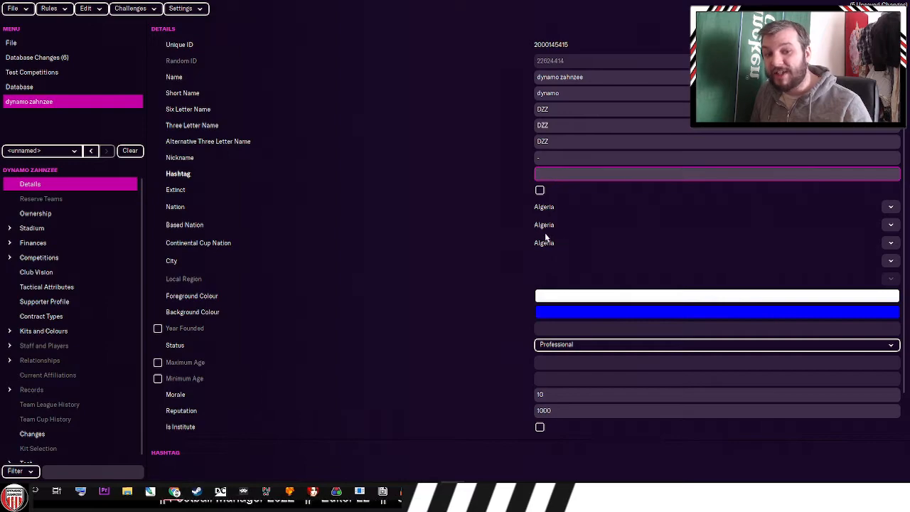
pyautogui.click(711, 173)
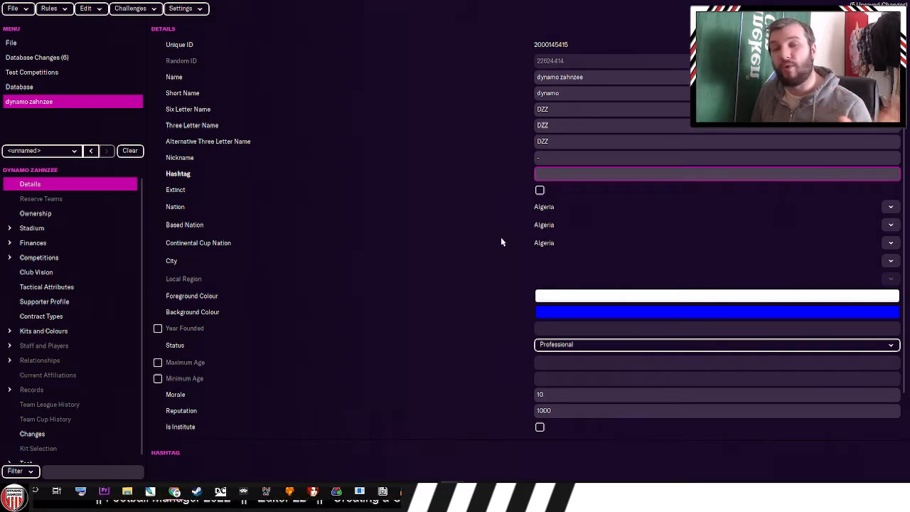
pyautogui.click(711, 173)
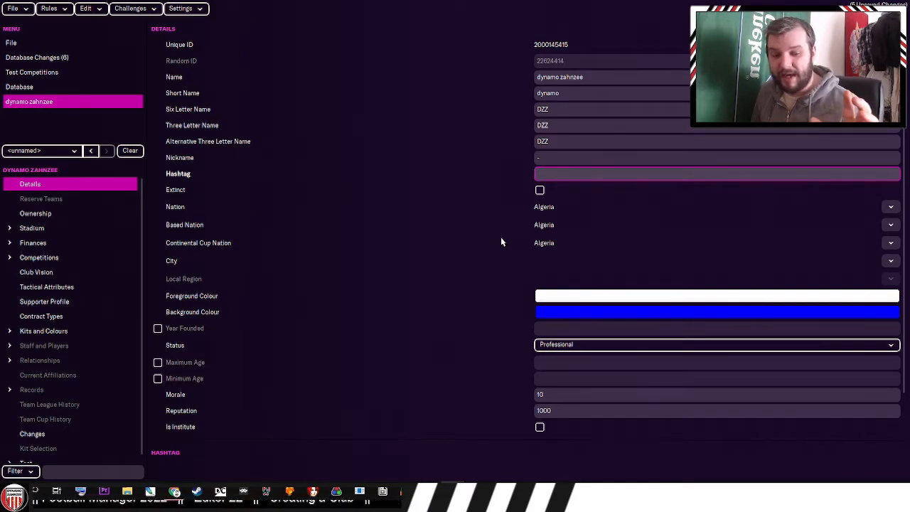
pyautogui.click(711, 172)
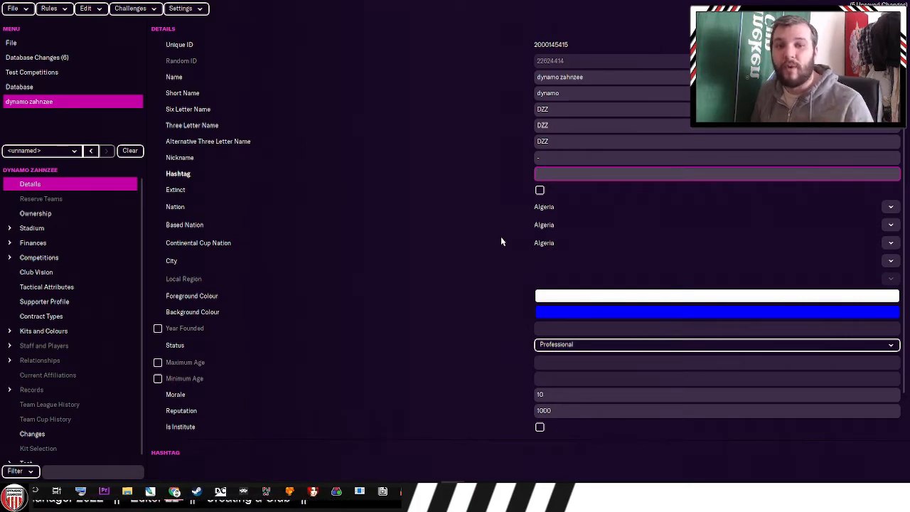
pyautogui.click(711, 174)
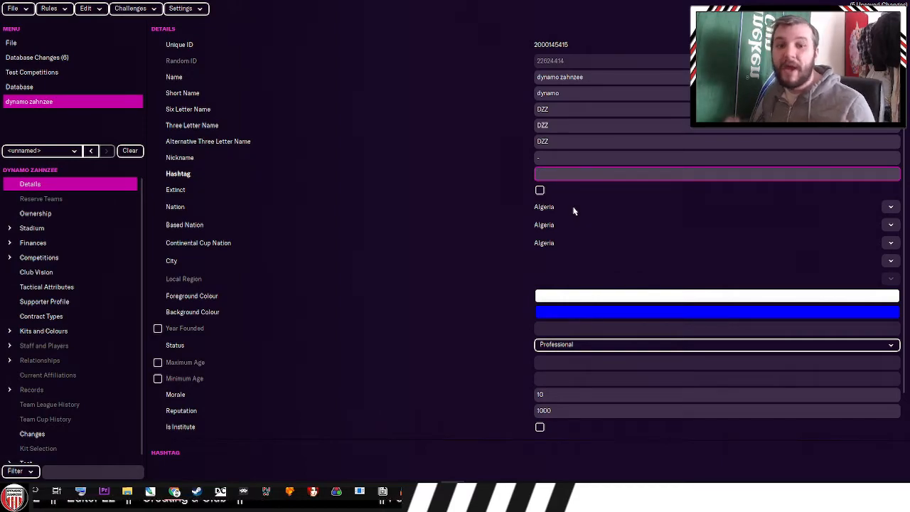
pyautogui.click(711, 173)
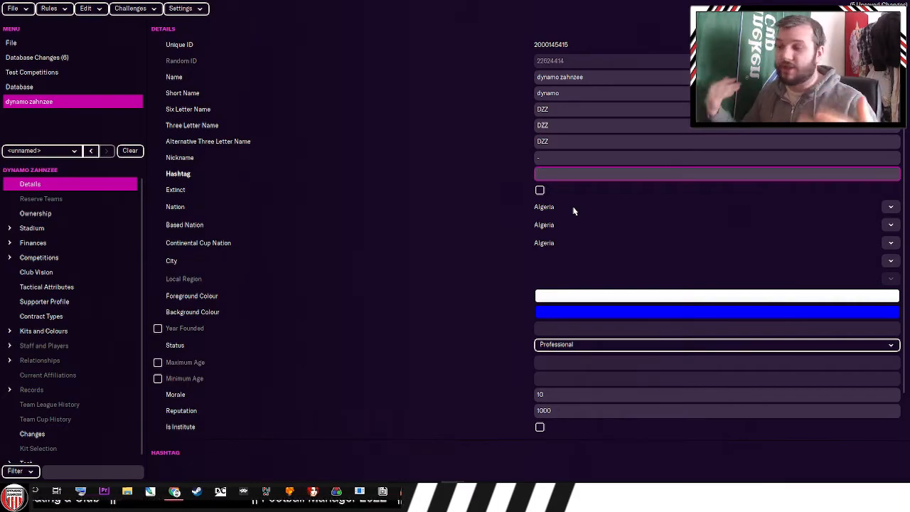
pyautogui.click(711, 174)
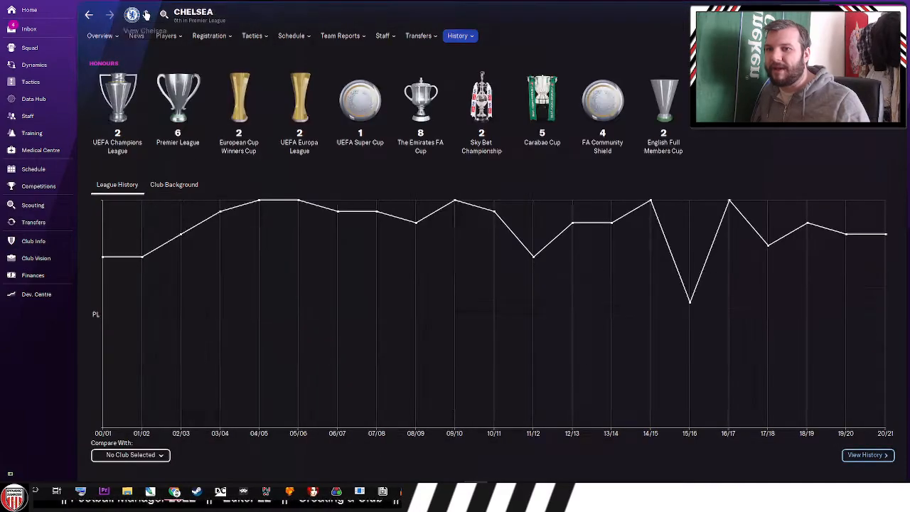
# - View Chelsea's club overview, then its squad list
pyautogui.click(100, 35)
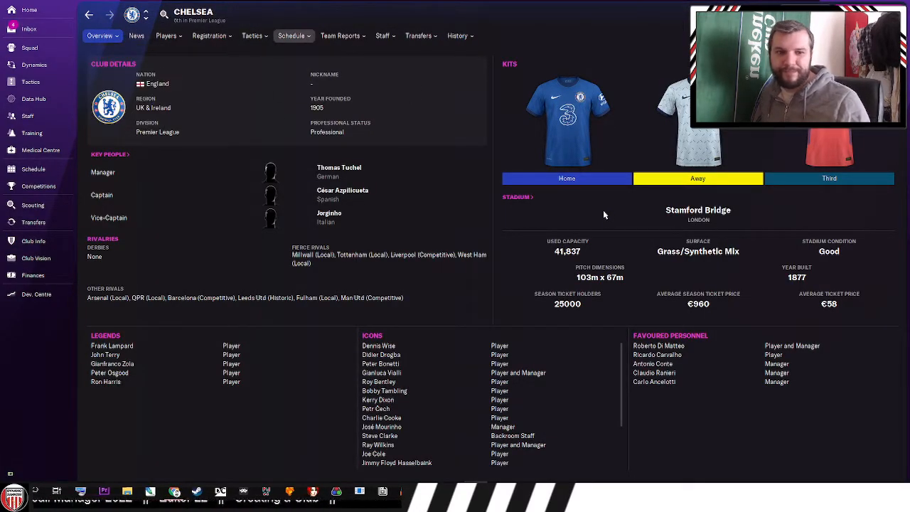
pyautogui.click(165, 36)
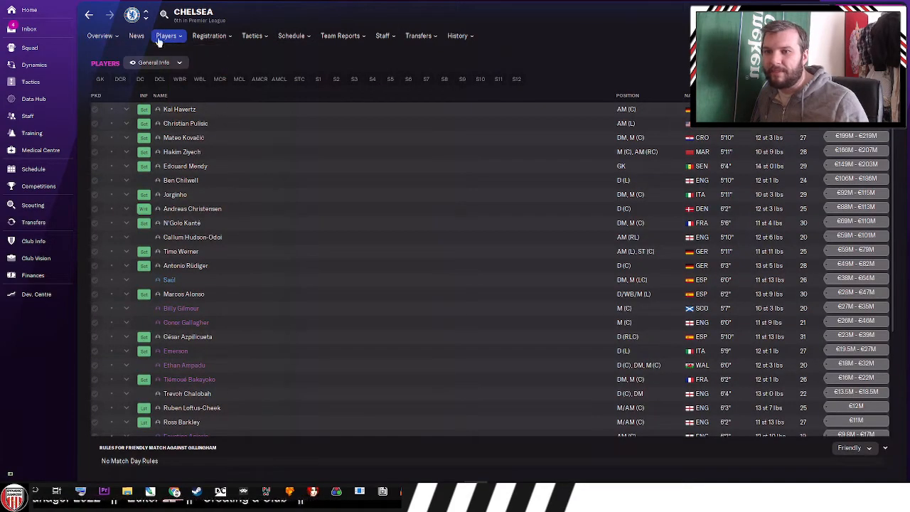
pyautogui.click(165, 35)
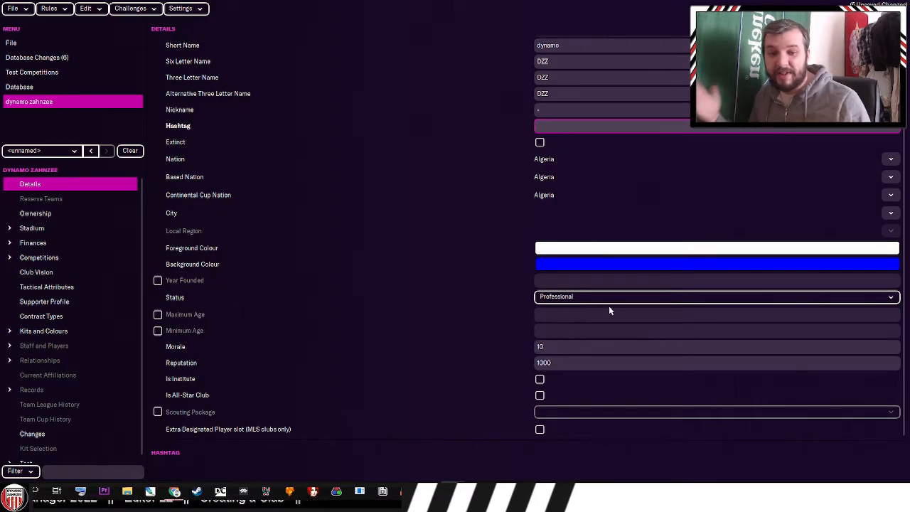
pyautogui.click(715, 297)
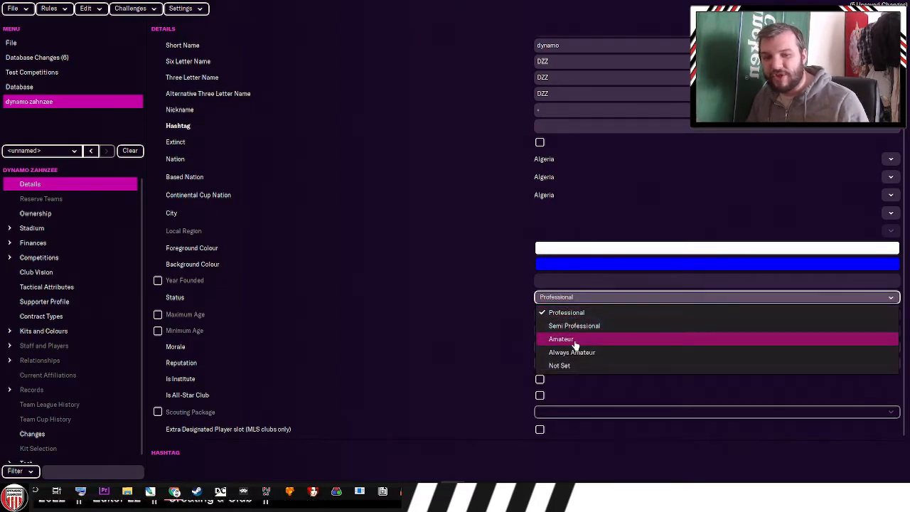
pyautogui.moveTo(579, 365)
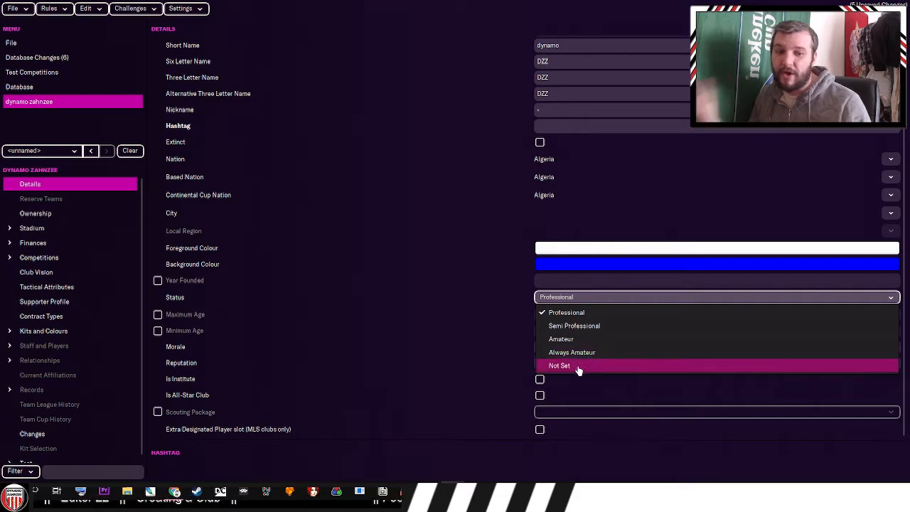
pyautogui.moveTo(572, 352)
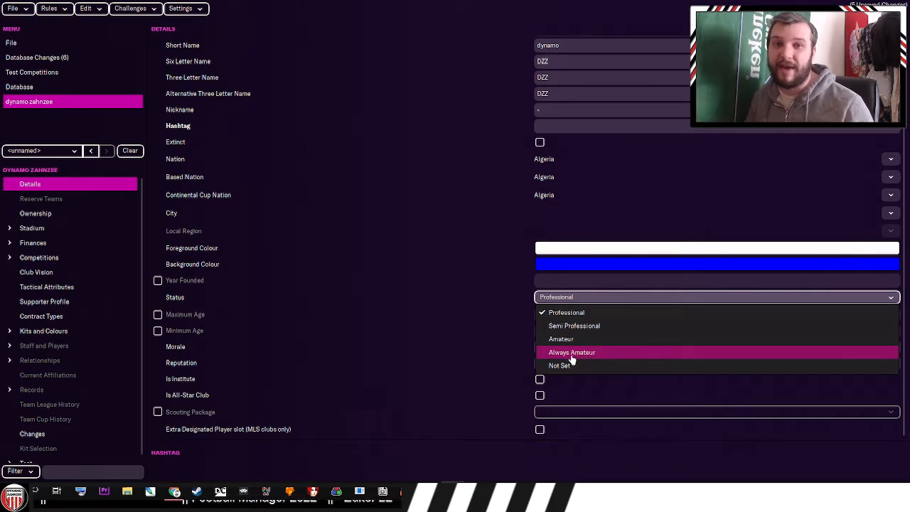
pyautogui.moveTo(572, 326)
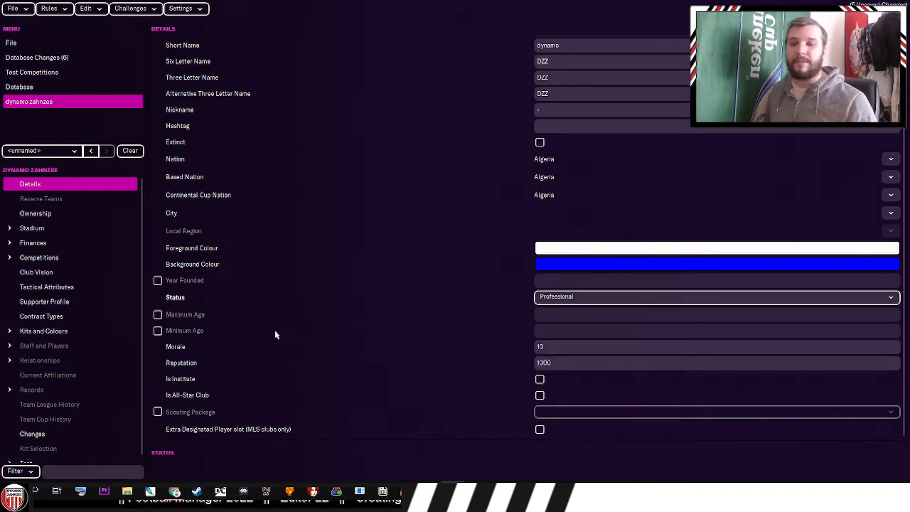
# - Set dynamo zahnzee's maximum player age to 21 and mark it as an institute
pyautogui.click(158, 314)
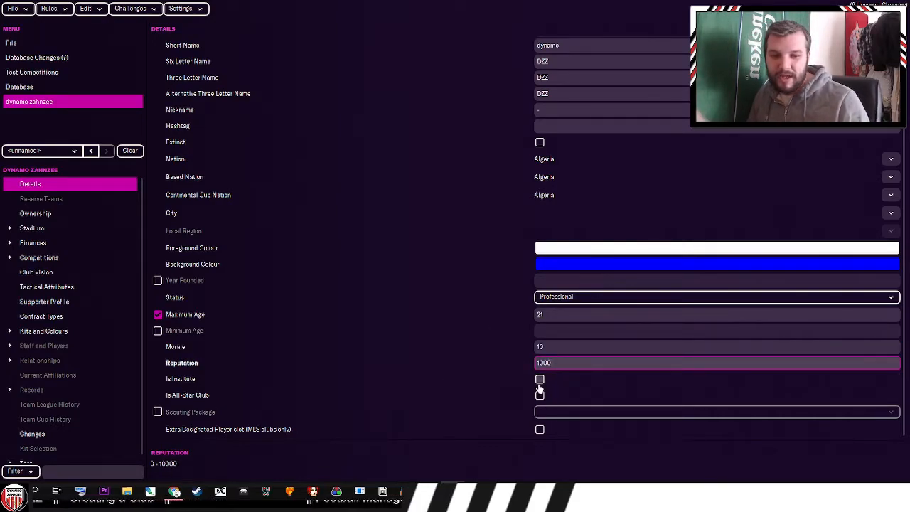
pyautogui.click(539, 379)
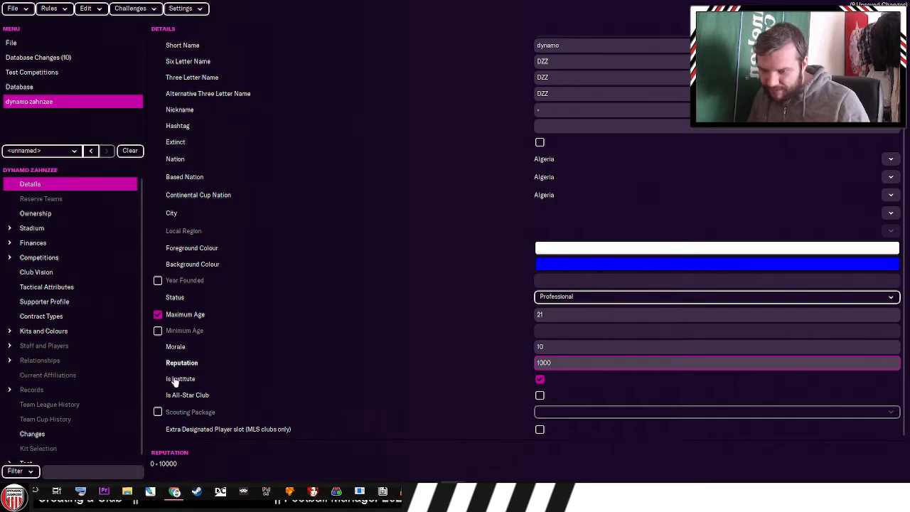
pyautogui.scroll(-3)
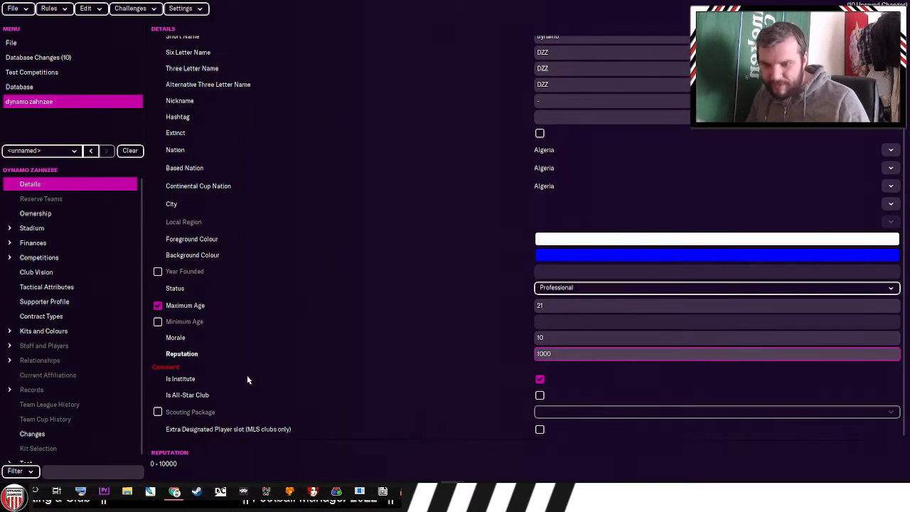
pyautogui.moveTo(204, 381)
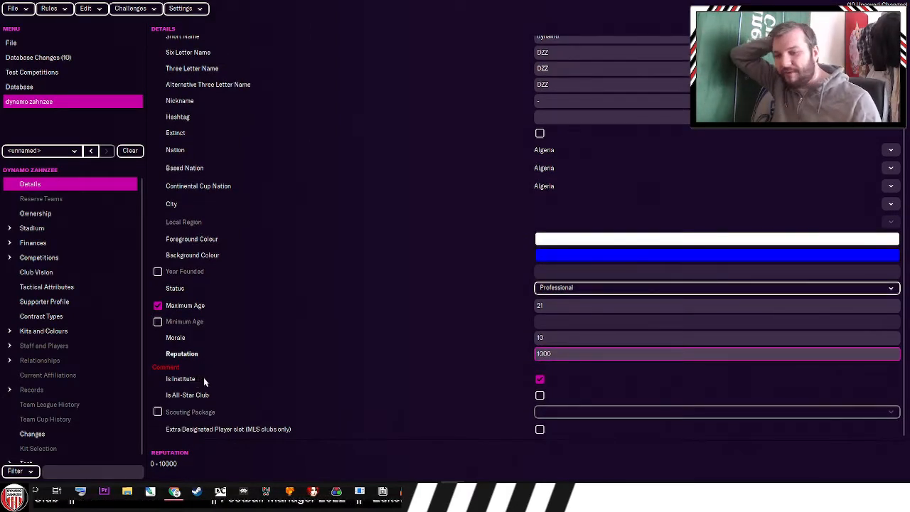
# - Filter the clubs database to 'Is Institute Is Yes' and browse the 981 results
pyautogui.click(20, 87)
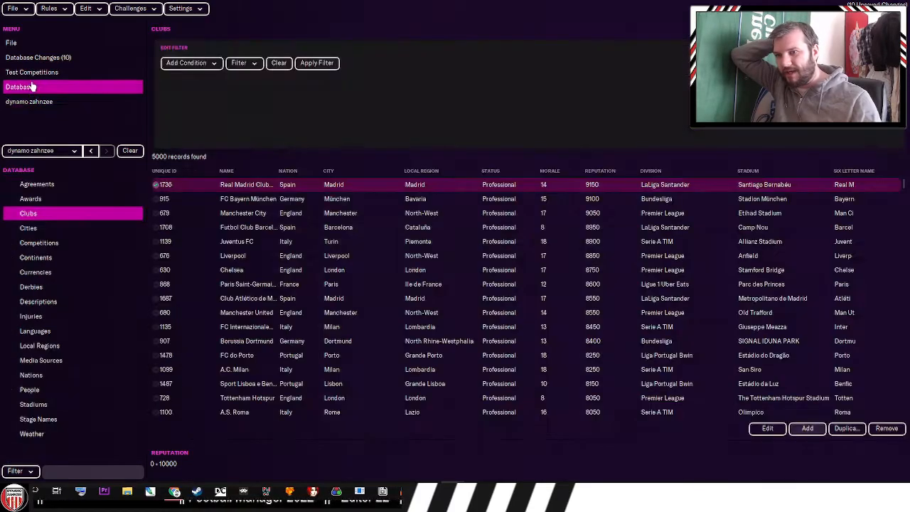
pyautogui.click(317, 63)
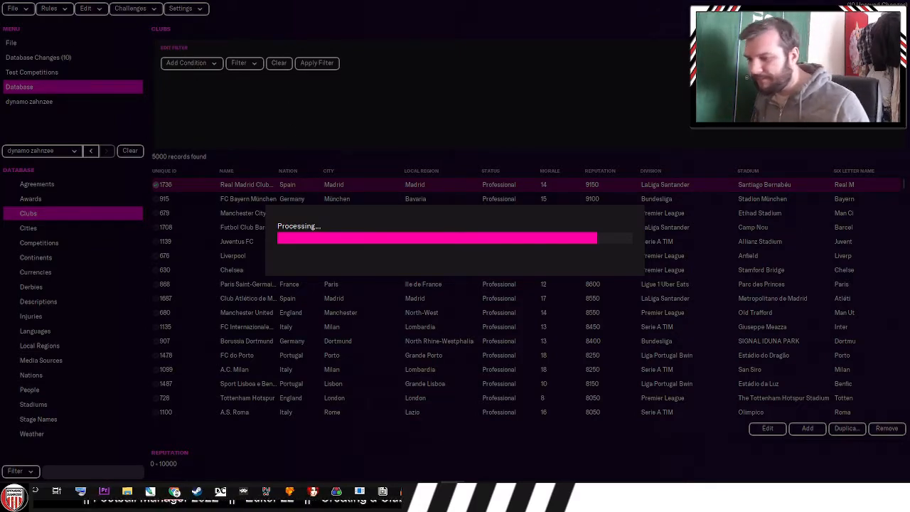
pyautogui.click(186, 63)
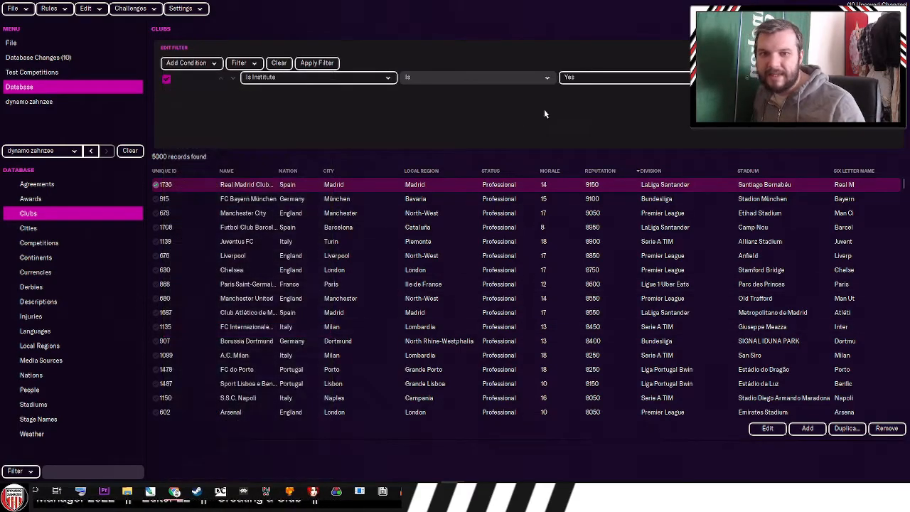
pyautogui.click(317, 62)
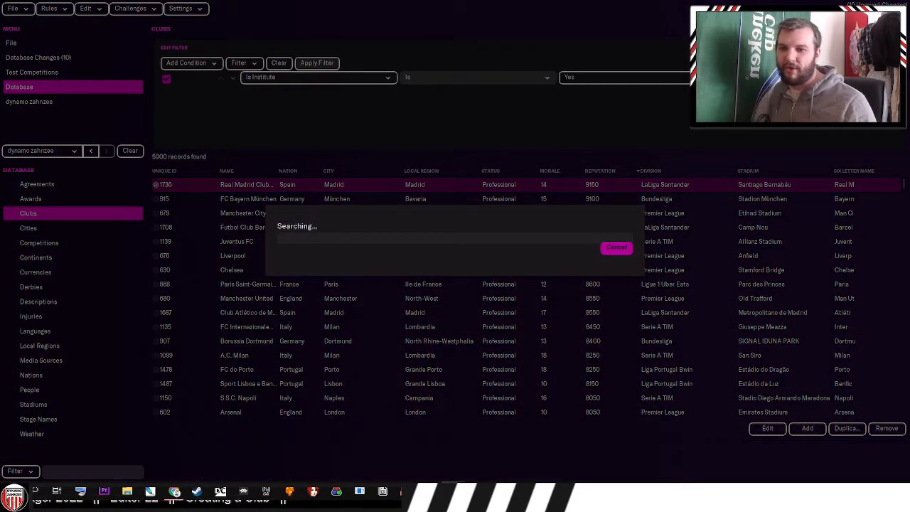
pyautogui.click(317, 62)
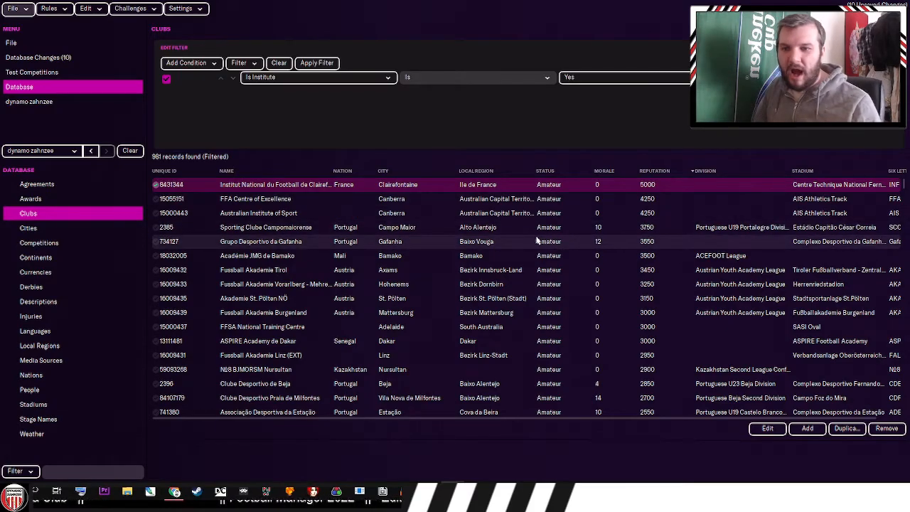
pyautogui.scroll(-3)
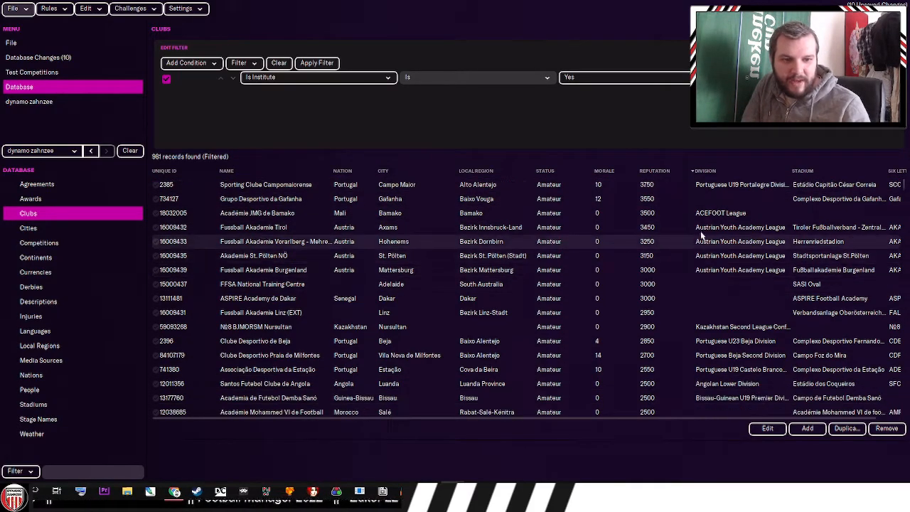
pyautogui.scroll(-3)
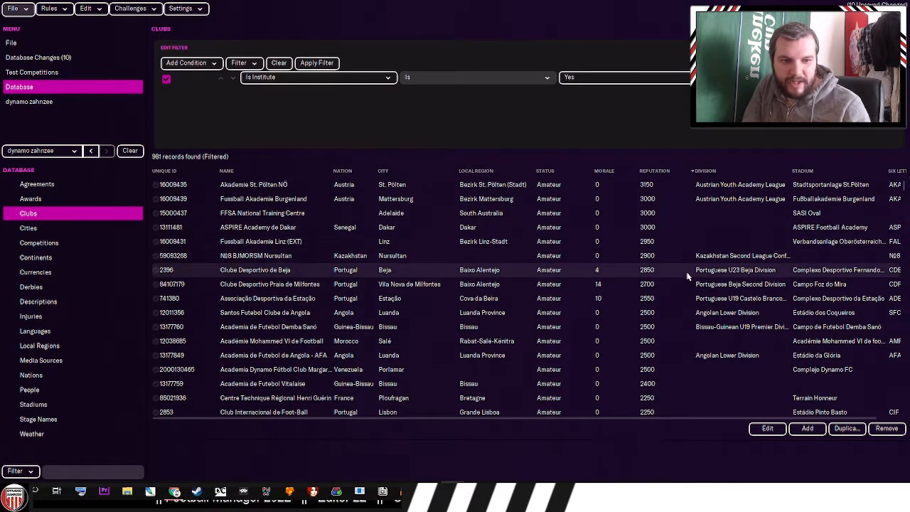
pyautogui.scroll(-3)
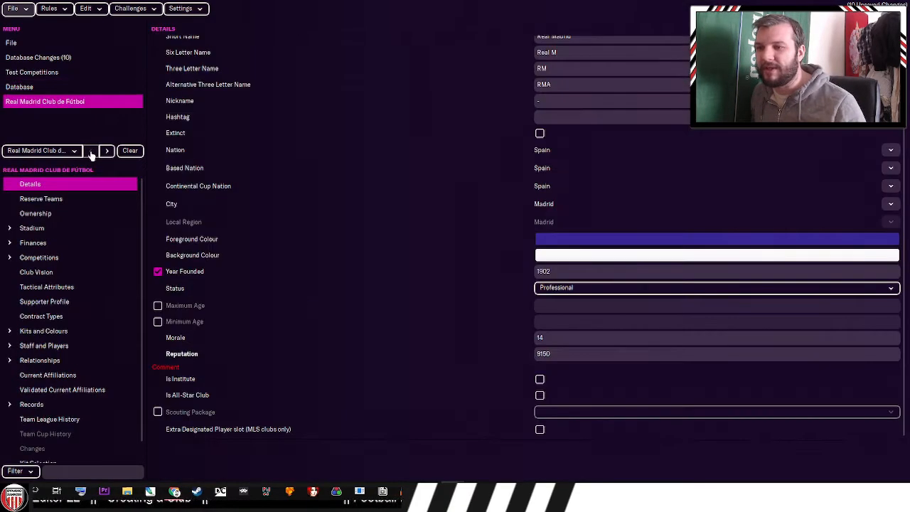
# - Go back to dynamo zahnzee's record and untick Is Institute
pyautogui.click(106, 150)
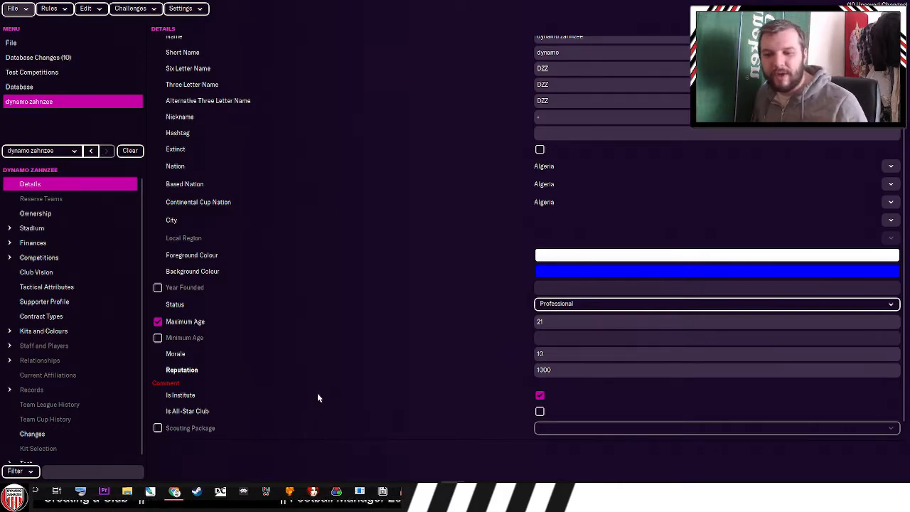
pyautogui.scroll(-3)
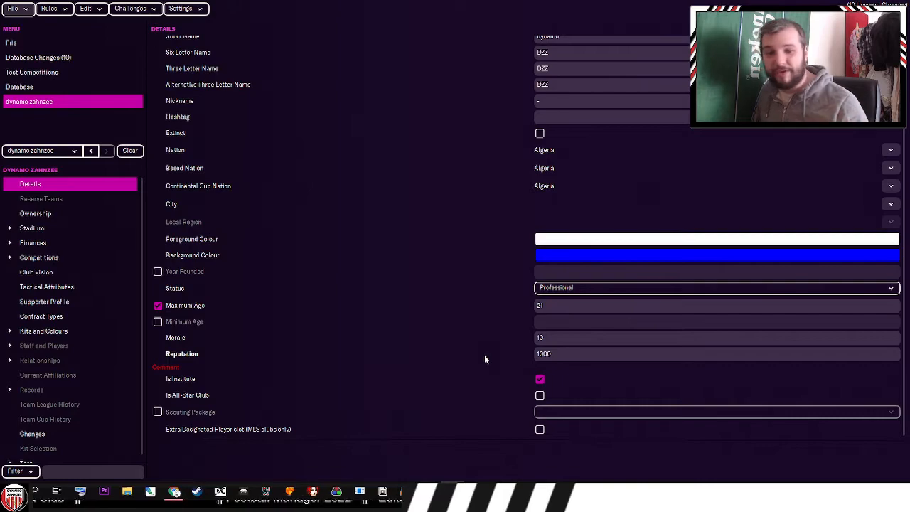
pyautogui.click(539, 379)
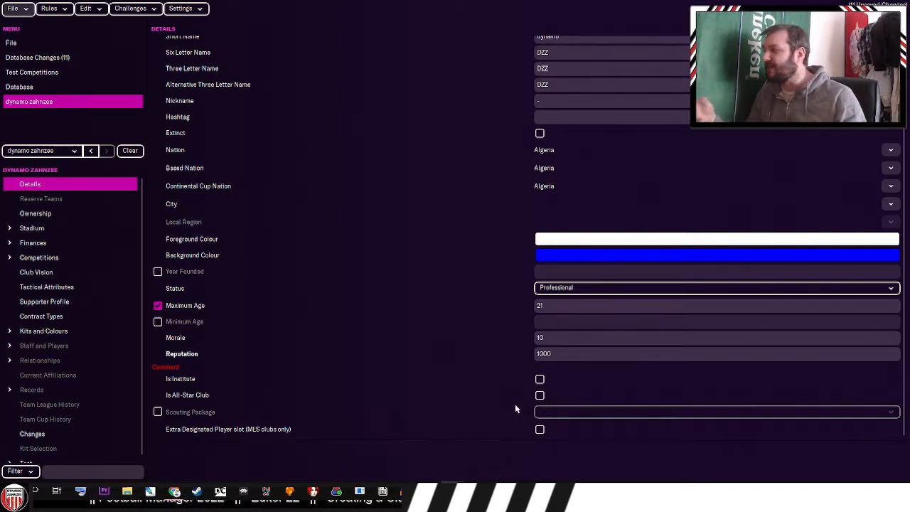
pyautogui.moveTo(472, 403)
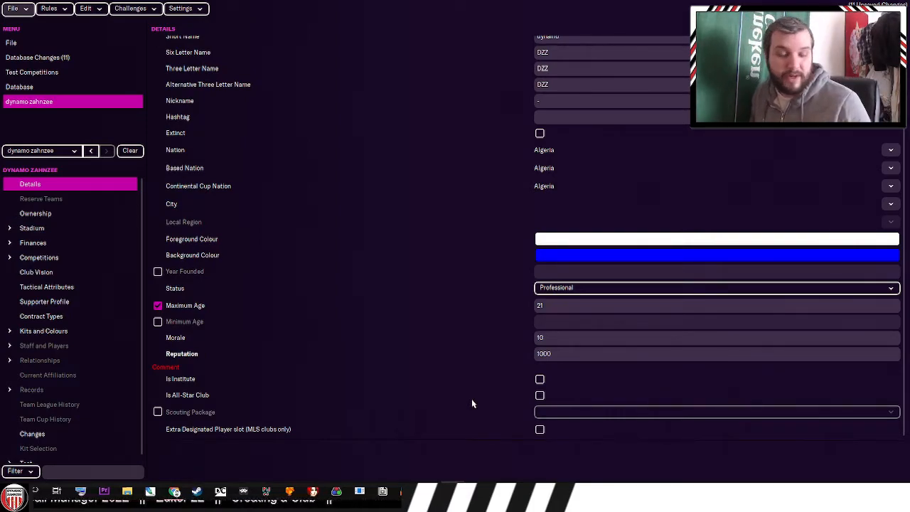
pyautogui.moveTo(110, 208)
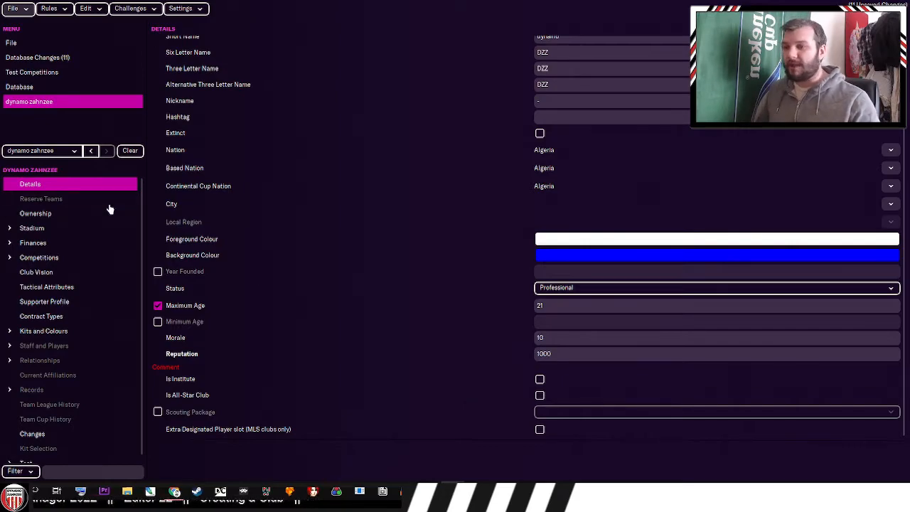
pyautogui.moveTo(166, 398)
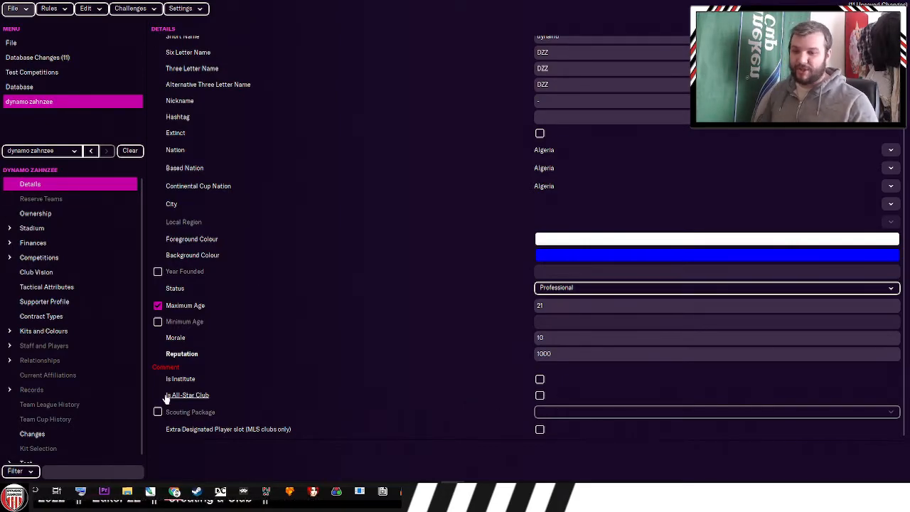
pyautogui.click(716, 412)
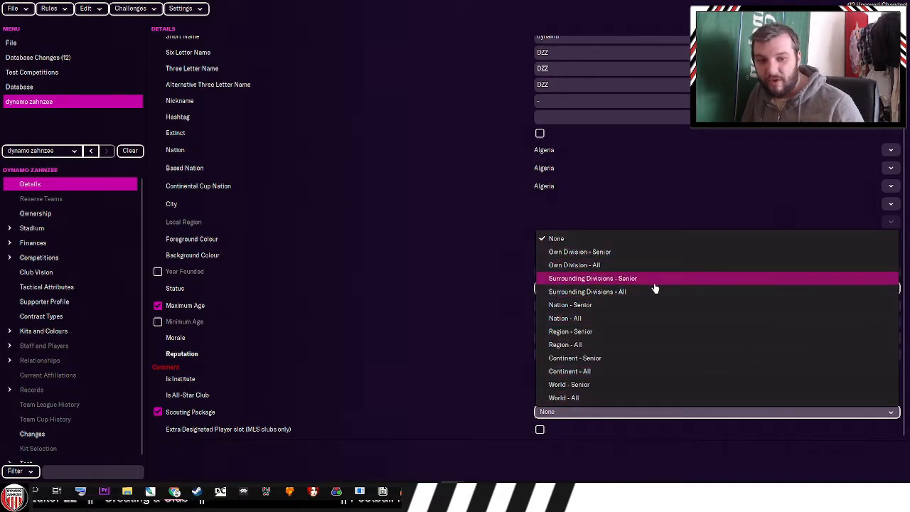
pyautogui.moveTo(583, 347)
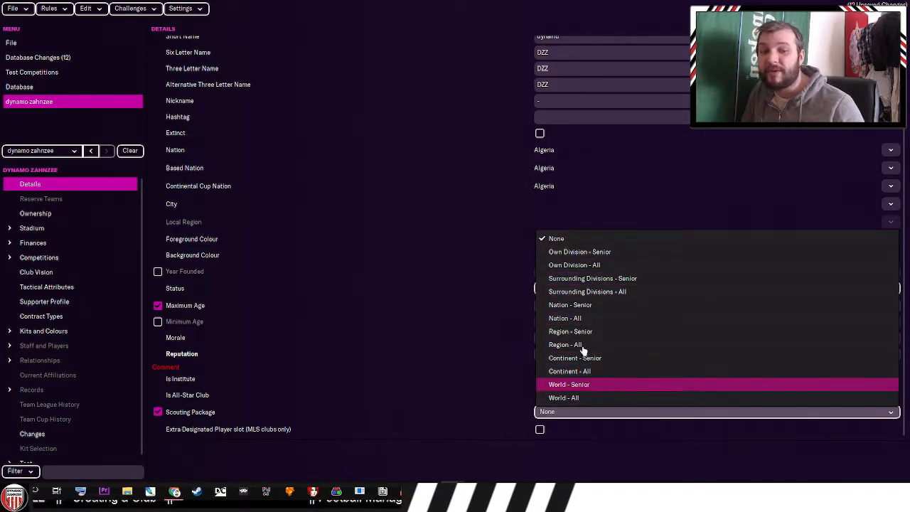
pyautogui.moveTo(564, 345)
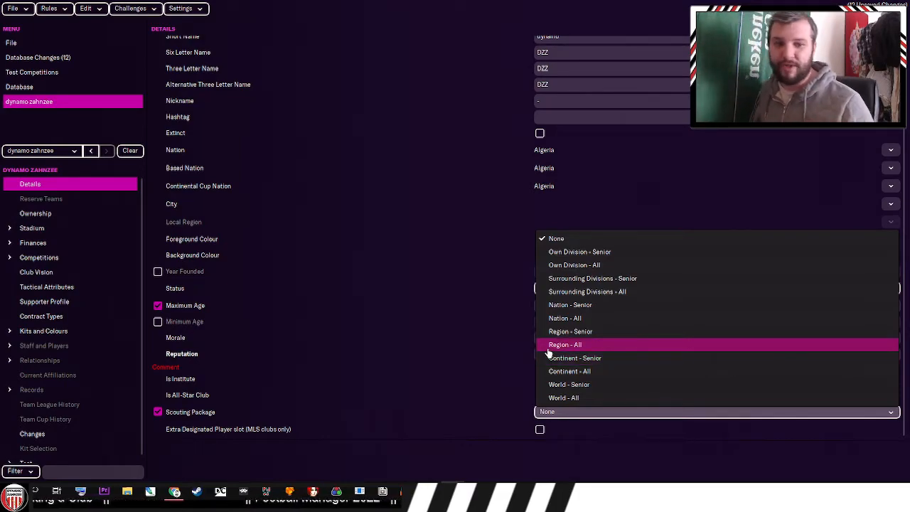
pyautogui.moveTo(581, 398)
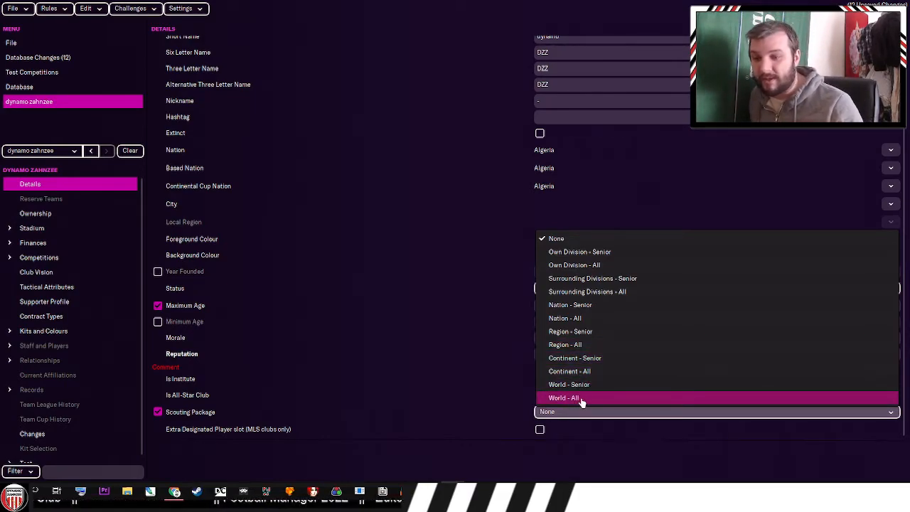
pyautogui.click(547, 411)
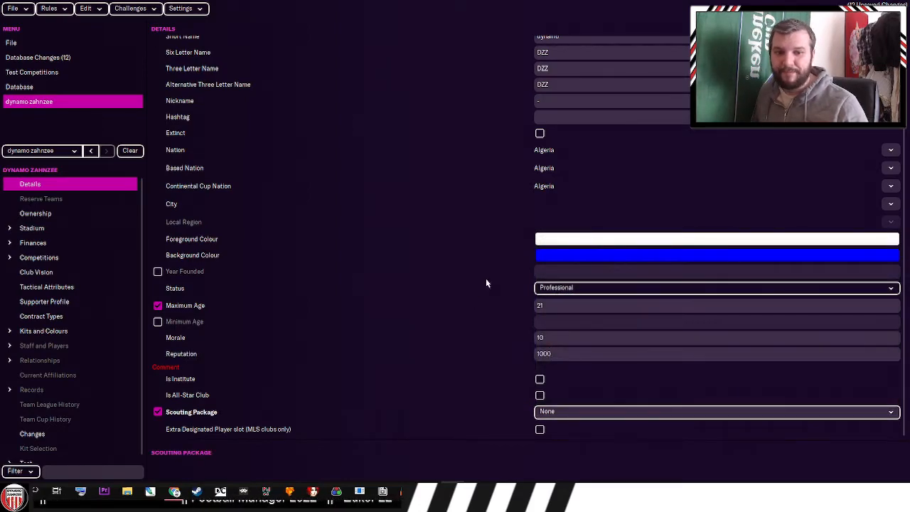
pyautogui.click(41, 198)
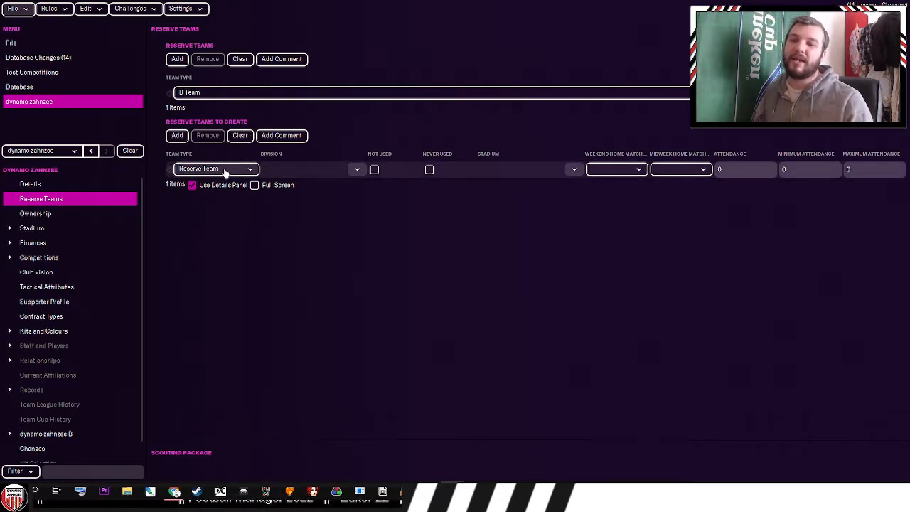
pyautogui.moveTo(315, 180)
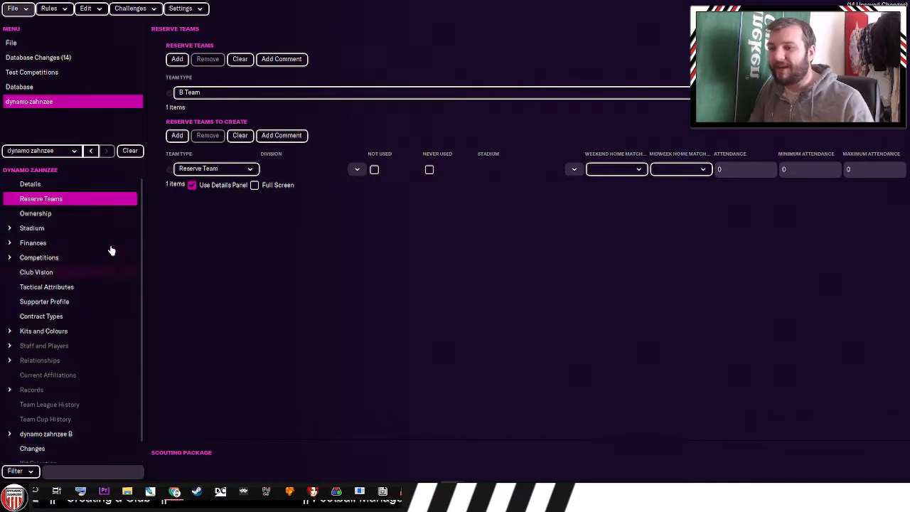
# - Set dynamo zahnzee's ownership type to Member-Owned (Elections/Ltd) and review its term fields
pyautogui.click(36, 214)
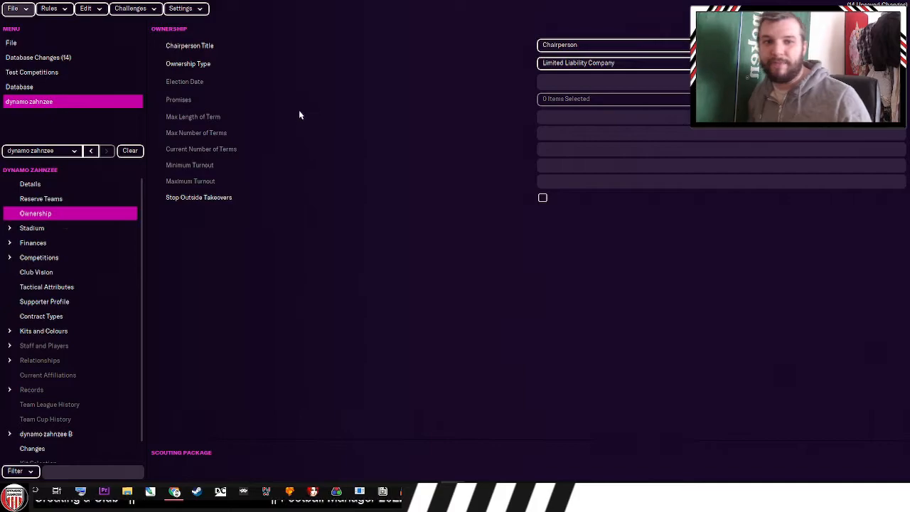
pyautogui.click(611, 45)
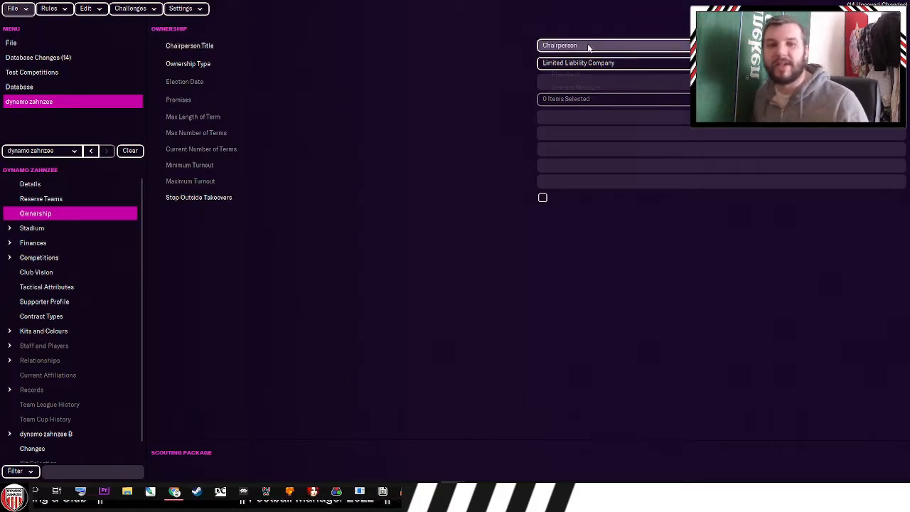
pyautogui.click(614, 45)
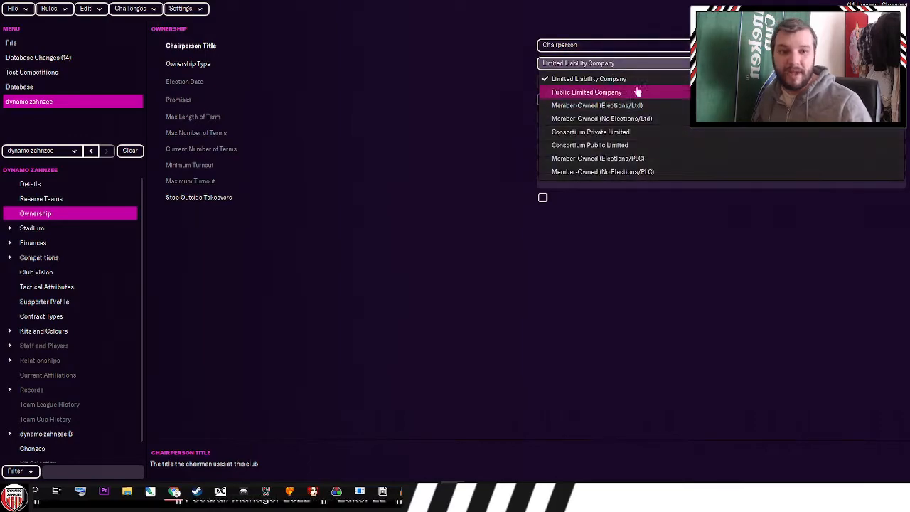
pyautogui.moveTo(625, 158)
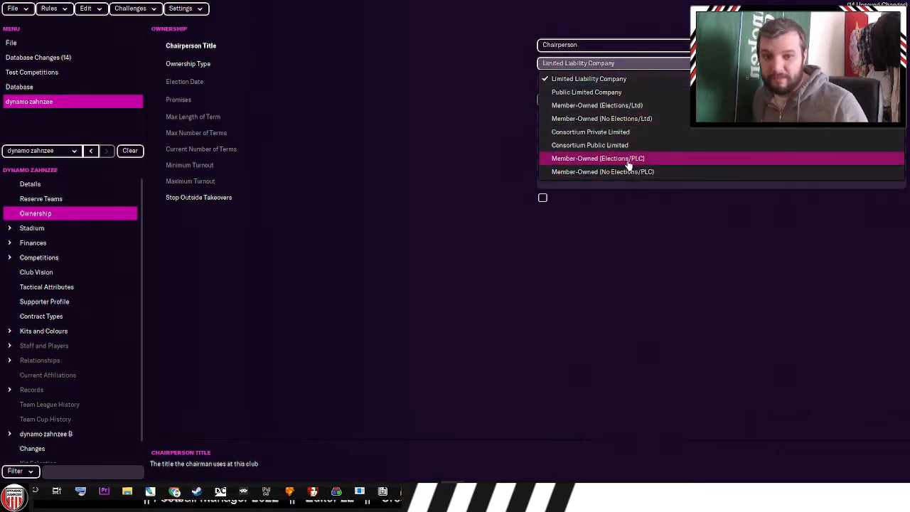
pyautogui.moveTo(622, 171)
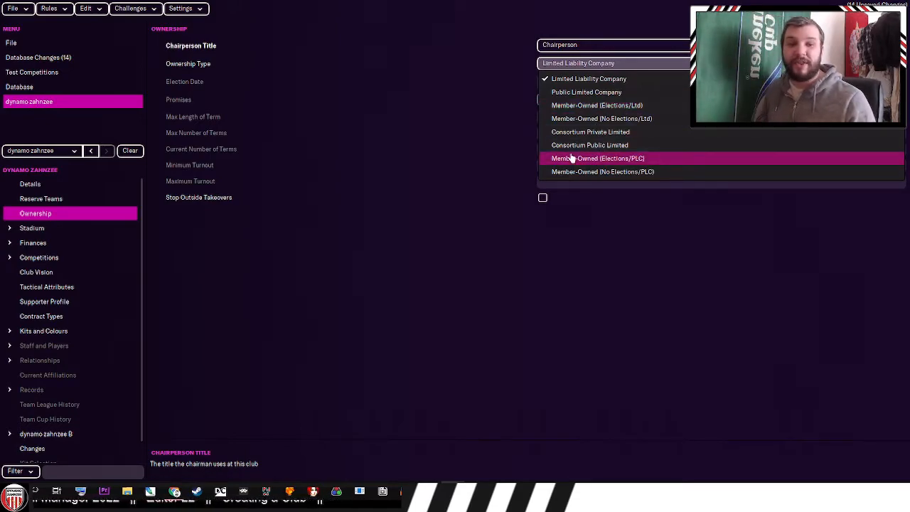
pyautogui.moveTo(590, 132)
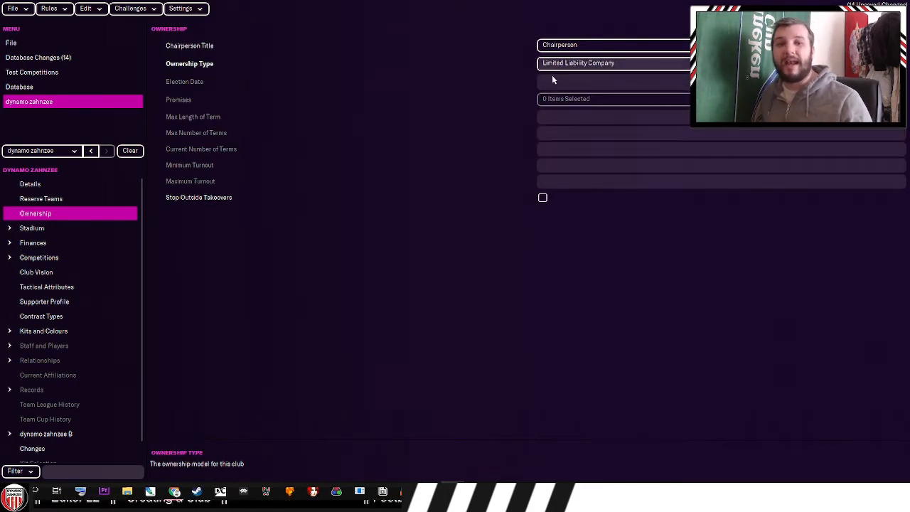
pyautogui.click(611, 63)
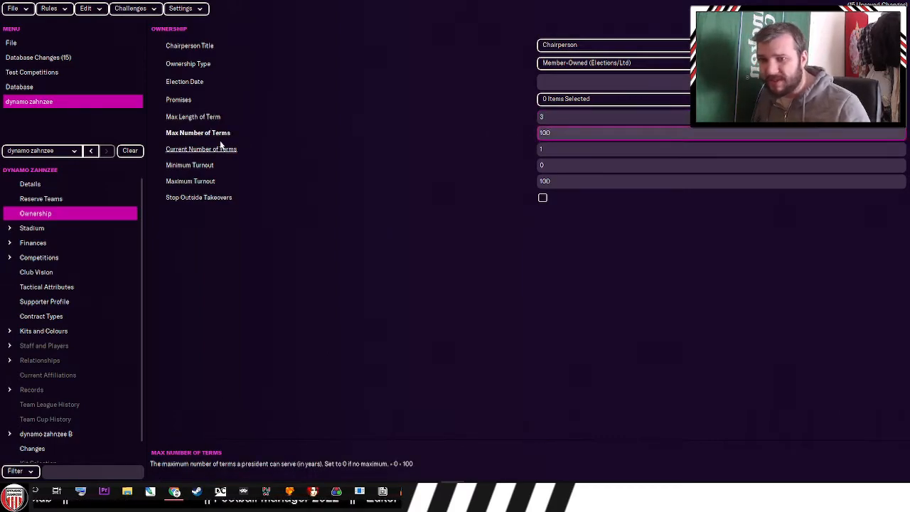
pyautogui.click(203, 149)
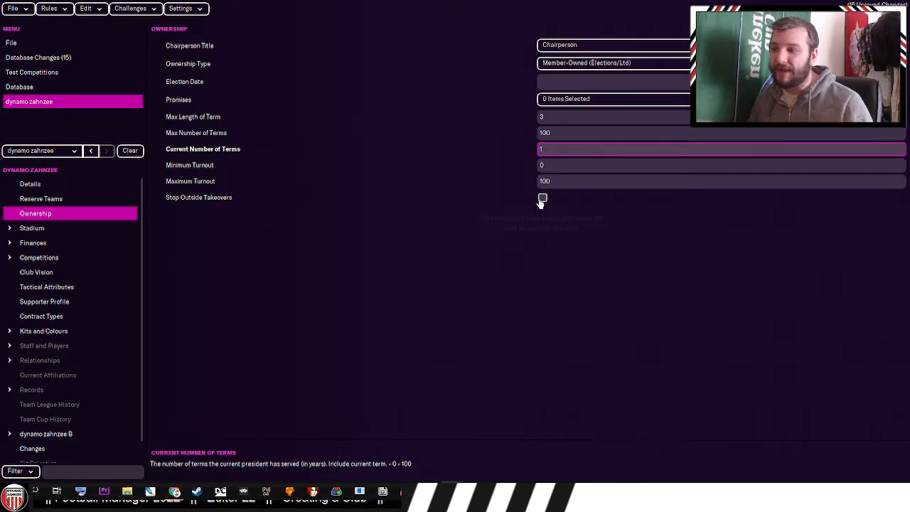
pyautogui.click(32, 227)
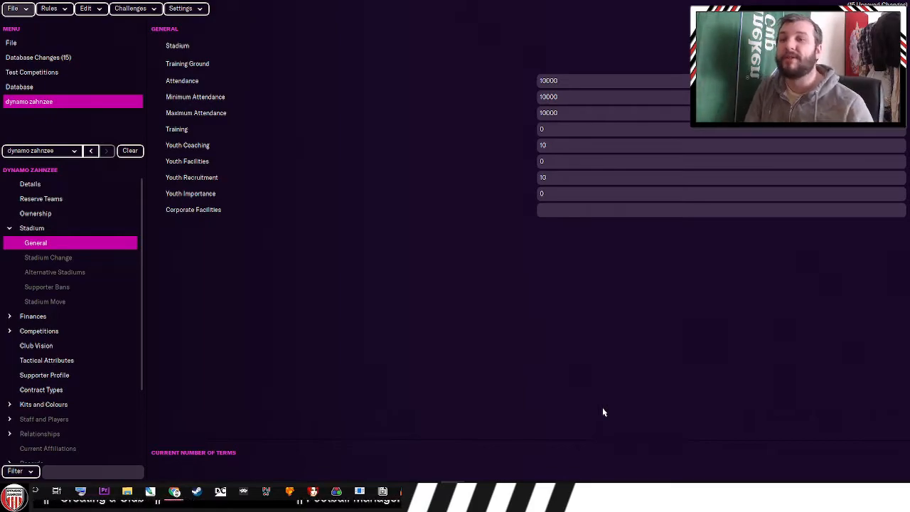
pyautogui.moveTo(171, 73)
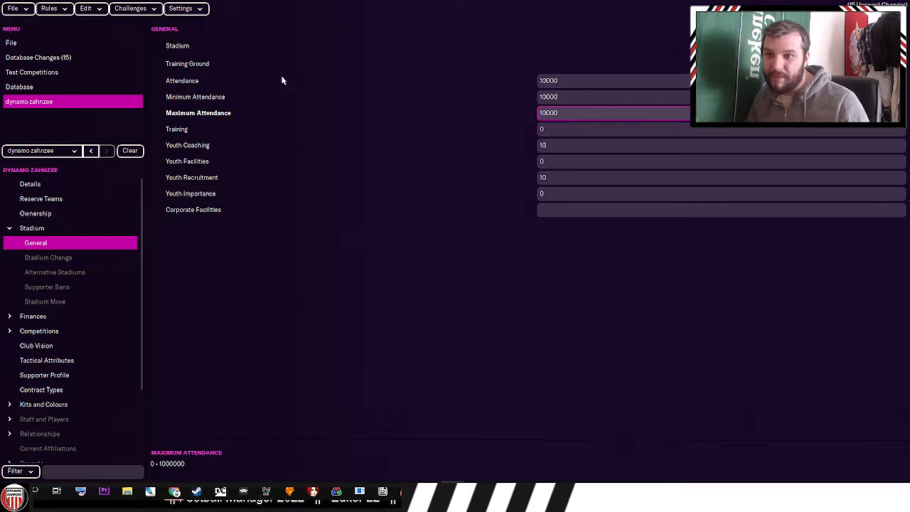
# - Review the stadium attendance and facility fields, keeping attendances at 10000
pyautogui.click(611, 113)
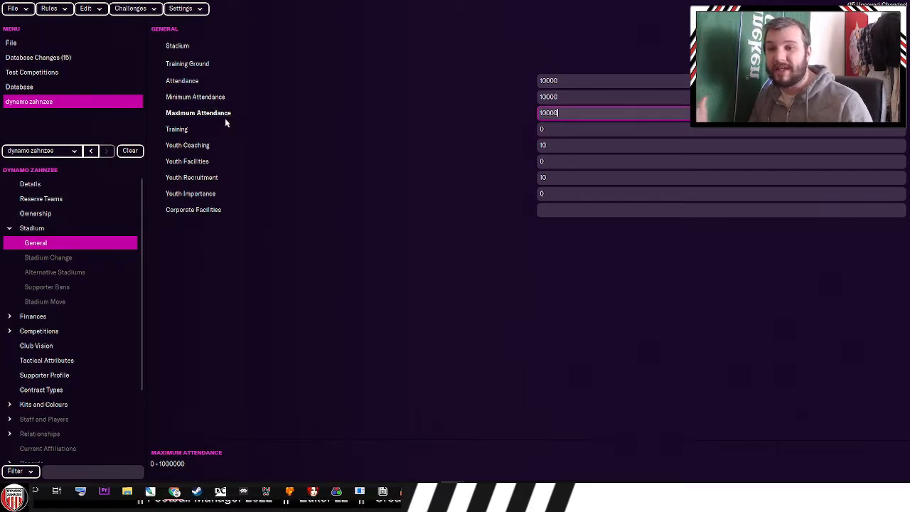
pyautogui.moveTo(178, 131)
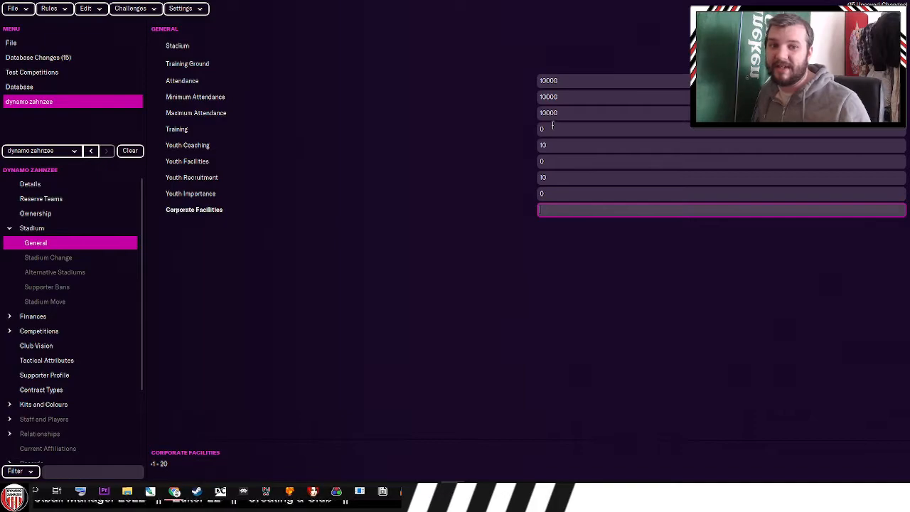
pyautogui.click(720, 129)
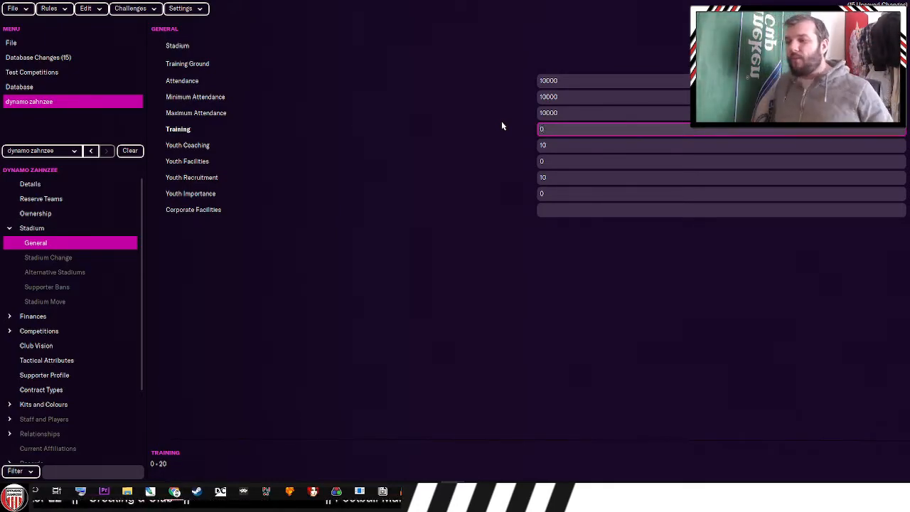
pyautogui.moveTo(701, 244)
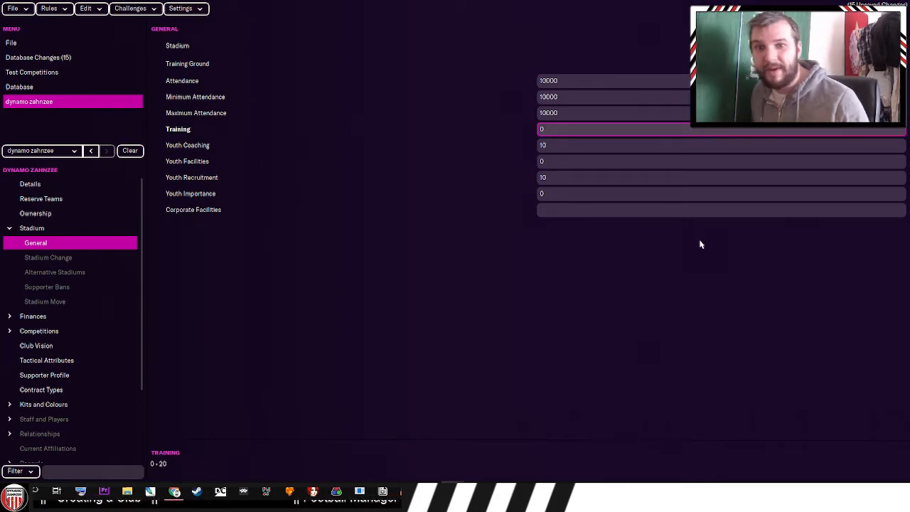
pyautogui.moveTo(226, 44)
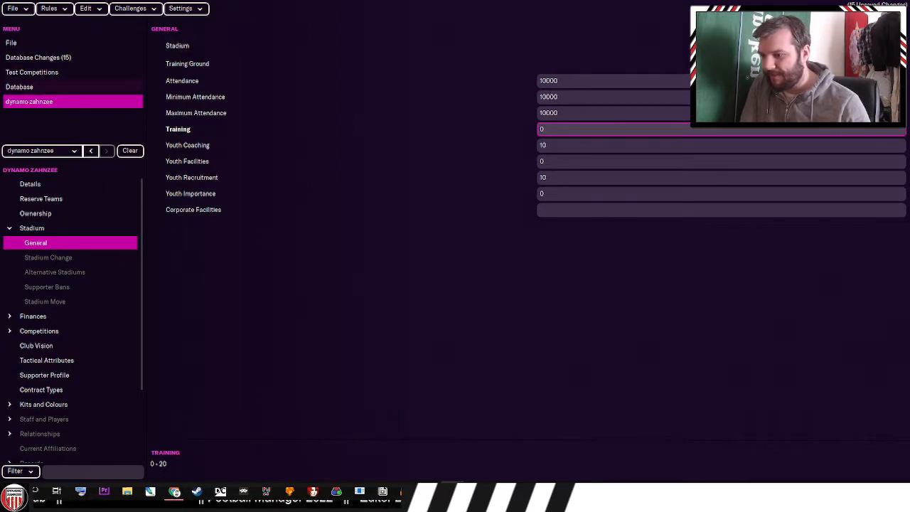
pyautogui.click(20, 86)
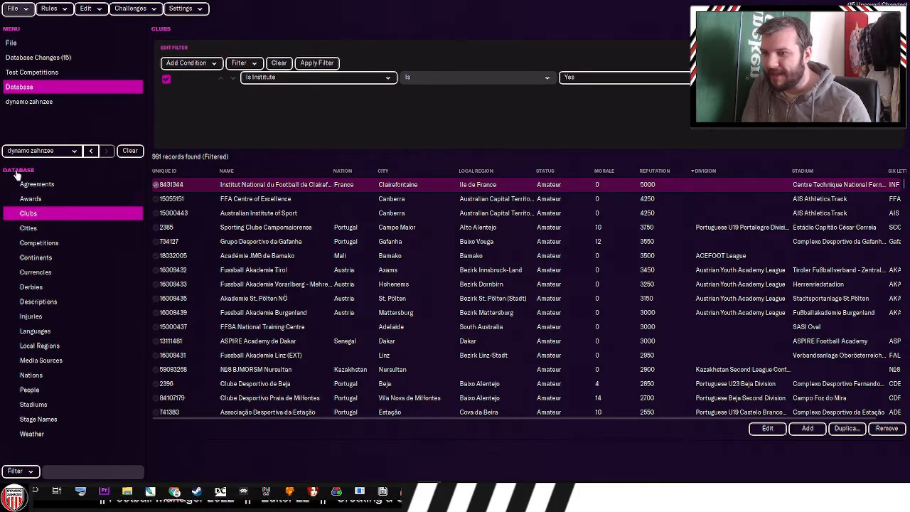
pyautogui.click(32, 404)
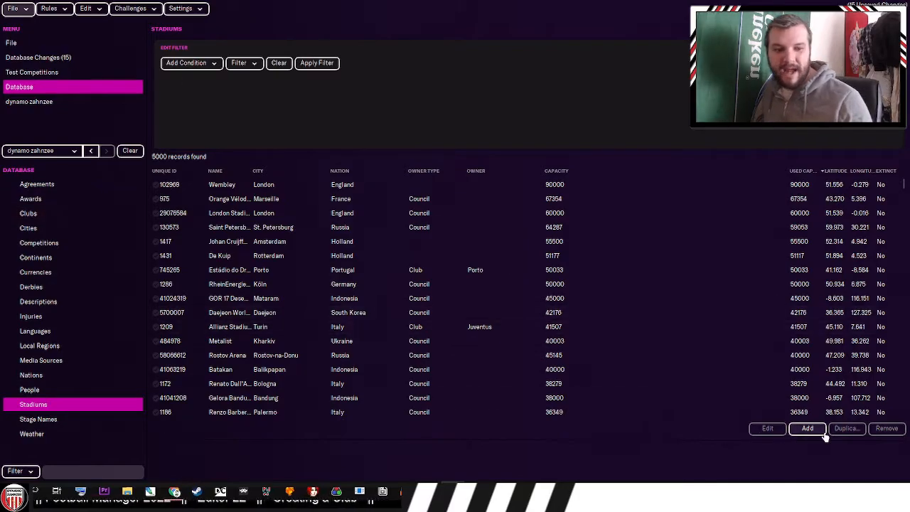
pyautogui.click(807, 428)
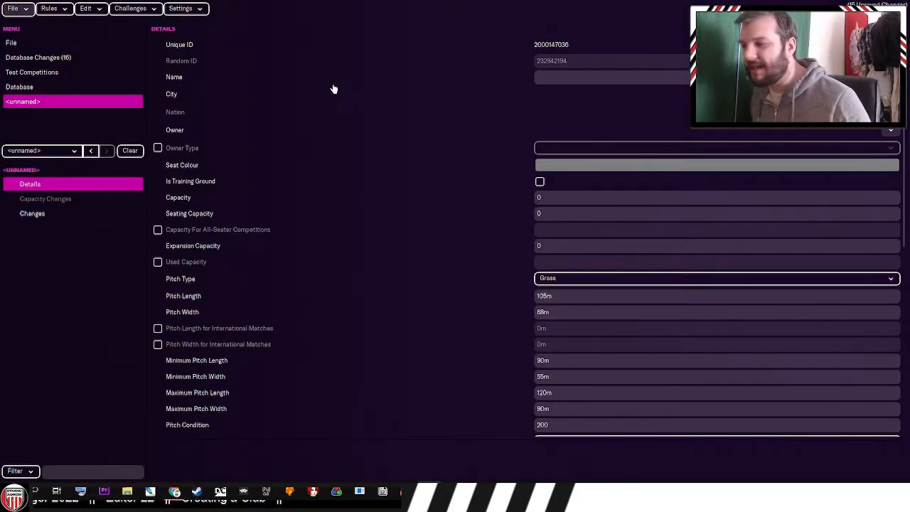
pyautogui.moveTo(236, 58)
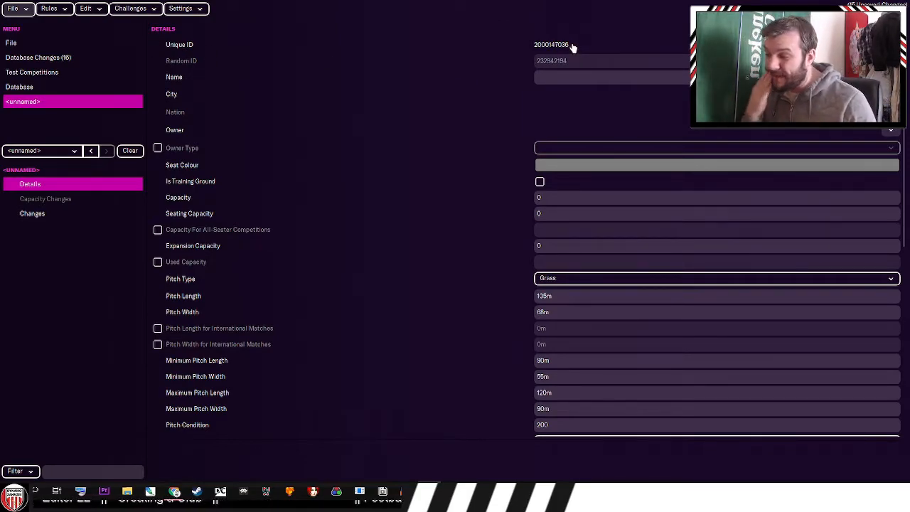
pyautogui.moveTo(534, 81)
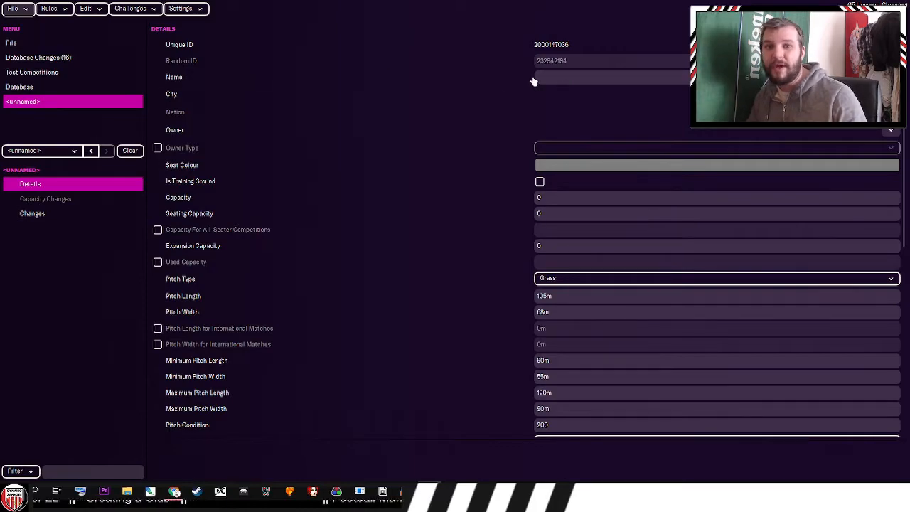
pyautogui.click(611, 76)
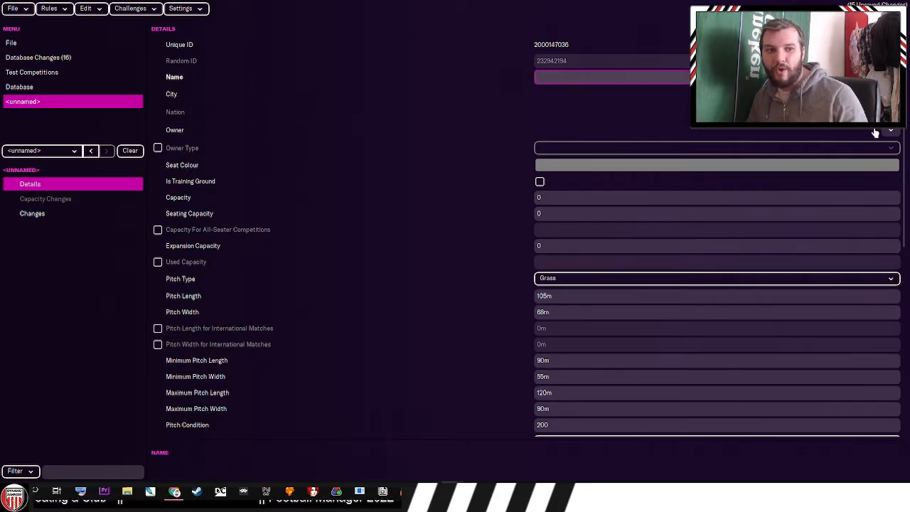
# - Search clubs by name and set dynamo zahnzee as the stadium owner, owner type Club
pyautogui.click(890, 148)
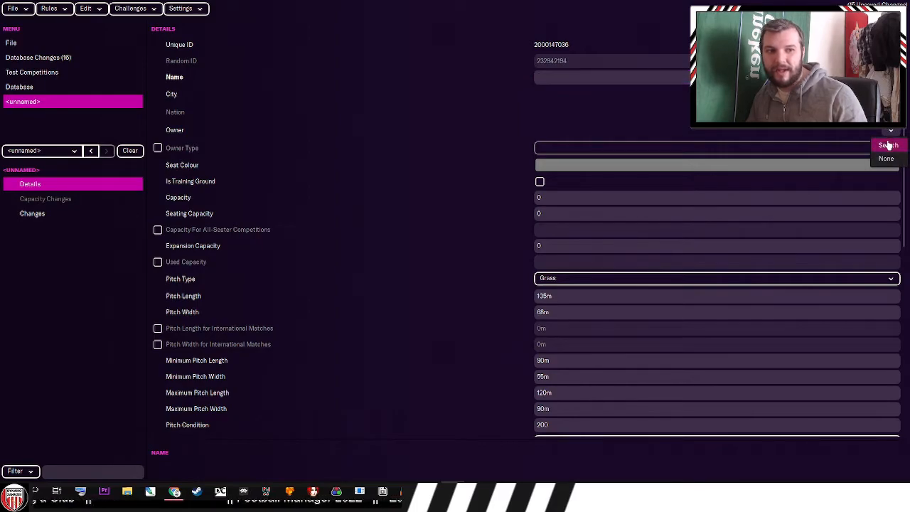
pyautogui.click(889, 145)
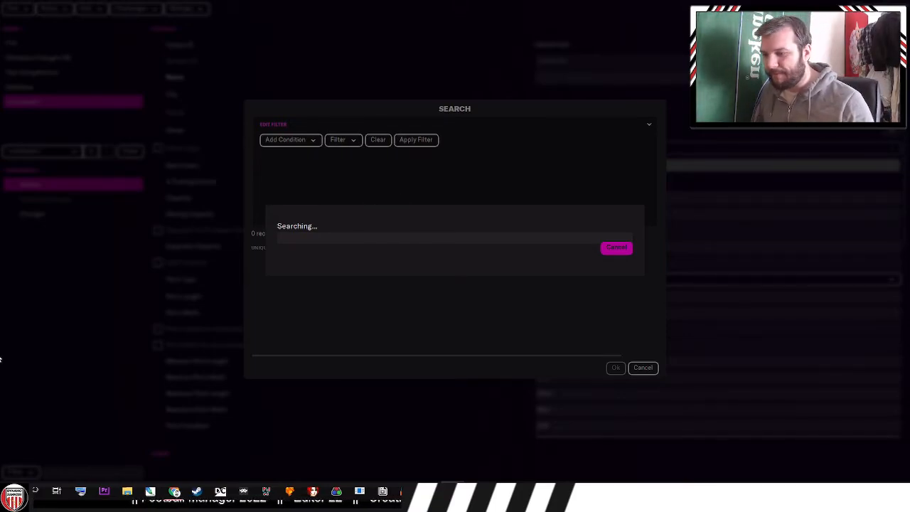
pyautogui.click(288, 139)
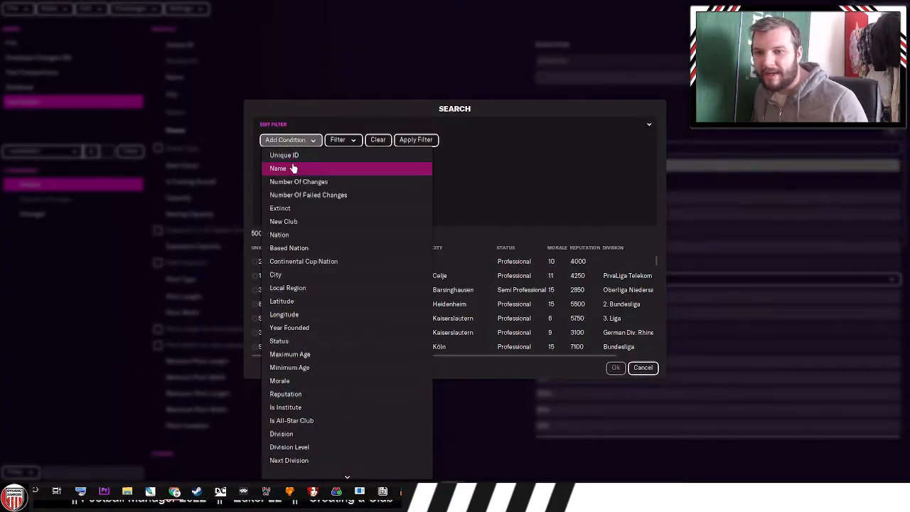
pyautogui.click(278, 168)
pyautogui.write('dynamo za')
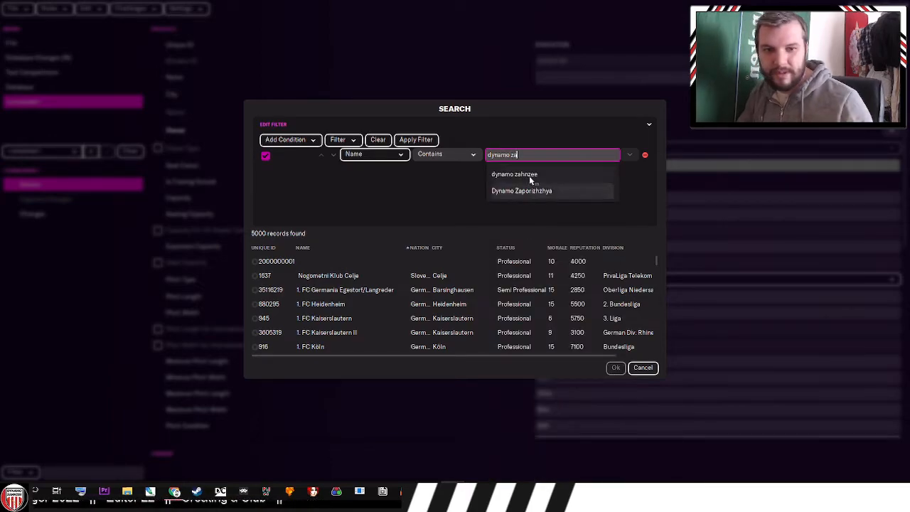
pyautogui.click(514, 174)
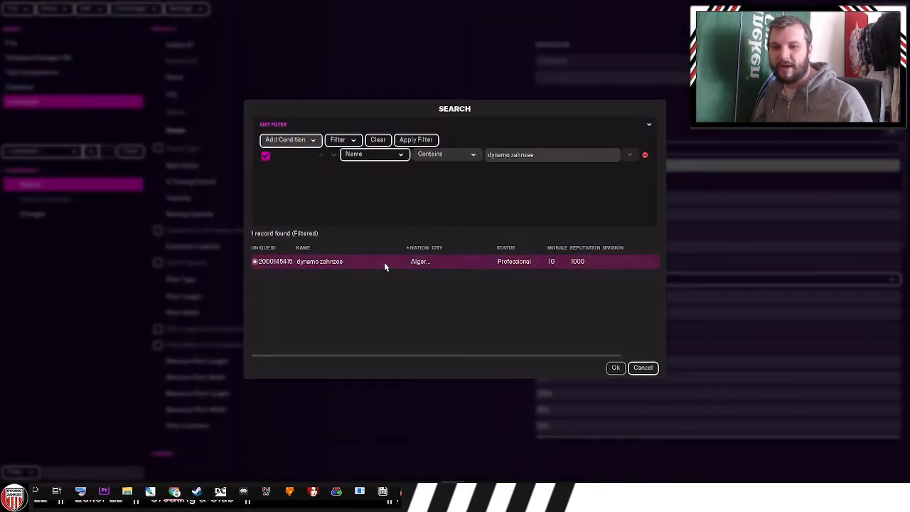
pyautogui.click(614, 367)
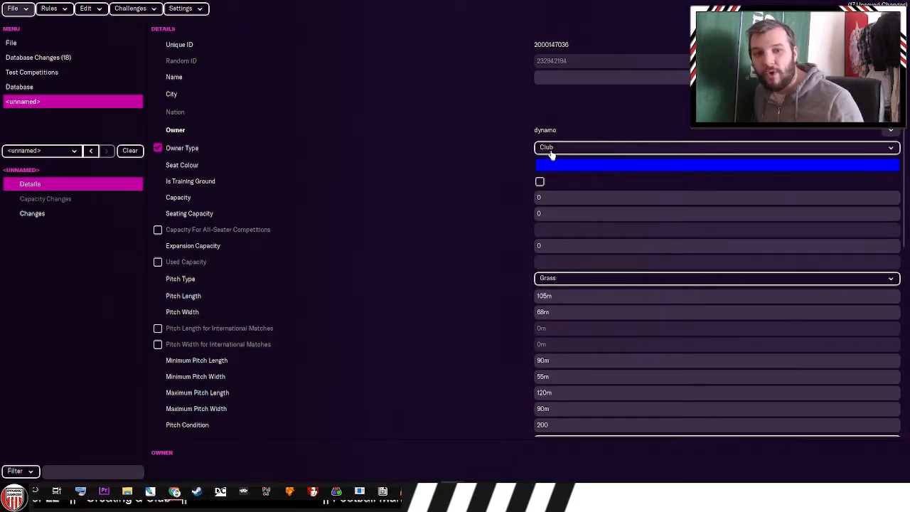
pyautogui.click(714, 147)
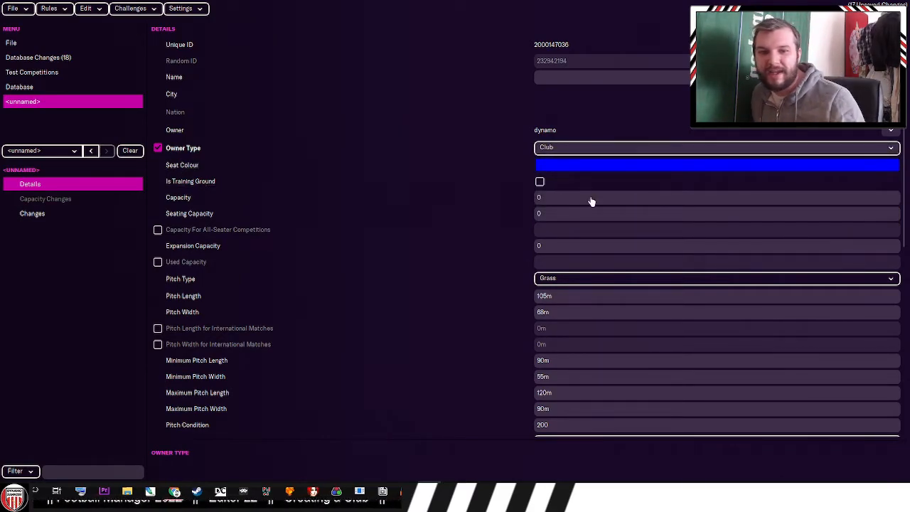
pyautogui.moveTo(533, 196)
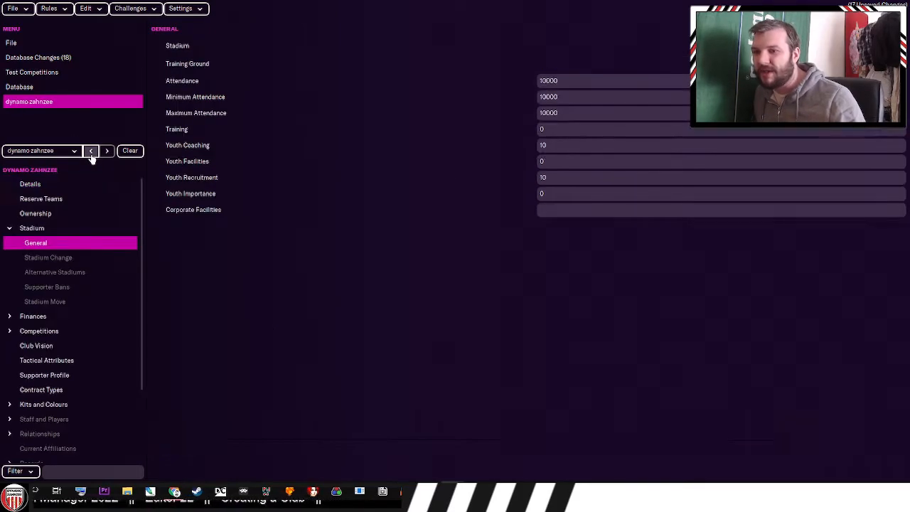
pyautogui.moveTo(342, 102)
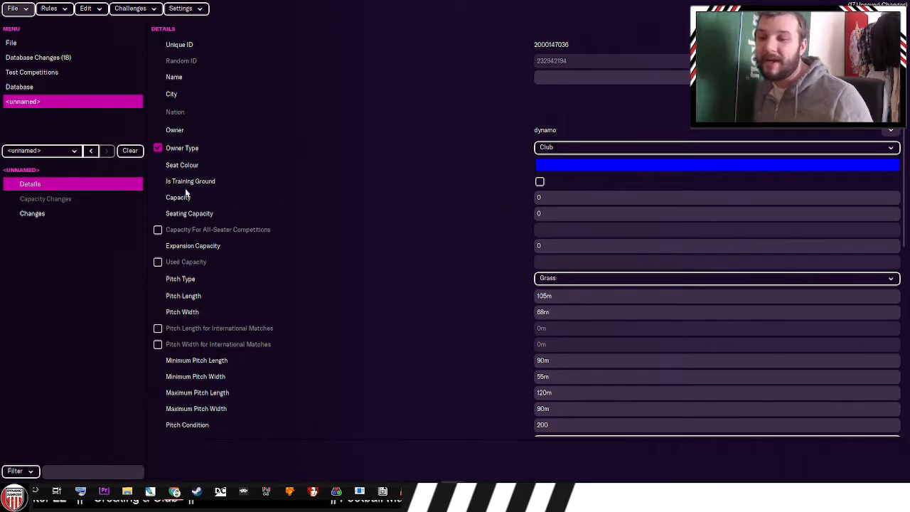
# - Enter capacity 20000, seating capacity 3000, and all-seater competition capacity 20000
pyautogui.click(711, 197)
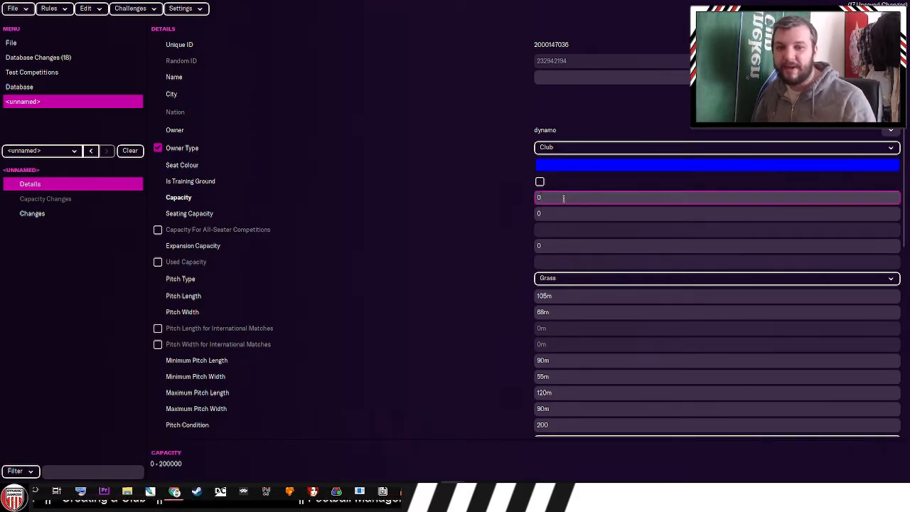
pyautogui.write('2')
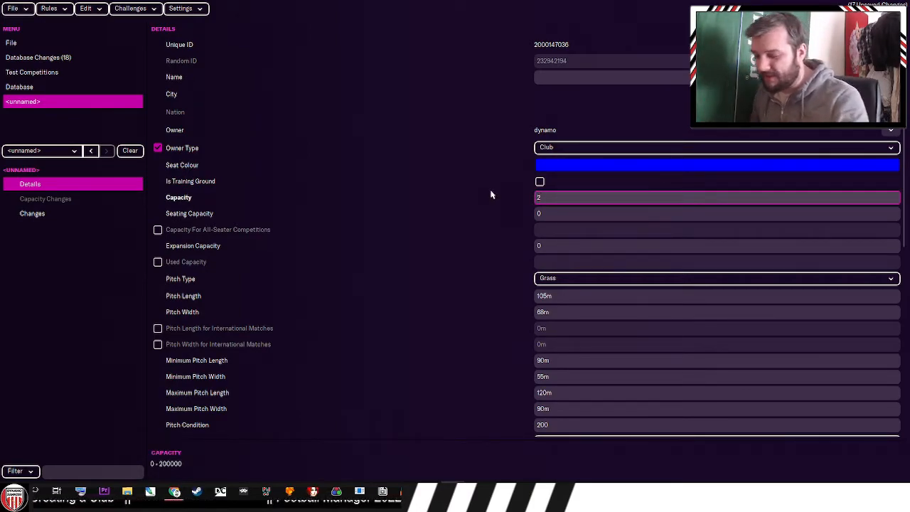
pyautogui.write('20000')
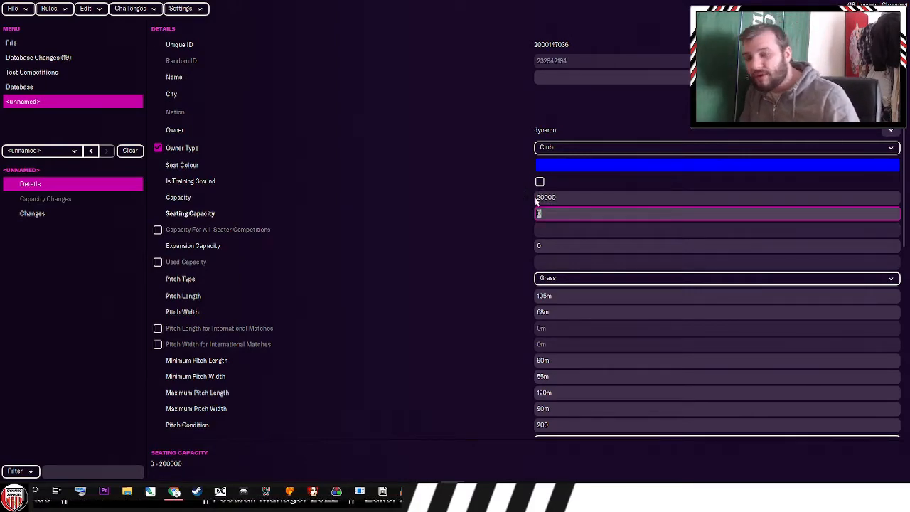
pyautogui.write('3000')
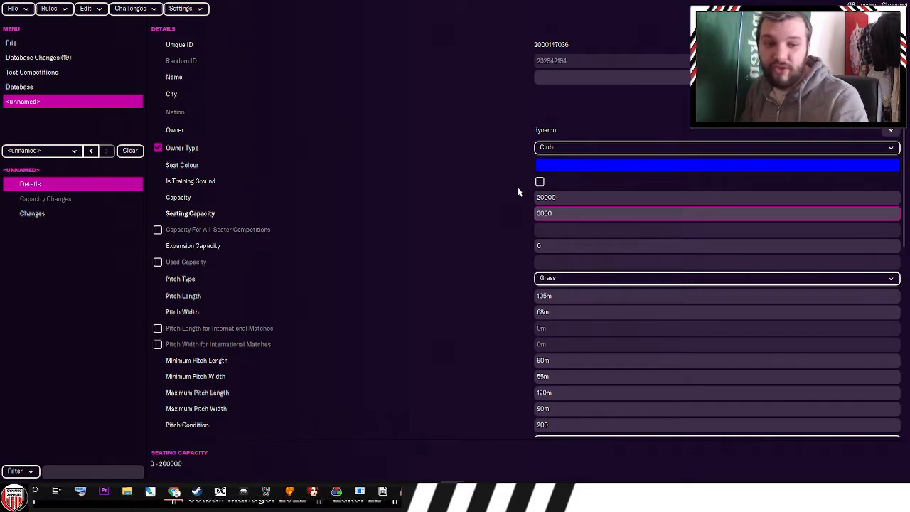
pyautogui.click(157, 230)
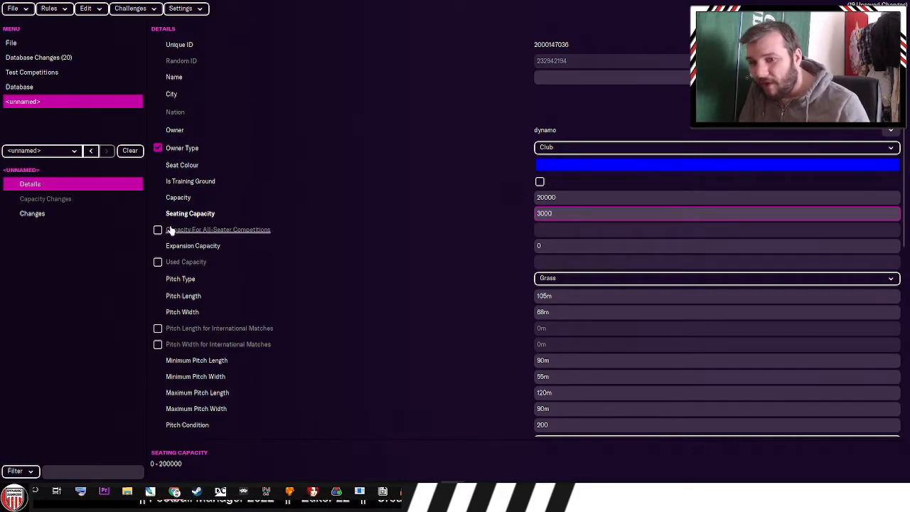
pyautogui.click(158, 229)
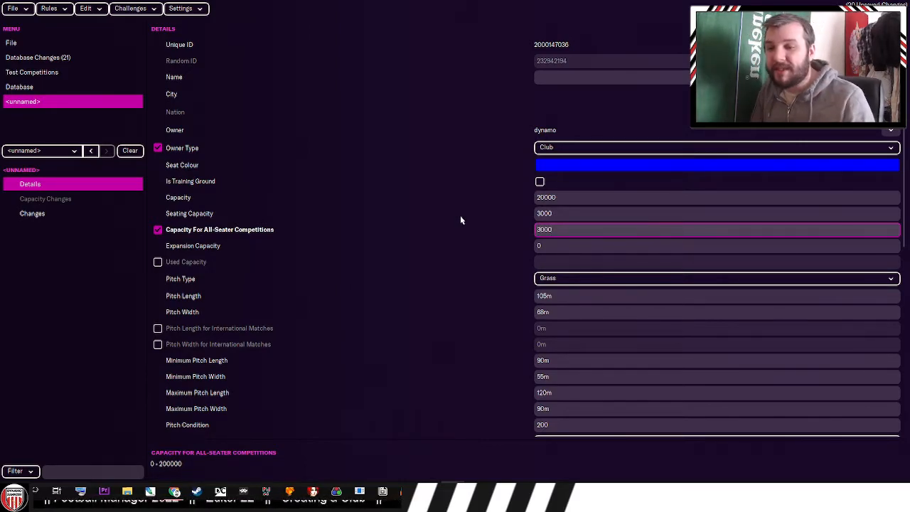
pyautogui.click(711, 229)
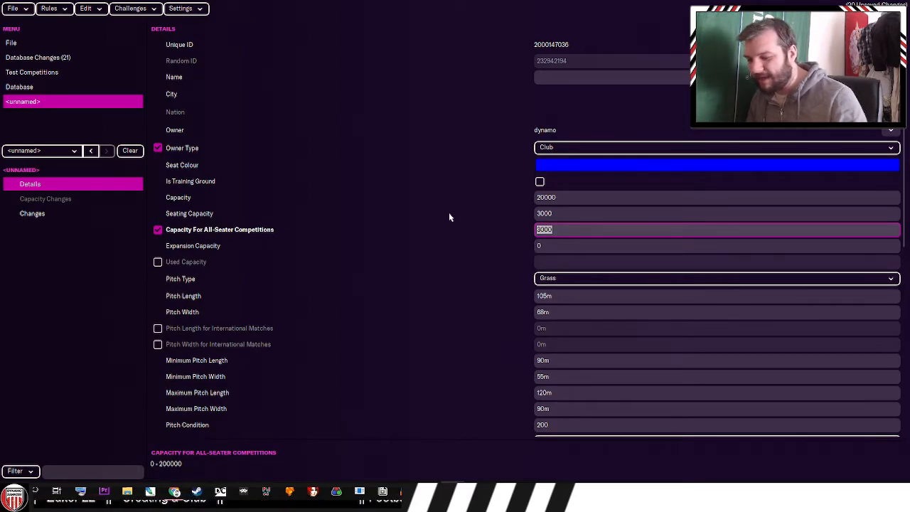
pyautogui.write('20000')
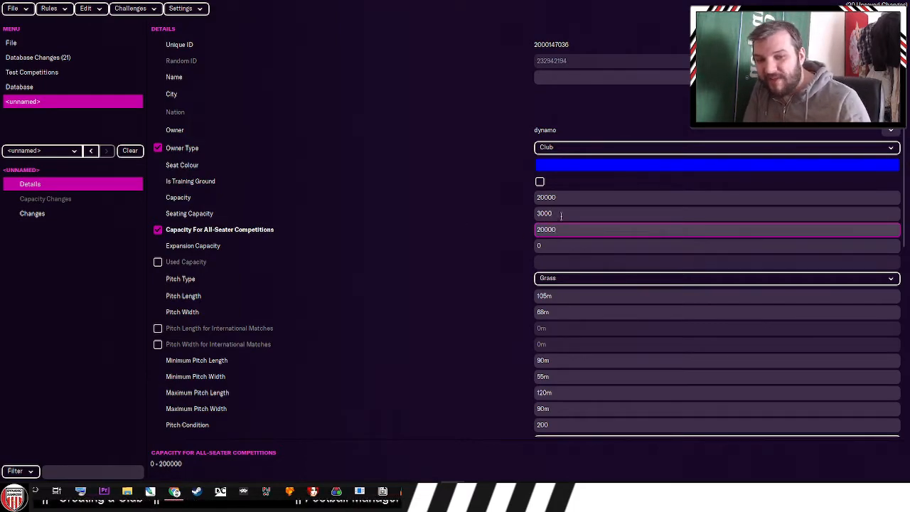
pyautogui.click(711, 213)
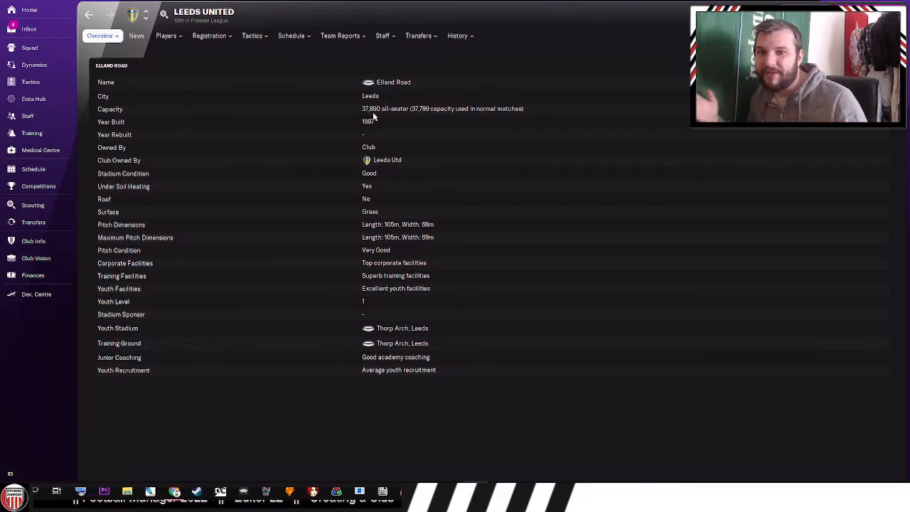
pyautogui.moveTo(420, 116)
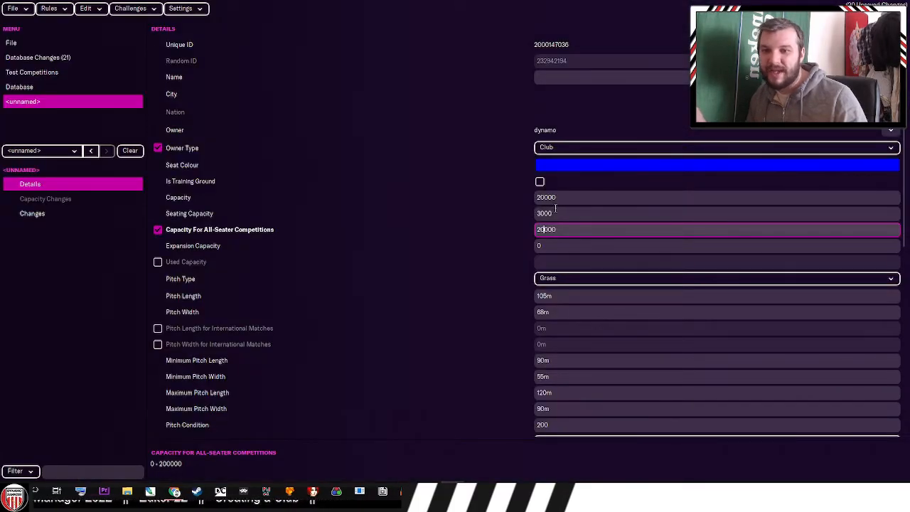
pyautogui.click(711, 213)
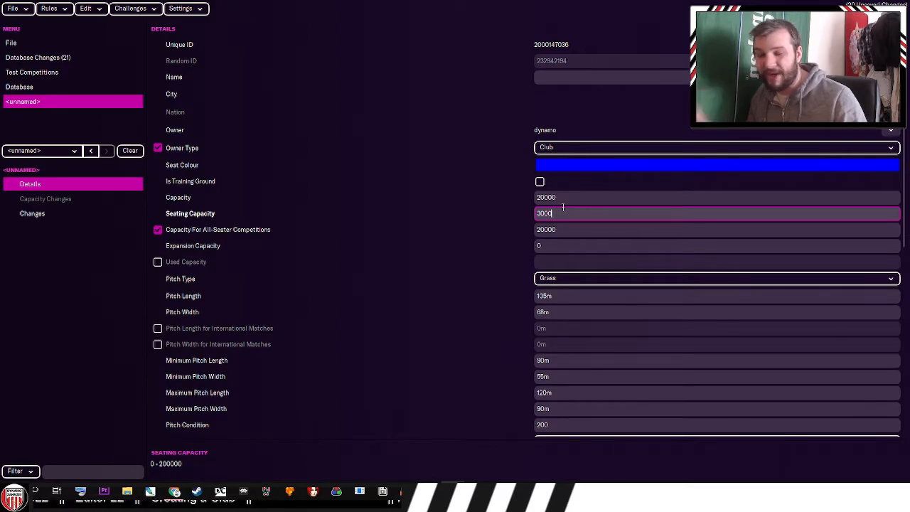
pyautogui.click(710, 229)
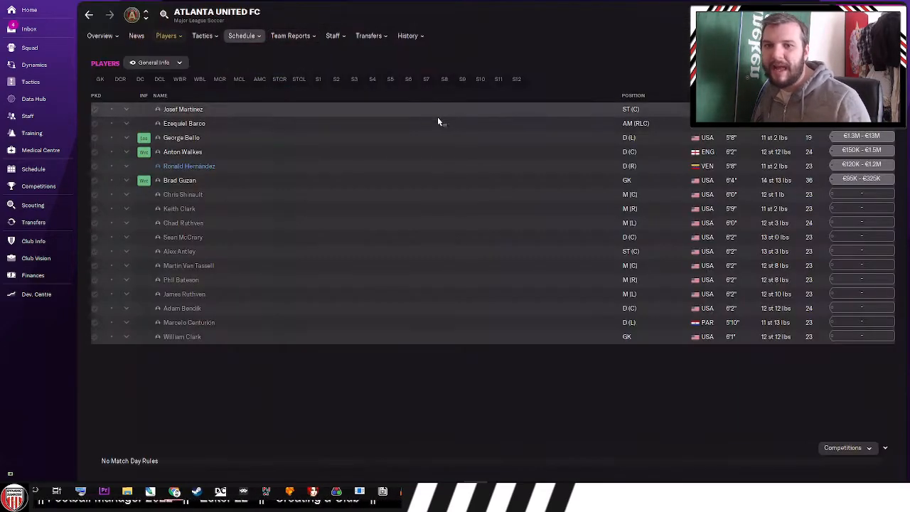
# - Show Atlanta United's Mercedes-Benz Stadium overview: 78,347 capacity, 71,000 seated
pyautogui.click(100, 36)
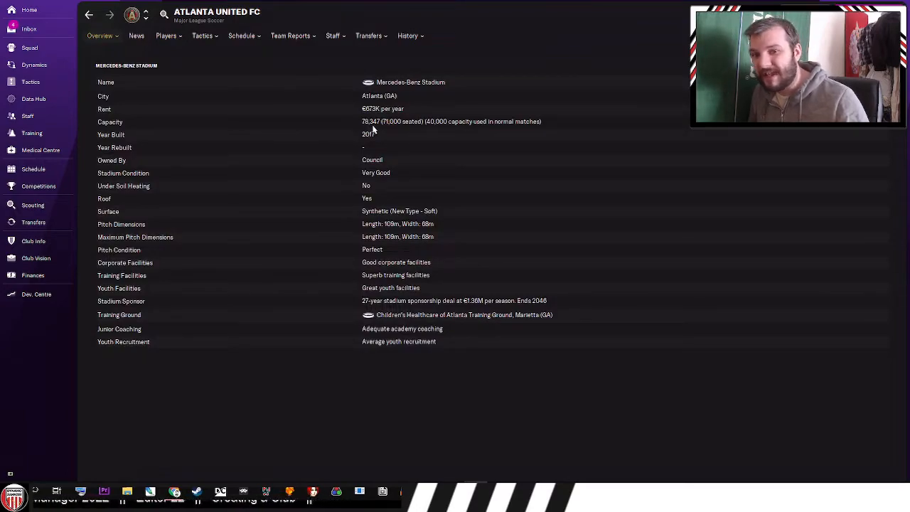
pyautogui.moveTo(402, 130)
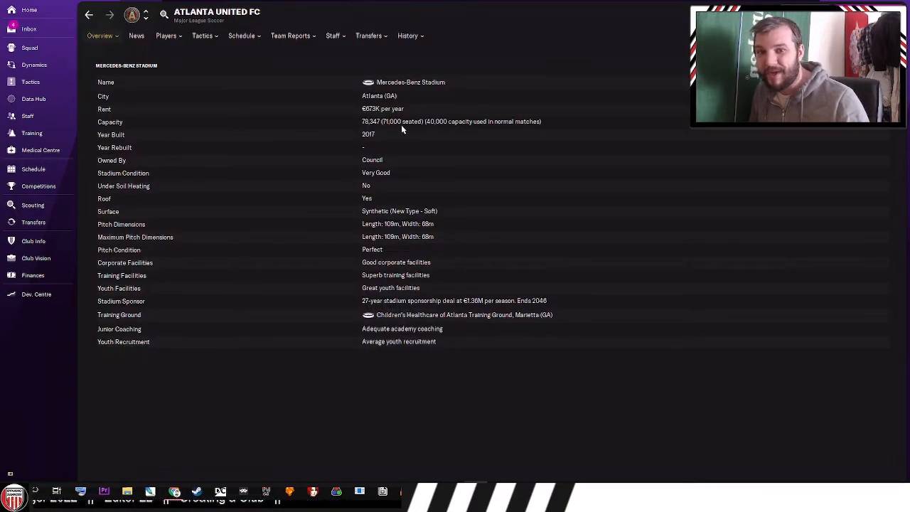
pyautogui.moveTo(435, 131)
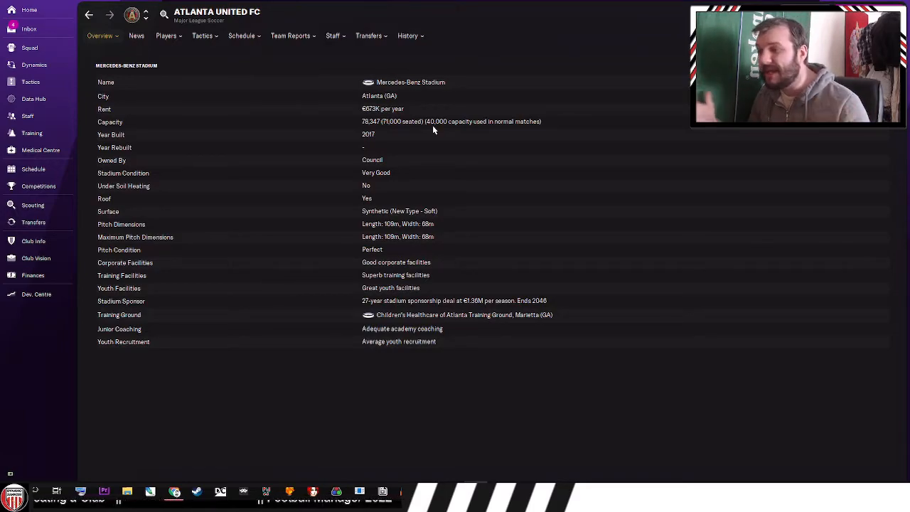
pyautogui.moveTo(455, 130)
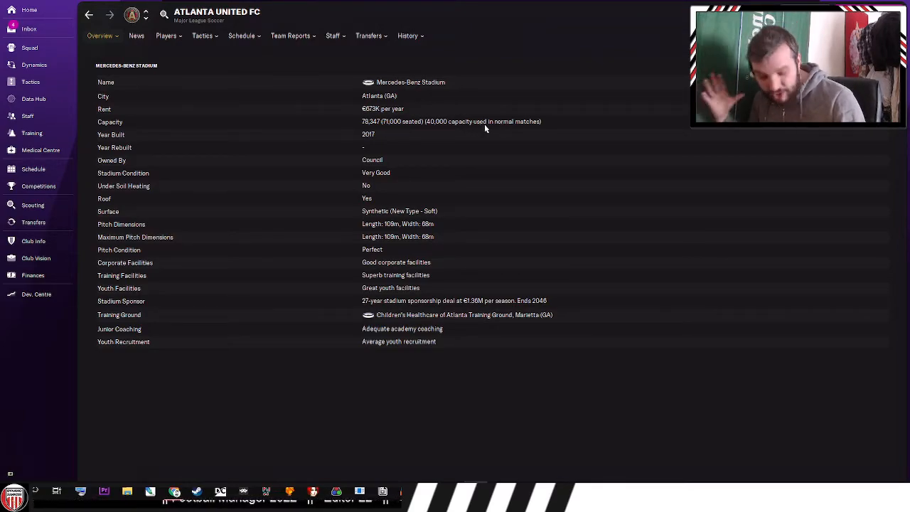
pyautogui.moveTo(413, 130)
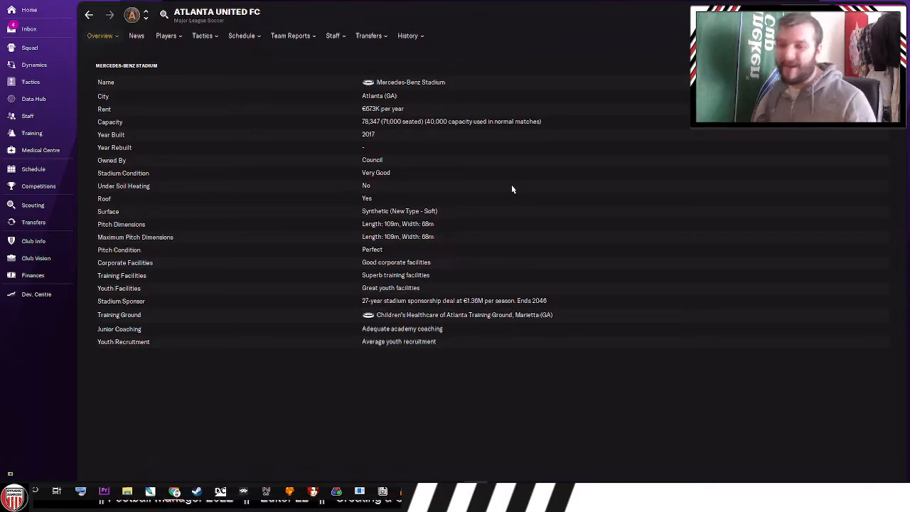
pyautogui.moveTo(471, 137)
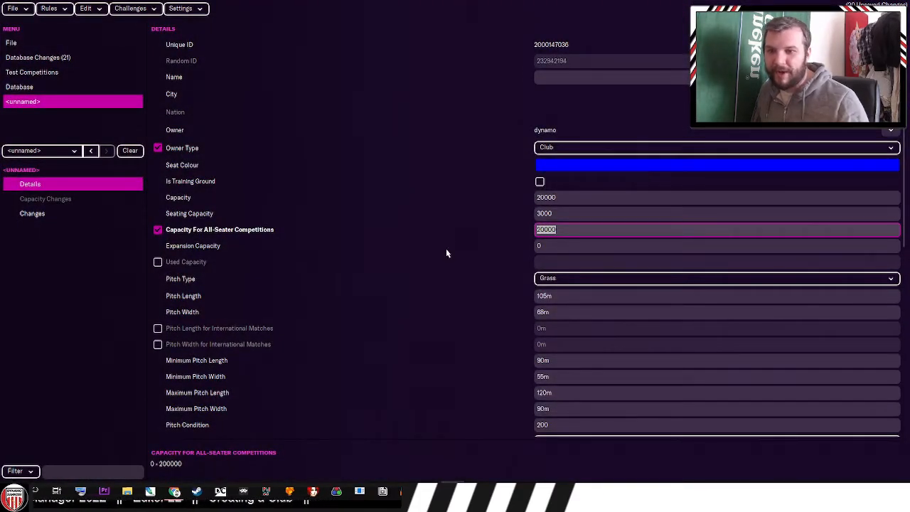
# - Enter 65000 as the new stadium's expansion capacity
pyautogui.click(716, 246)
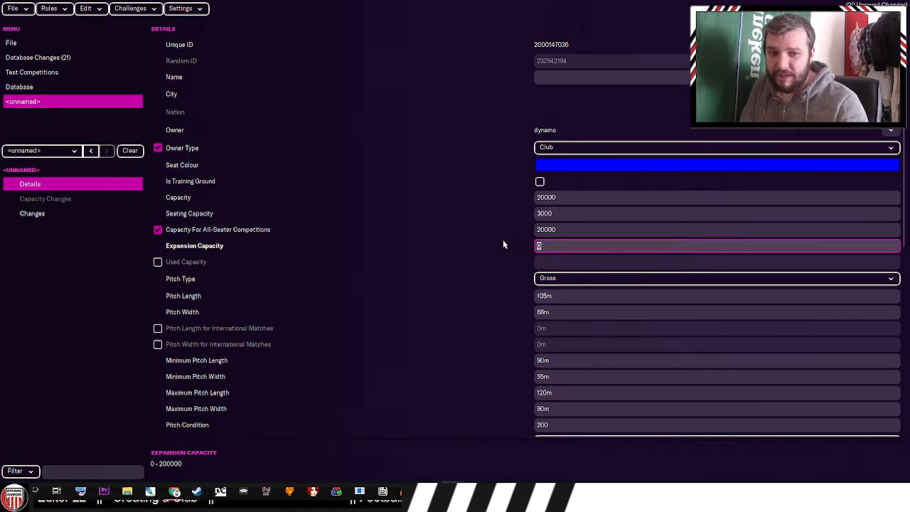
pyautogui.write('65000')
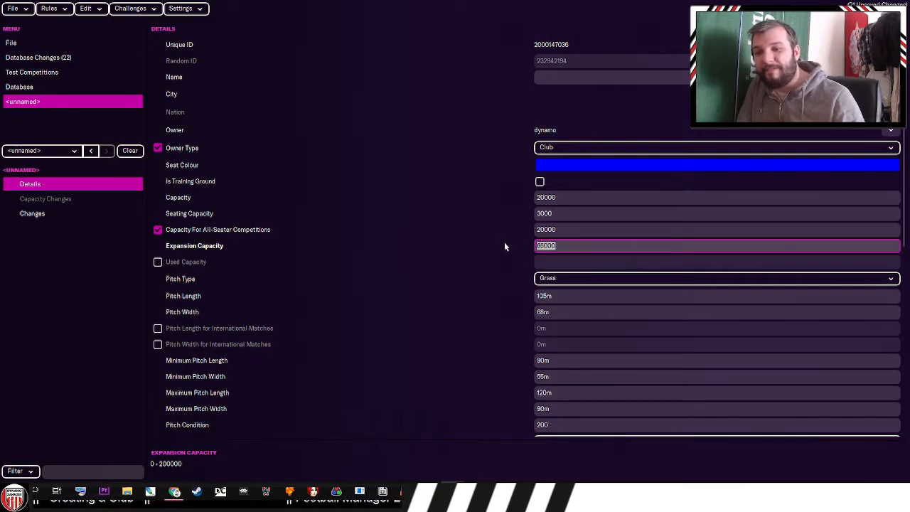
pyautogui.moveTo(493, 234)
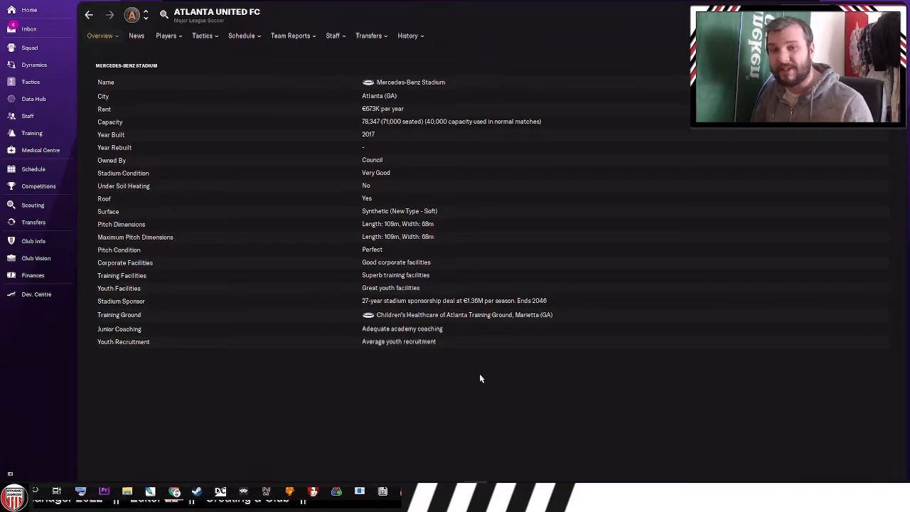
# - Scroll through the Premier League's General Competition Rules on its overview page
pyautogui.click(99, 36)
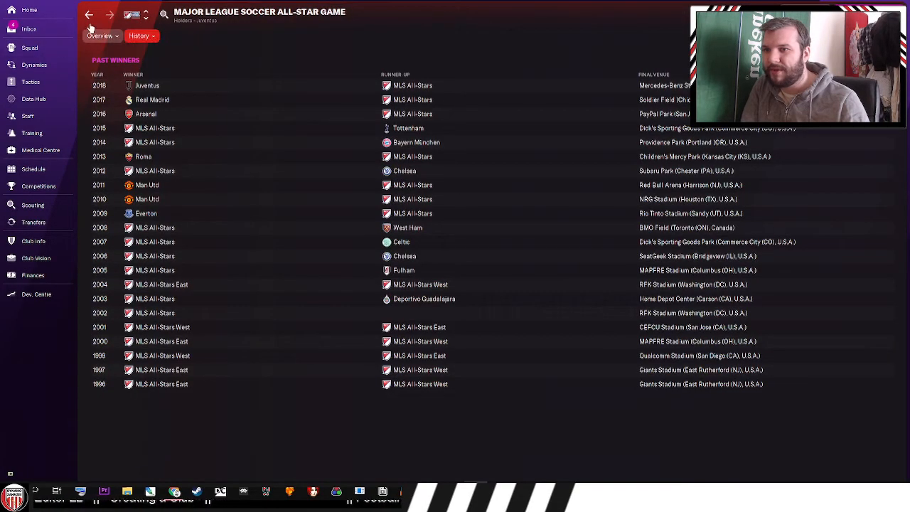
pyautogui.click(89, 15)
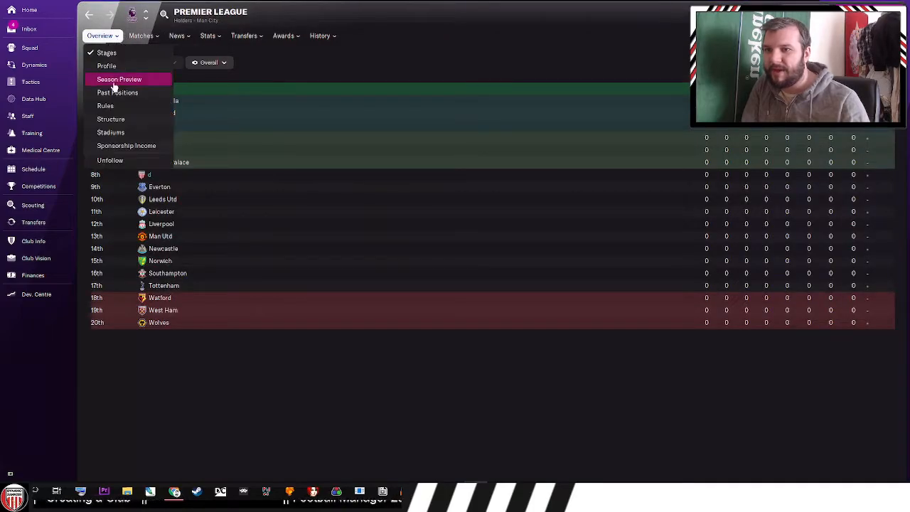
pyautogui.click(119, 79)
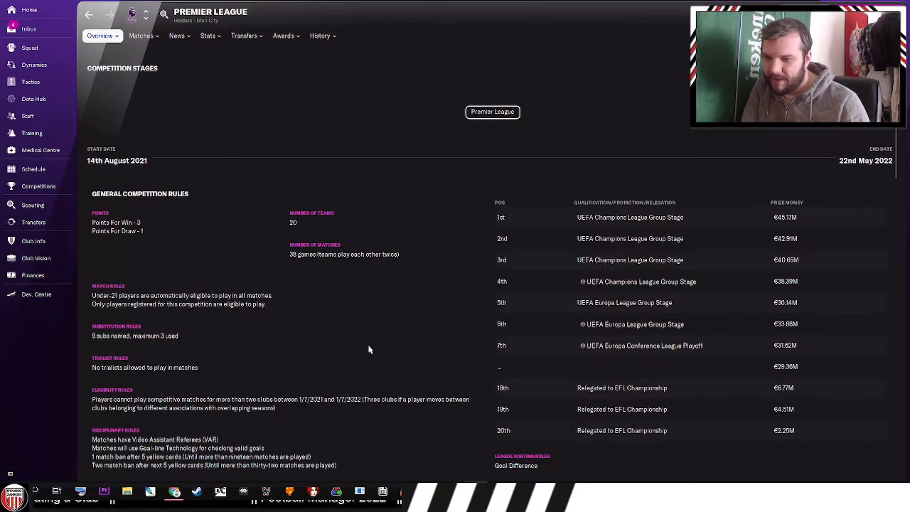
pyautogui.scroll(-3)
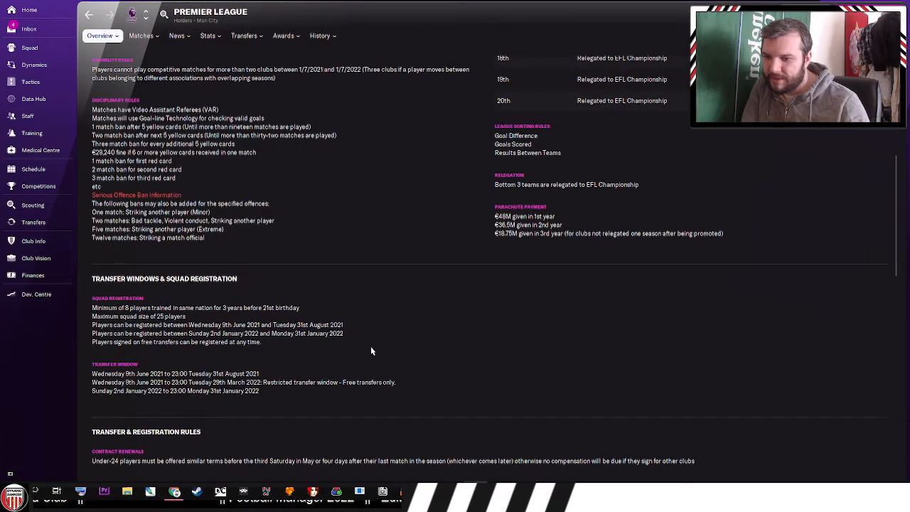
pyautogui.scroll(-3)
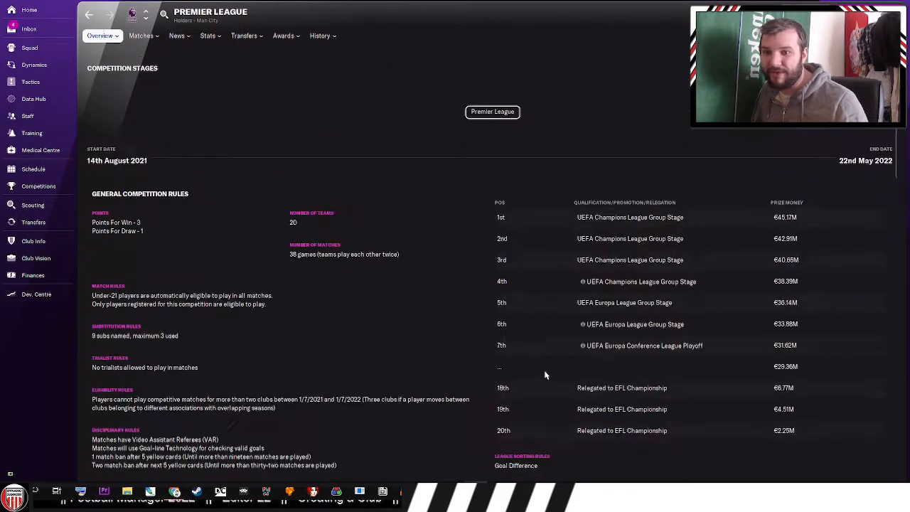
pyautogui.moveTo(461, 353)
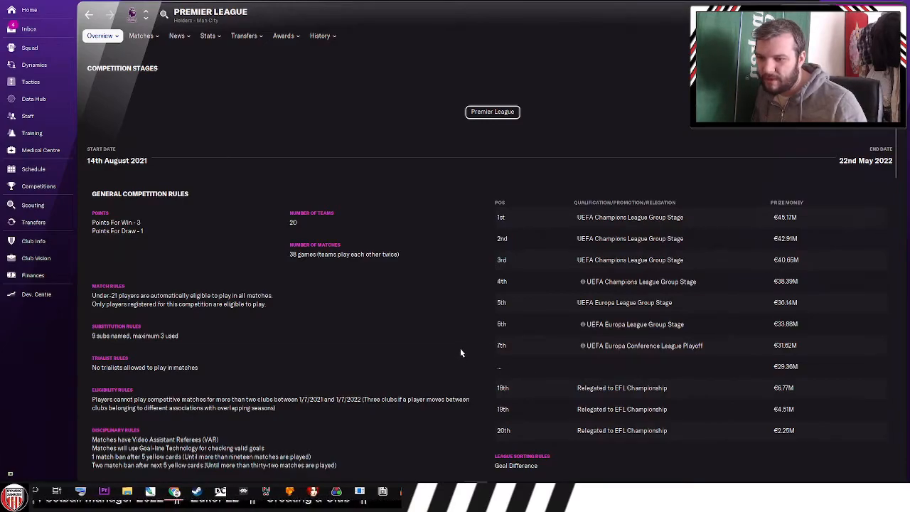
pyautogui.scroll(-3)
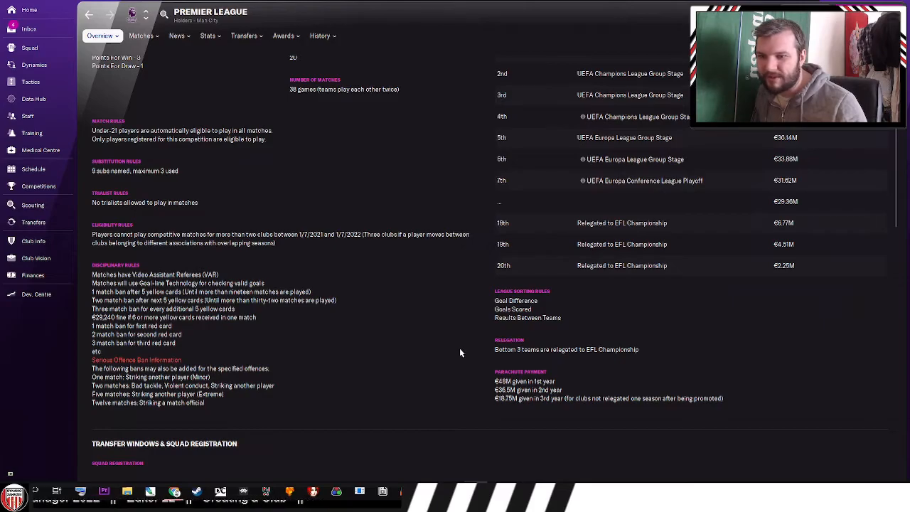
pyautogui.scroll(-3)
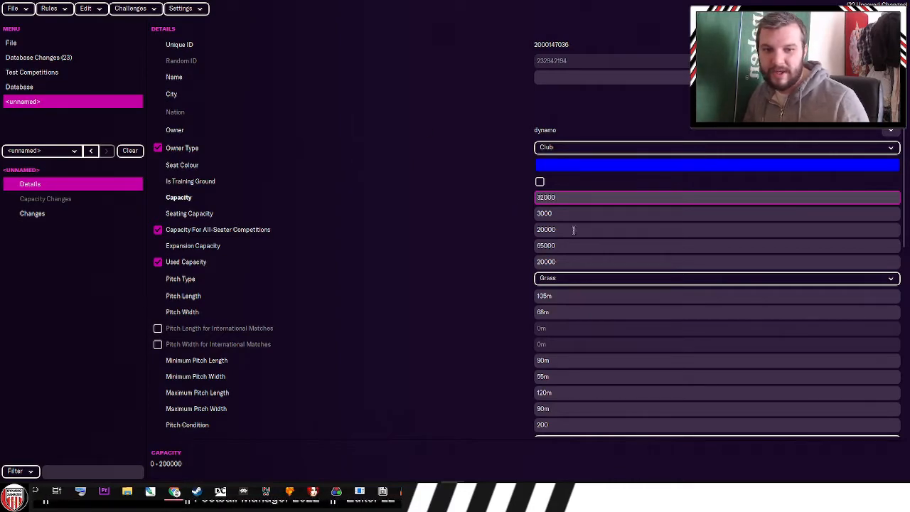
# - Enter 31000 as the stadium's all-seater competition capacity
pyautogui.click(716, 229)
pyautogui.write('31000')
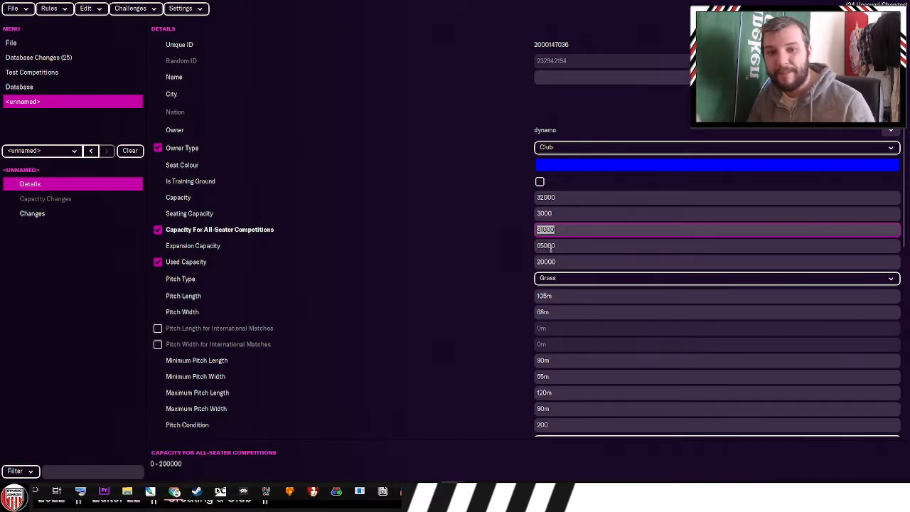
pyautogui.click(710, 261)
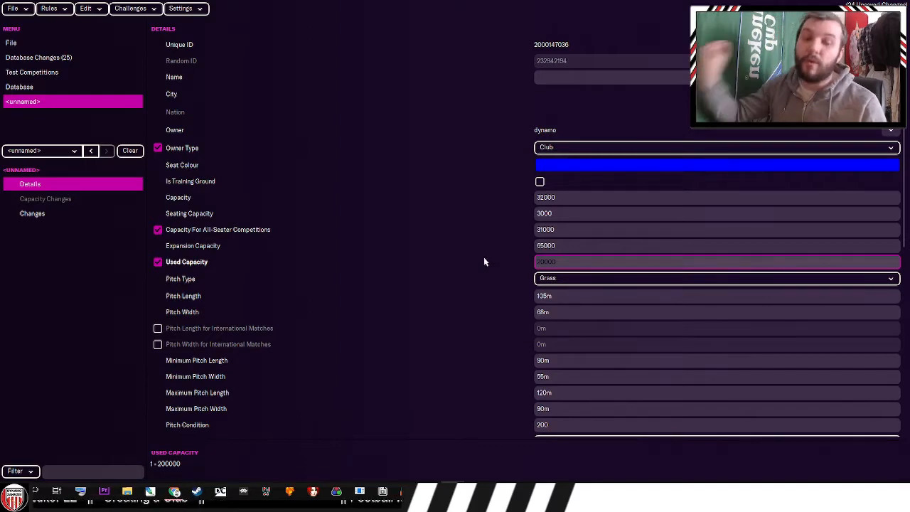
pyautogui.moveTo(490, 269)
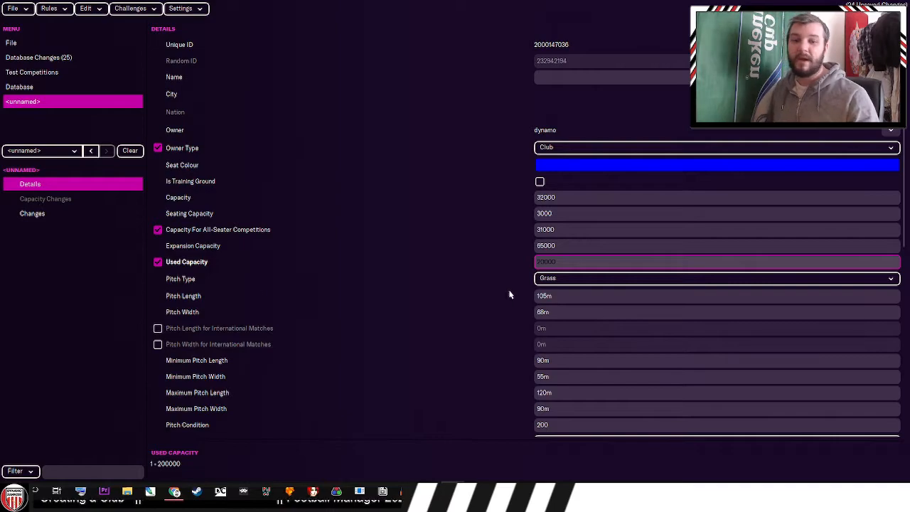
# - Set the stadium's pitch type to Synthetic (Old Type - Hard)
pyautogui.click(715, 278)
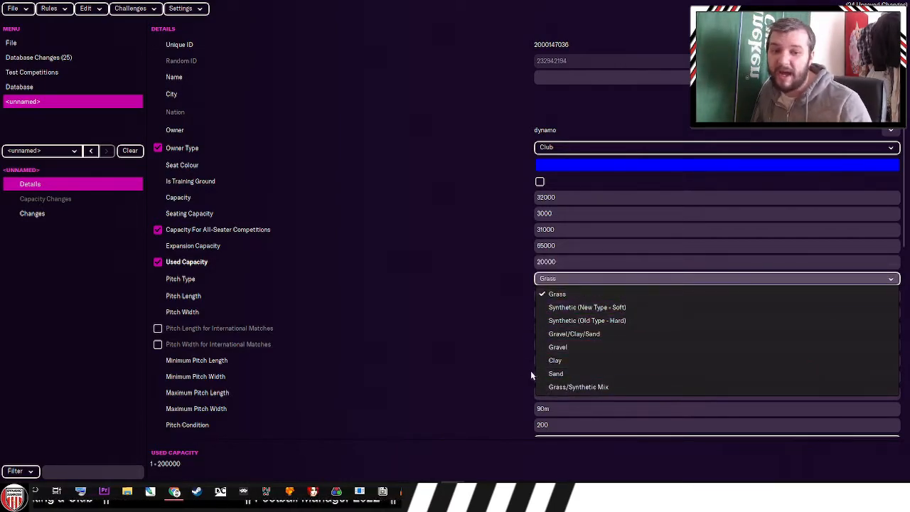
pyautogui.moveTo(619, 360)
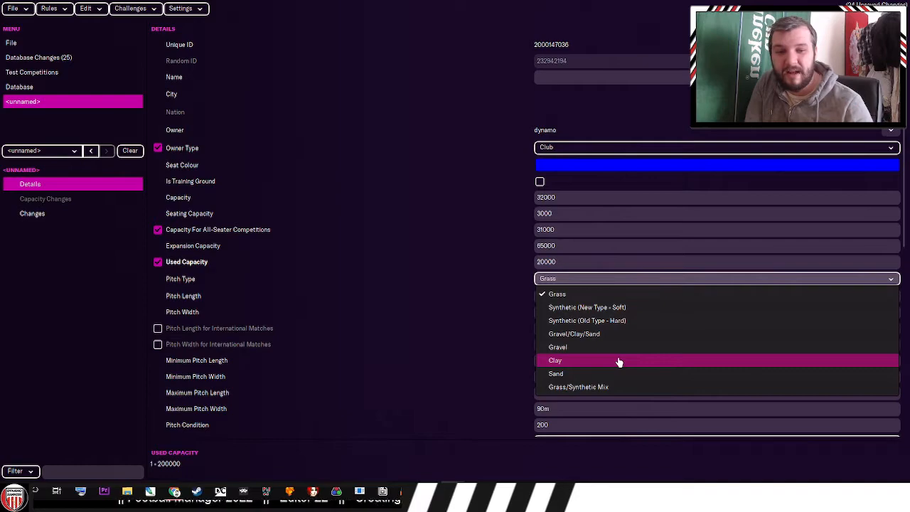
pyautogui.moveTo(578, 386)
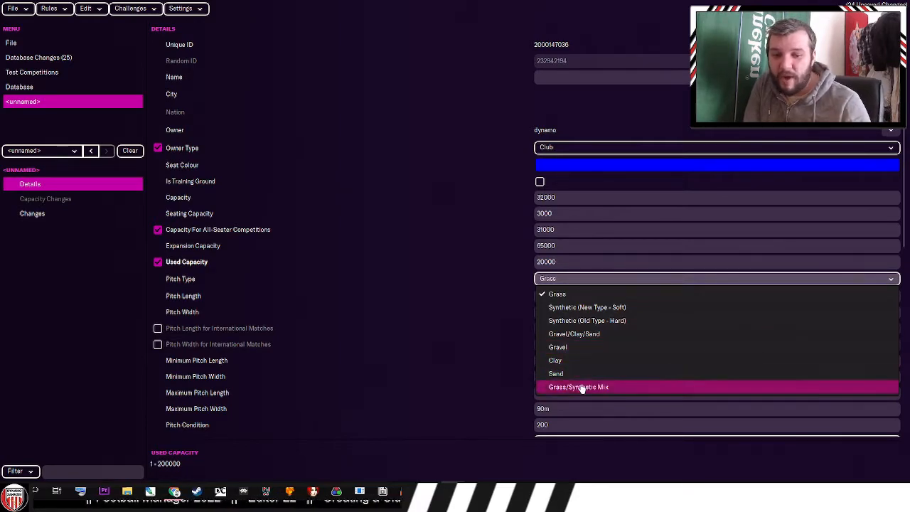
pyautogui.moveTo(575, 293)
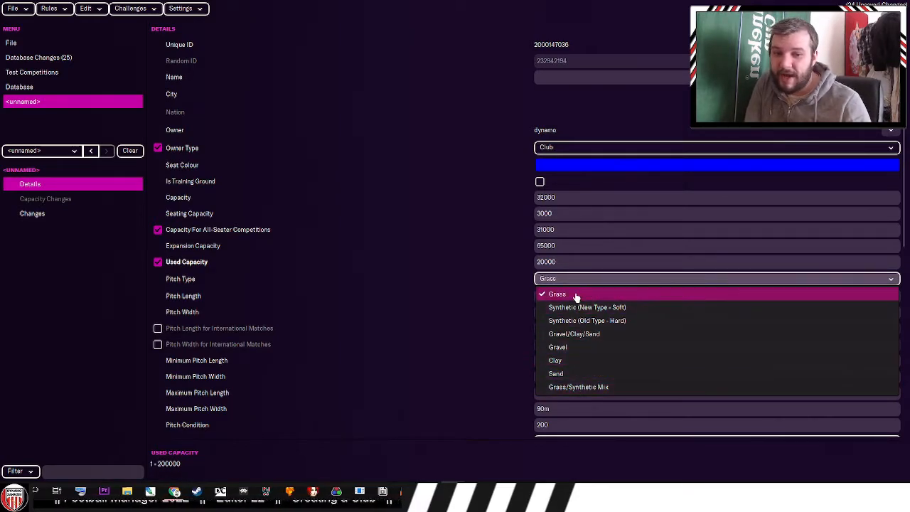
pyautogui.moveTo(586, 320)
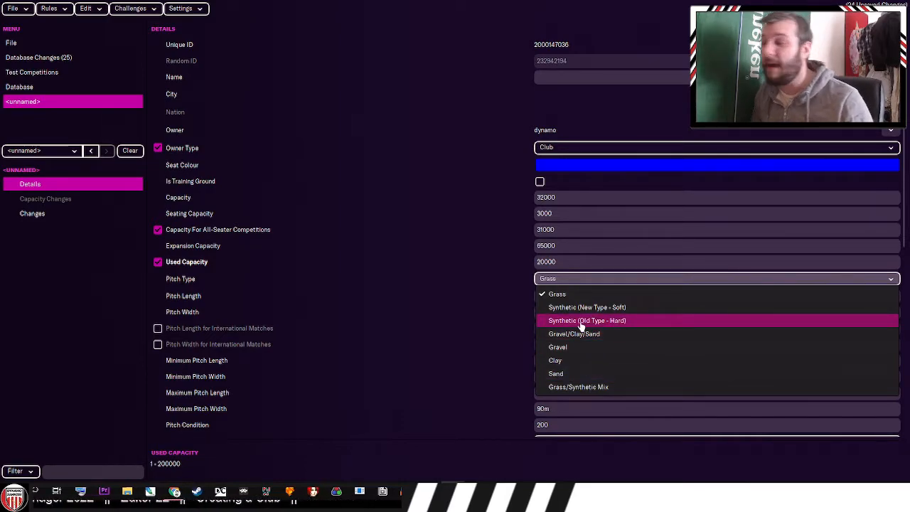
pyautogui.click(587, 321)
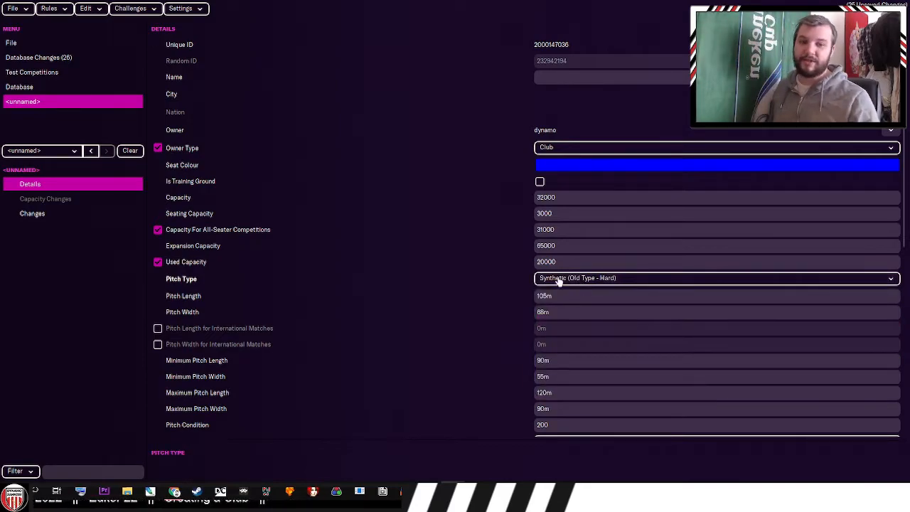
pyautogui.scroll(-3)
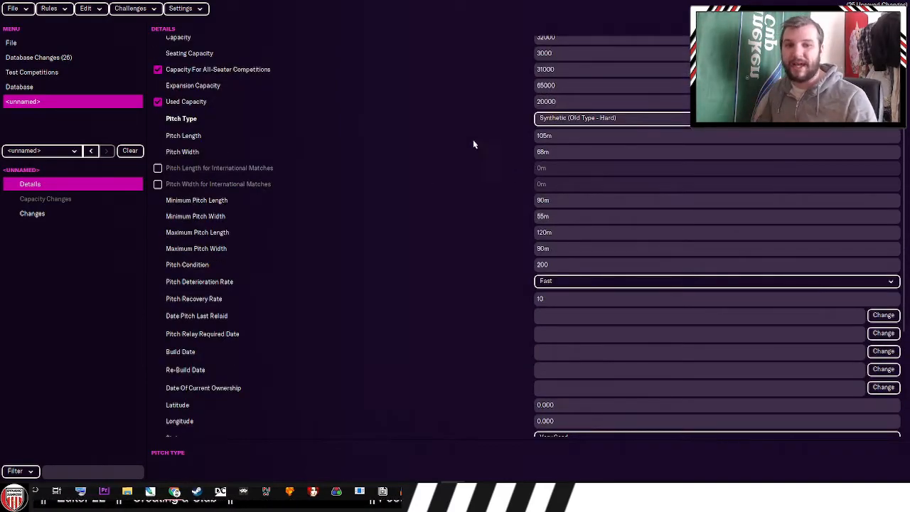
pyautogui.moveTo(310, 224)
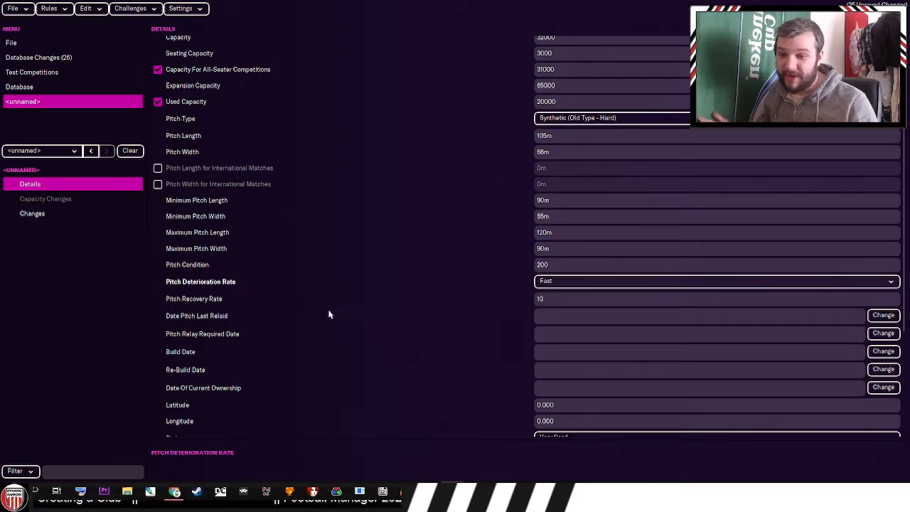
pyautogui.scroll(-3)
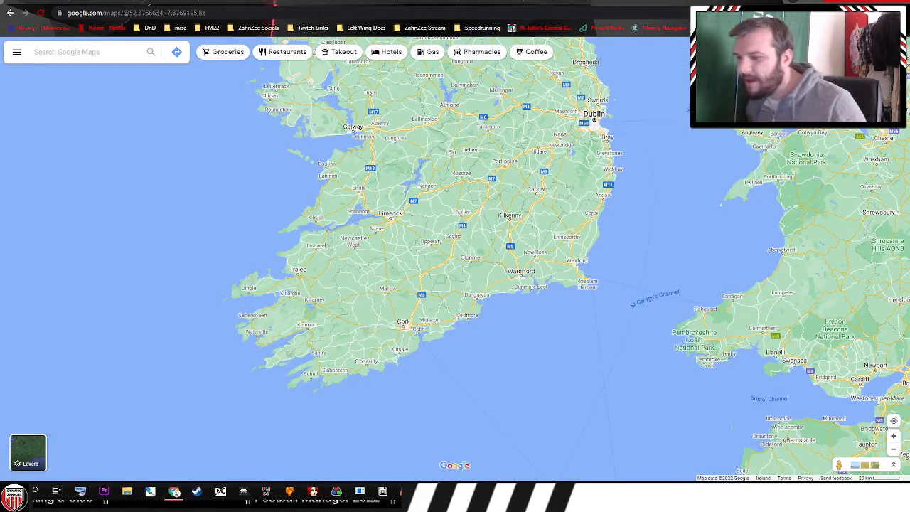
pyautogui.moveTo(545, 233)
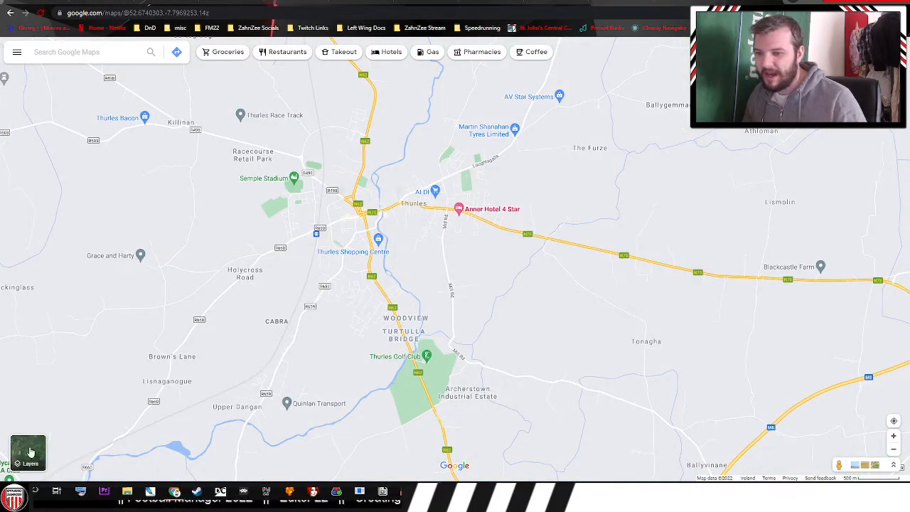
# - Show satellite imagery of the Thurles field in Google Maps and get its coordinates
pyautogui.click(28, 452)
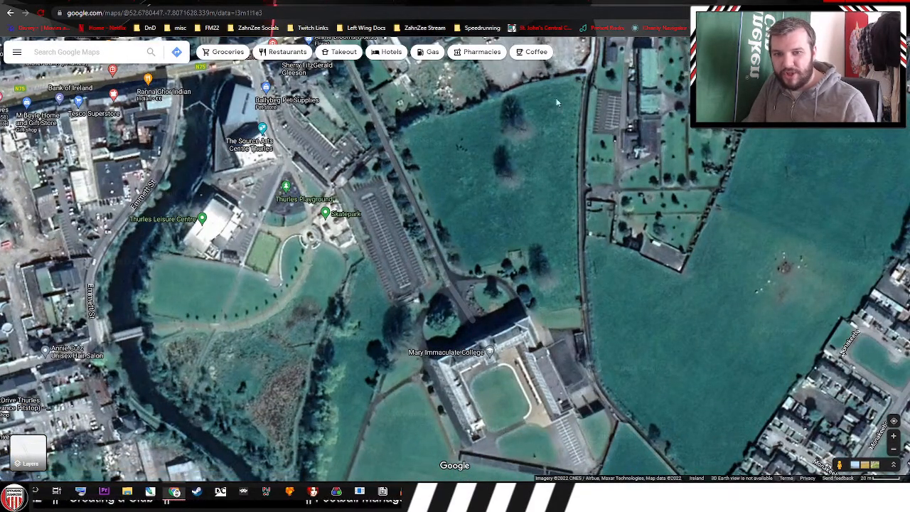
pyautogui.moveTo(498, 180)
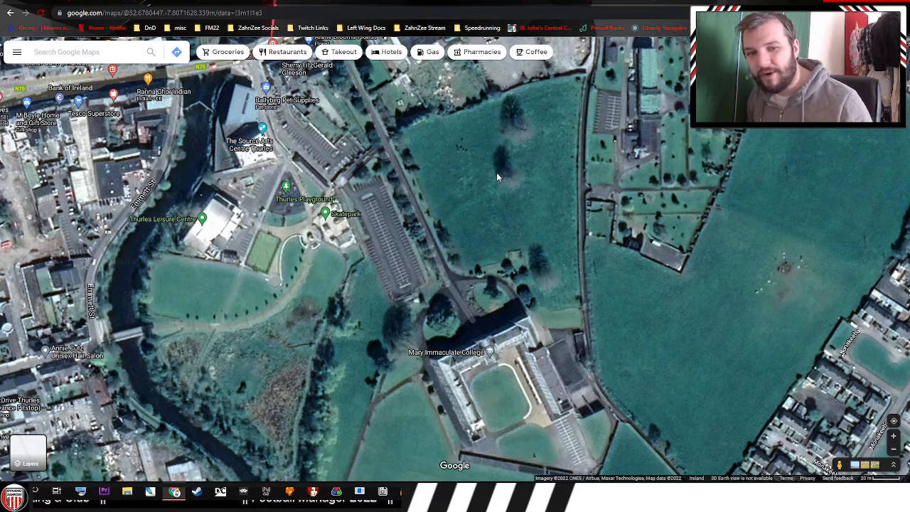
pyautogui.rightClick(498, 178)
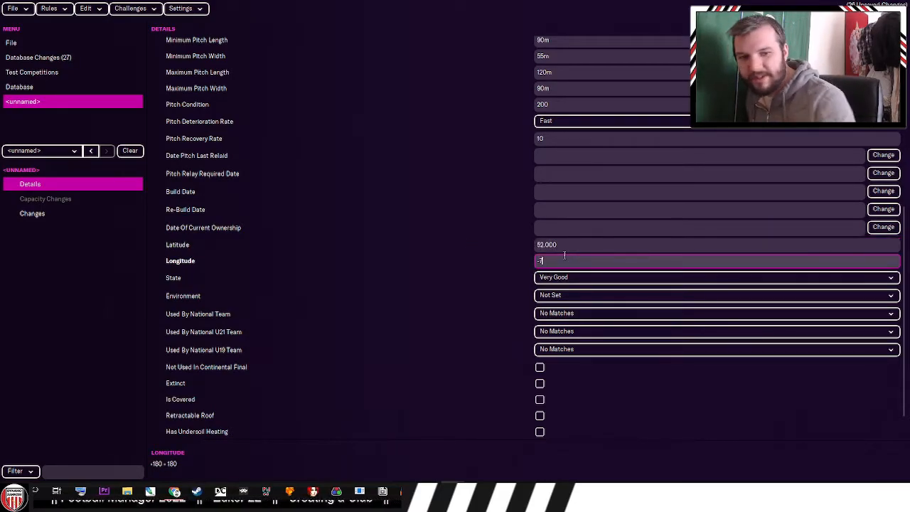
# - Set the stadium longitude to -7.000, checking State and Environment options without changing them
pyautogui.write('7.000')
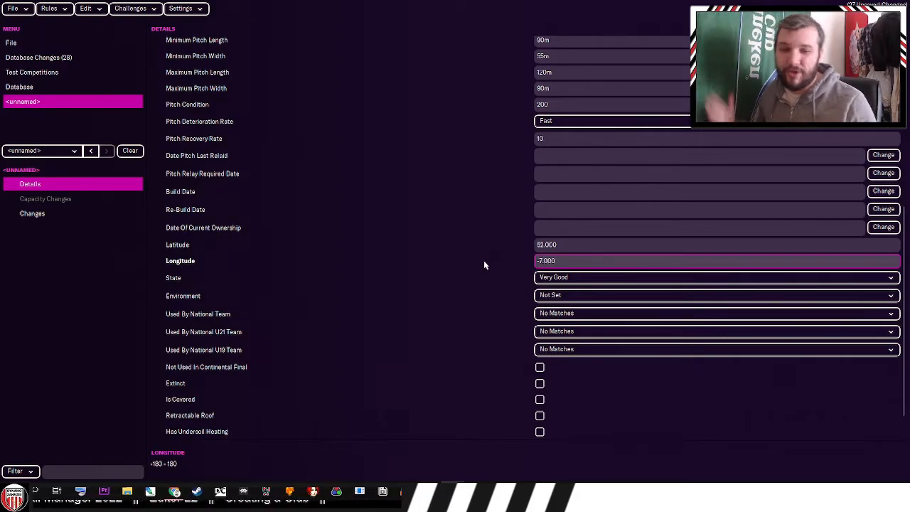
pyautogui.click(714, 277)
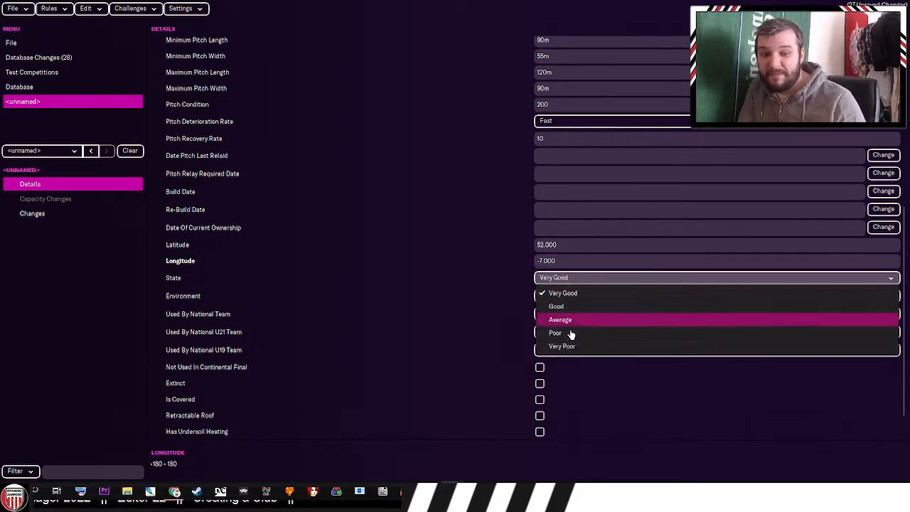
pyautogui.click(716, 295)
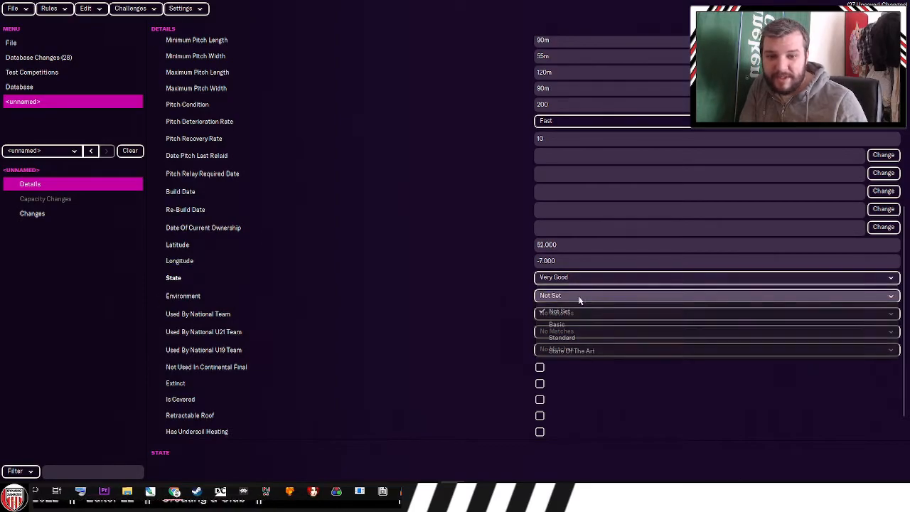
pyautogui.moveTo(590, 337)
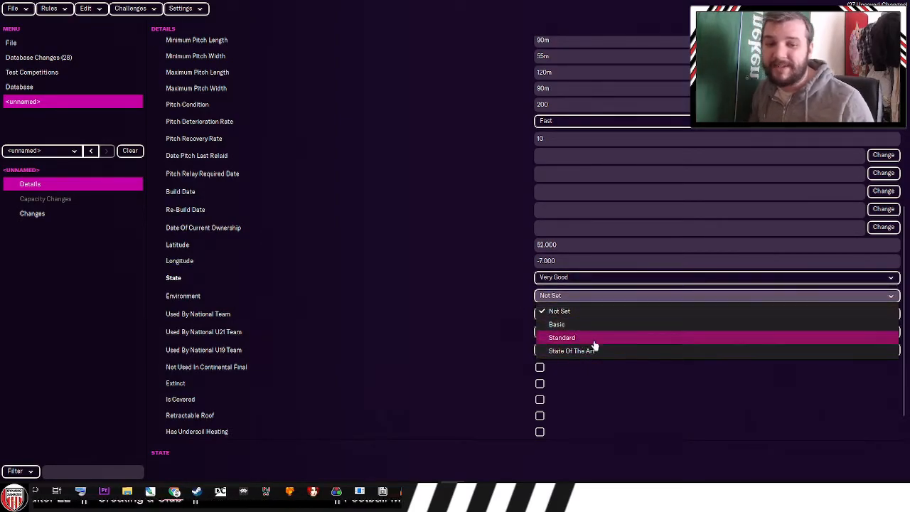
pyautogui.moveTo(658, 364)
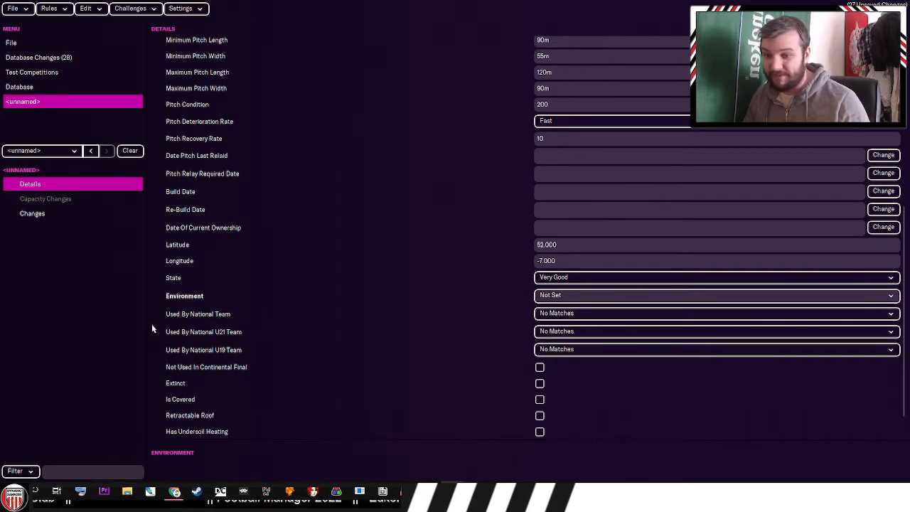
# - Toggle the stadium's continental finals option on and back off
pyautogui.scroll(-3)
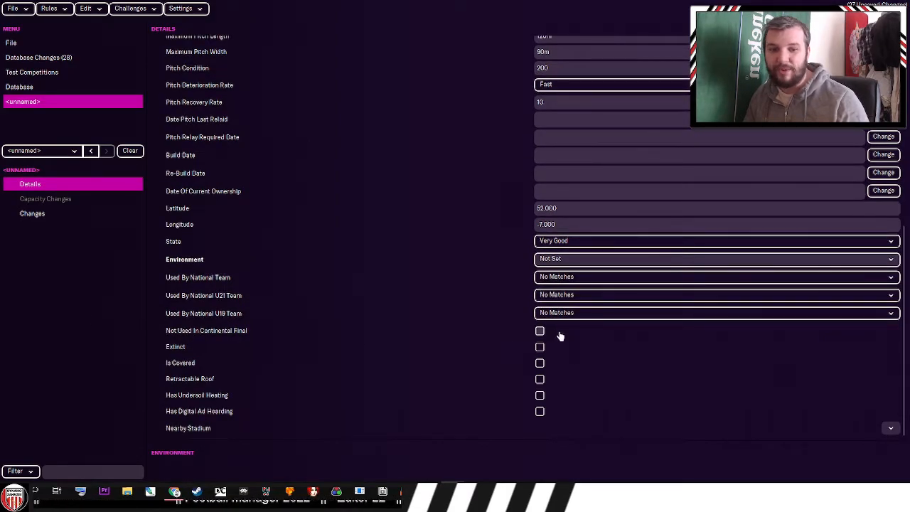
pyautogui.click(540, 331)
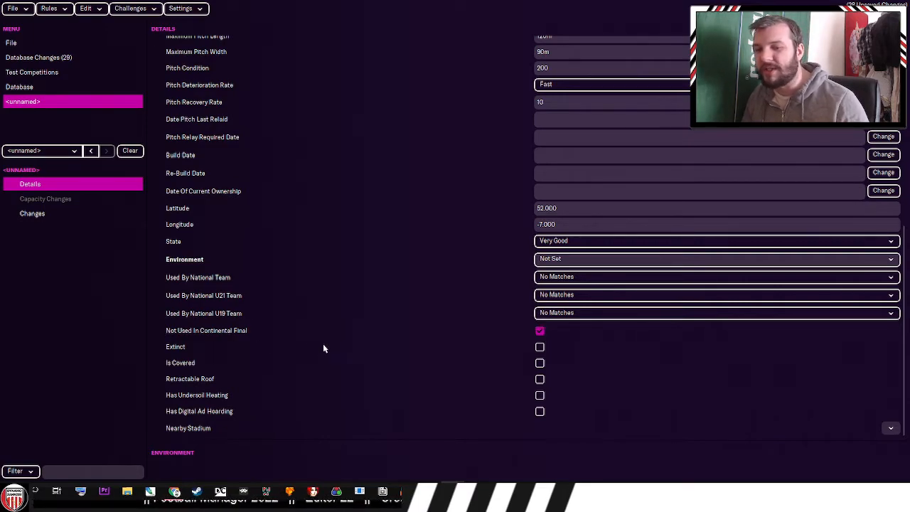
pyautogui.click(540, 331)
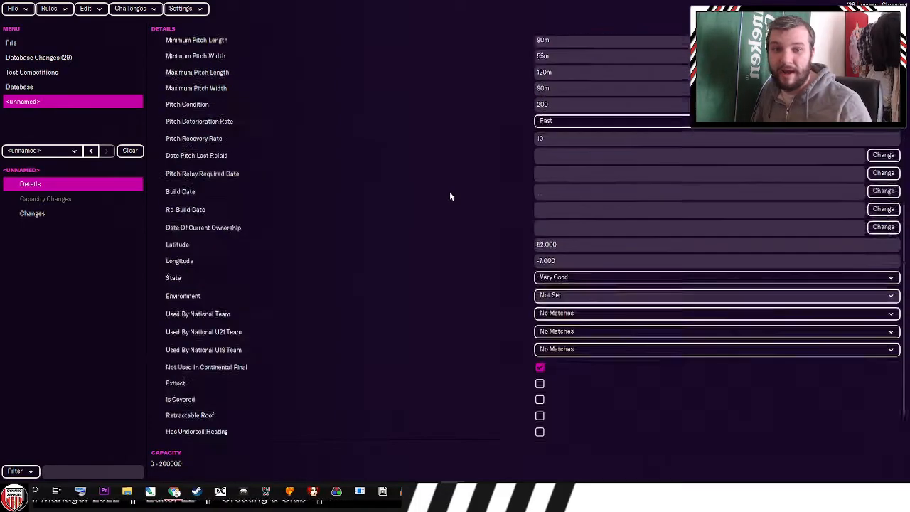
# - Name the stadium and search the stadium records for 'zahnzee stadium'
pyautogui.scroll(-3)
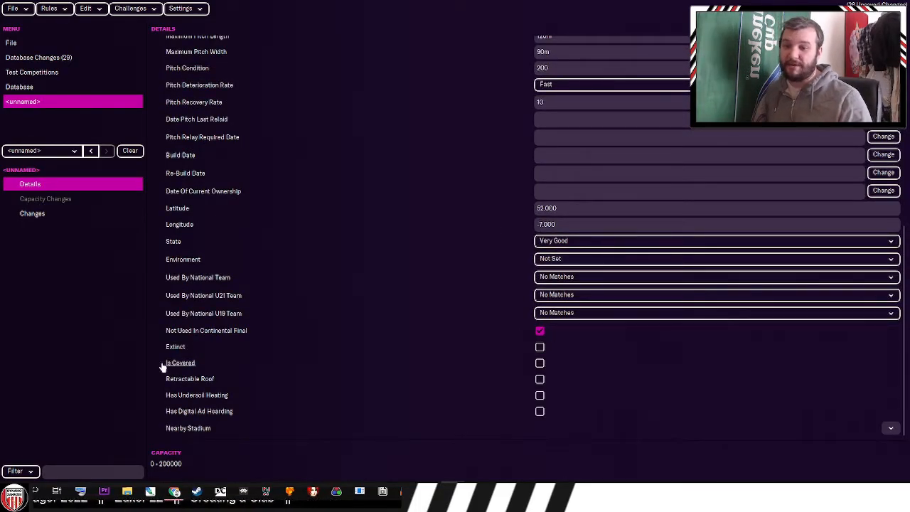
pyautogui.moveTo(151, 361)
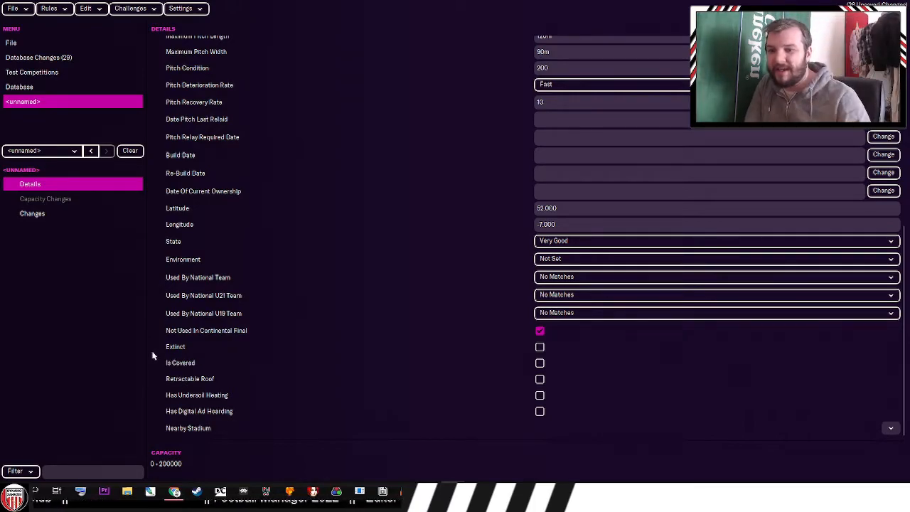
pyautogui.moveTo(215, 386)
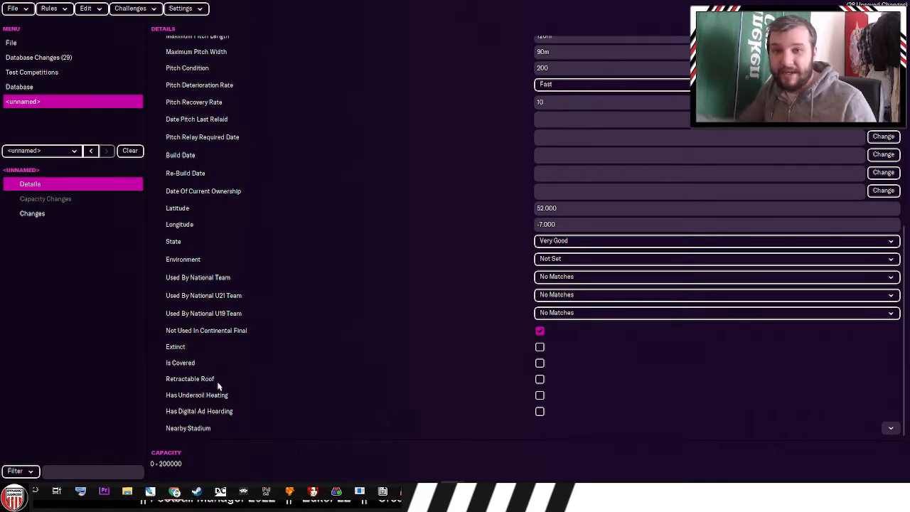
pyautogui.moveTo(418, 431)
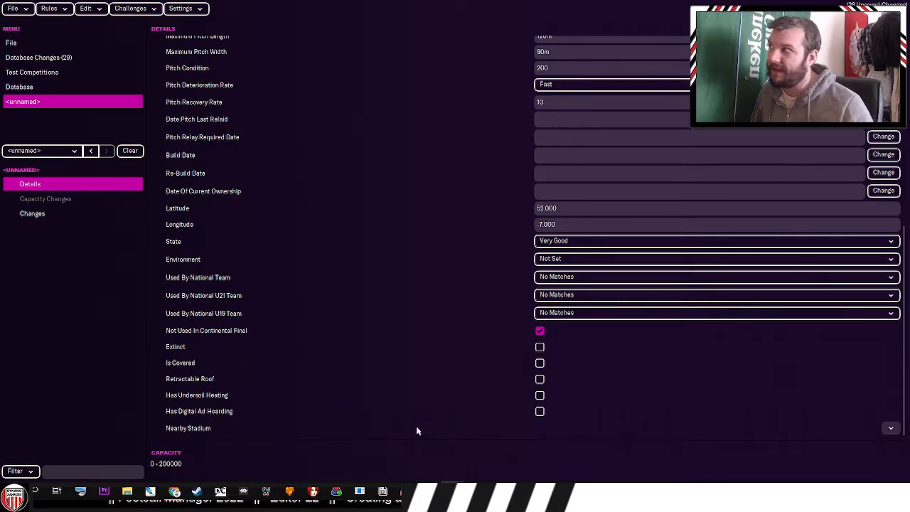
pyautogui.moveTo(408, 429)
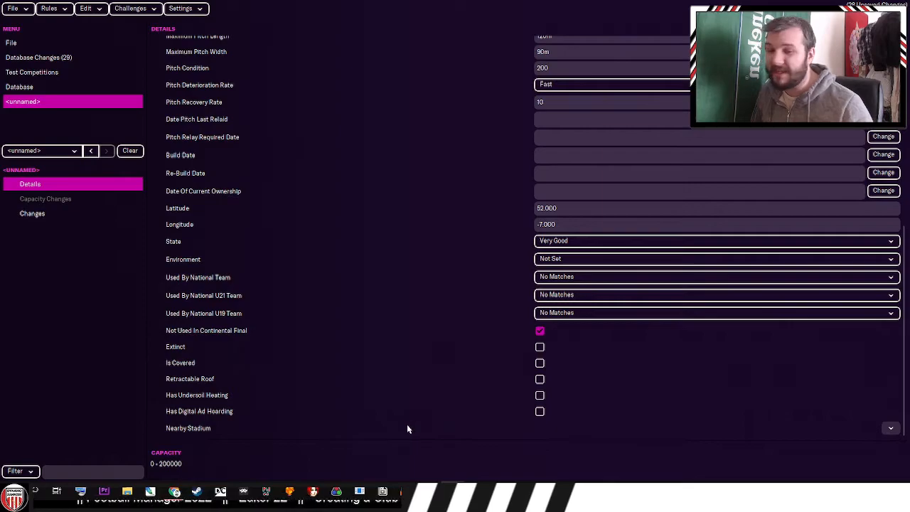
pyautogui.moveTo(247, 401)
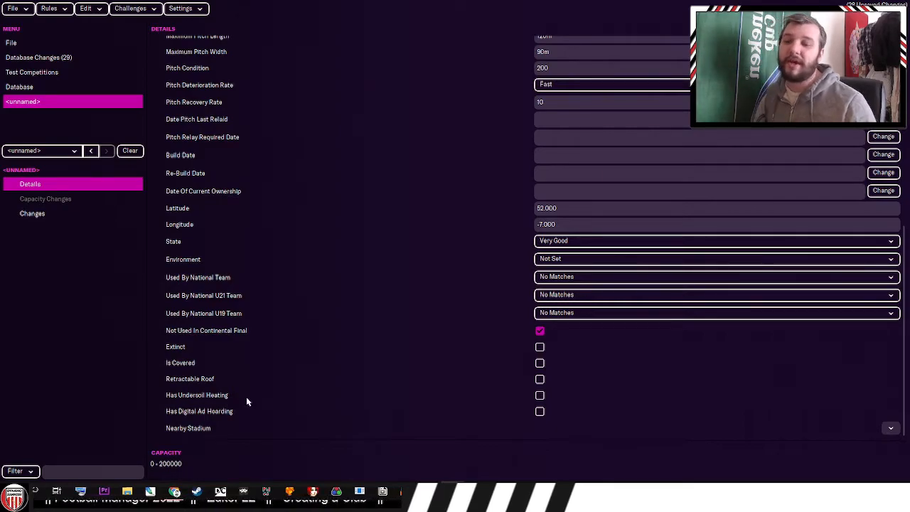
pyautogui.moveTo(299, 393)
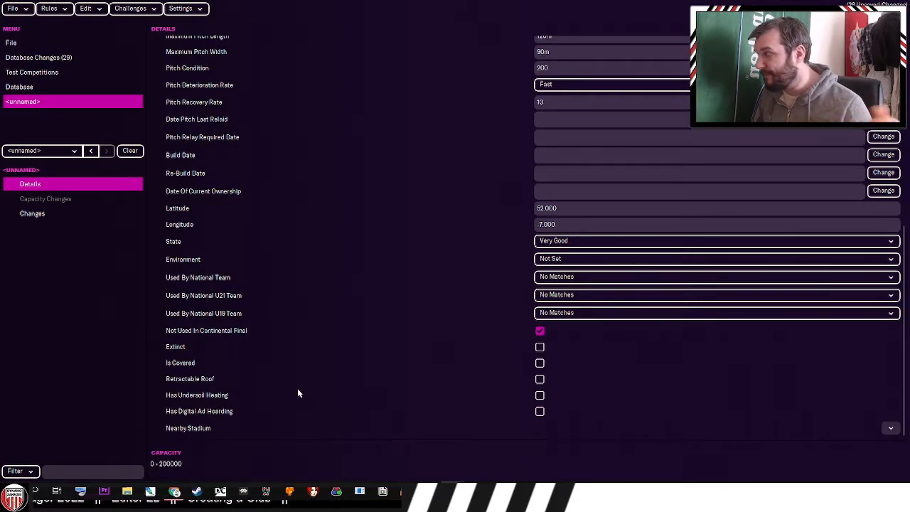
pyautogui.moveTo(290, 415)
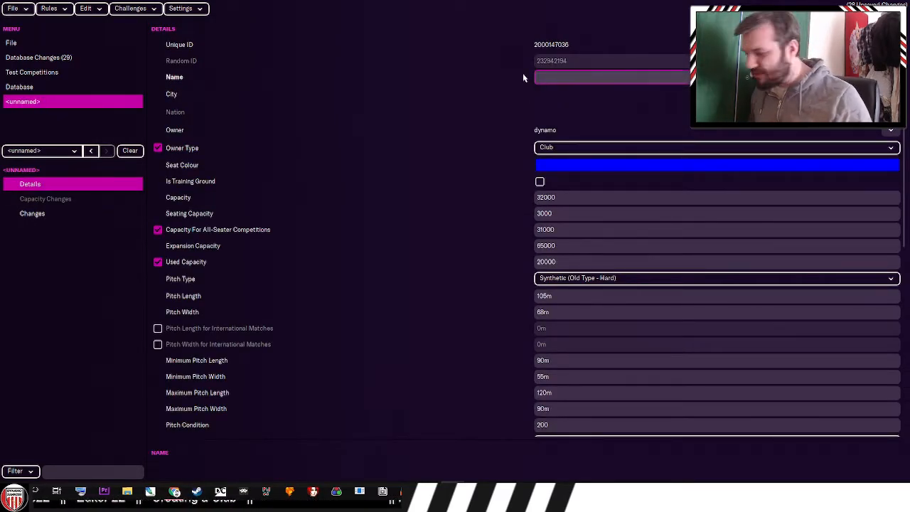
pyautogui.write('zahnzee')
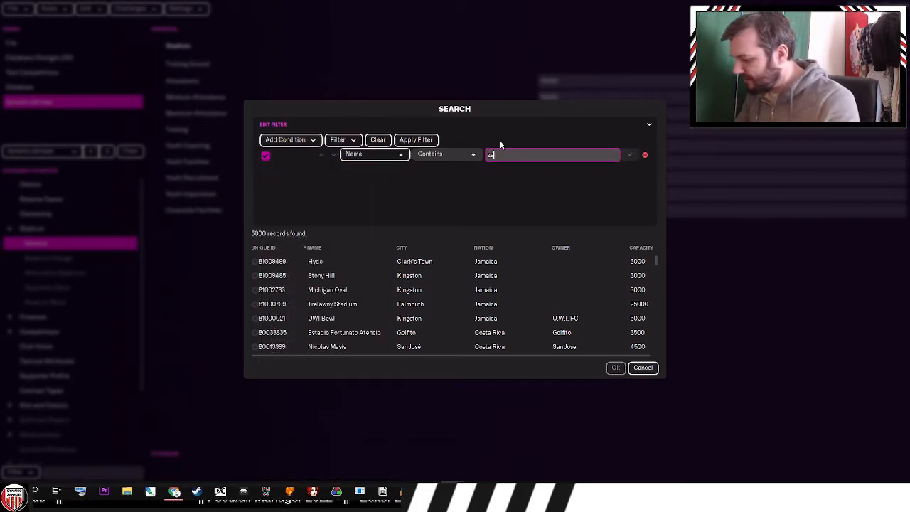
pyautogui.write('zahnzee stadium')
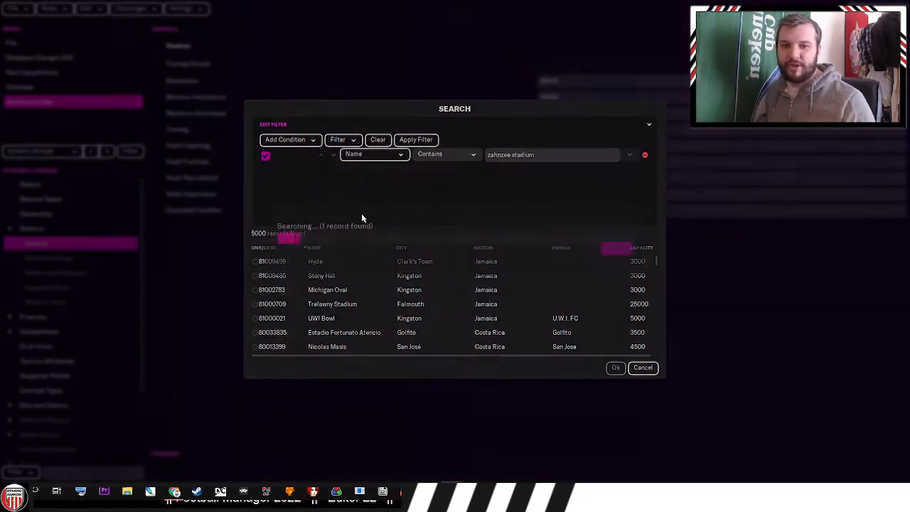
# - Pick zahnzee stadium as home ground, add a Stadium Move change, and view alternative stadiums
pyautogui.click(642, 368)
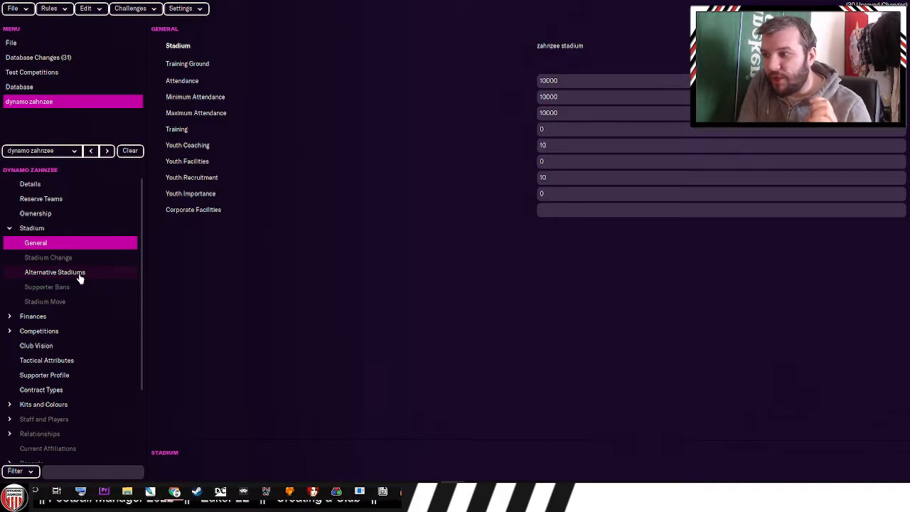
pyautogui.moveTo(48, 257)
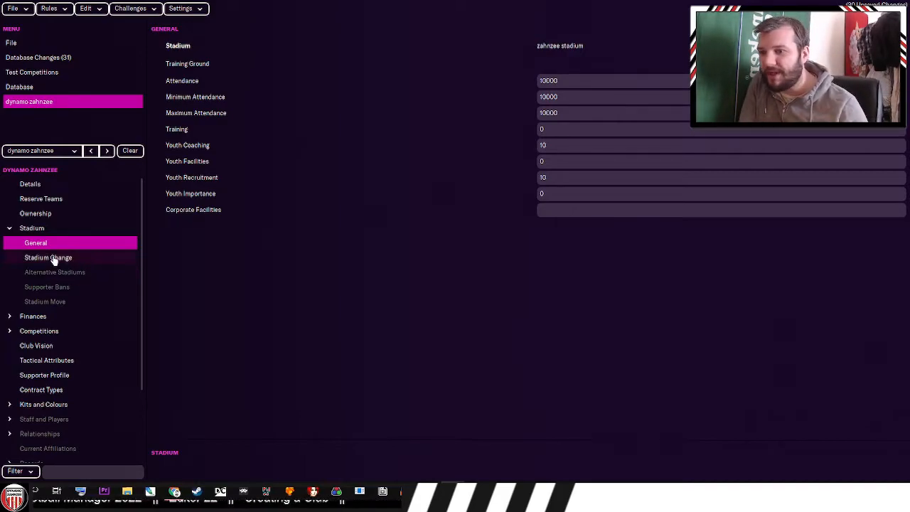
pyautogui.click(48, 257)
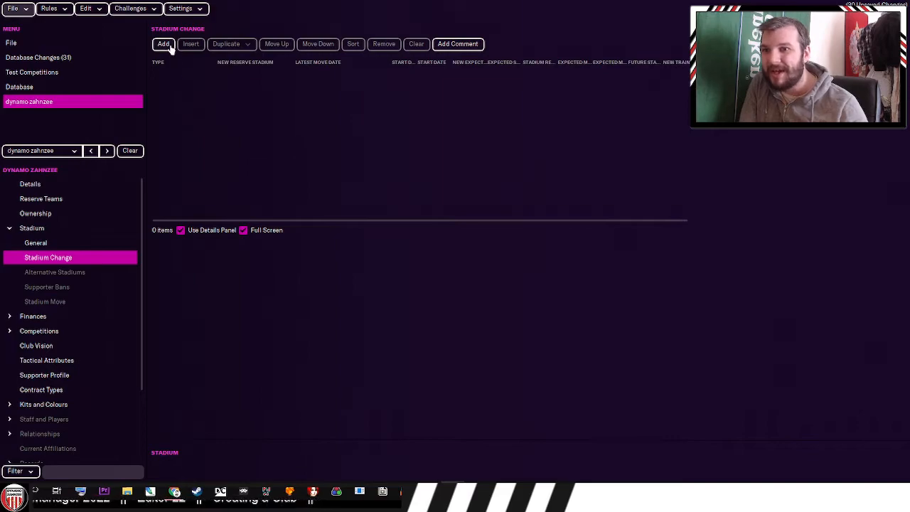
pyautogui.click(164, 43)
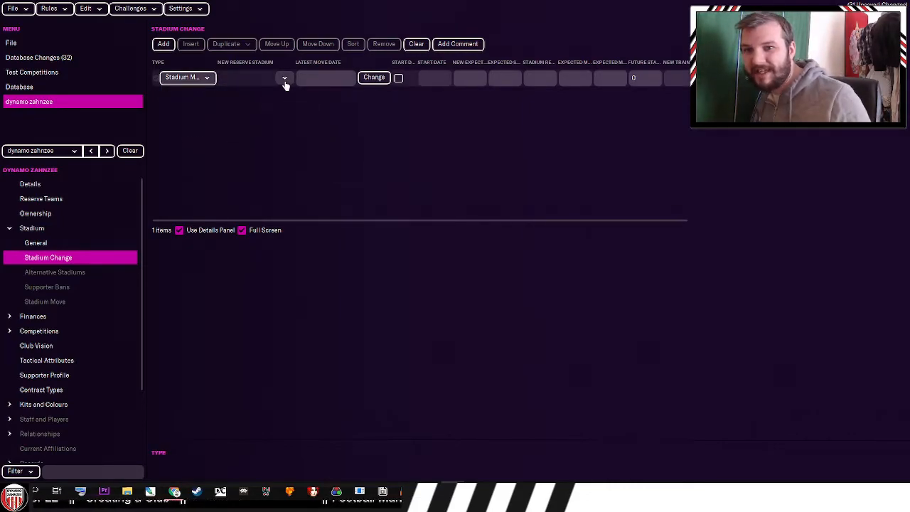
pyautogui.click(325, 77)
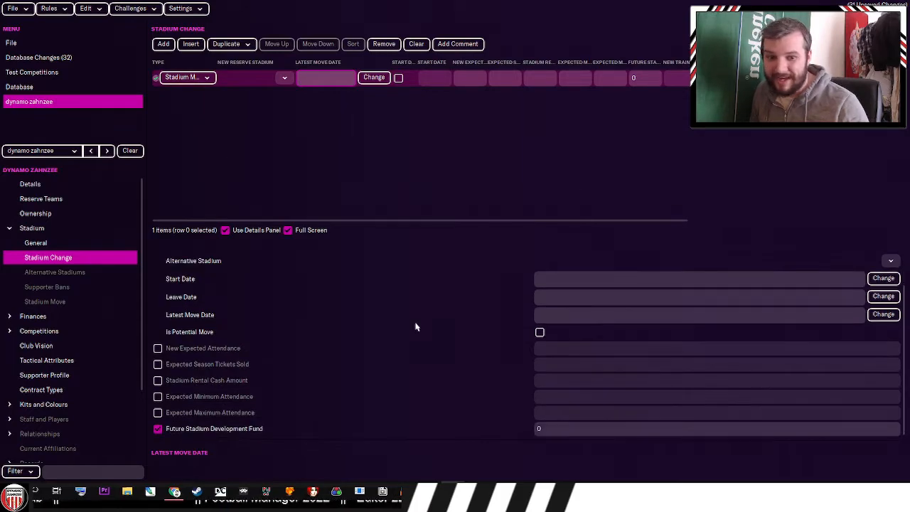
pyautogui.moveTo(426, 363)
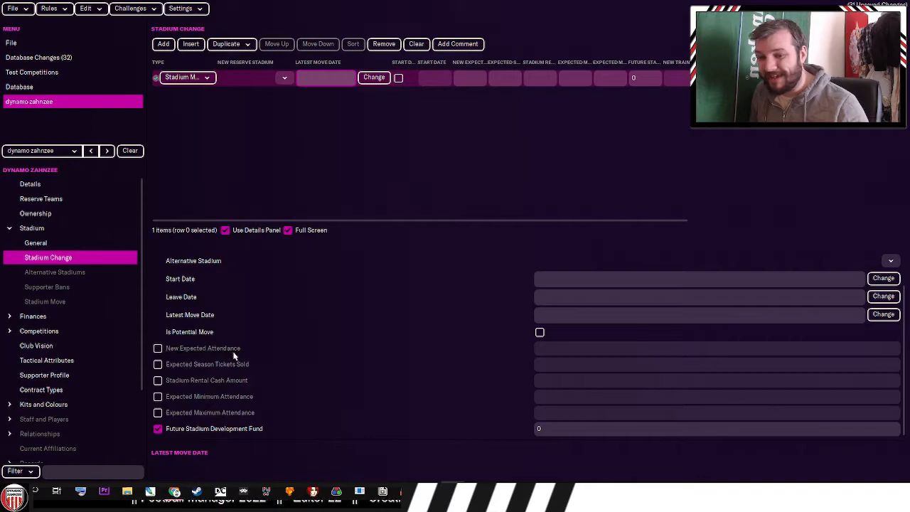
pyautogui.moveTo(461, 361)
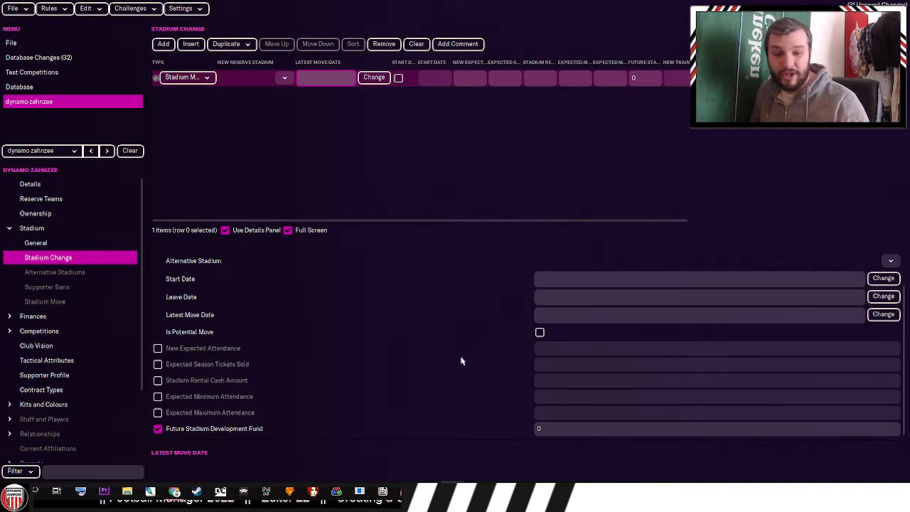
pyautogui.moveTo(270, 391)
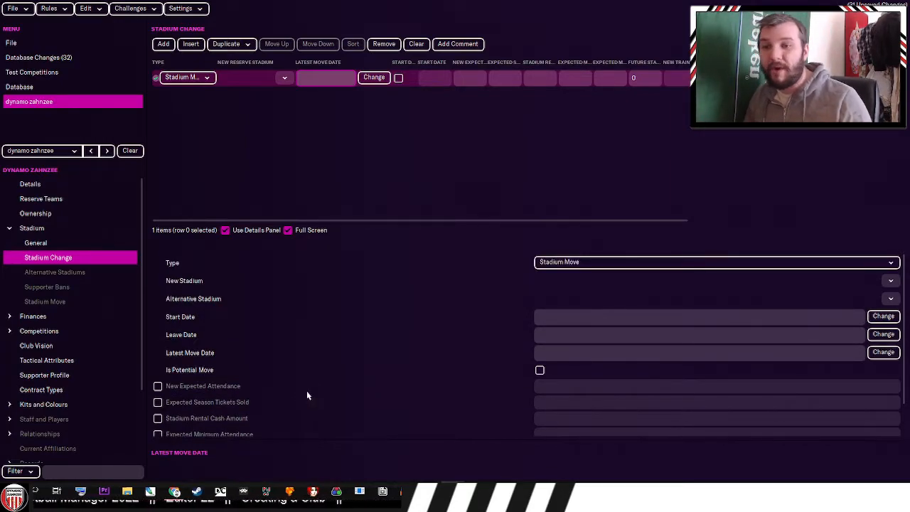
pyautogui.click(55, 271)
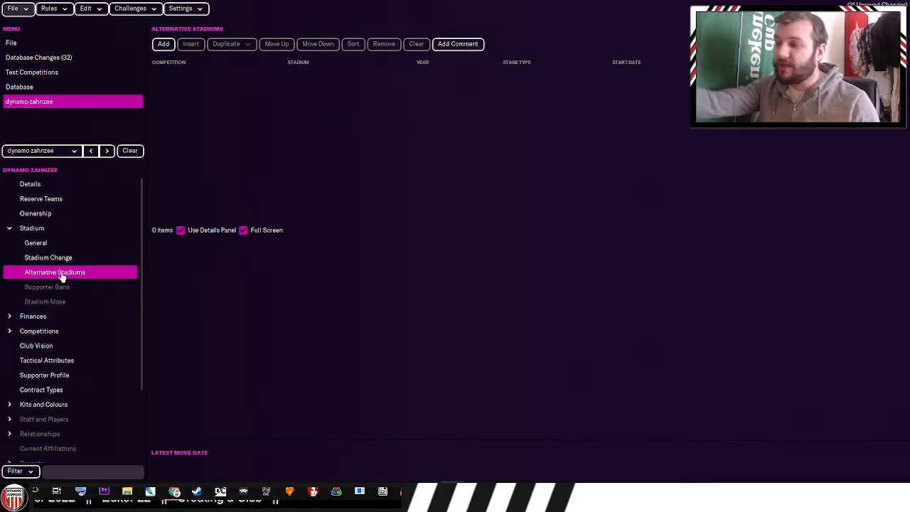
pyautogui.moveTo(72, 285)
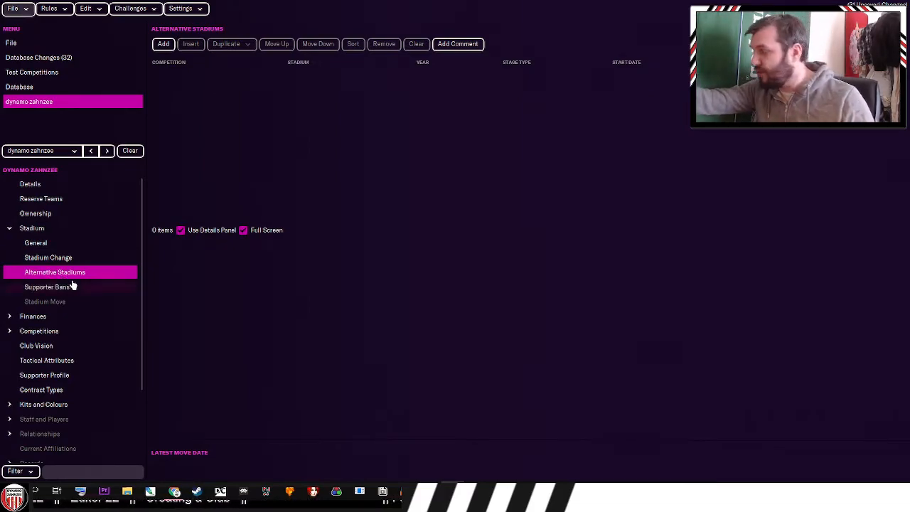
pyautogui.moveTo(212, 209)
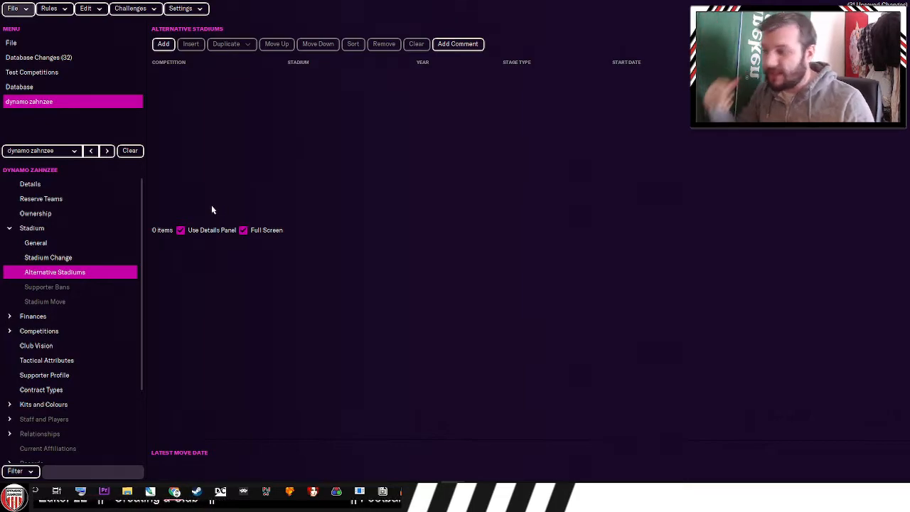
pyautogui.moveTo(83, 293)
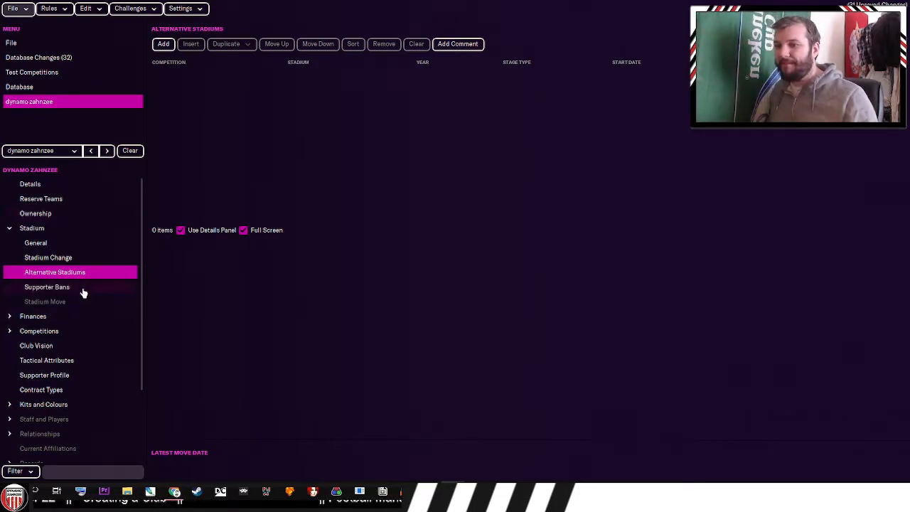
pyautogui.click(45, 301)
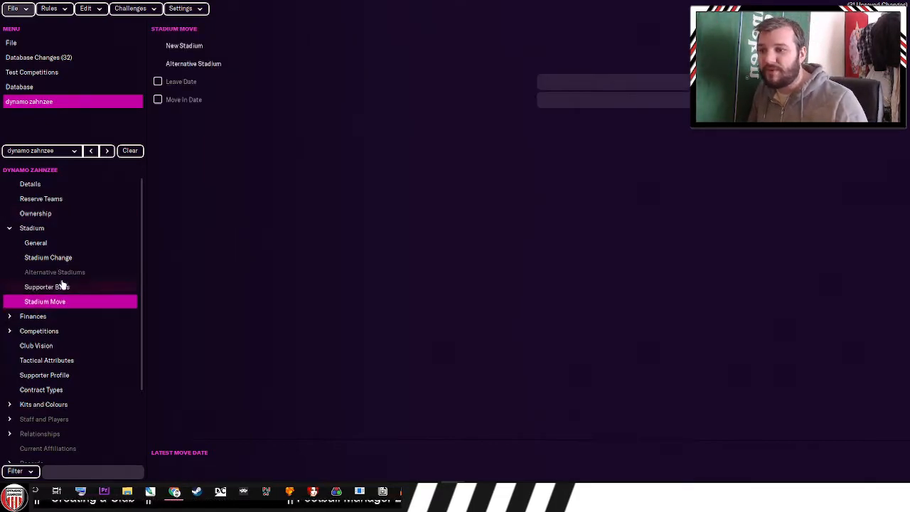
pyautogui.moveTo(96, 254)
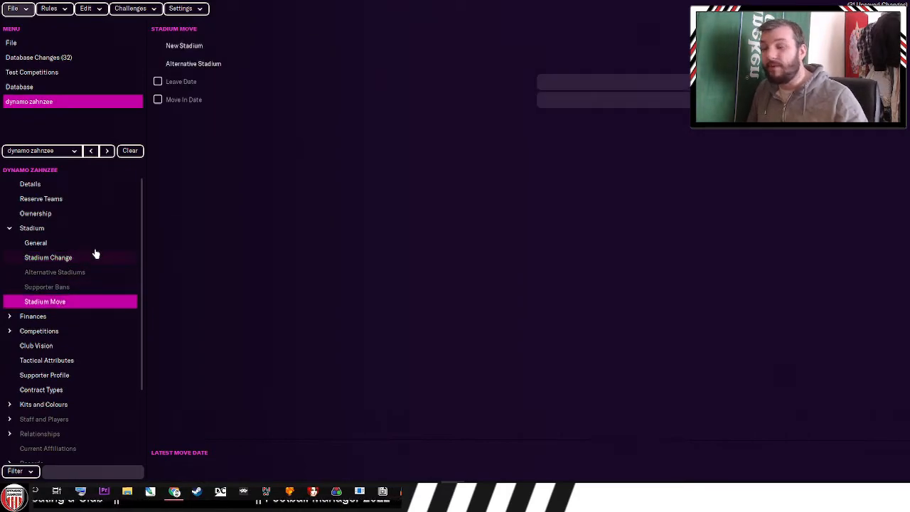
pyautogui.moveTo(53, 306)
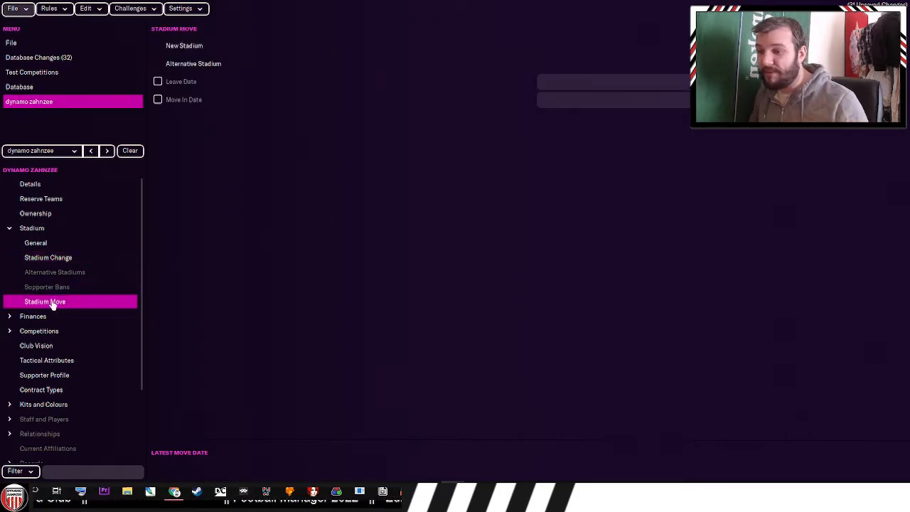
# - Check the club's balance and Rich Benefactor (None), leaving In Administration unticked
pyautogui.click(33, 316)
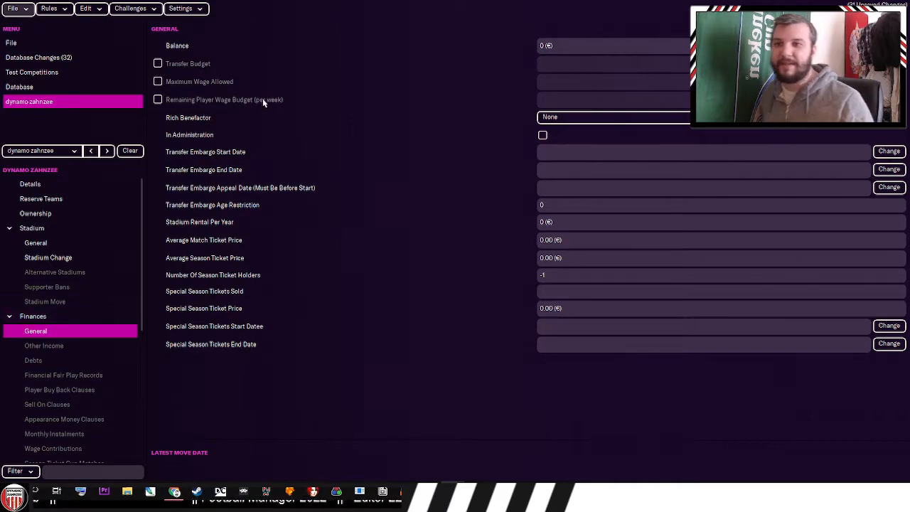
pyautogui.click(611, 46)
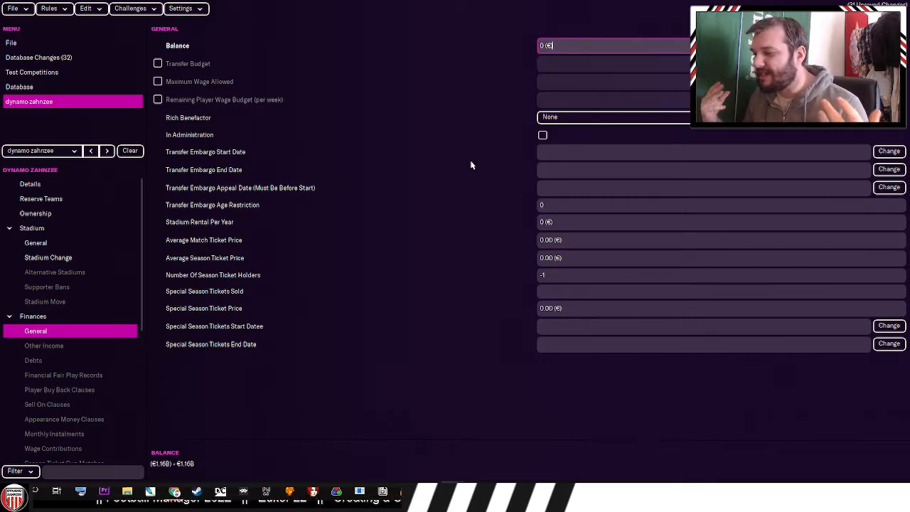
pyautogui.moveTo(466, 160)
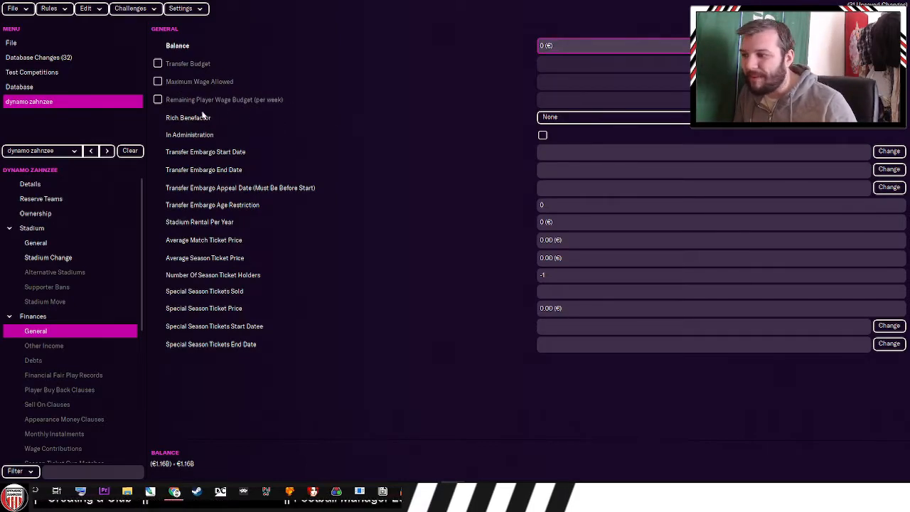
pyautogui.moveTo(586, 114)
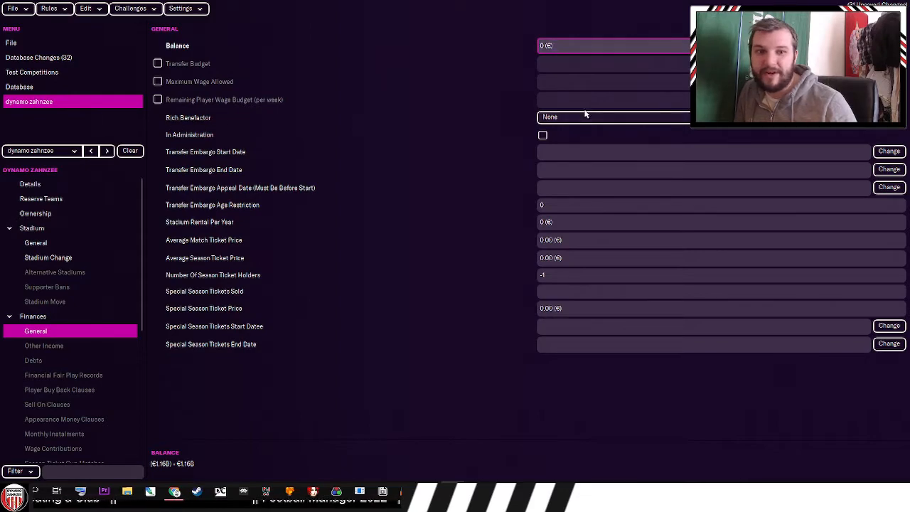
pyautogui.click(614, 117)
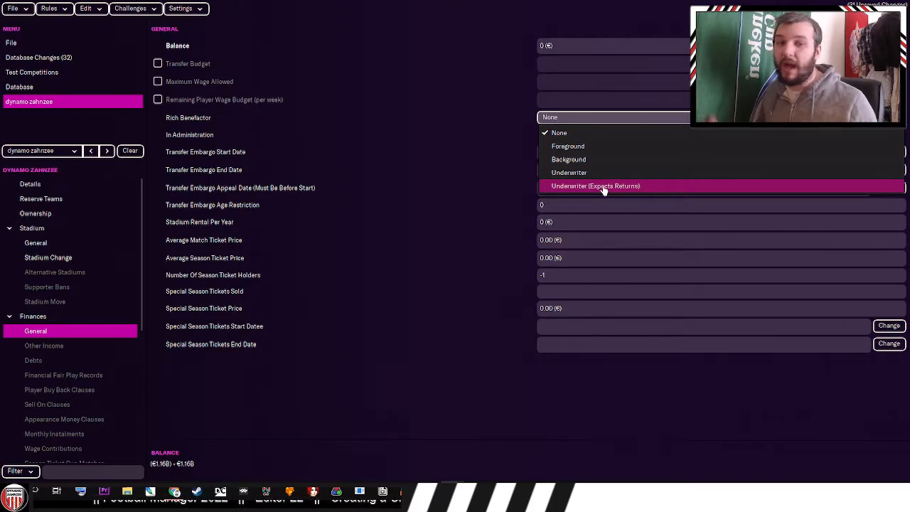
pyautogui.moveTo(572, 172)
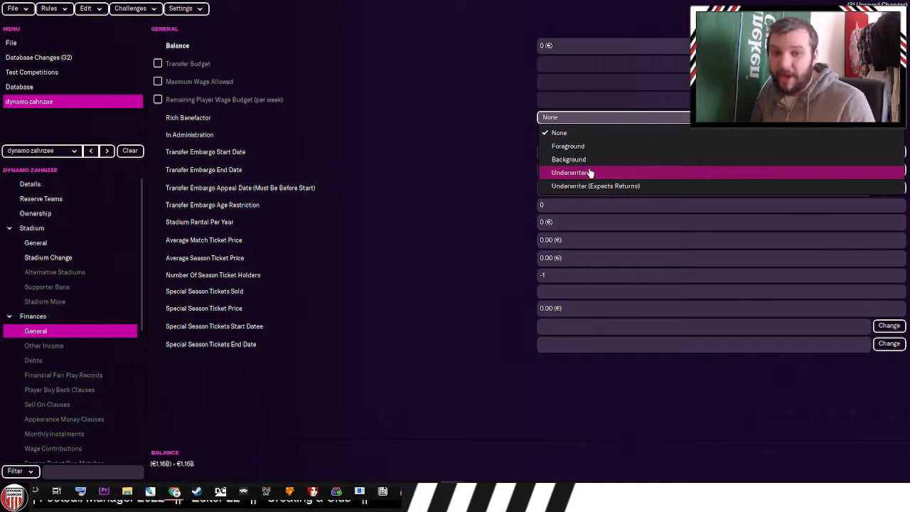
pyautogui.moveTo(568, 160)
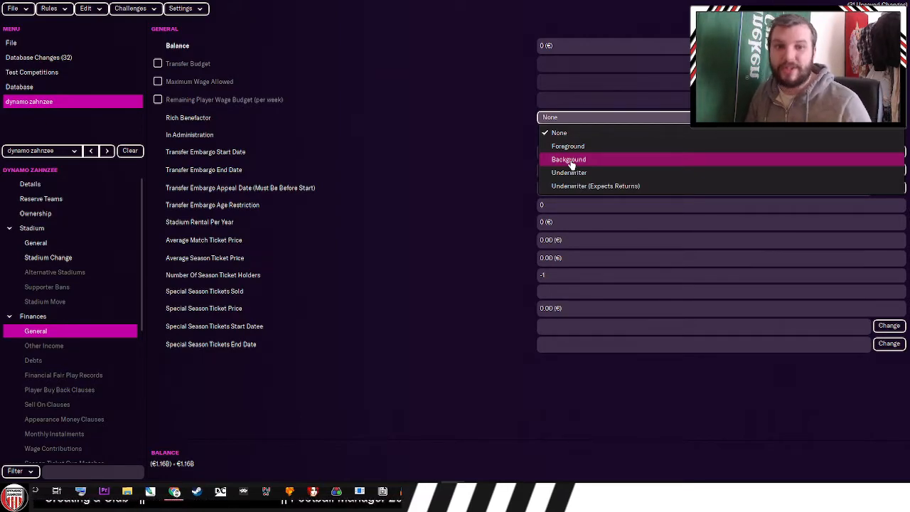
pyautogui.moveTo(568, 145)
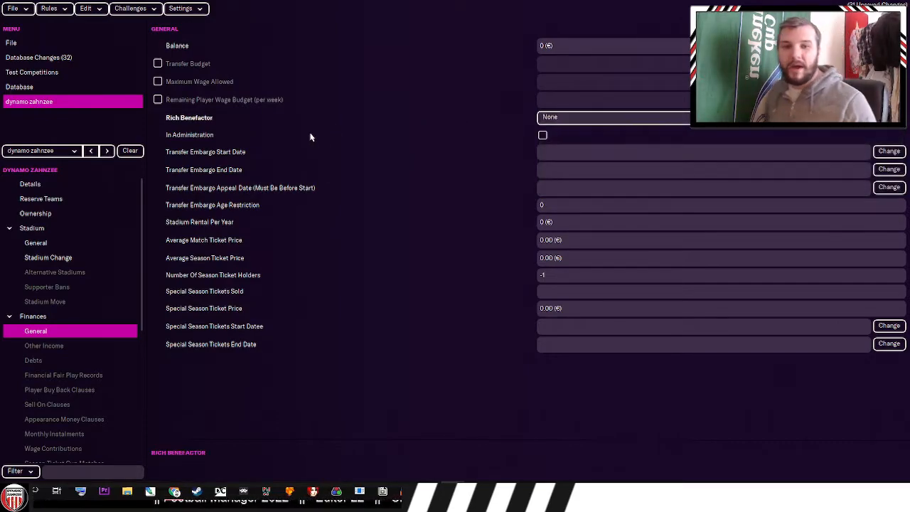
pyautogui.click(543, 136)
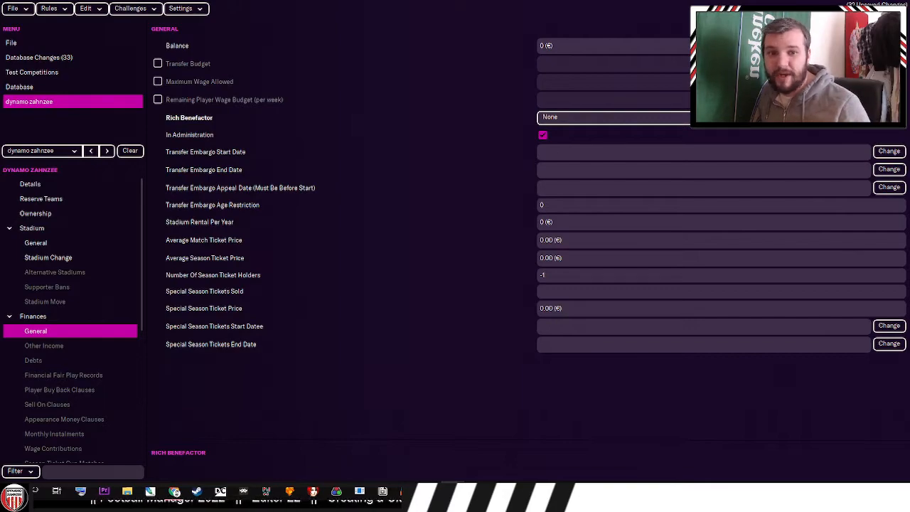
pyautogui.click(543, 135)
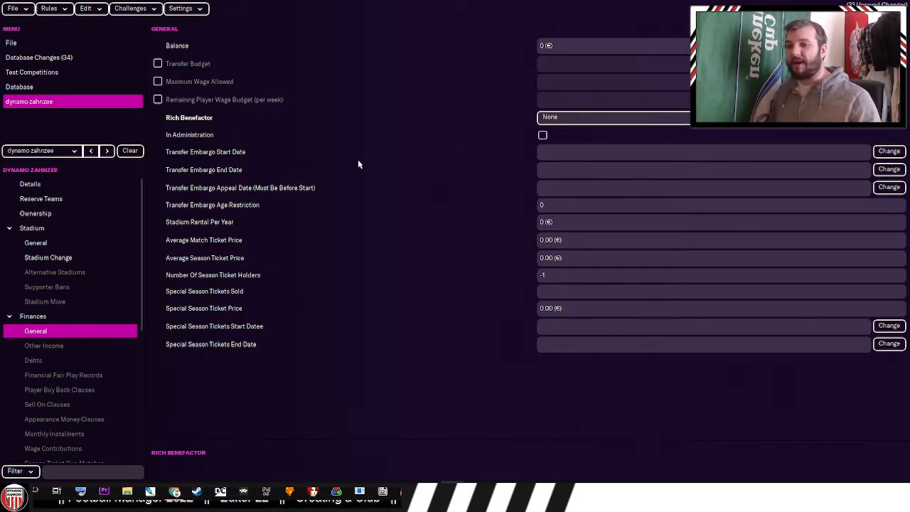
# - Add an Other Income entry of type Kit Sponsor (Secondary)
pyautogui.click(44, 345)
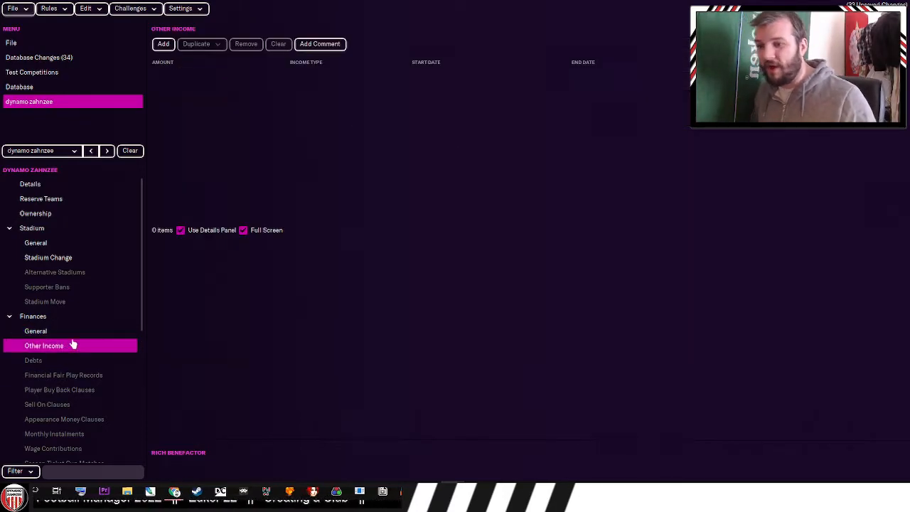
pyautogui.click(163, 44)
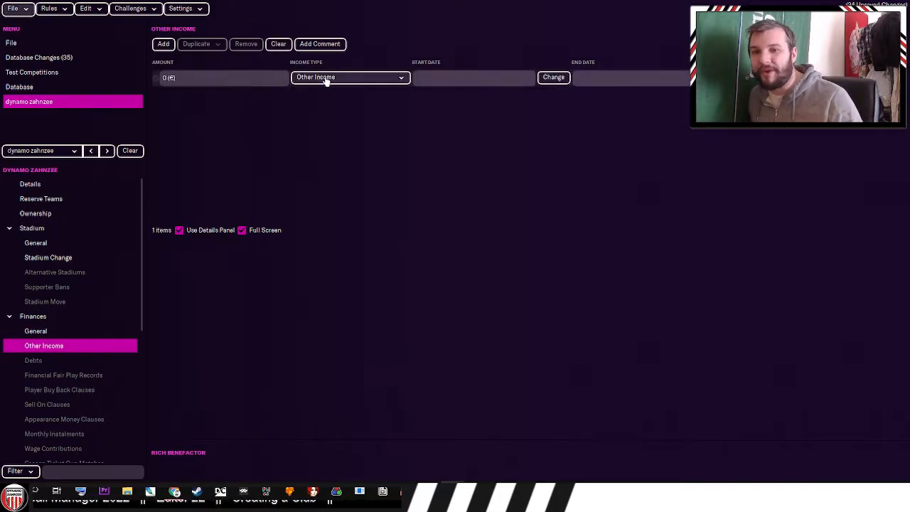
pyautogui.click(349, 78)
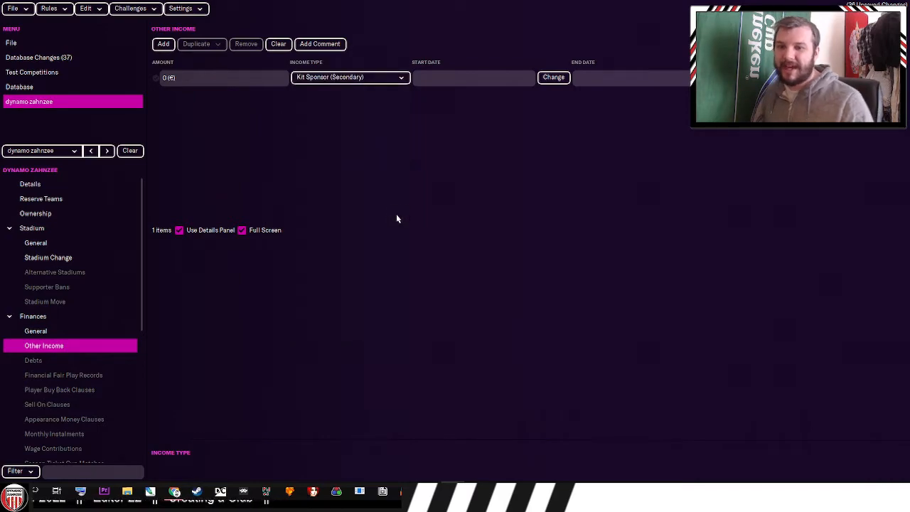
pyautogui.moveTo(384, 230)
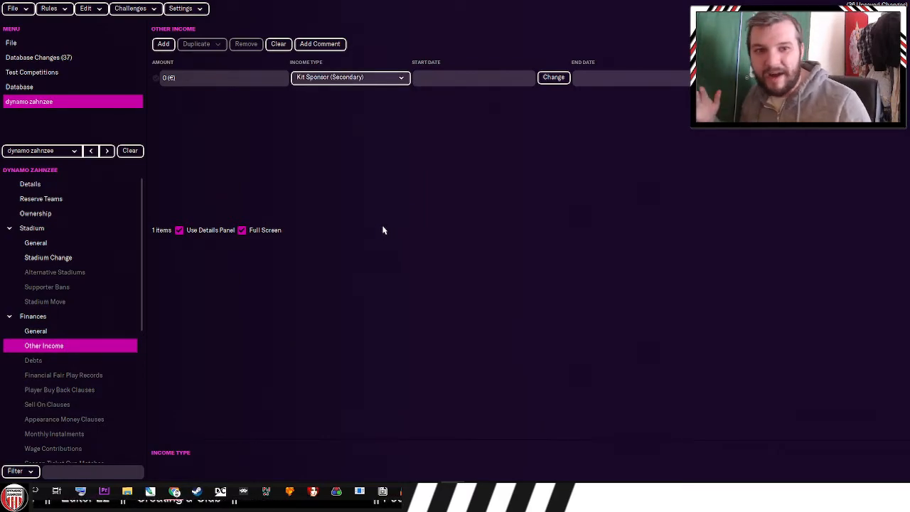
pyautogui.moveTo(505, 378)
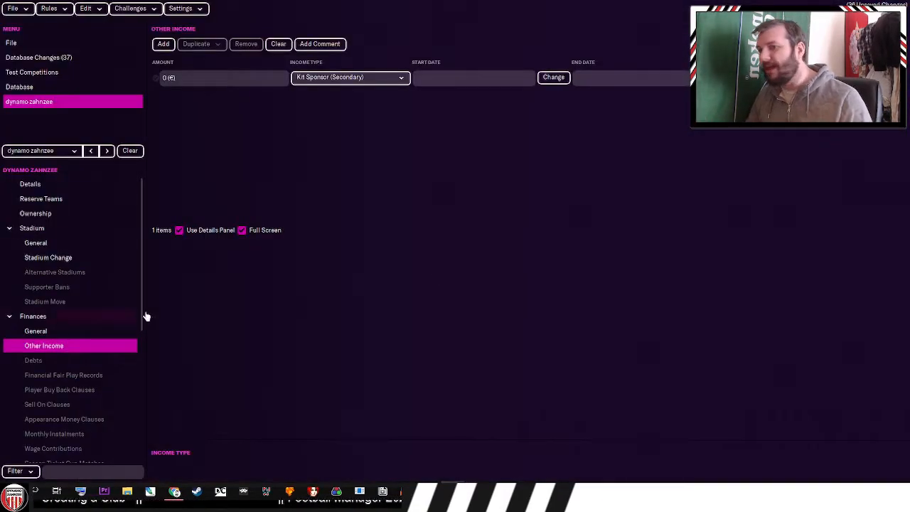
# - Browse the club's Financial Fair Play records and player buy back clauses
pyautogui.scroll(-3)
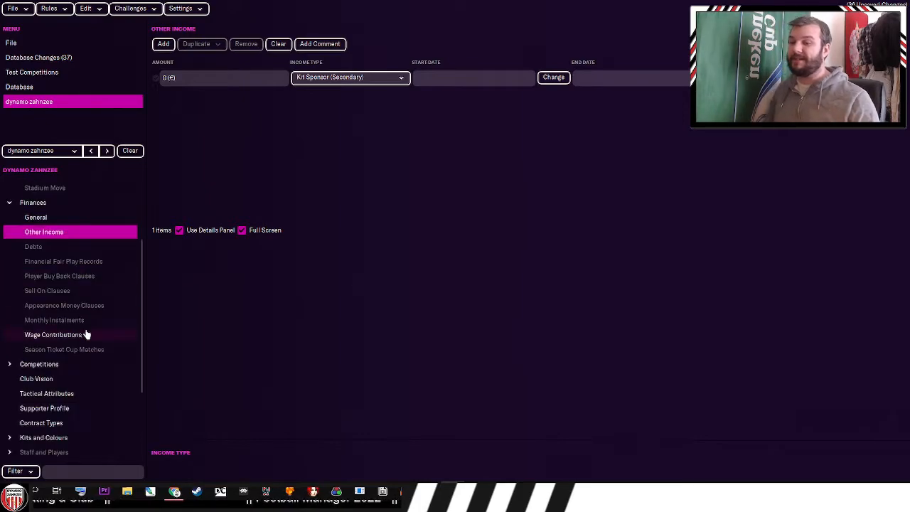
pyautogui.click(63, 261)
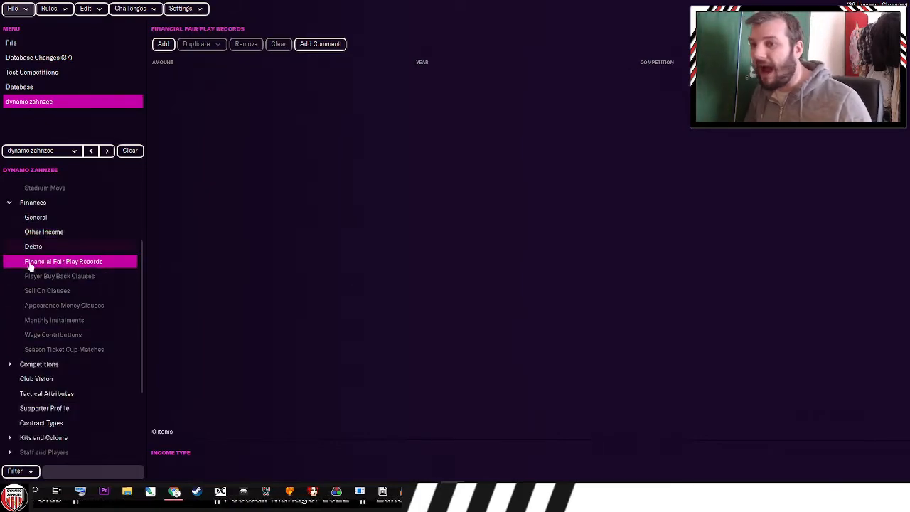
pyautogui.click(60, 276)
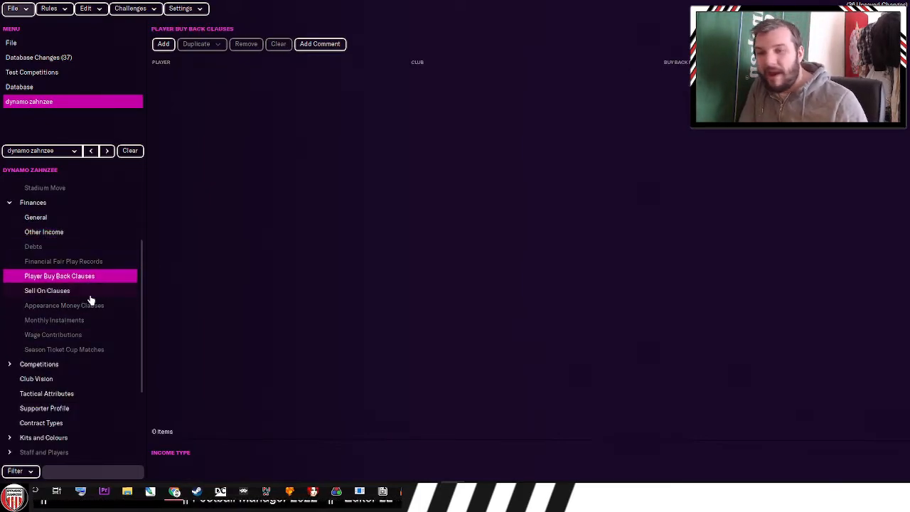
pyautogui.moveTo(89, 334)
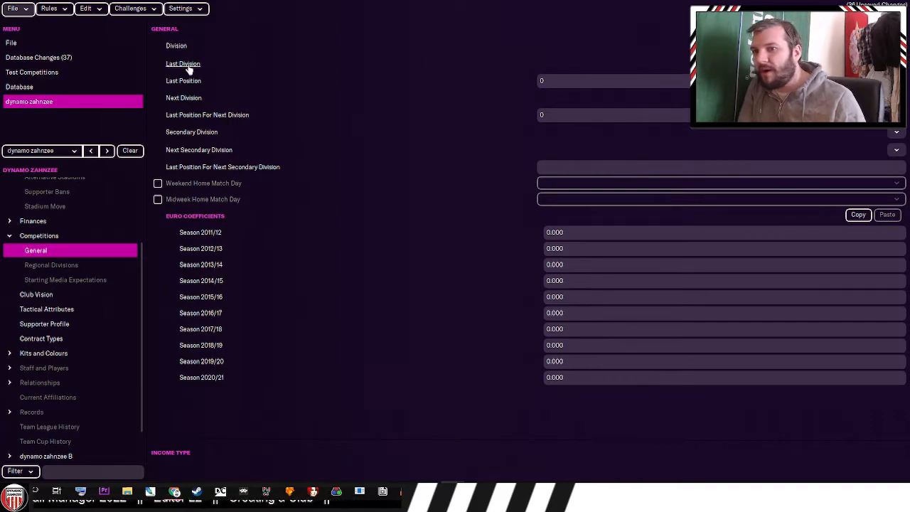
pyautogui.moveTo(249, 65)
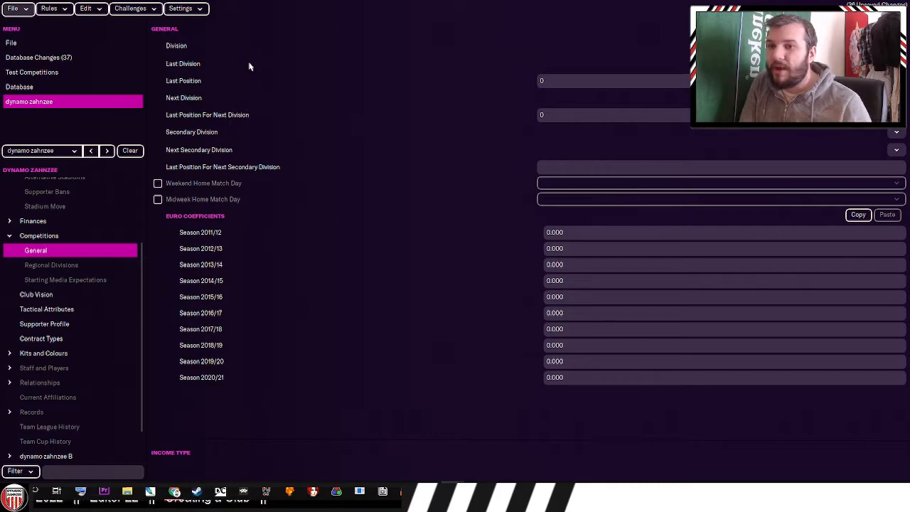
pyautogui.moveTo(216, 64)
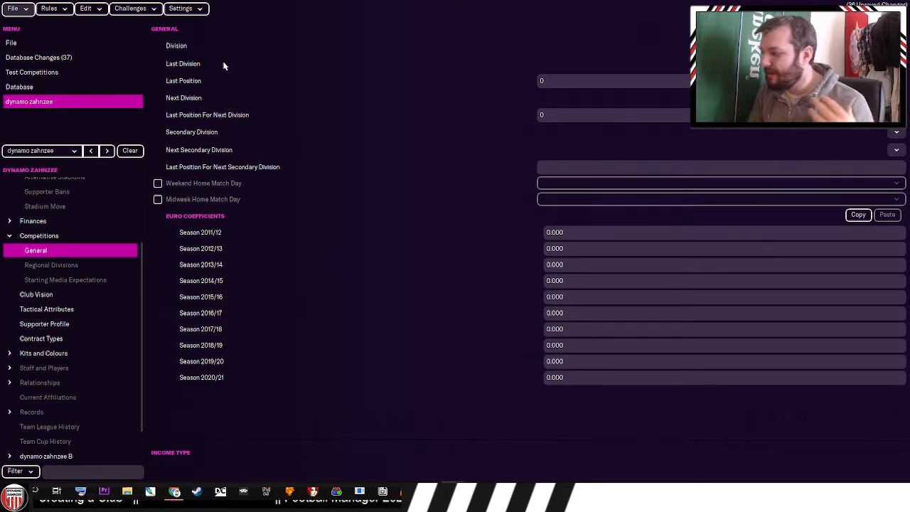
pyautogui.moveTo(210, 76)
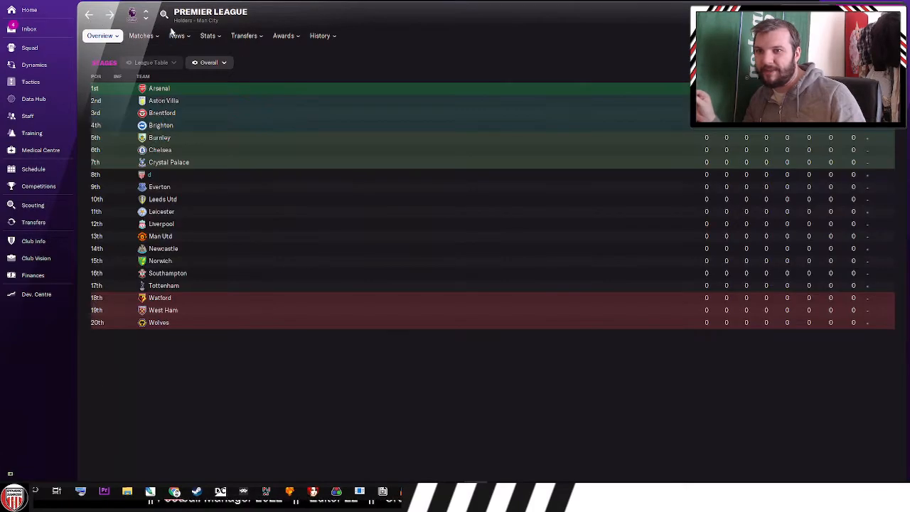
# - Open Arsenal's club page from the Premier League table and view its honours and history
pyautogui.click(211, 12)
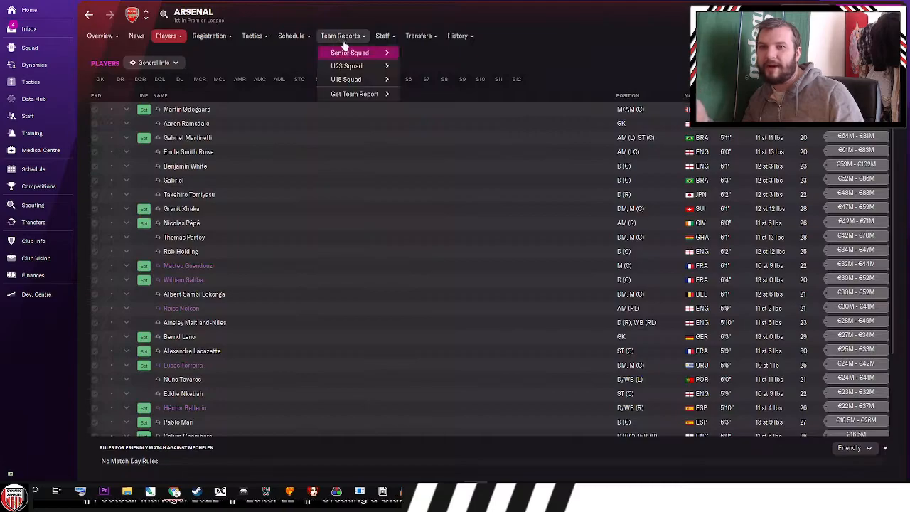
pyautogui.click(457, 35)
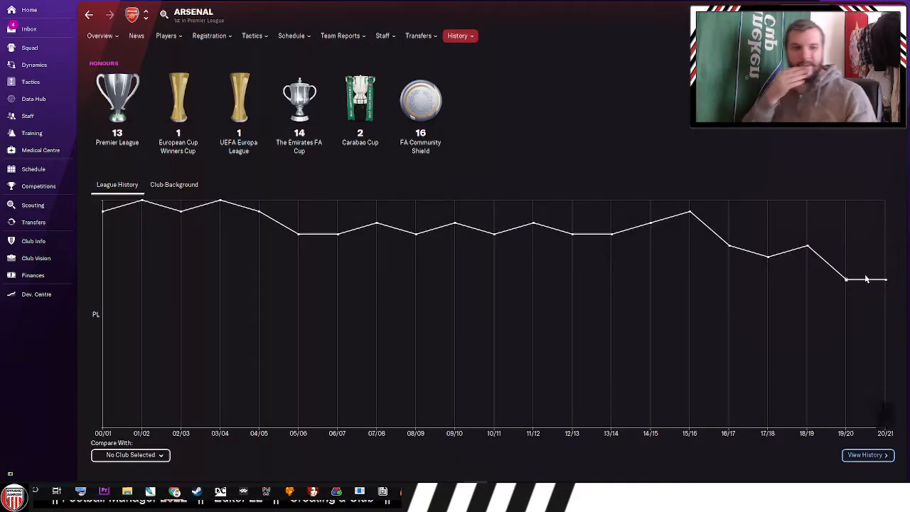
pyautogui.moveTo(847, 279)
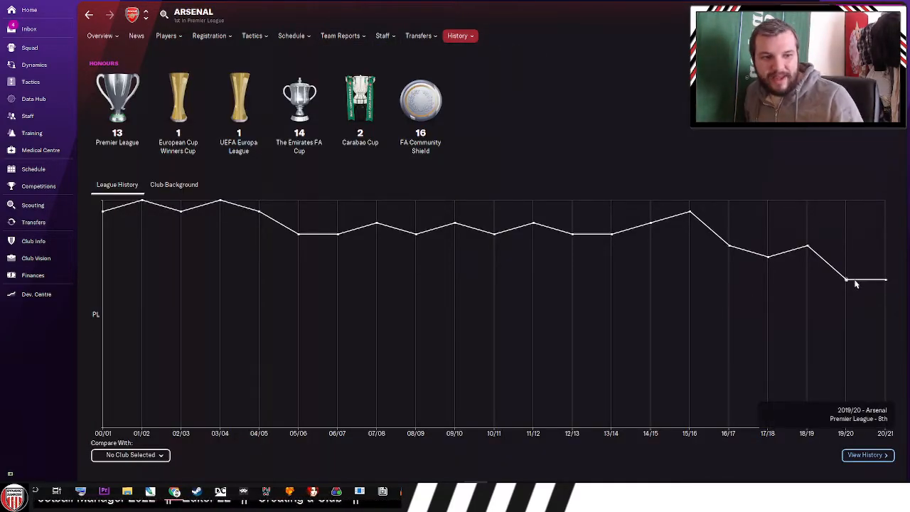
pyautogui.moveTo(833, 280)
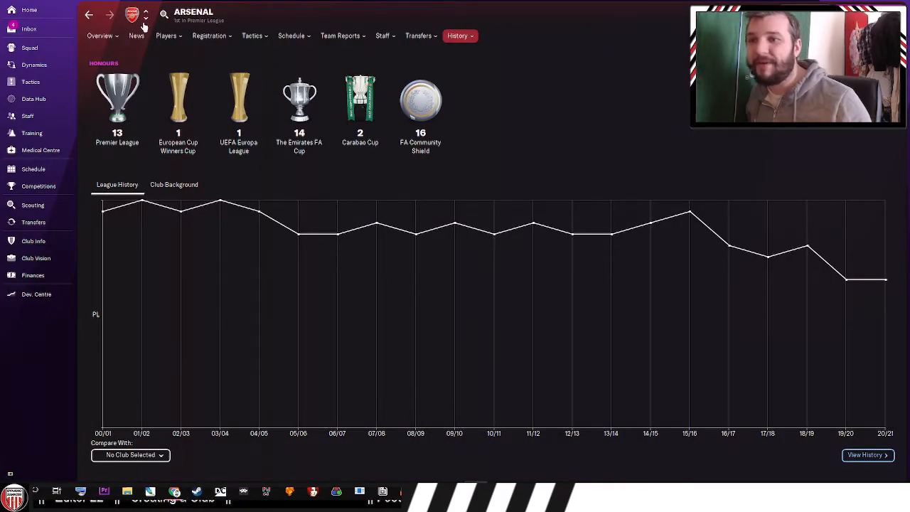
pyautogui.click(193, 12)
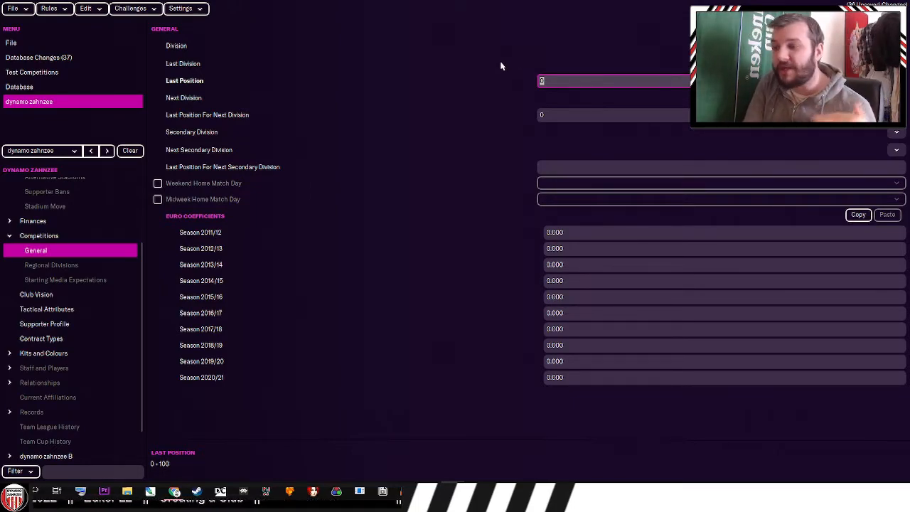
pyautogui.moveTo(494, 82)
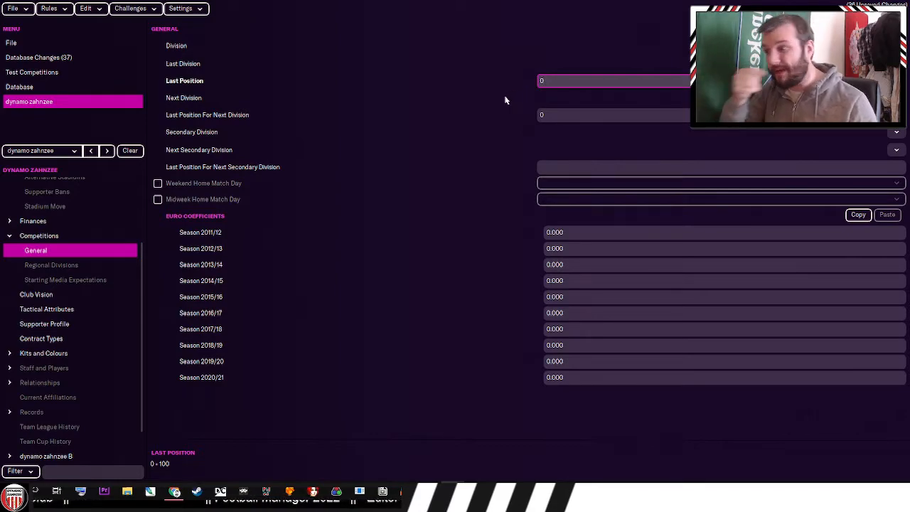
# - Enter 49 as the Season 2020/21 Euro coefficient, then bring up the database record lists
pyautogui.click(611, 80)
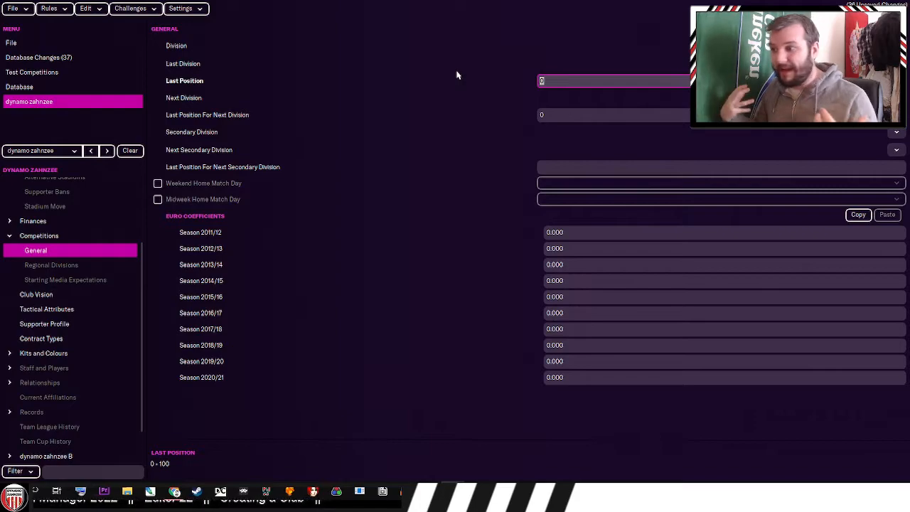
pyautogui.moveTo(382, 86)
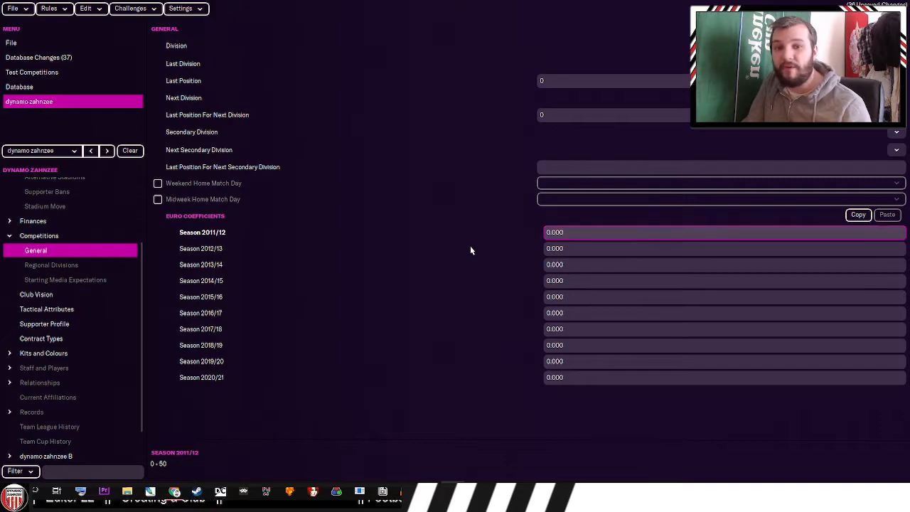
pyautogui.click(711, 231)
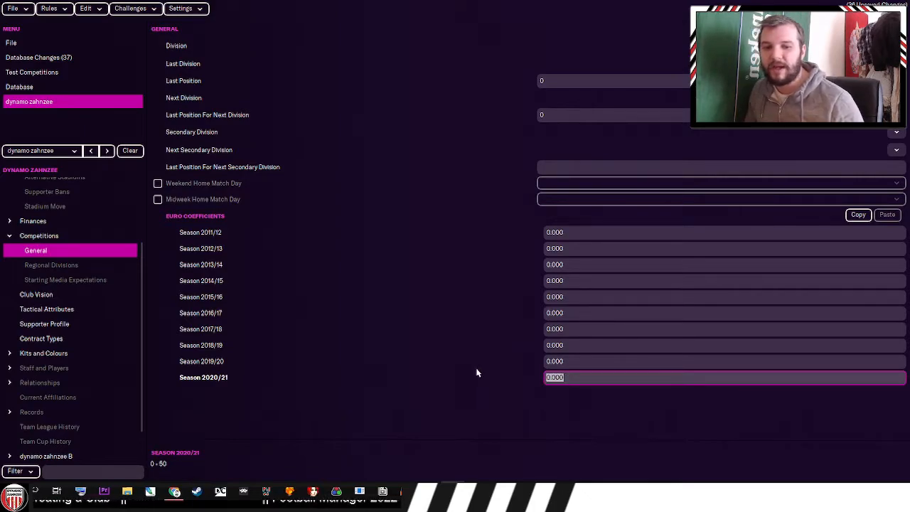
pyautogui.moveTo(472, 361)
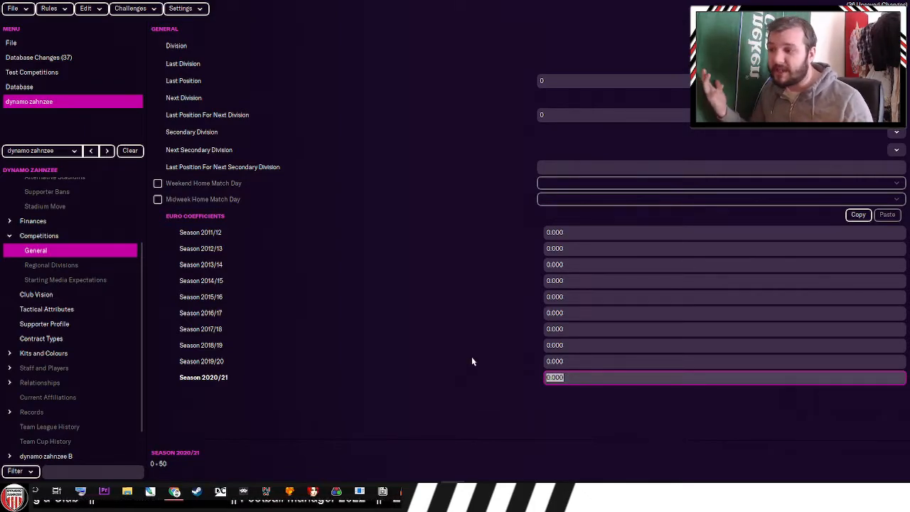
pyautogui.write('45')
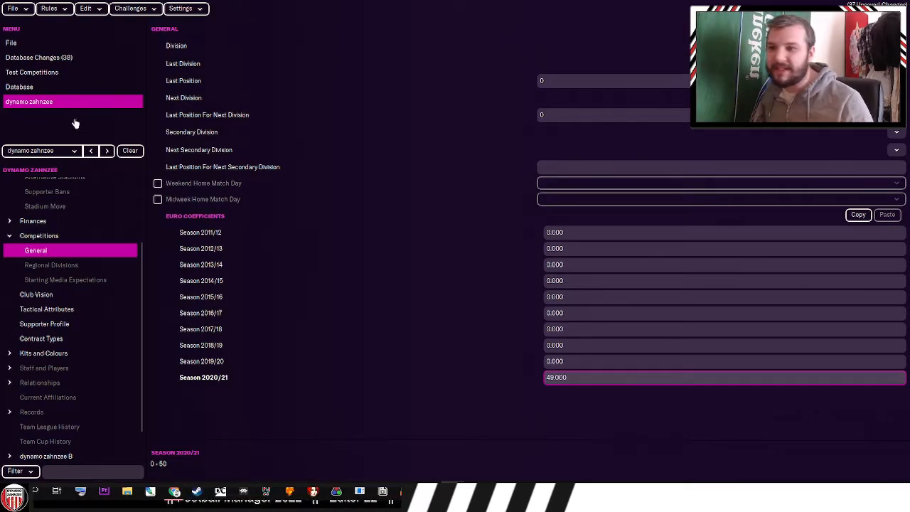
pyautogui.click(19, 87)
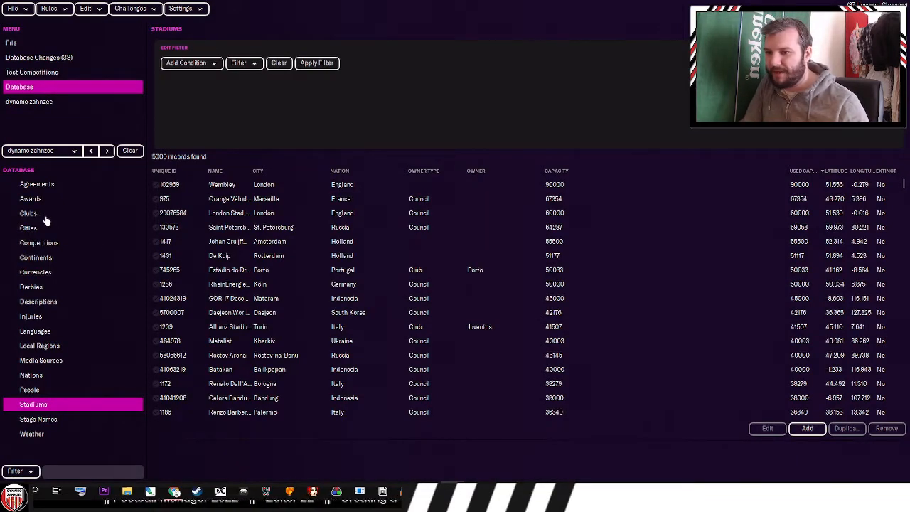
# - Open FC Bayern München's record and check its 2020/21 Euro coefficient of 27.000
pyautogui.click(29, 213)
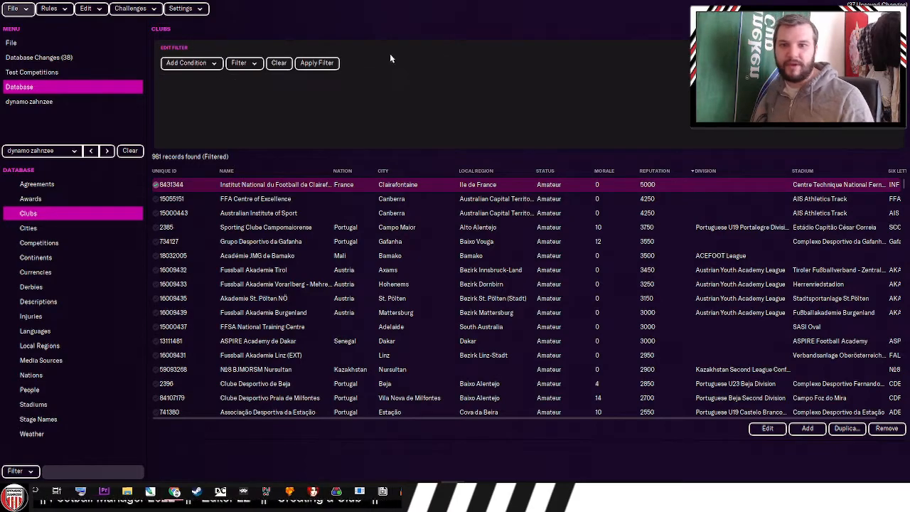
pyautogui.click(278, 63)
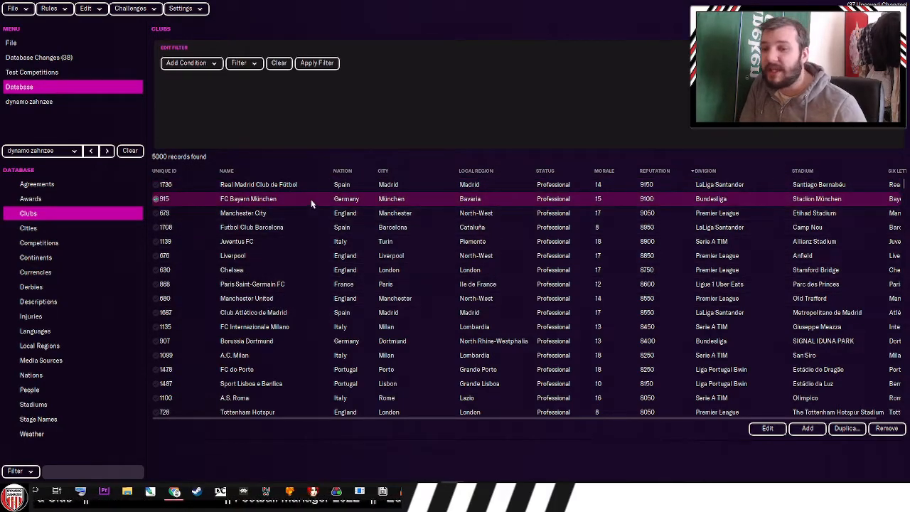
pyautogui.doubleClick(248, 199)
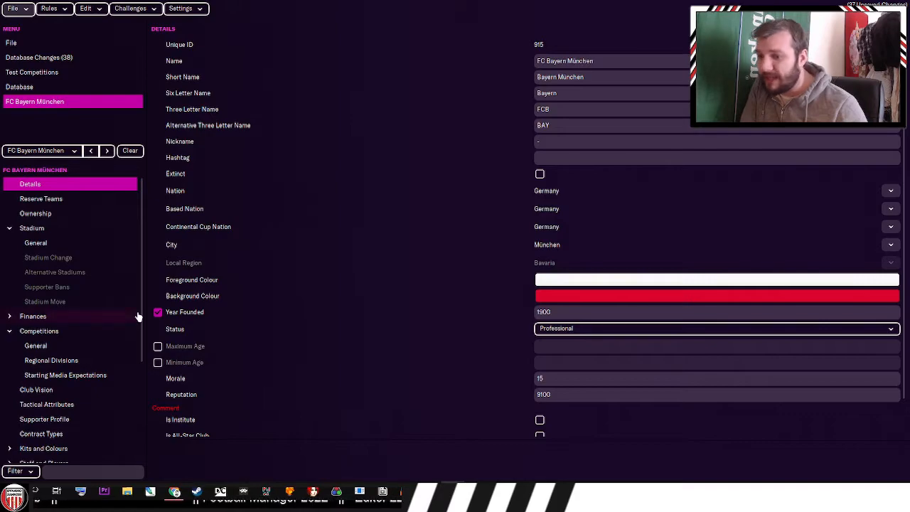
pyautogui.click(36, 344)
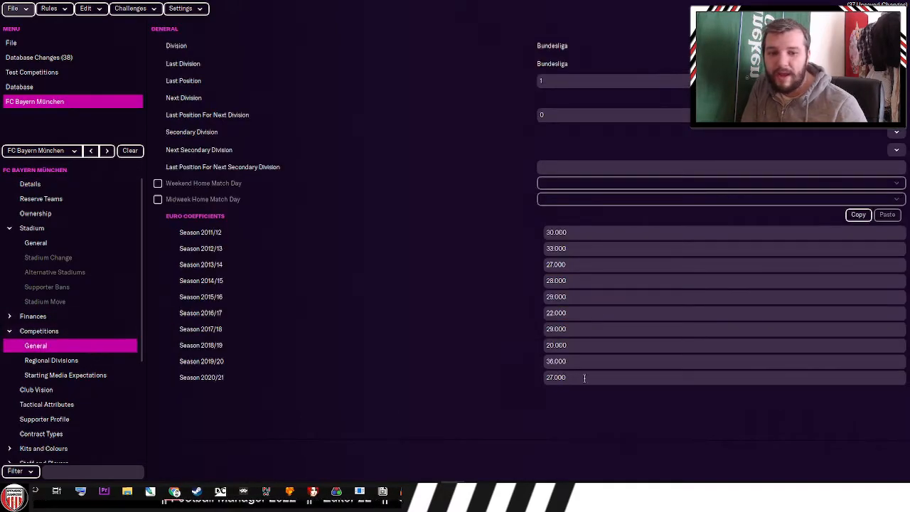
pyautogui.click(711, 377)
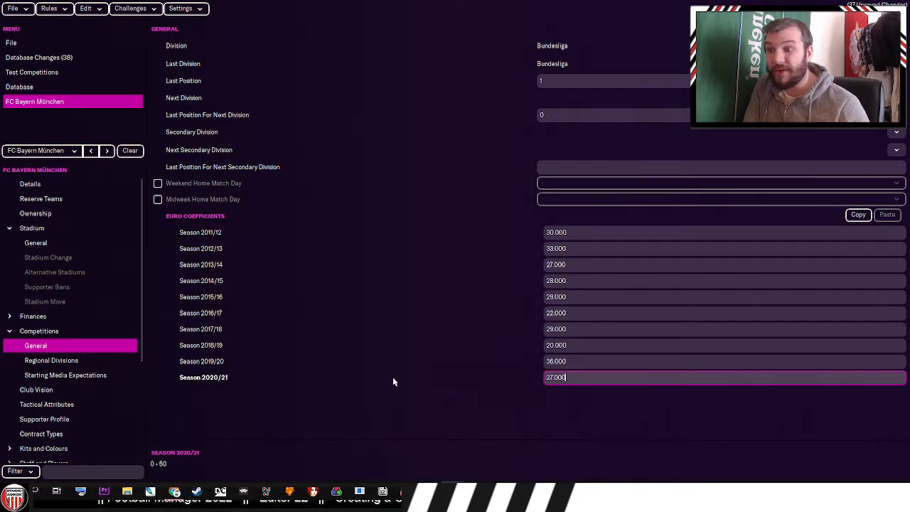
pyautogui.moveTo(162, 471)
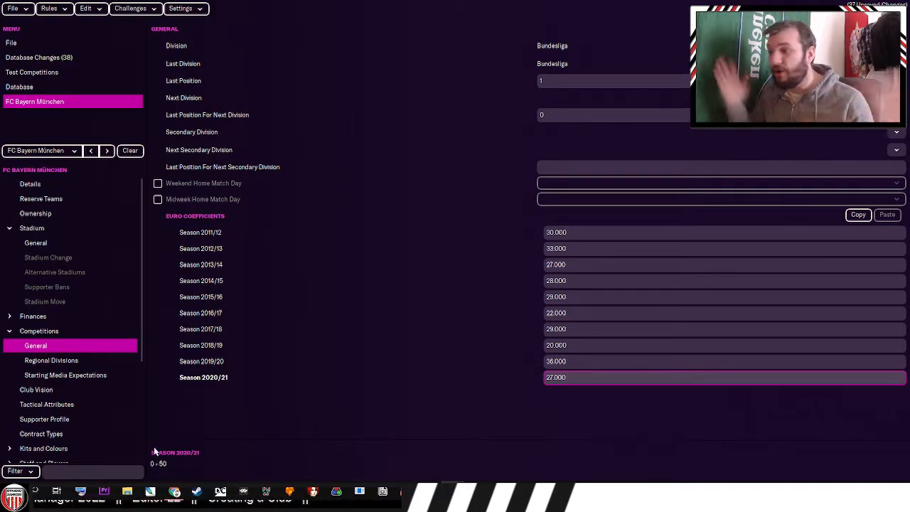
pyautogui.moveTo(595, 329)
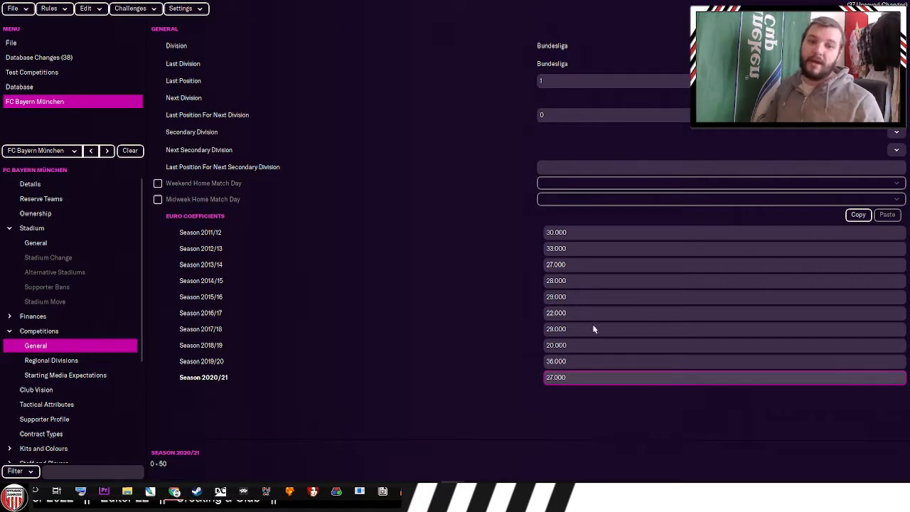
pyautogui.moveTo(562, 231)
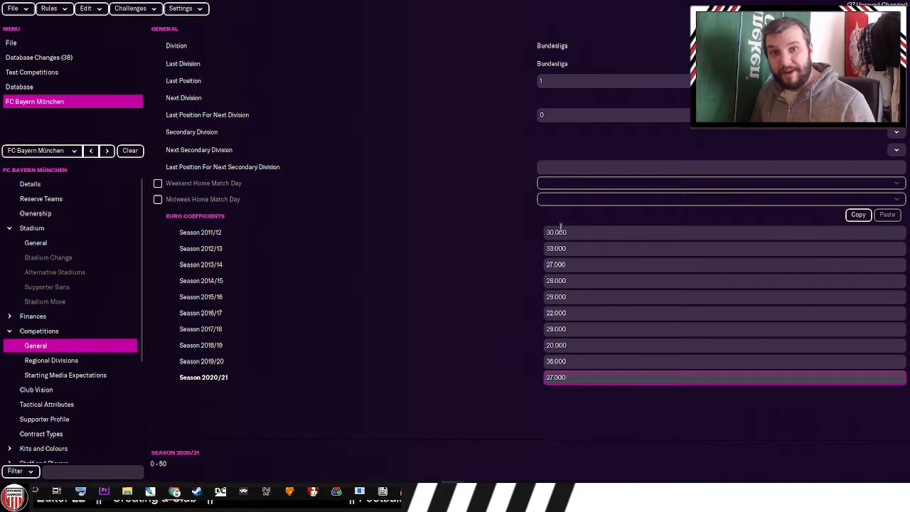
pyautogui.moveTo(509, 228)
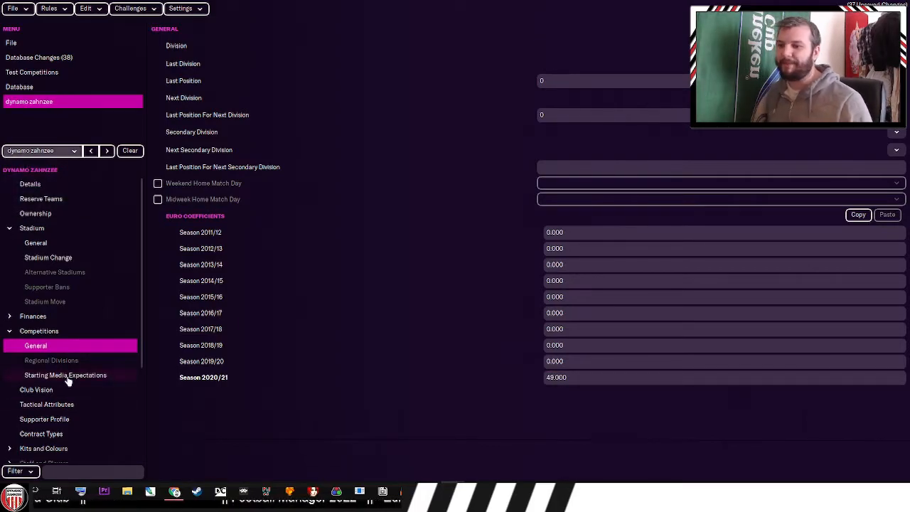
# - Add then remove a regional division for dynamo zahnzee, and clear its starting media expectations
pyautogui.click(52, 360)
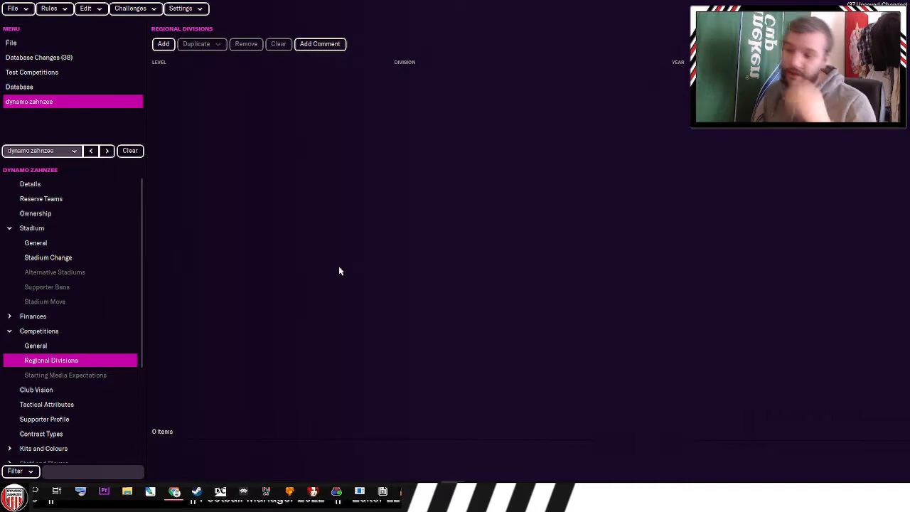
pyautogui.moveTo(375, 278)
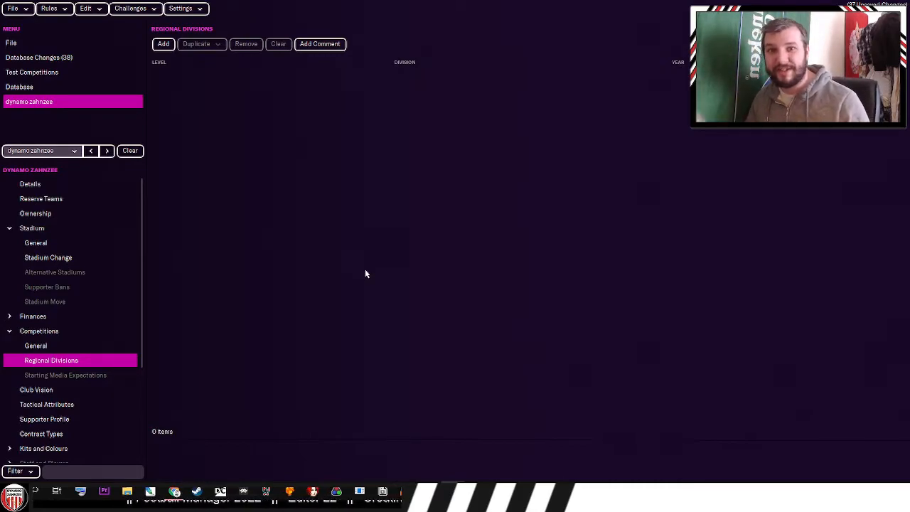
pyautogui.moveTo(348, 278)
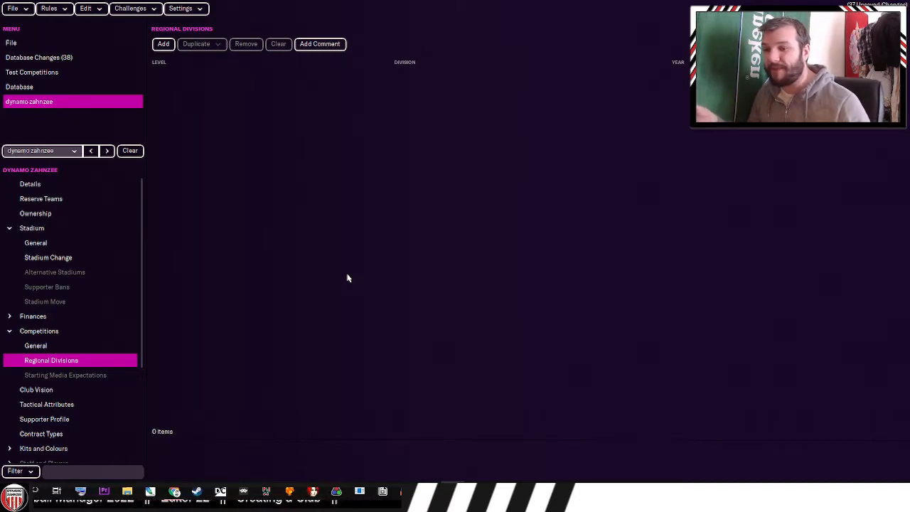
pyautogui.click(164, 43)
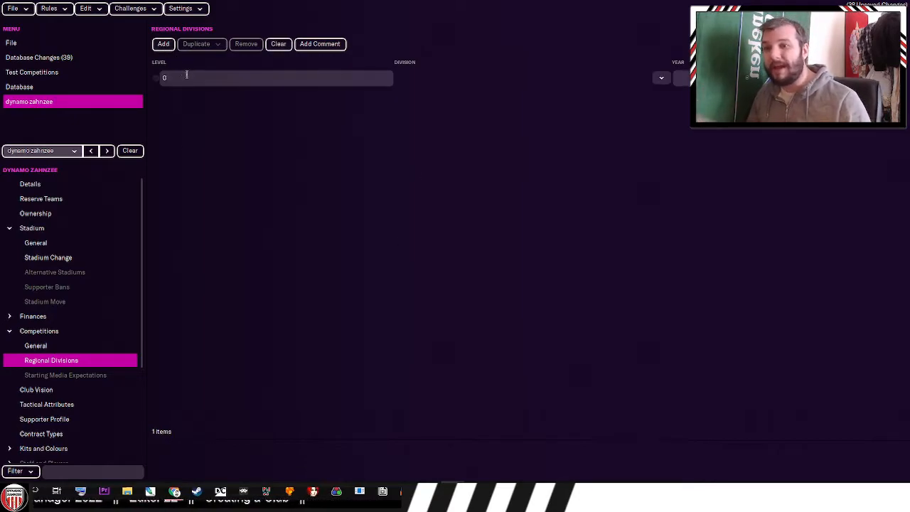
pyautogui.moveTo(621, 106)
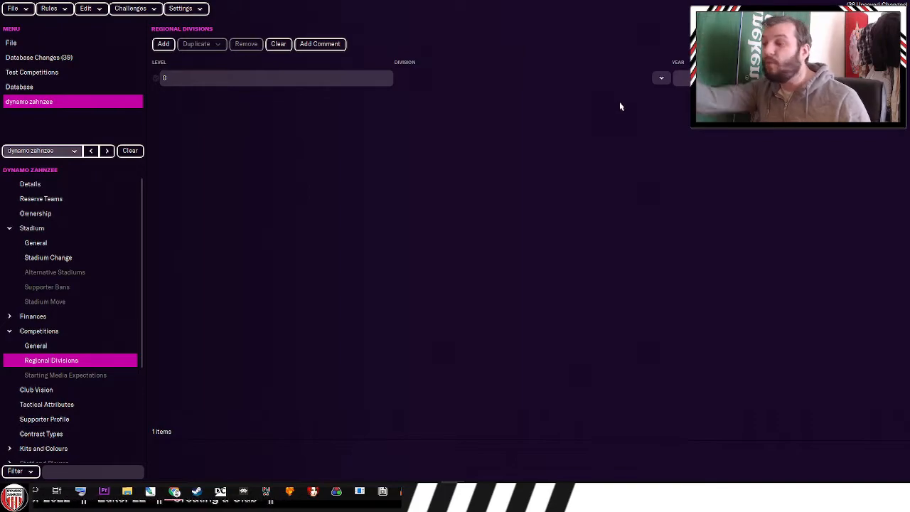
pyautogui.moveTo(604, 121)
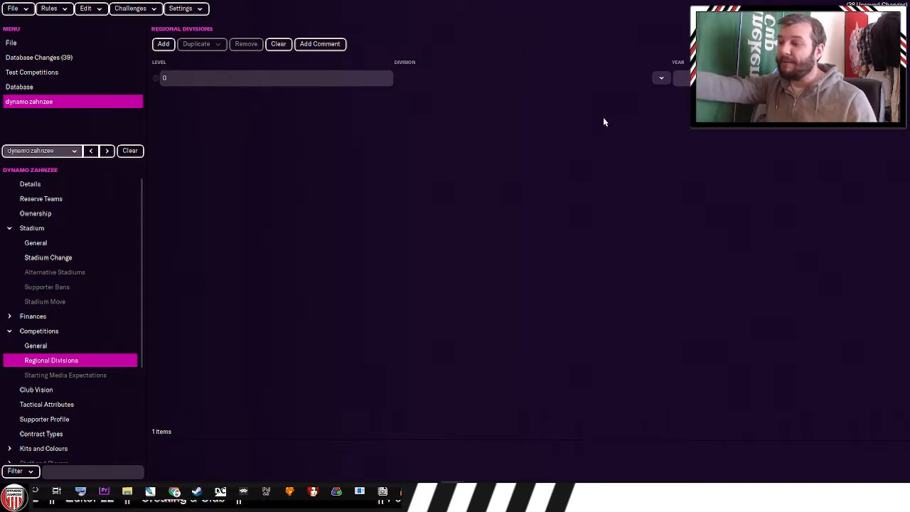
pyautogui.moveTo(576, 141)
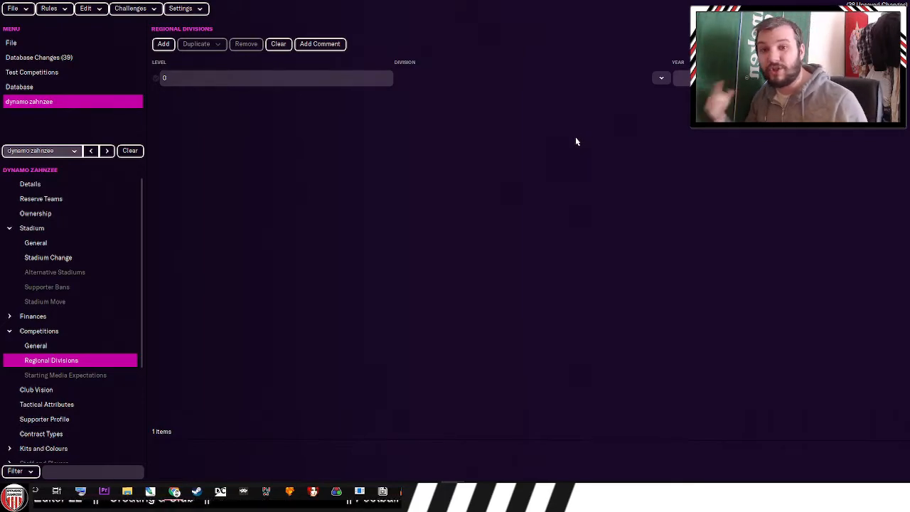
pyautogui.moveTo(279, 241)
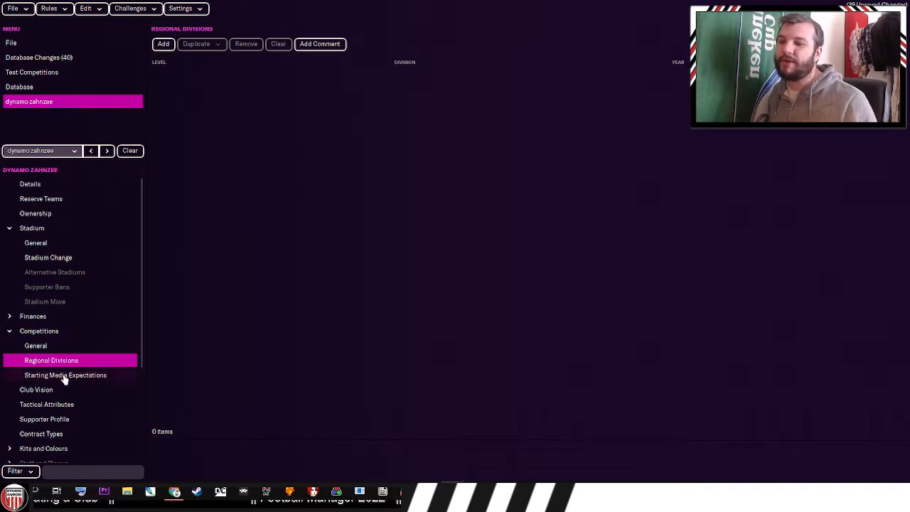
pyautogui.click(66, 375)
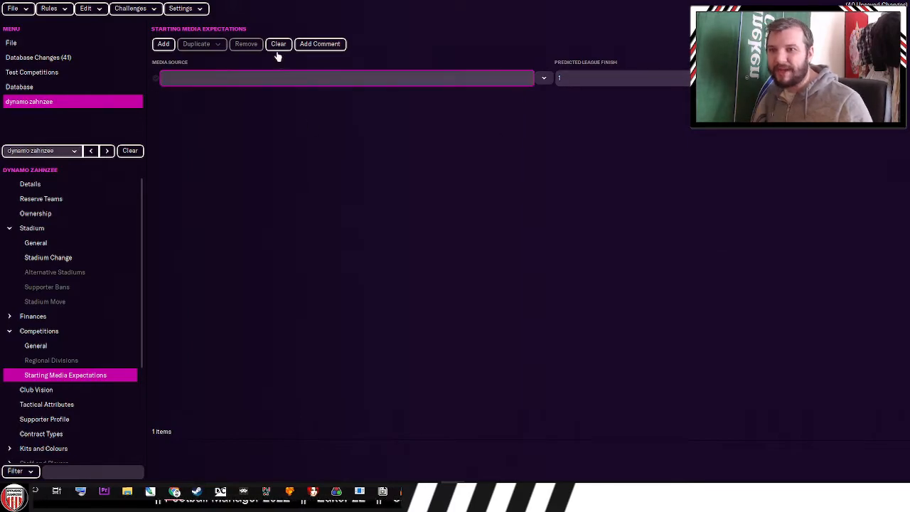
pyautogui.click(36, 390)
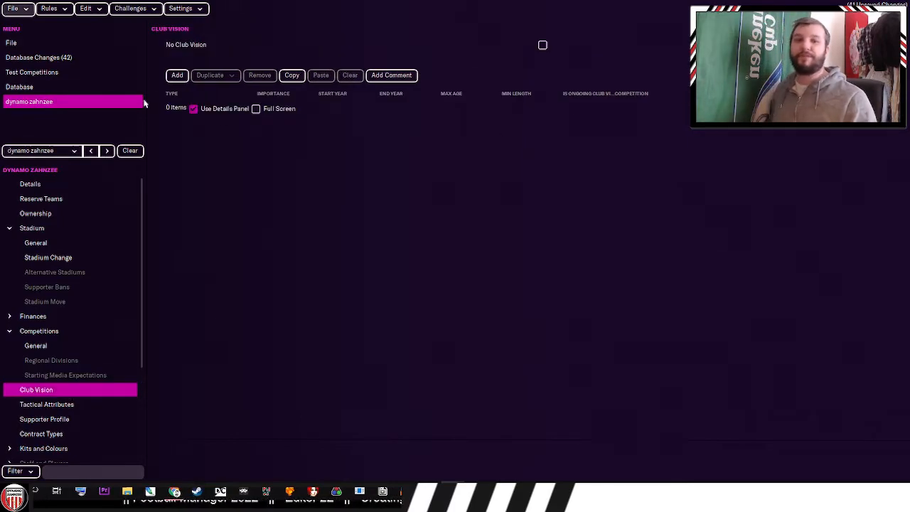
# - In the game, view Liverpool's club overview and its League History graph
pyautogui.click(542, 45)
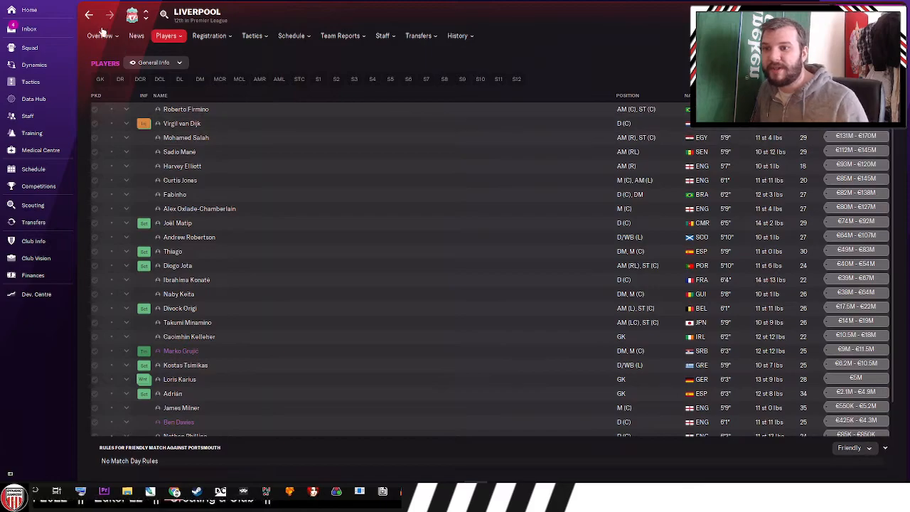
pyautogui.click(100, 36)
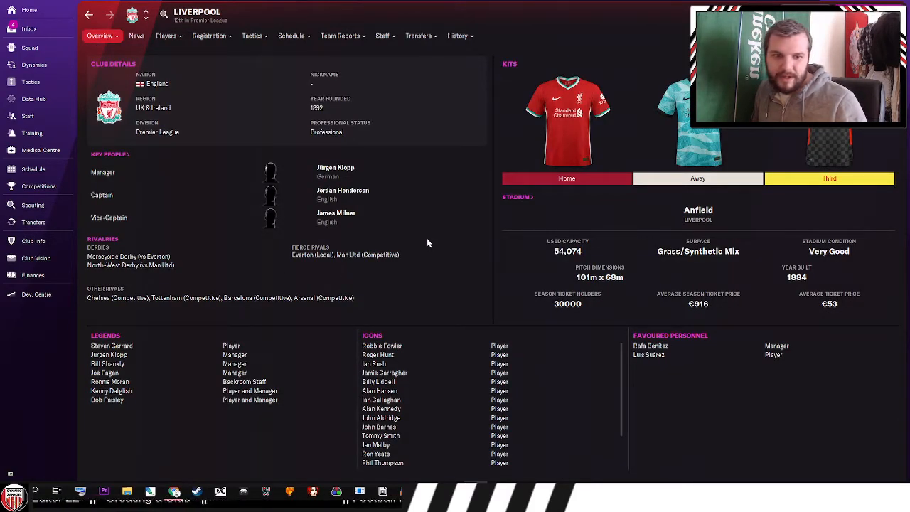
pyautogui.click(100, 35)
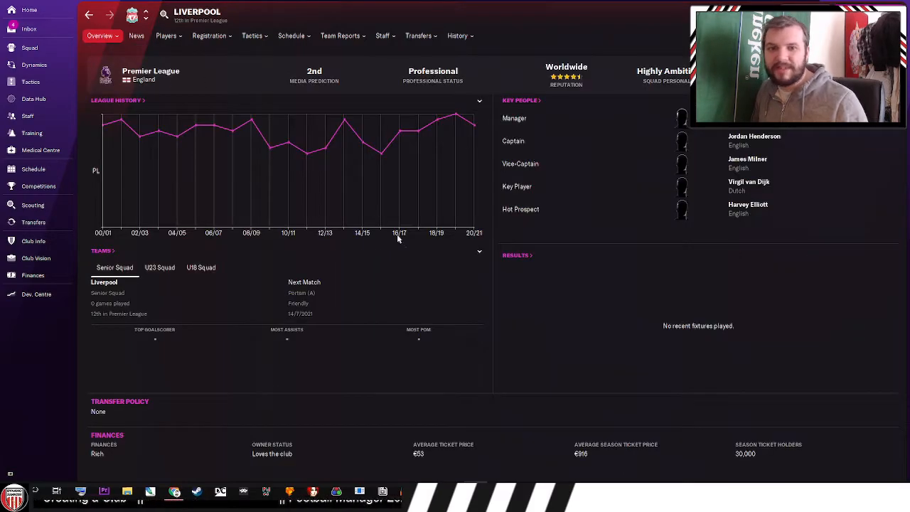
pyautogui.moveTo(408, 248)
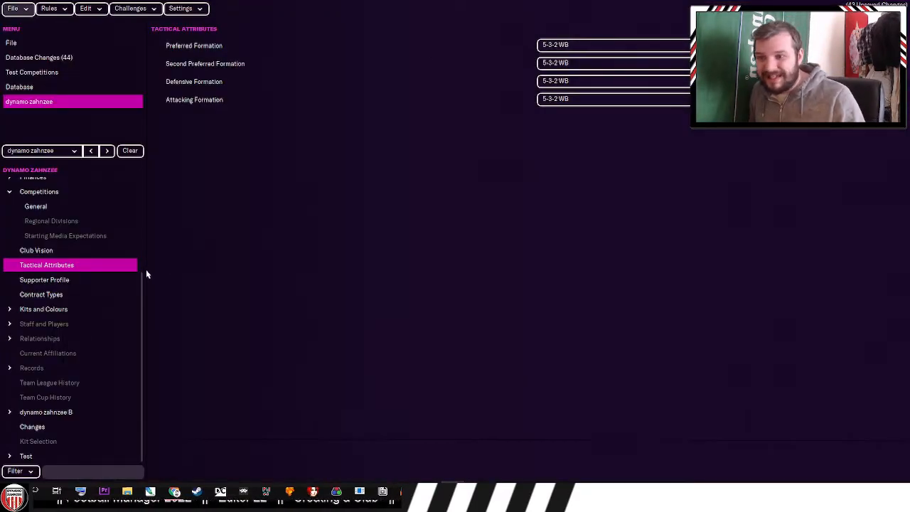
# - Check dynamo zahnzee's contract types and expand its Kits and Colours settings
pyautogui.click(42, 295)
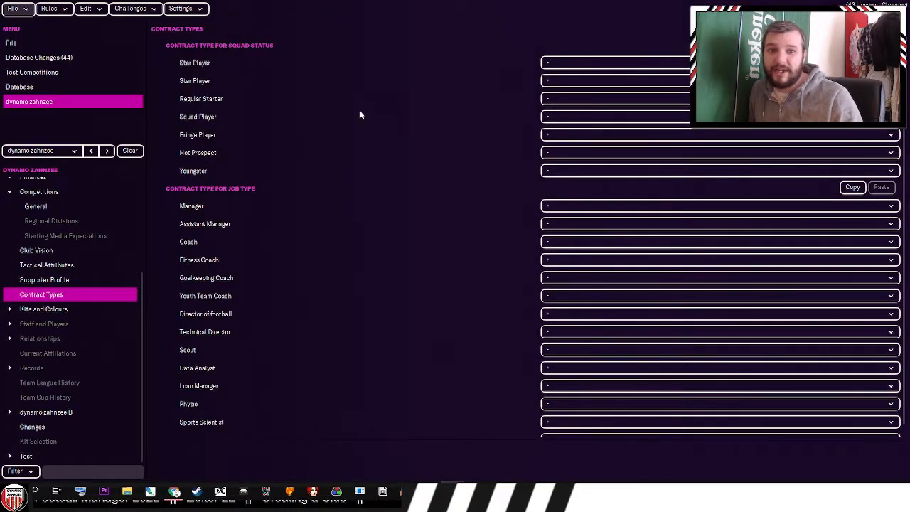
pyautogui.moveTo(331, 156)
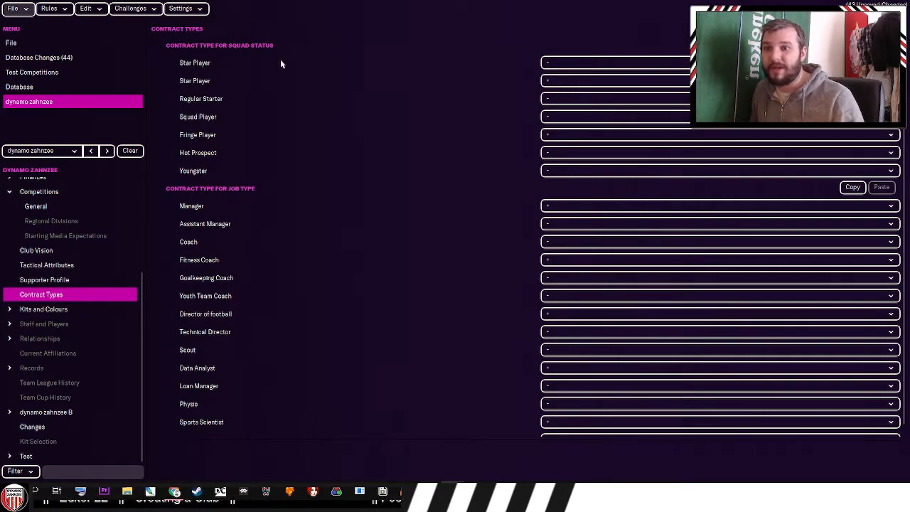
pyautogui.click(718, 62)
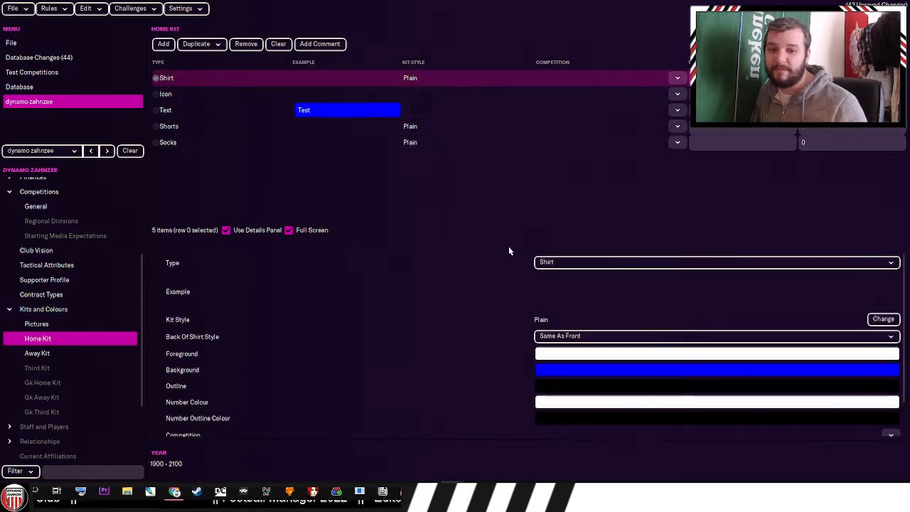
# - Set the home kit text colour to red, then collapse the Kits and Colours section
pyautogui.click(170, 126)
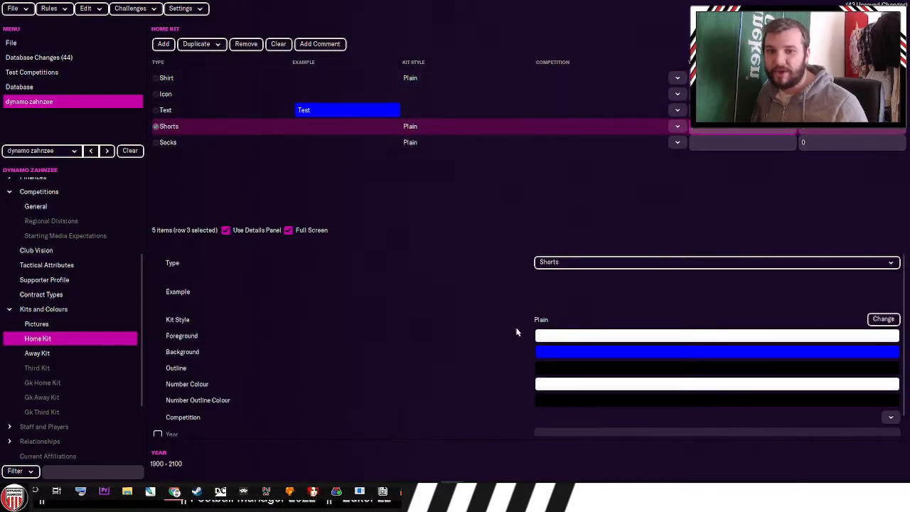
pyautogui.click(165, 109)
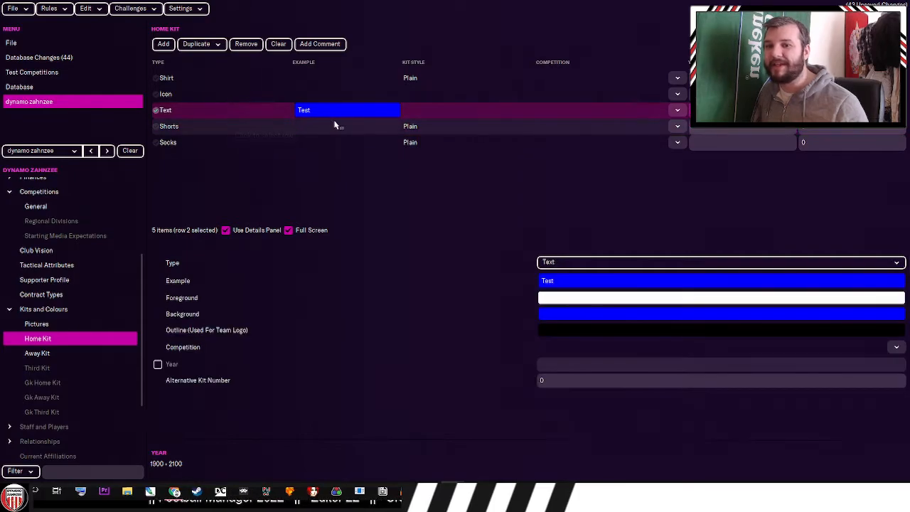
pyautogui.click(166, 78)
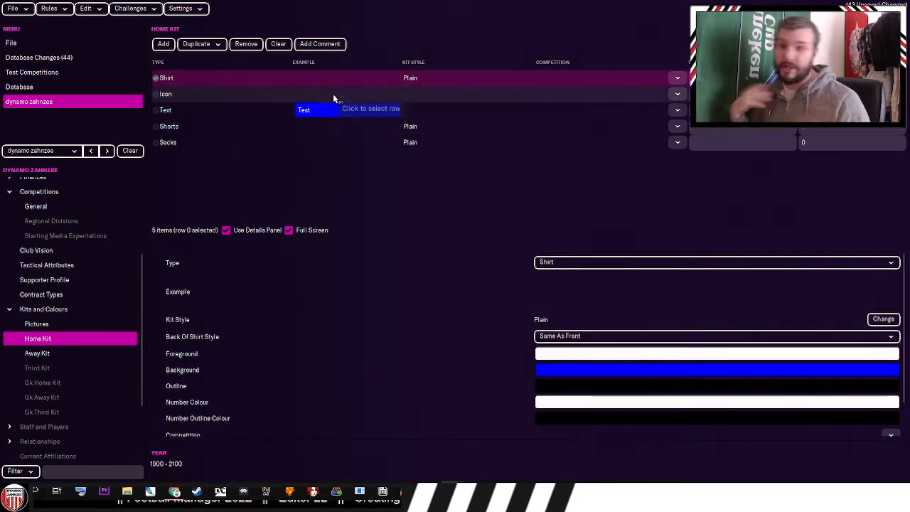
pyautogui.click(165, 93)
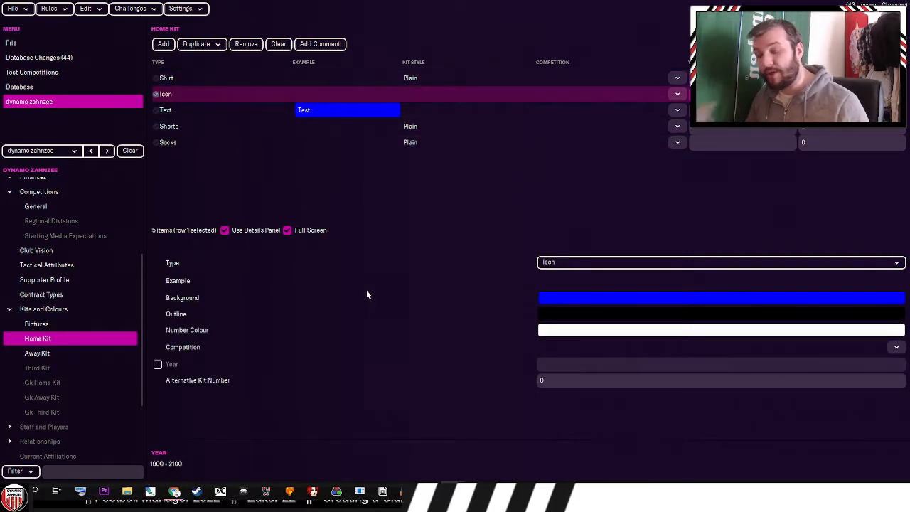
pyautogui.moveTo(381, 299)
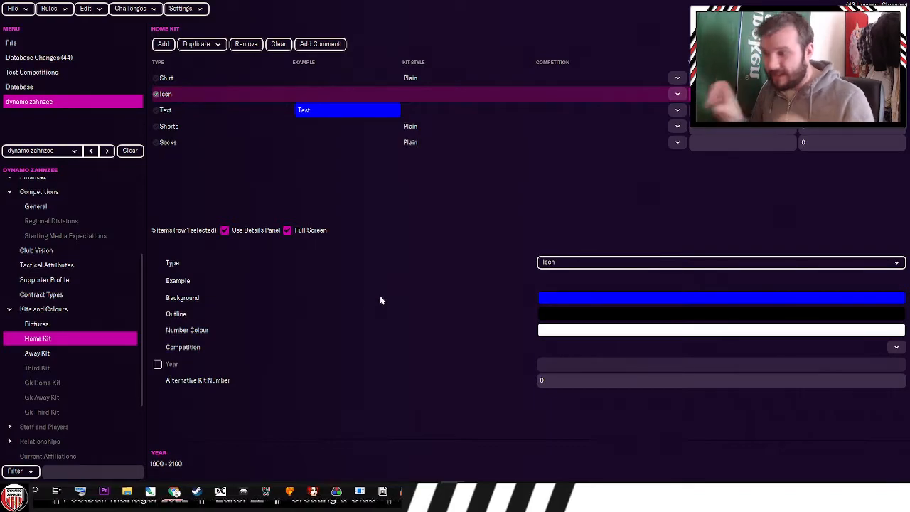
pyautogui.click(165, 110)
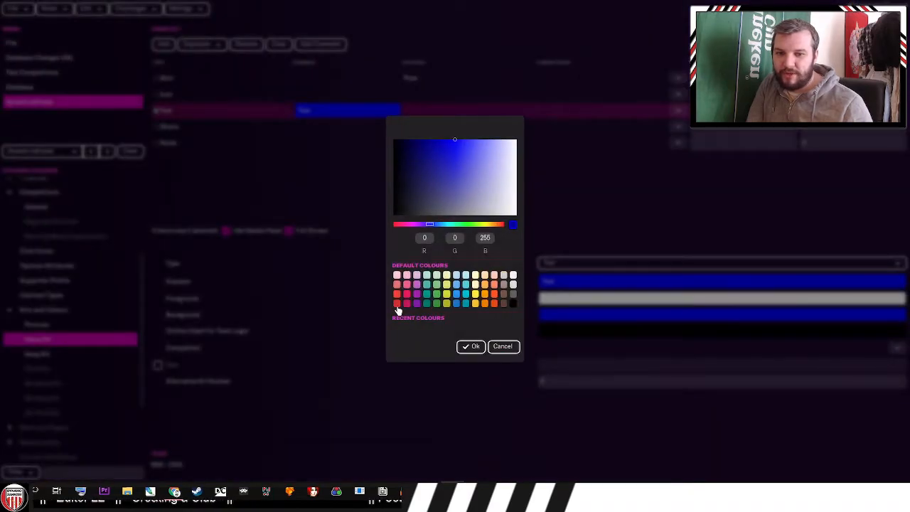
pyautogui.click(471, 346)
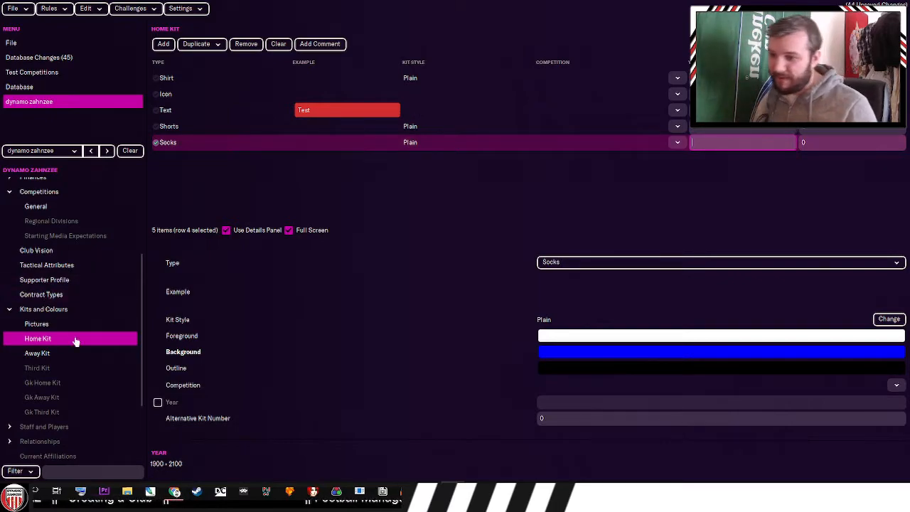
pyautogui.click(37, 367)
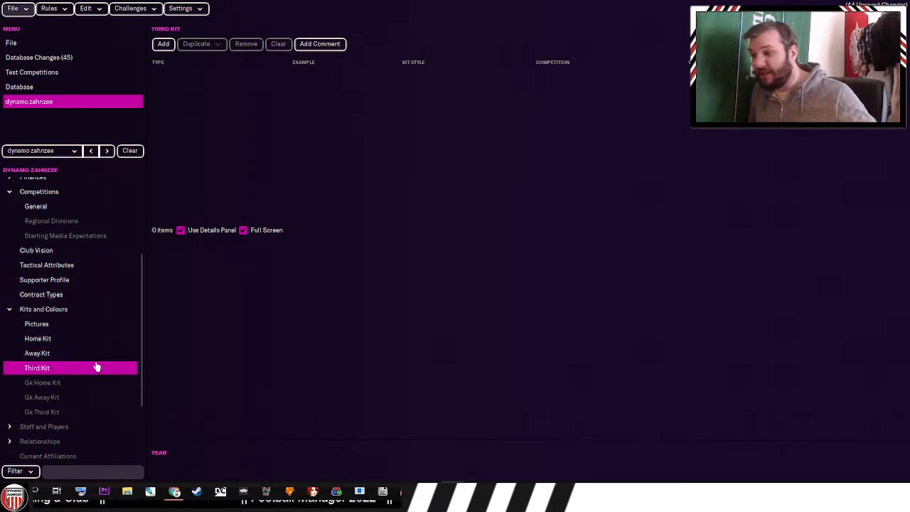
pyautogui.click(43, 308)
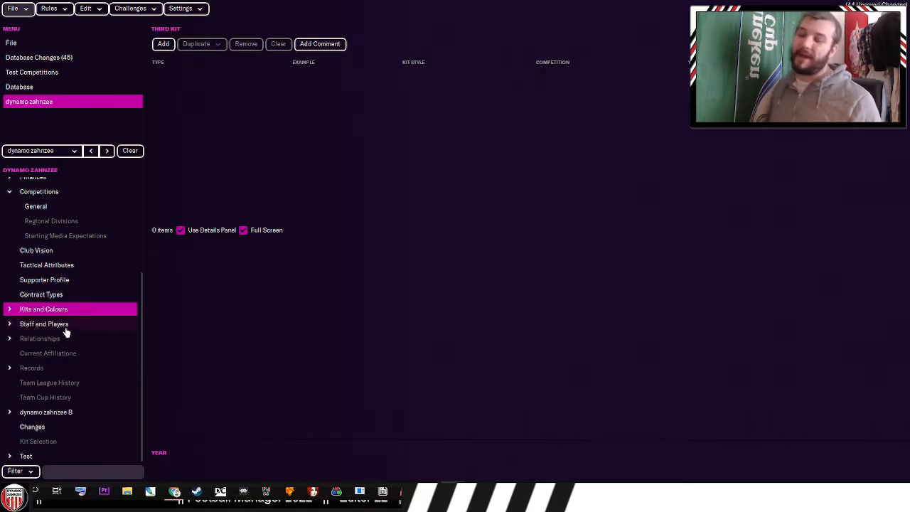
# - Expand Staff and Players and open the Players section to search for people
pyautogui.click(44, 323)
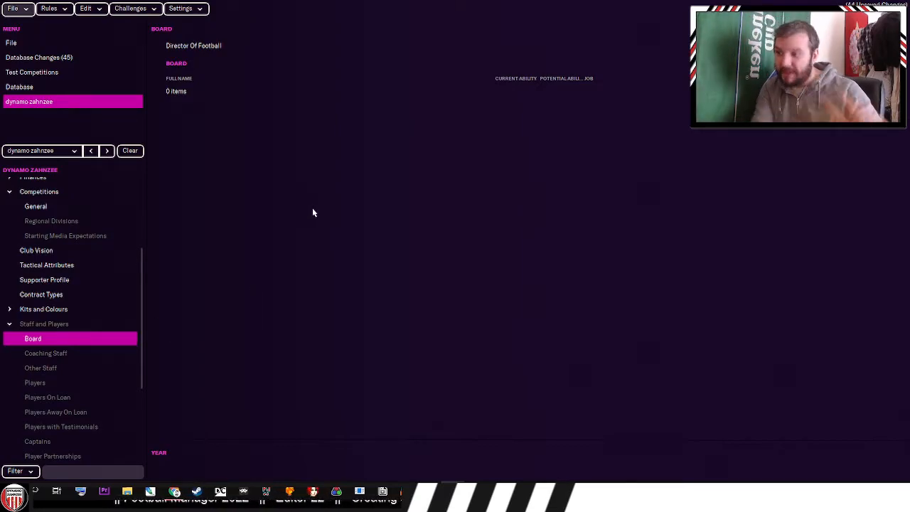
pyautogui.moveTo(190, 136)
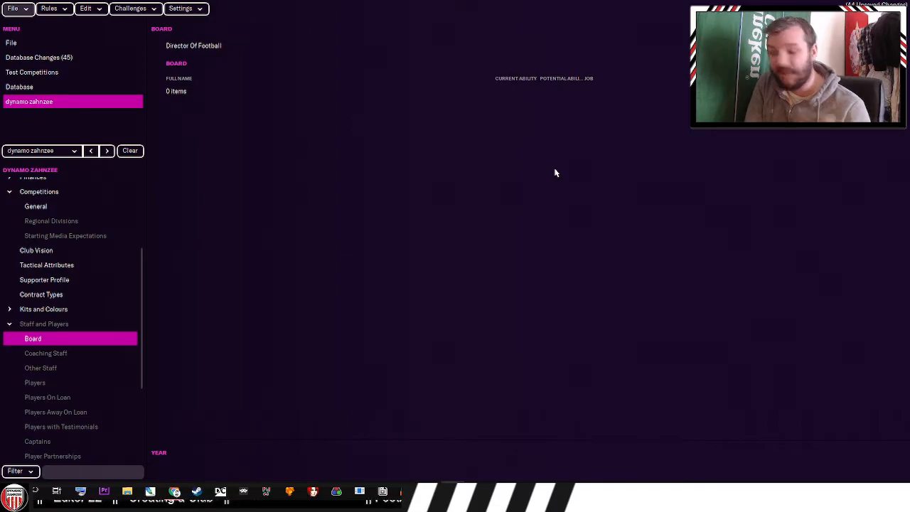
pyautogui.moveTo(74, 280)
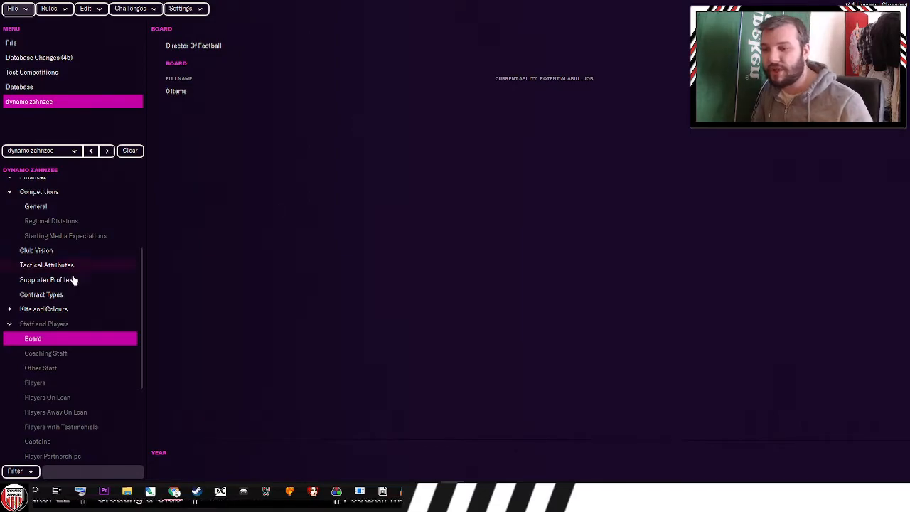
pyautogui.click(35, 382)
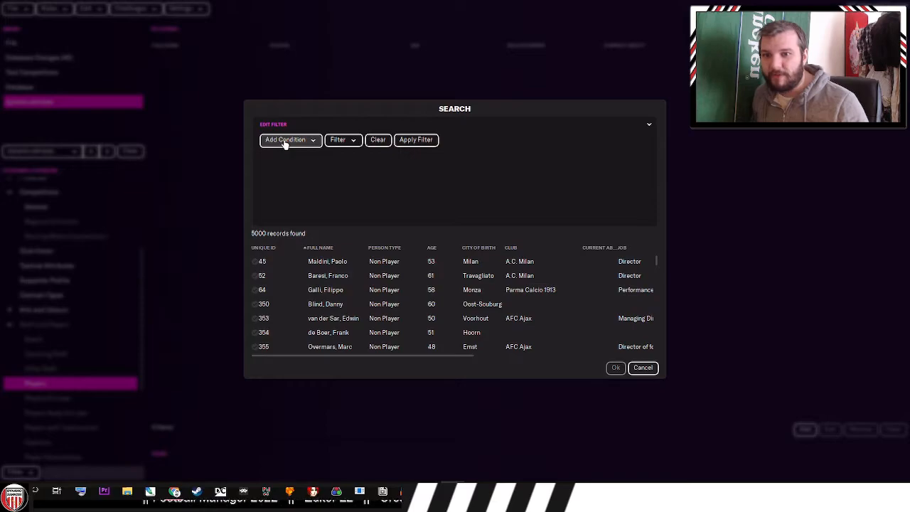
# - Add a 'Job is Player' condition to the person search and apply the filter
pyautogui.click(288, 139)
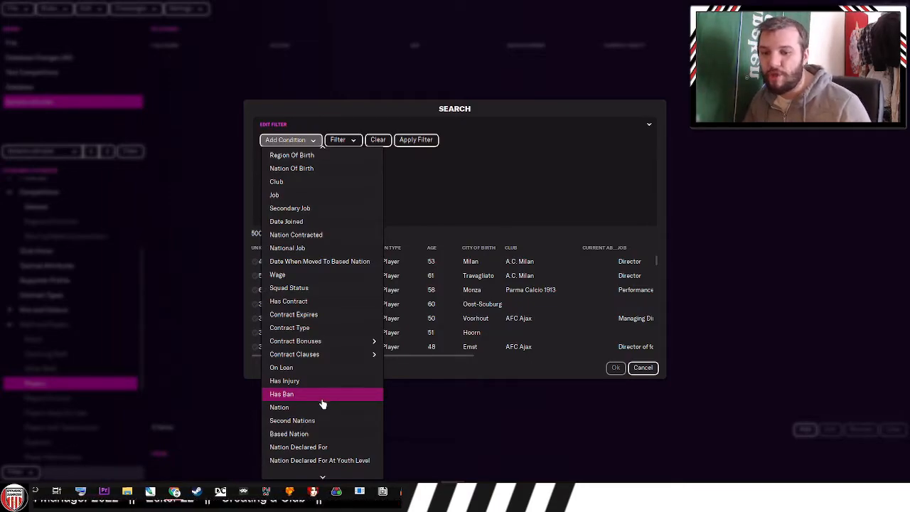
pyautogui.scroll(-3)
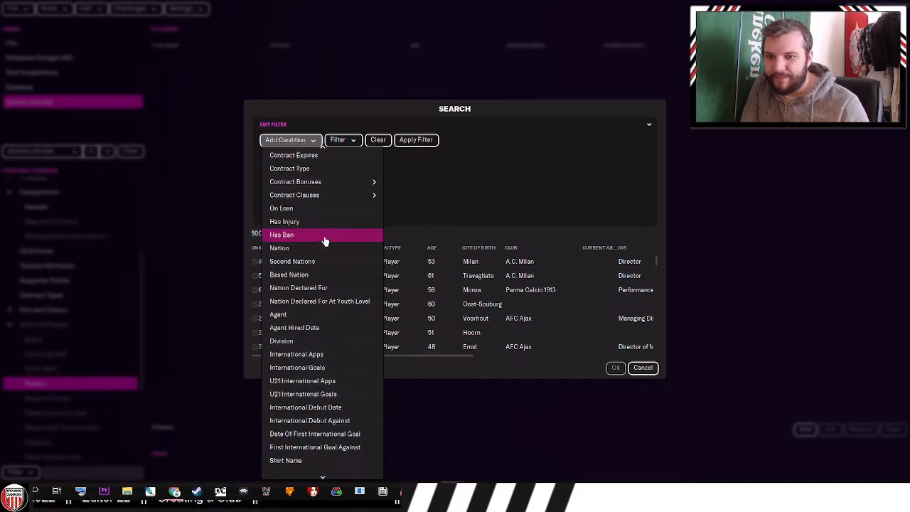
pyautogui.scroll(-3)
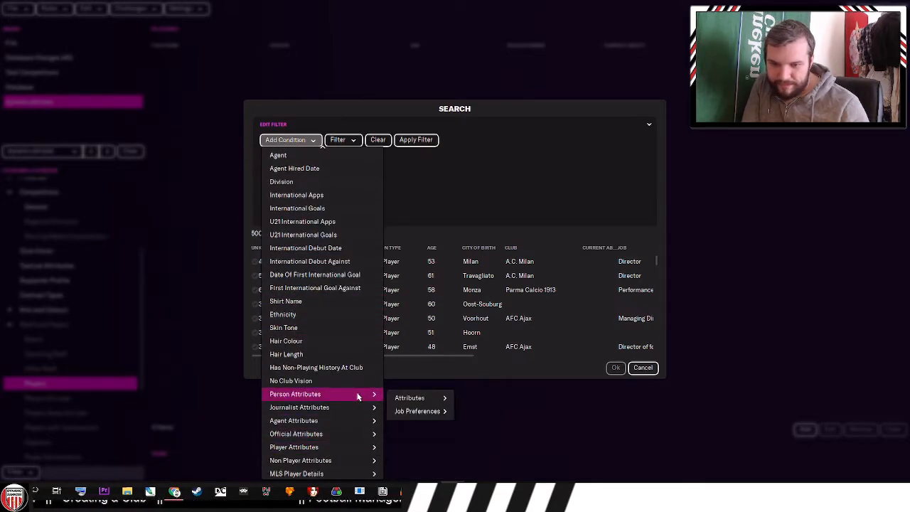
pyautogui.click(417, 411)
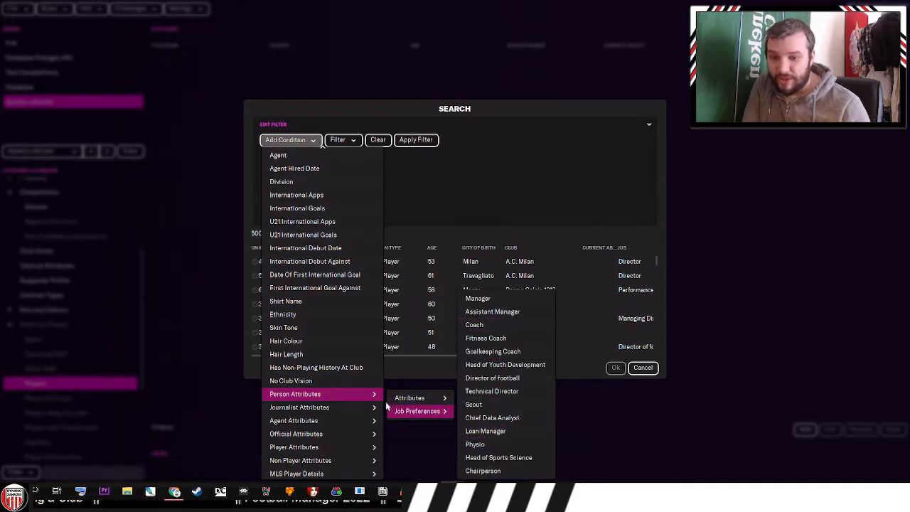
pyautogui.moveTo(293, 447)
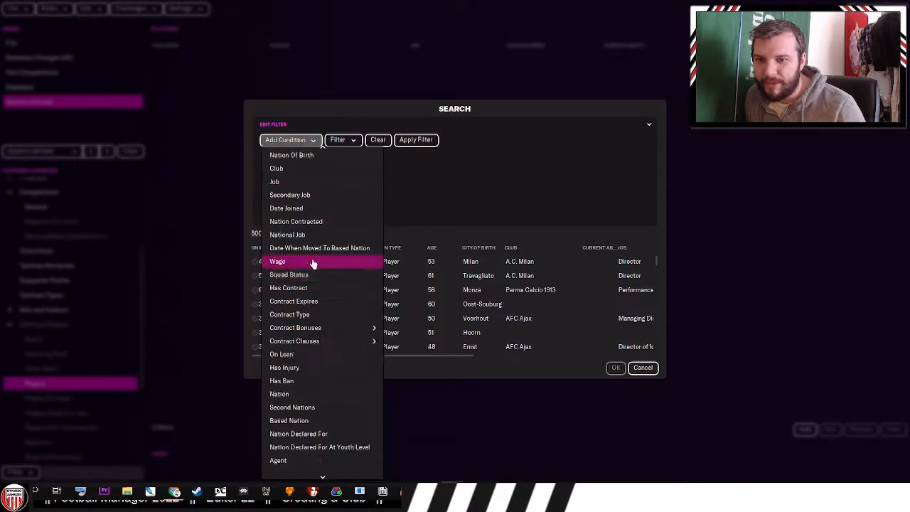
pyautogui.click(274, 181)
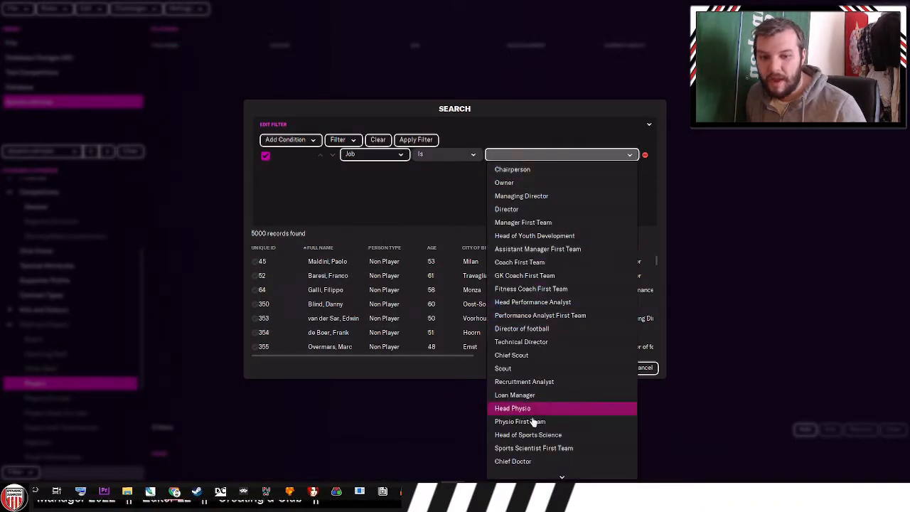
pyautogui.scroll(-3)
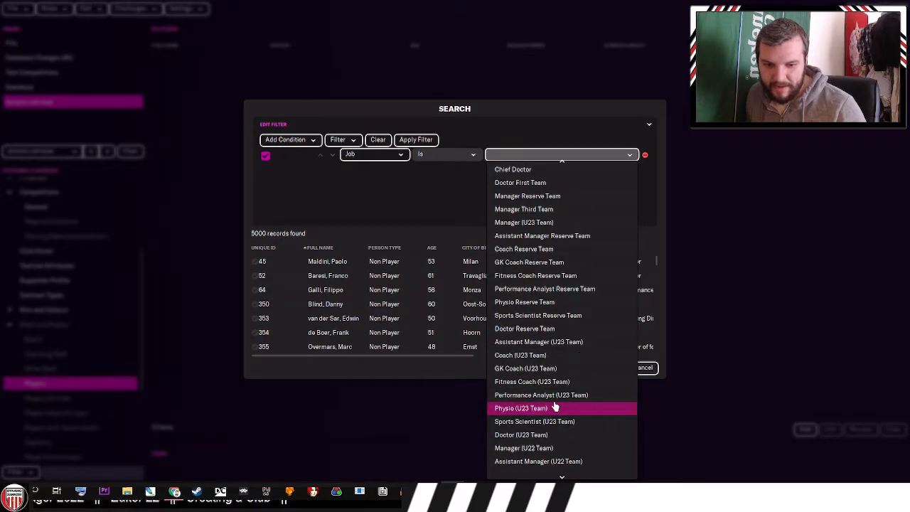
pyautogui.scroll(-3)
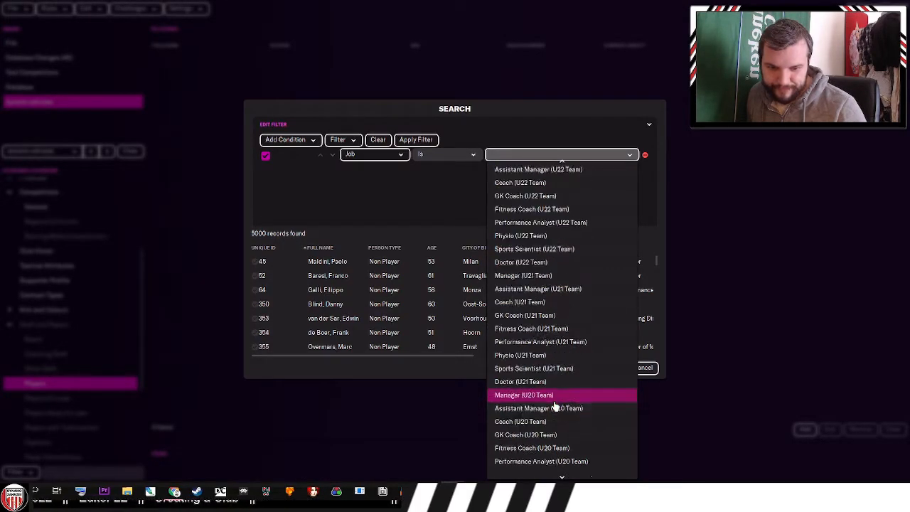
pyautogui.scroll(-3)
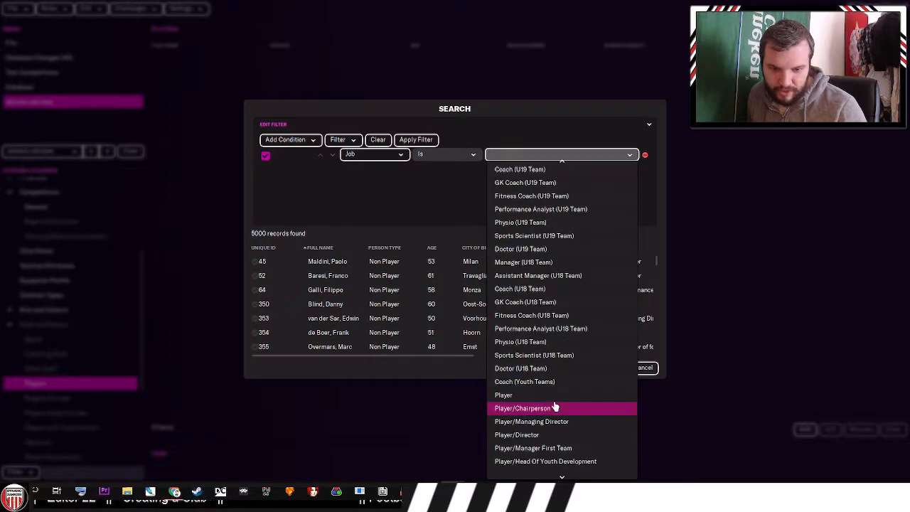
pyautogui.click(503, 395)
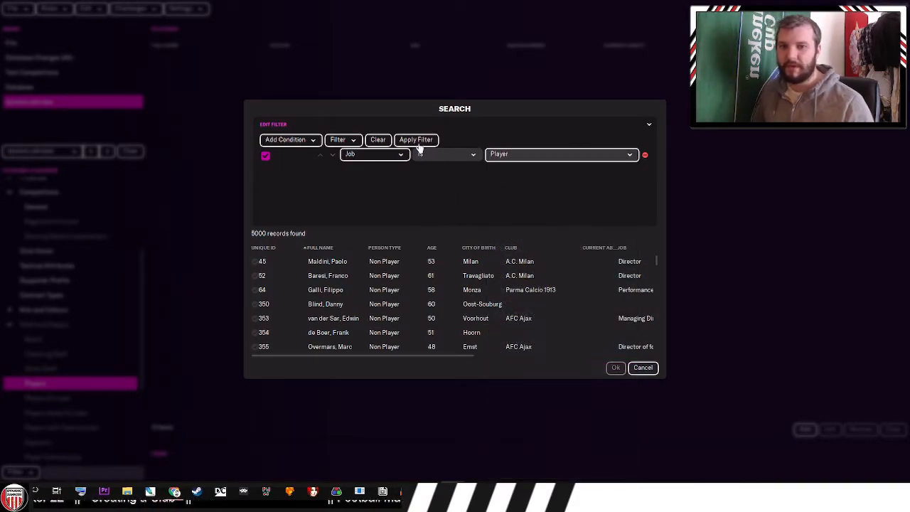
pyautogui.click(416, 139)
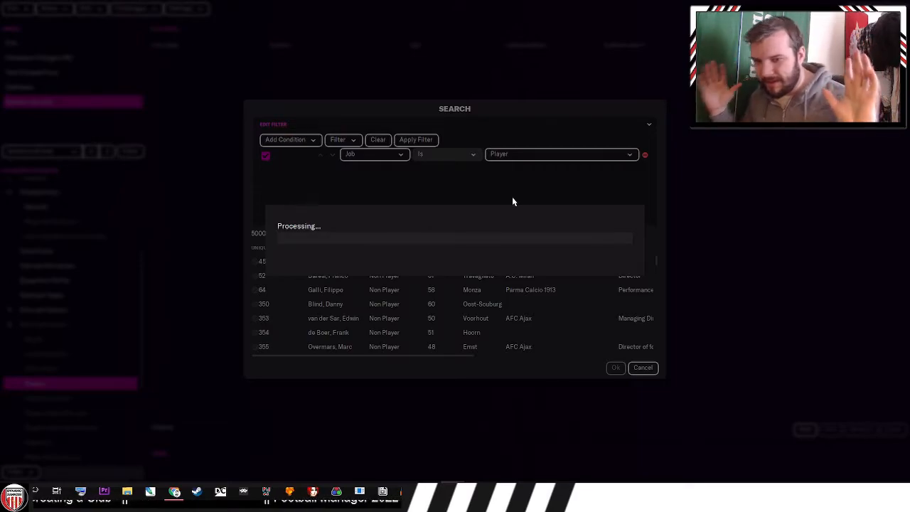
# - Run the Player-filtered search and add a position rating condition
pyautogui.click(415, 139)
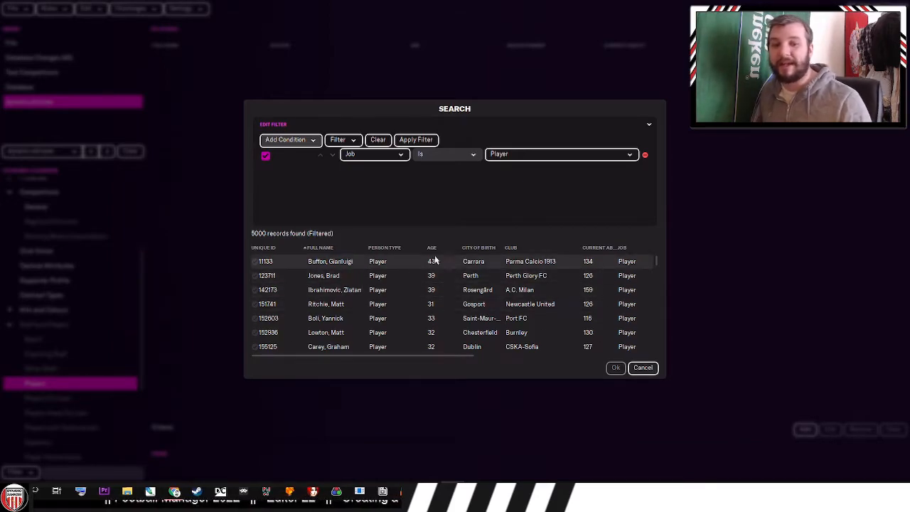
pyautogui.click(287, 139)
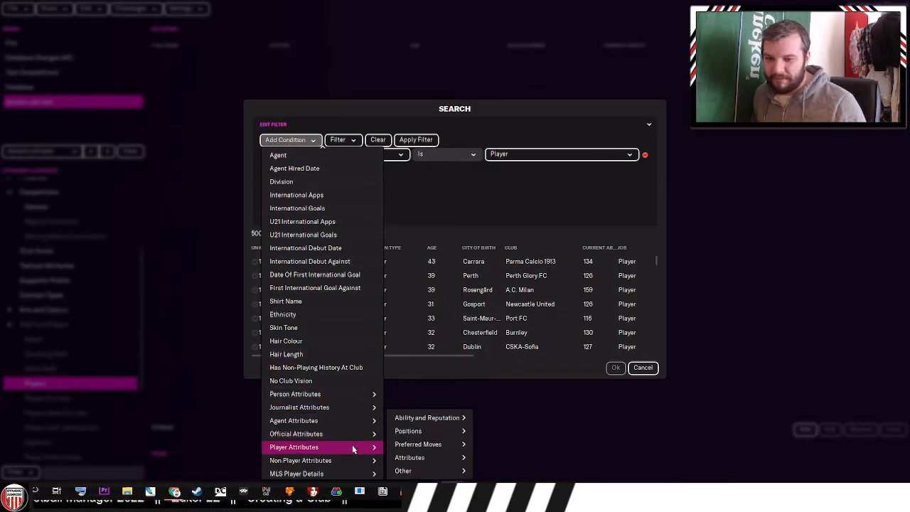
pyautogui.moveTo(408, 430)
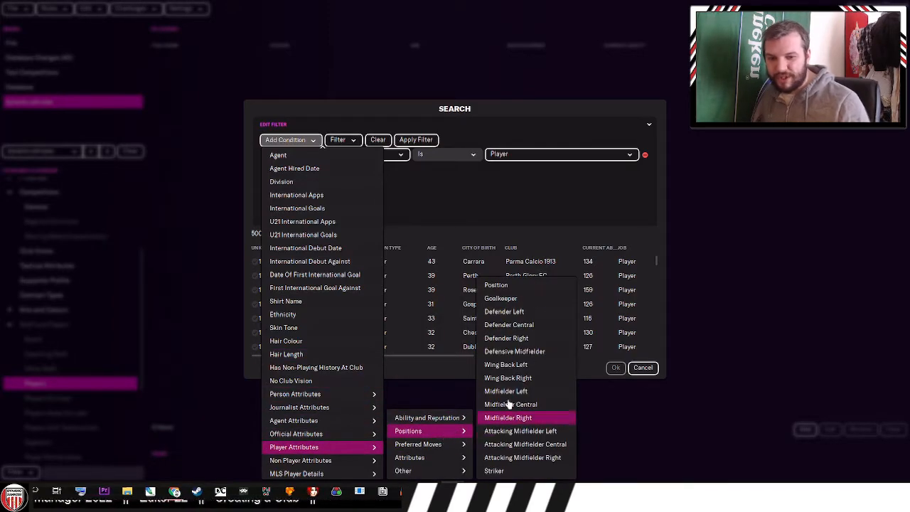
pyautogui.click(514, 351)
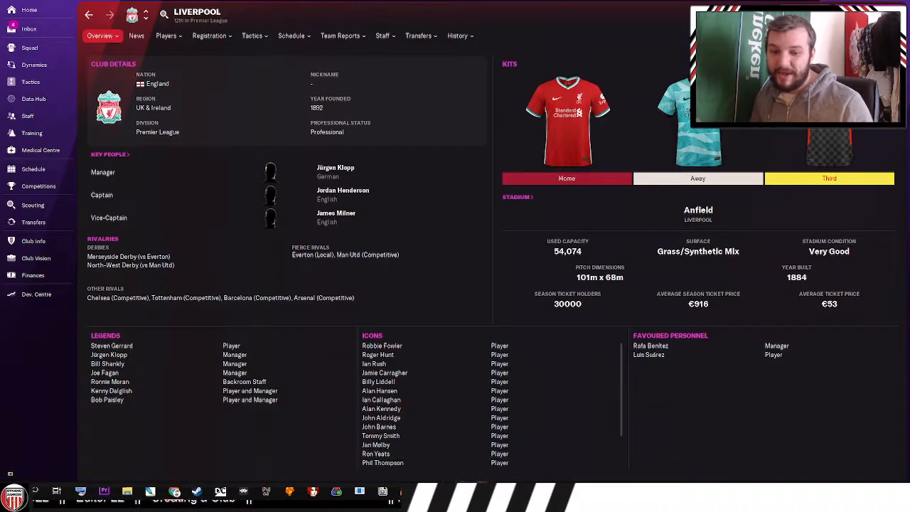
pyautogui.moveTo(343, 190)
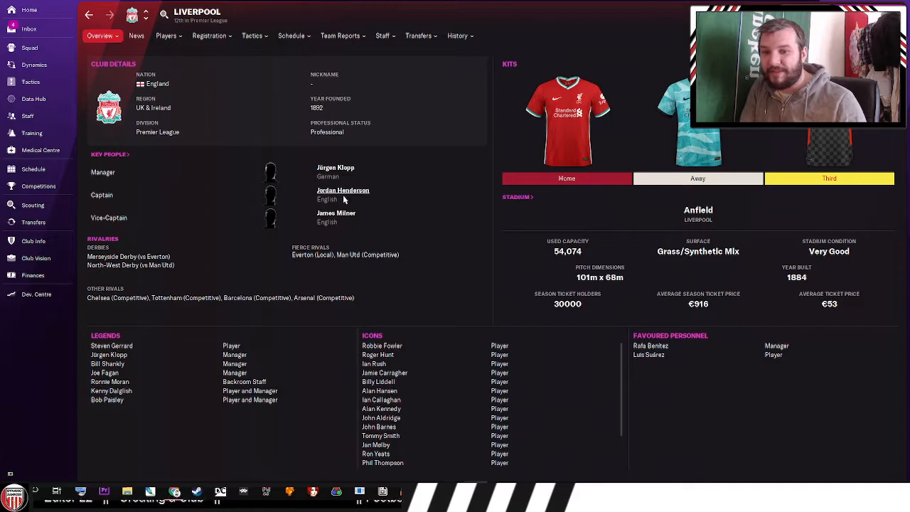
# - Open captain Jordan Henderson's player profile from Liverpool's Key People
pyautogui.click(344, 189)
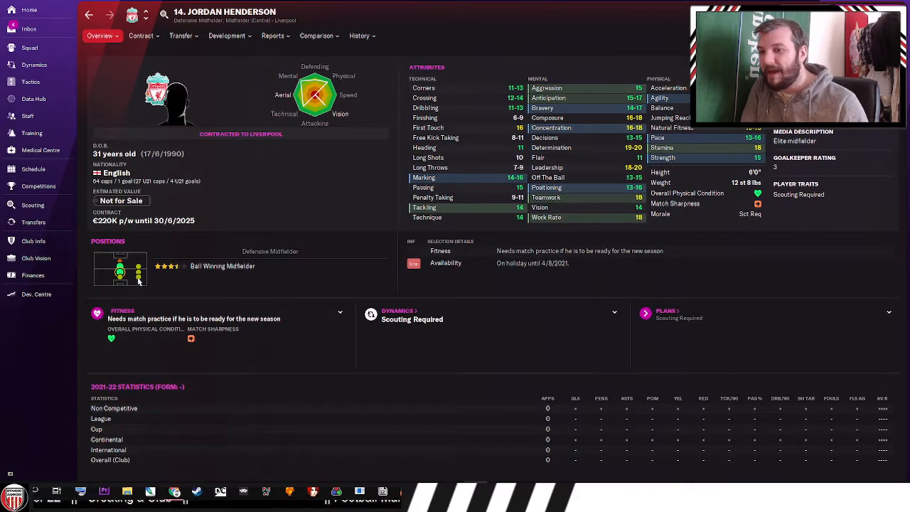
pyautogui.moveTo(120, 267)
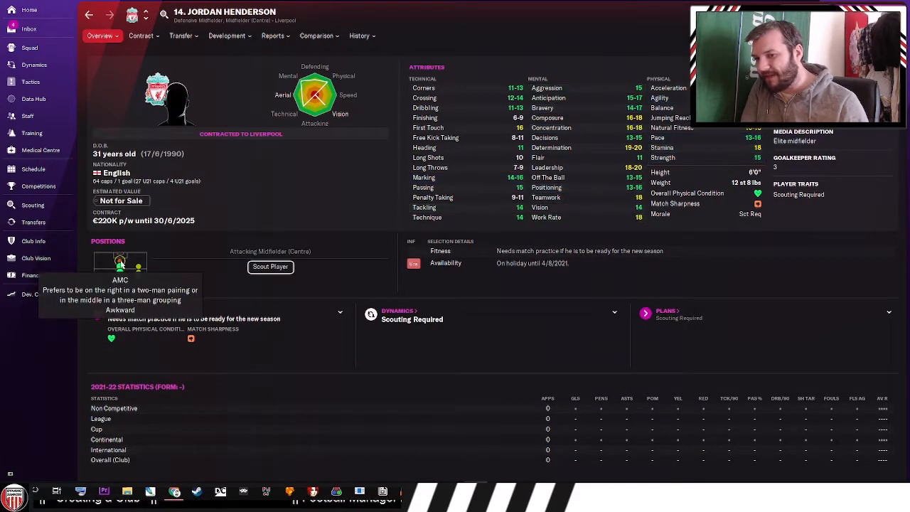
pyautogui.moveTo(217, 297)
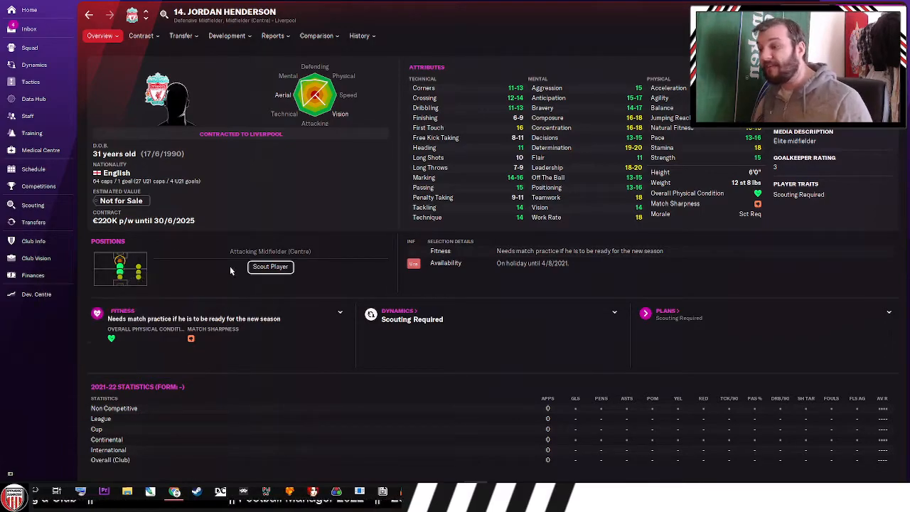
pyautogui.moveTo(223, 260)
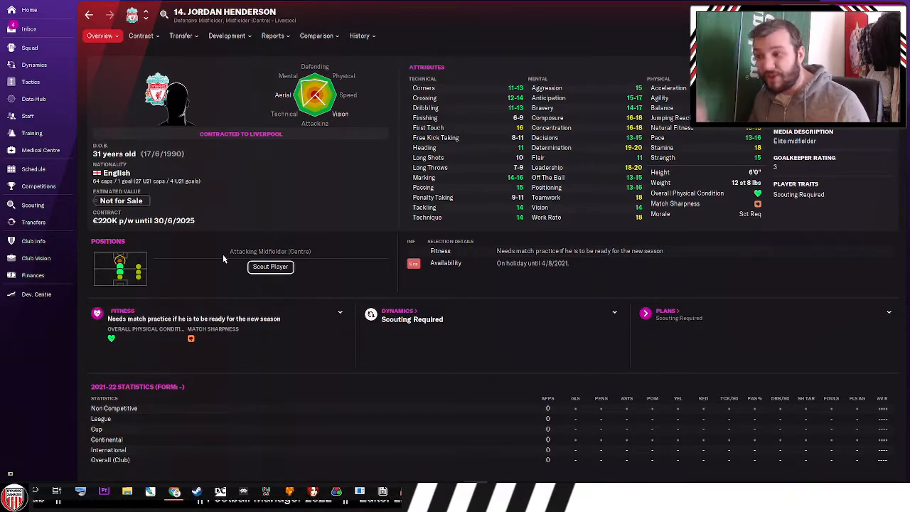
pyautogui.moveTo(120, 274)
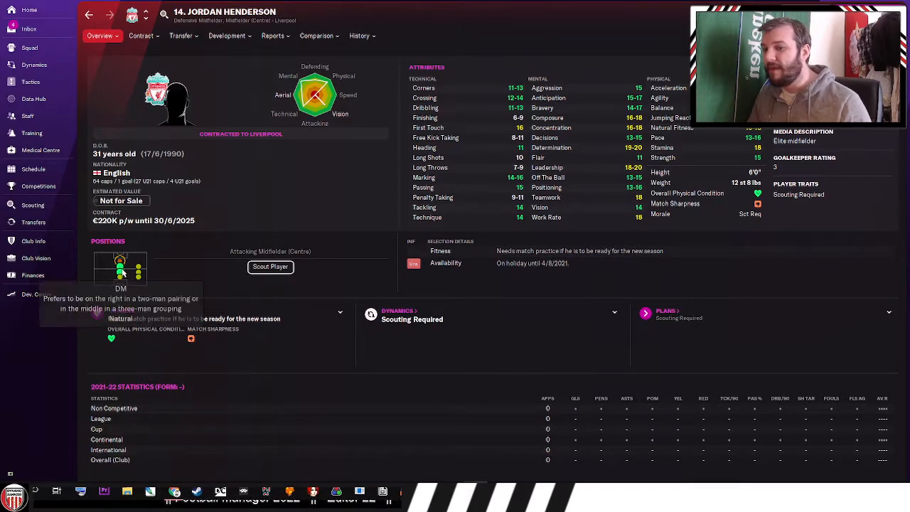
pyautogui.moveTo(135, 297)
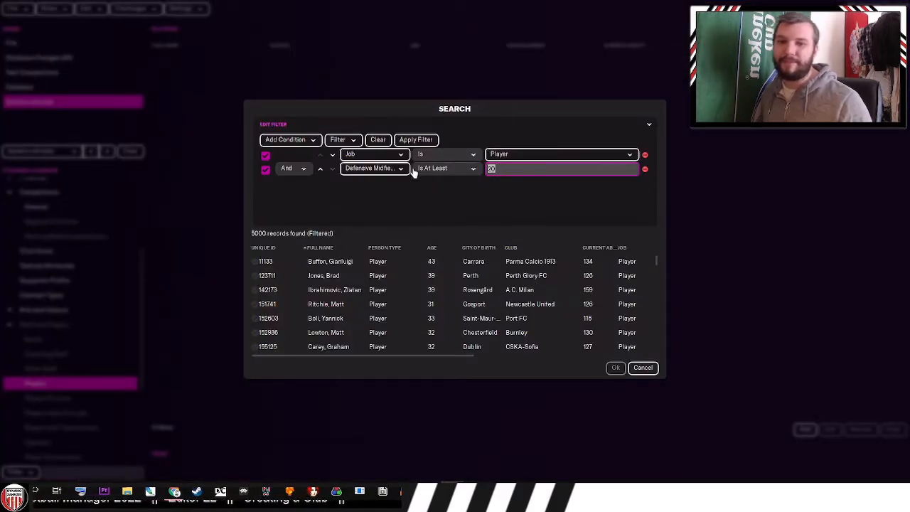
# - Close the player search, view testimonials and partnerships, then open the Rival Clubs page
pyautogui.click(642, 368)
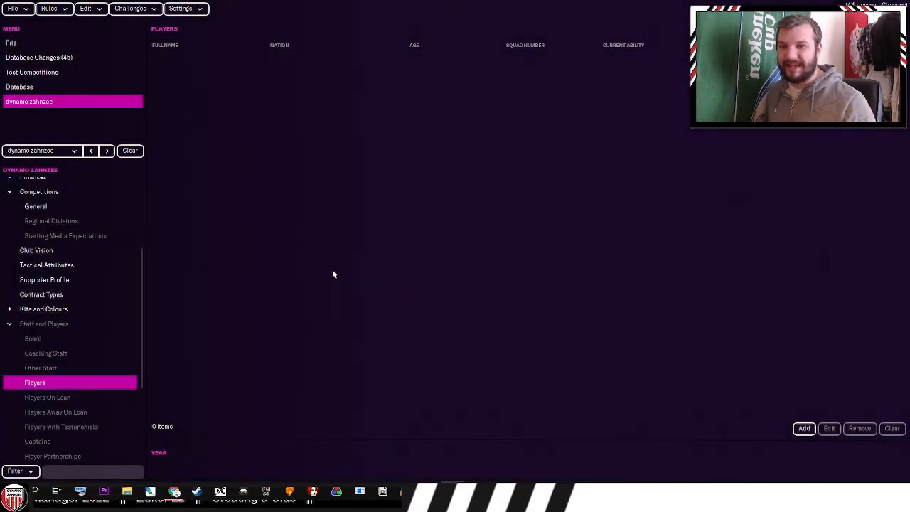
pyautogui.click(32, 338)
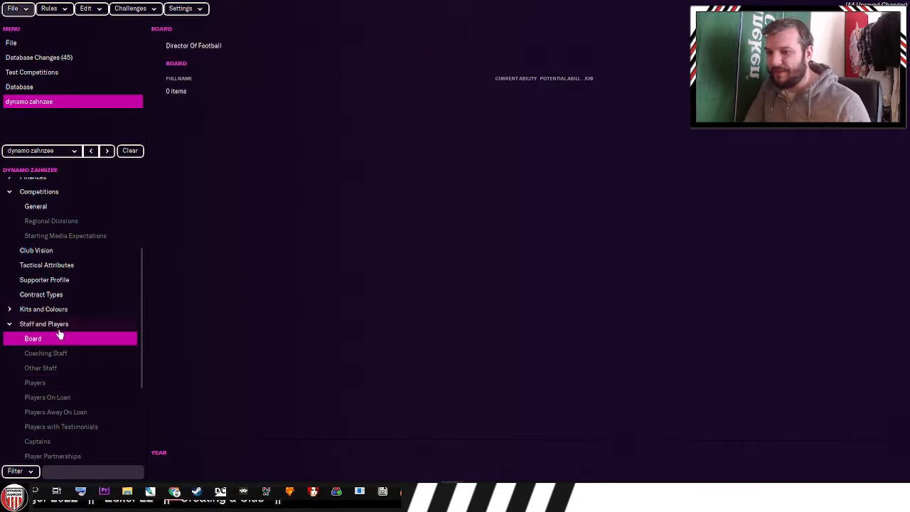
pyautogui.click(45, 353)
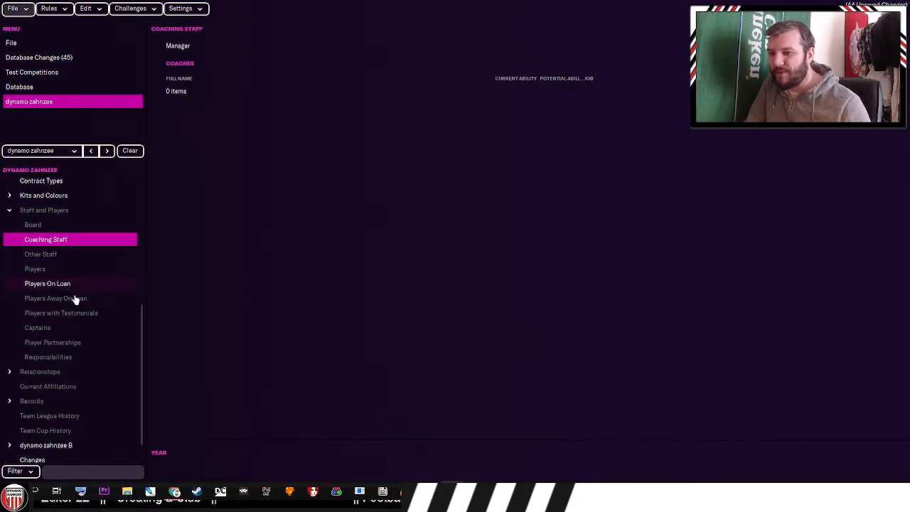
pyautogui.click(62, 313)
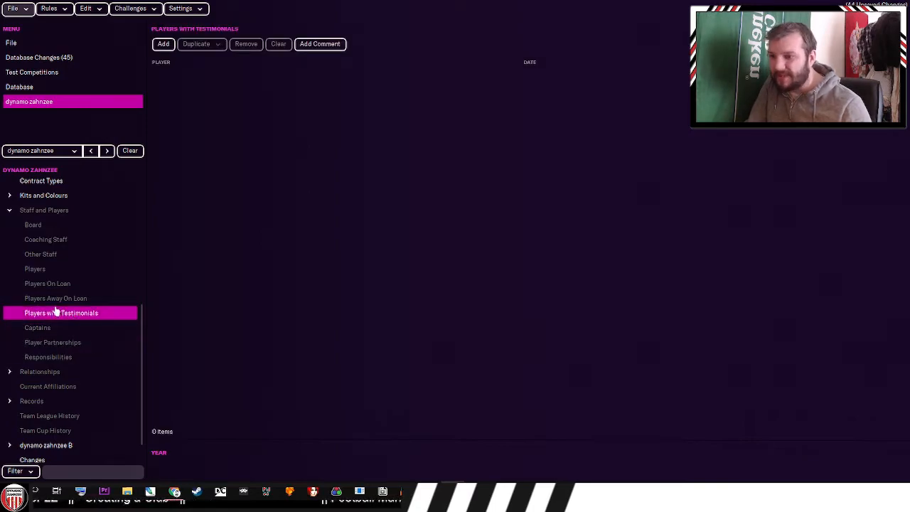
pyautogui.click(53, 342)
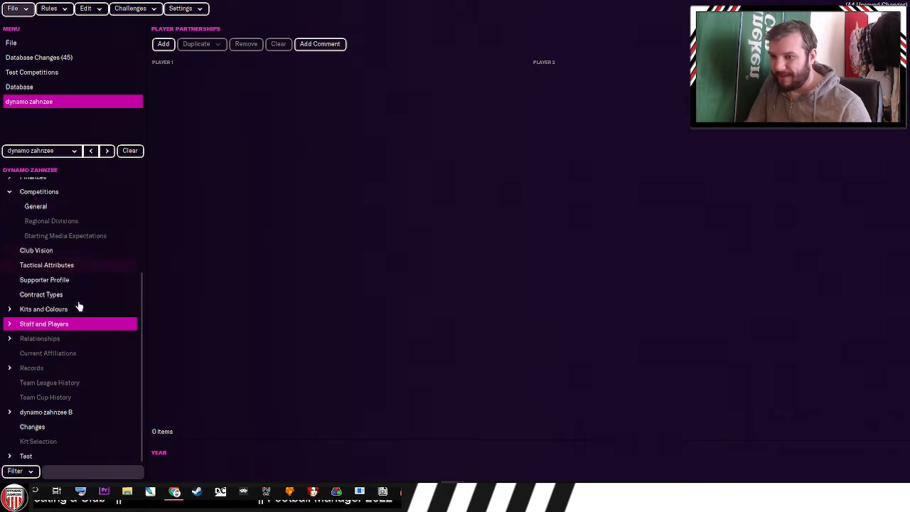
pyautogui.click(40, 338)
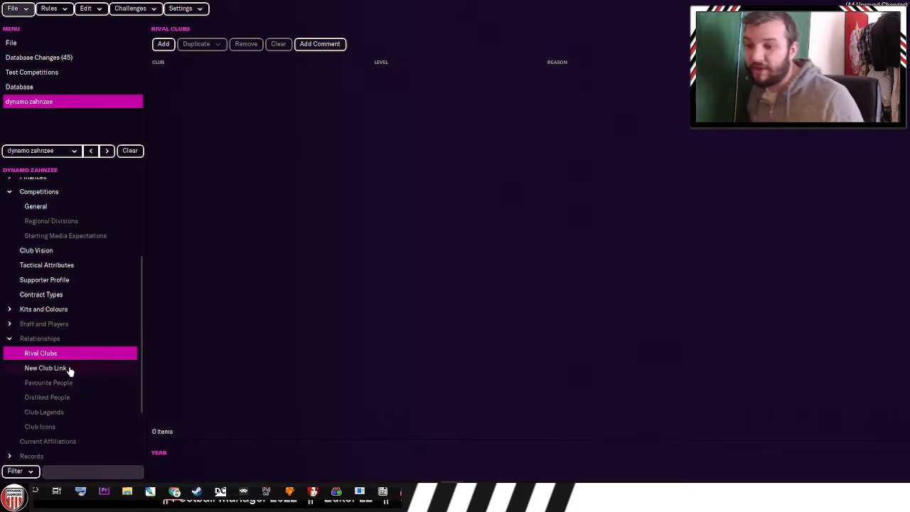
pyautogui.moveTo(96, 398)
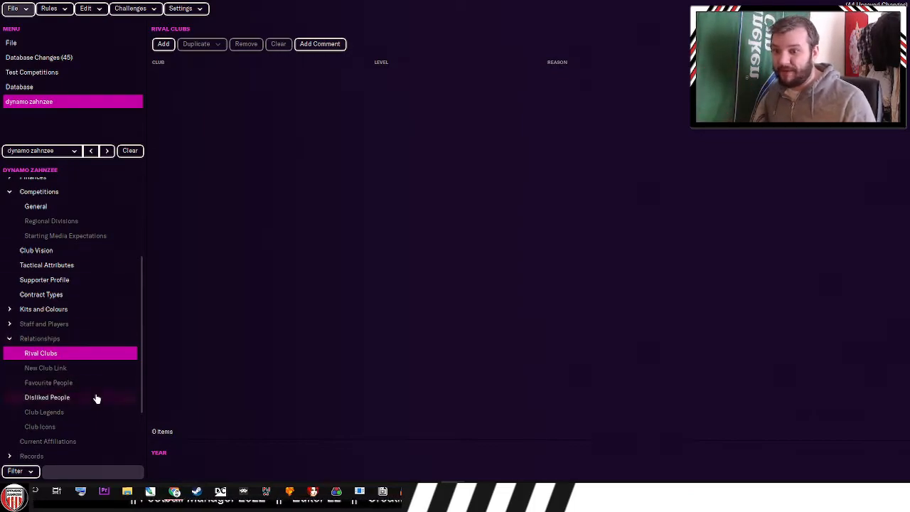
# - Add a dynamo zahnzee rival club entry with level 100 and reason Local
pyautogui.click(163, 44)
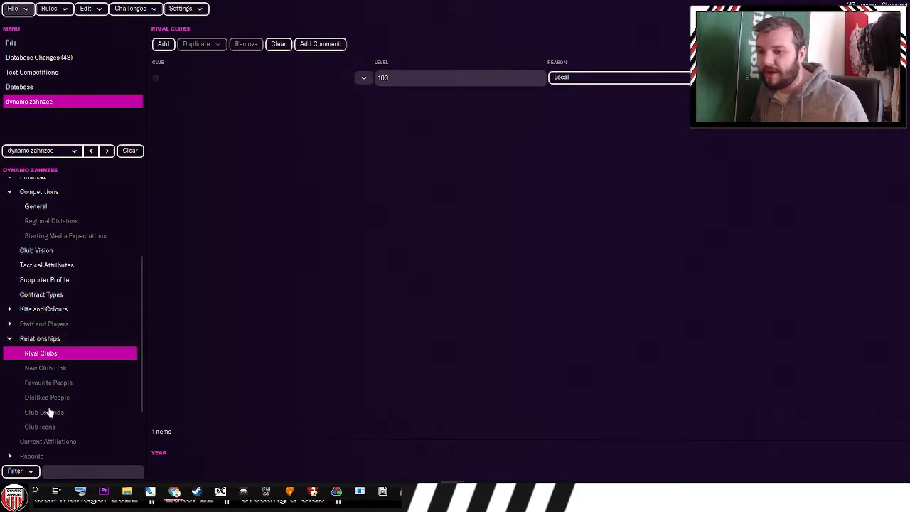
pyautogui.click(44, 412)
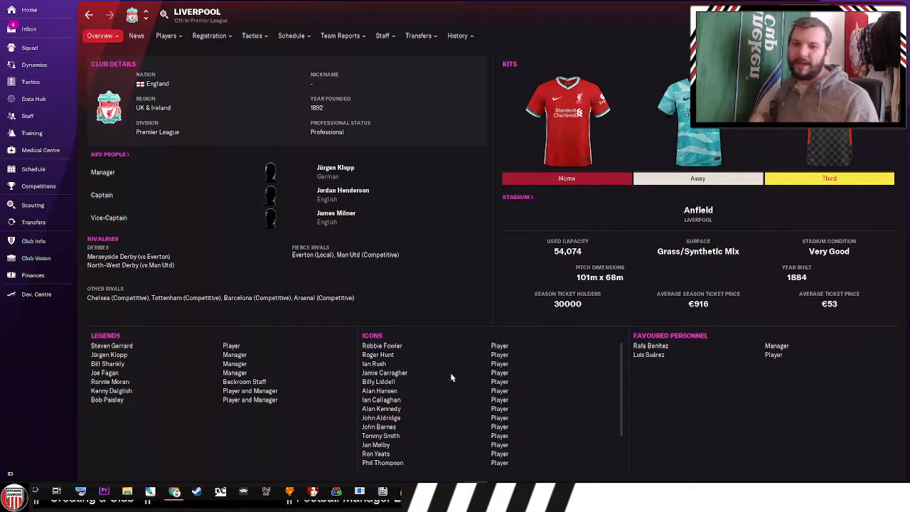
pyautogui.moveTo(427, 412)
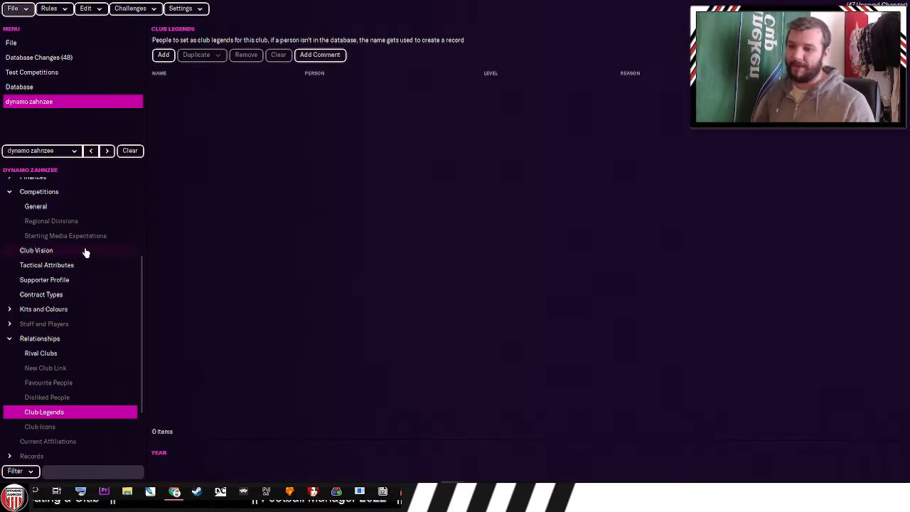
# - Review Liverpool's history options, competition honours and club records in the game
pyautogui.click(59, 382)
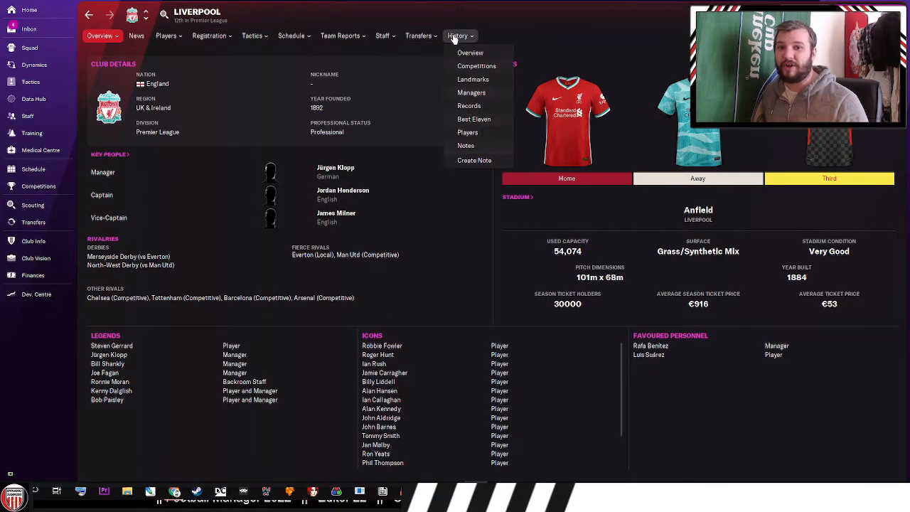
pyautogui.click(457, 36)
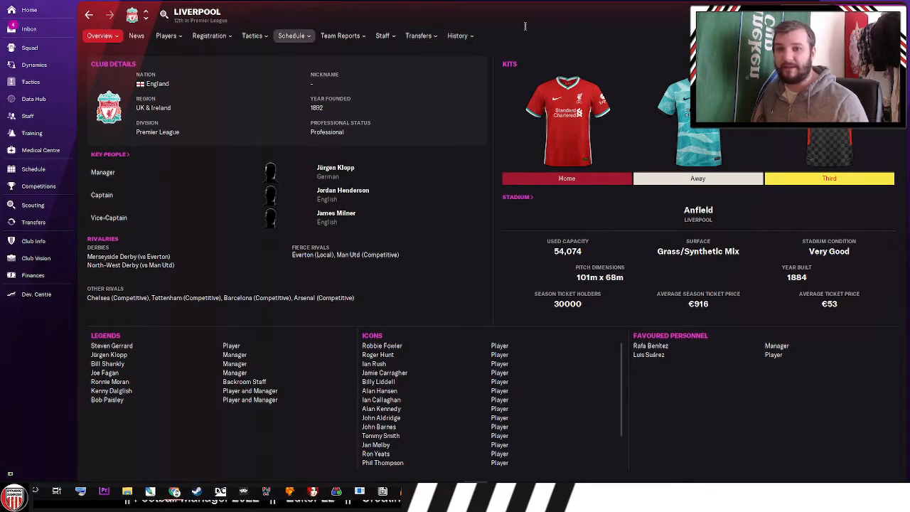
pyautogui.click(458, 35)
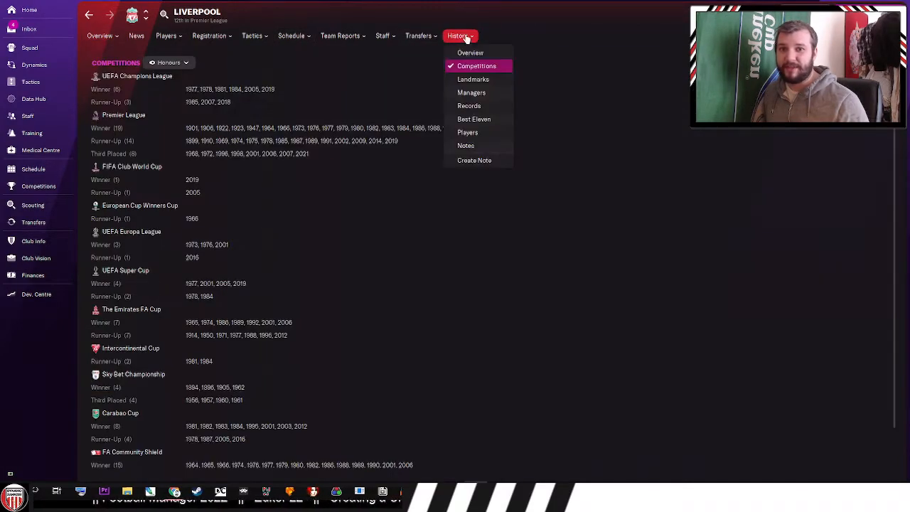
pyautogui.click(468, 105)
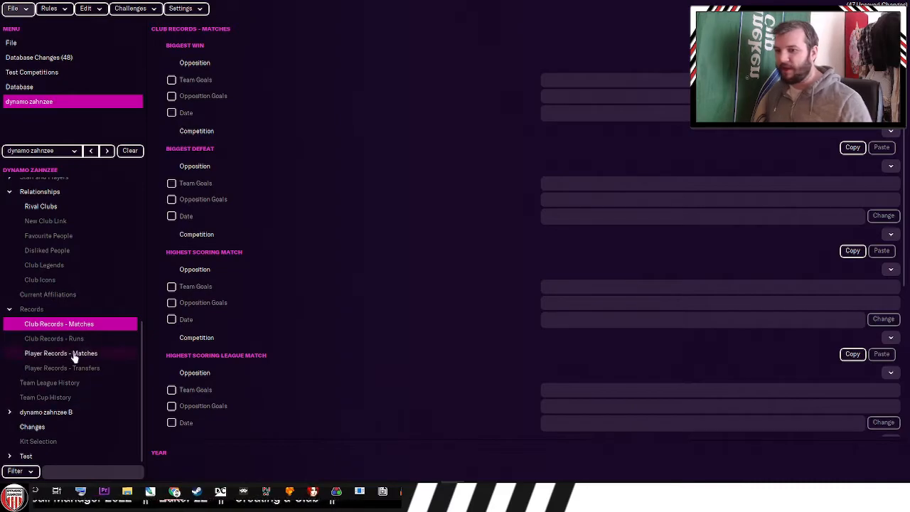
# - Check Liverpool's league history chart and enter 2021 as the second season's year
pyautogui.click(50, 383)
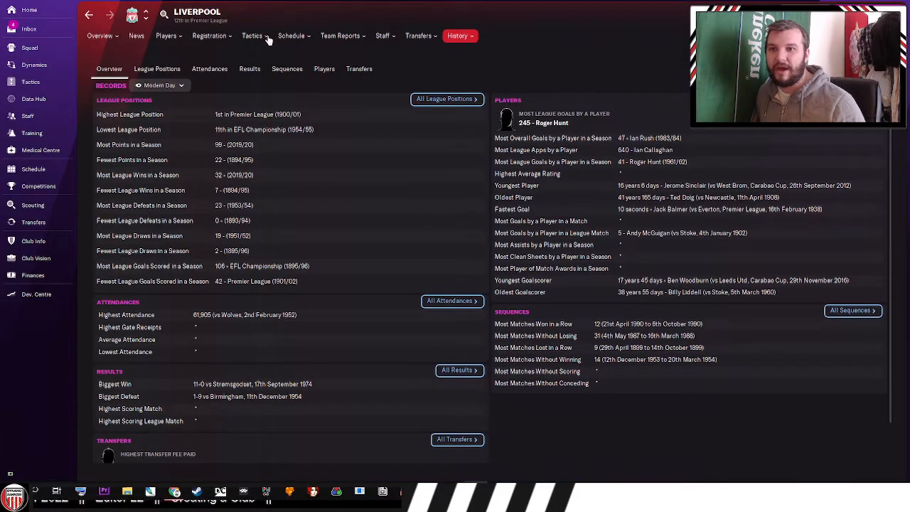
pyautogui.click(459, 35)
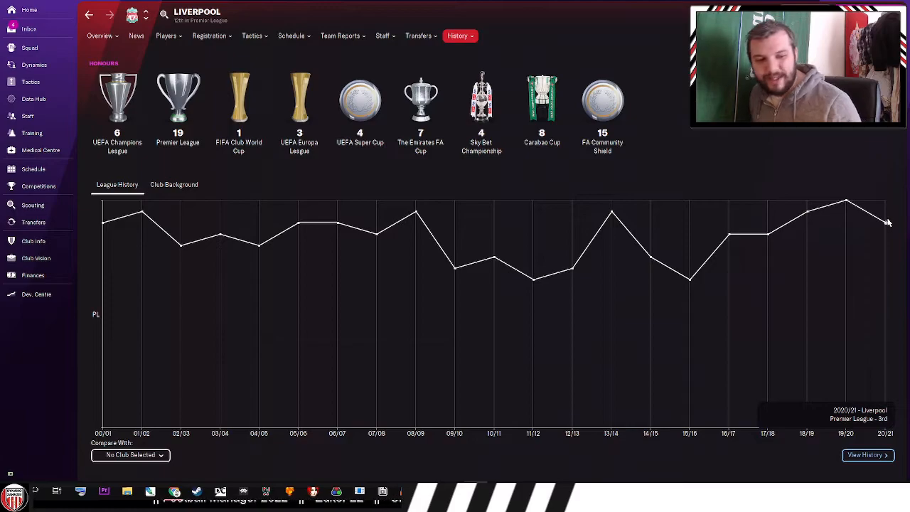
pyautogui.moveTo(539, 398)
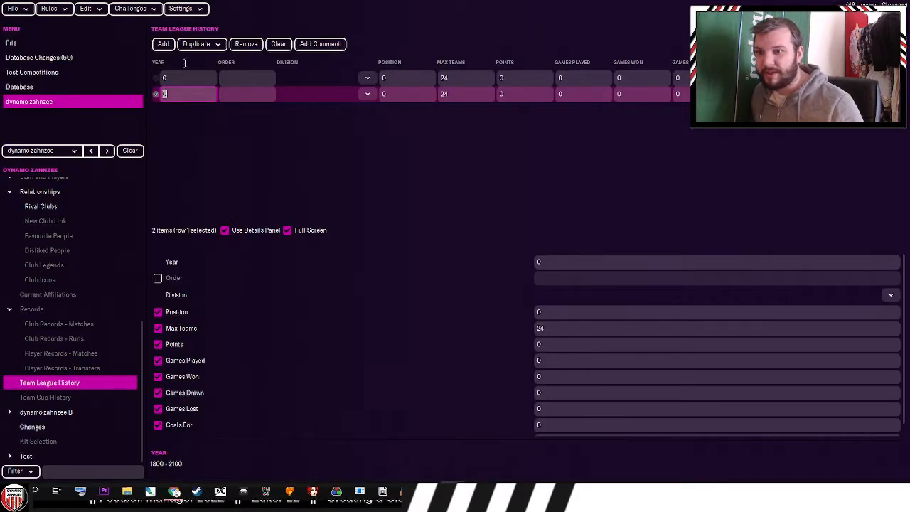
pyautogui.write('2021')
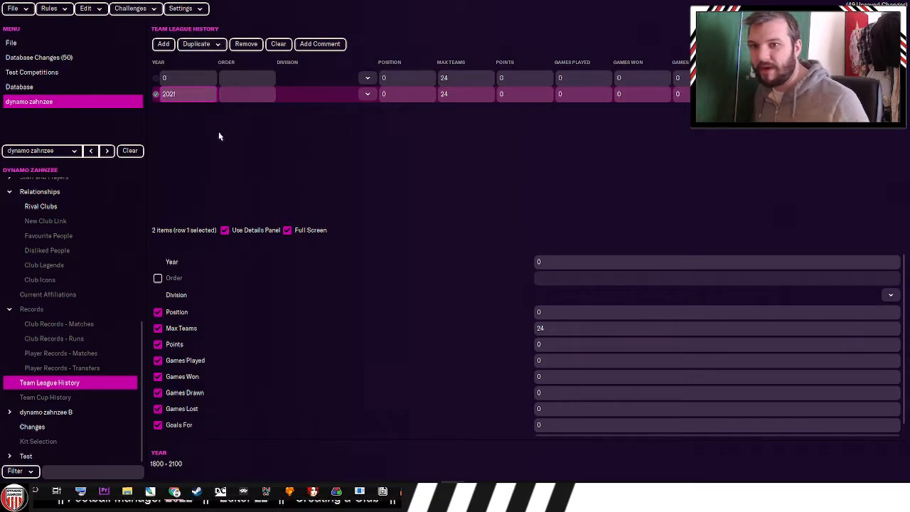
pyautogui.click(246, 94)
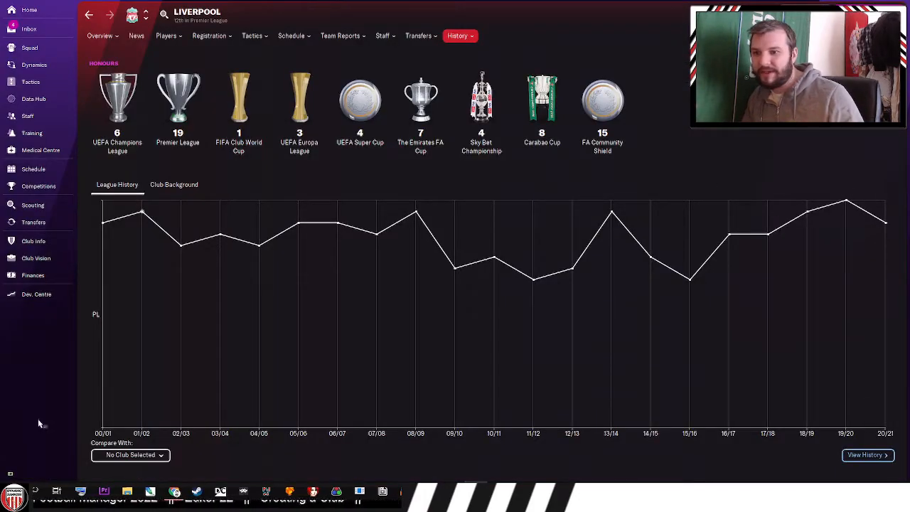
pyautogui.moveTo(80, 276)
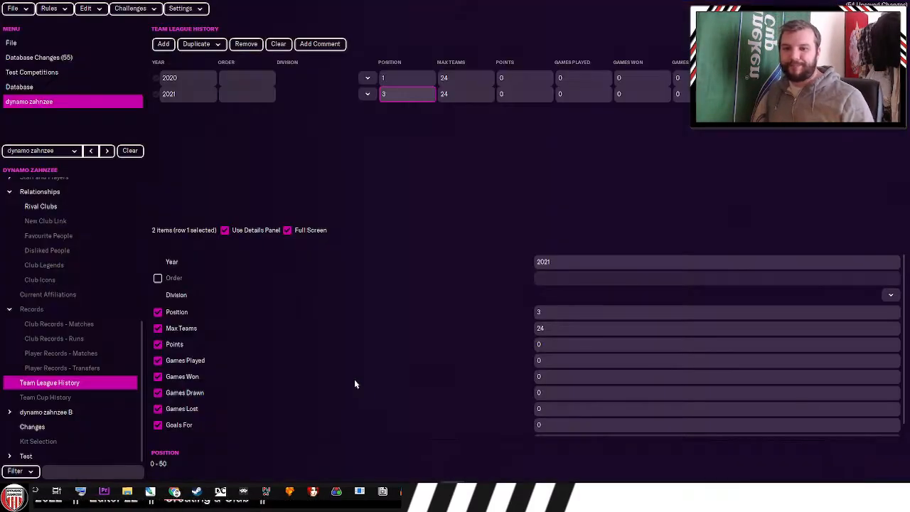
pyautogui.moveTo(44, 397)
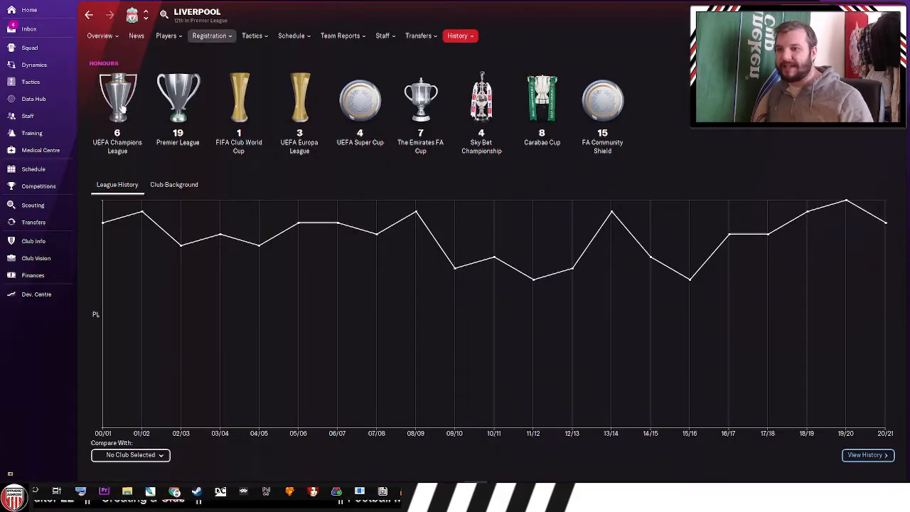
pyautogui.moveTo(329, 181)
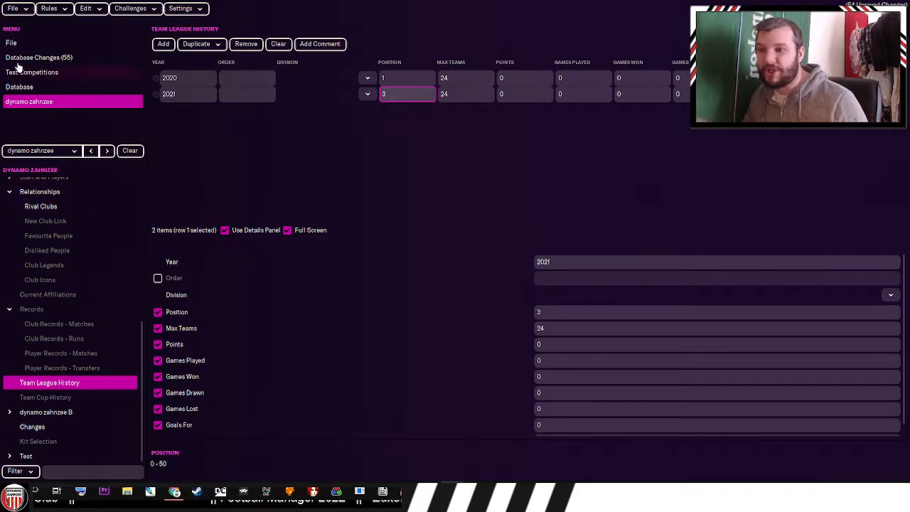
pyautogui.moveTo(73, 255)
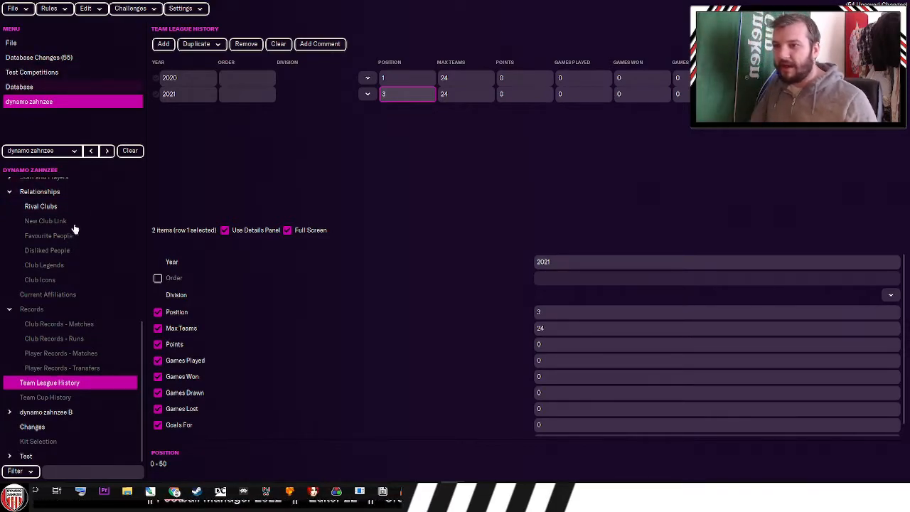
# - Change the FIFA World Cup's 2000 history entry to start in 1999
pyautogui.click(19, 86)
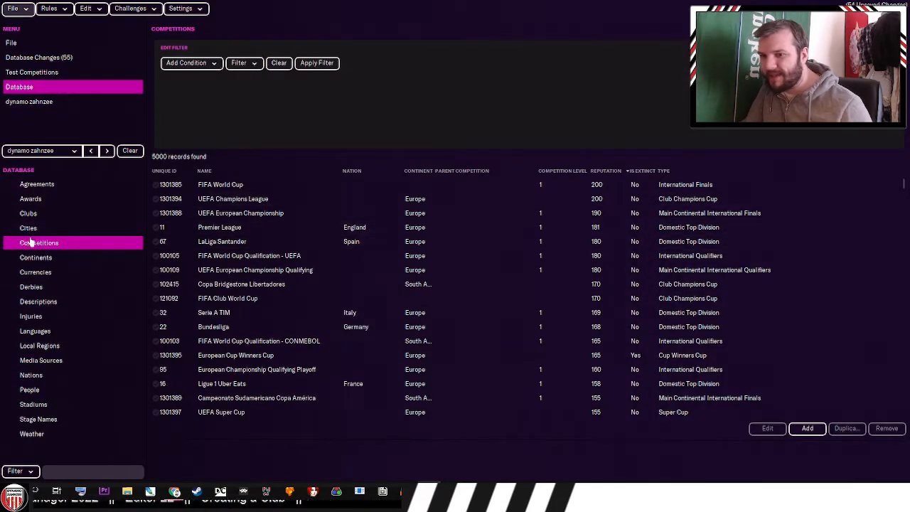
pyautogui.doubleClick(221, 185)
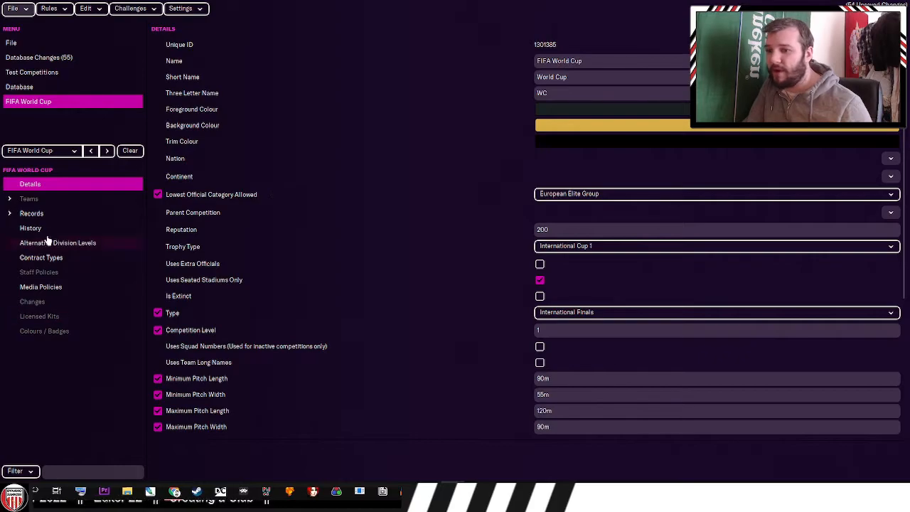
pyautogui.click(30, 228)
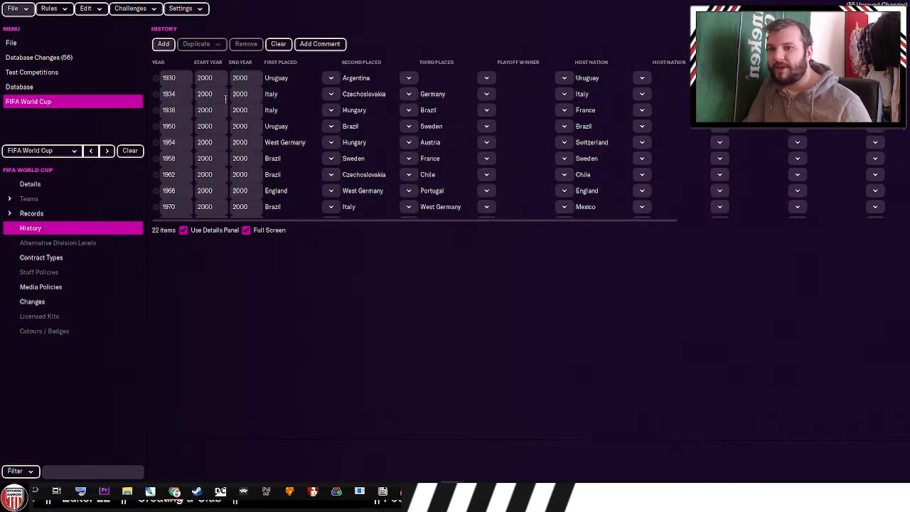
pyautogui.scroll(-3)
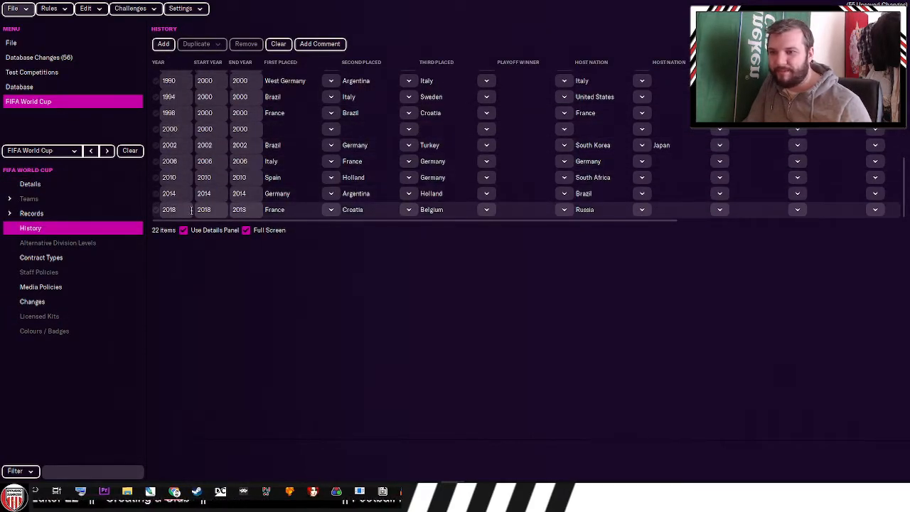
pyautogui.click(169, 129)
pyautogui.write('1999')
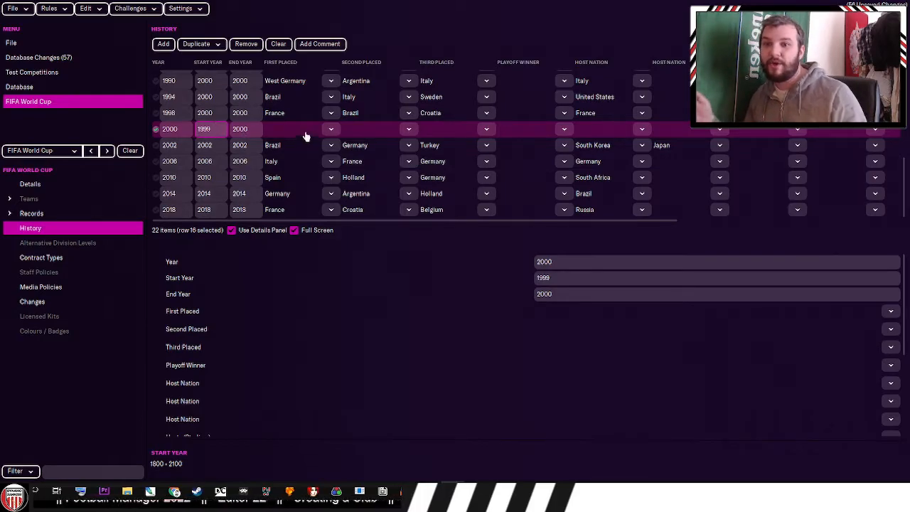
pyautogui.click(330, 128)
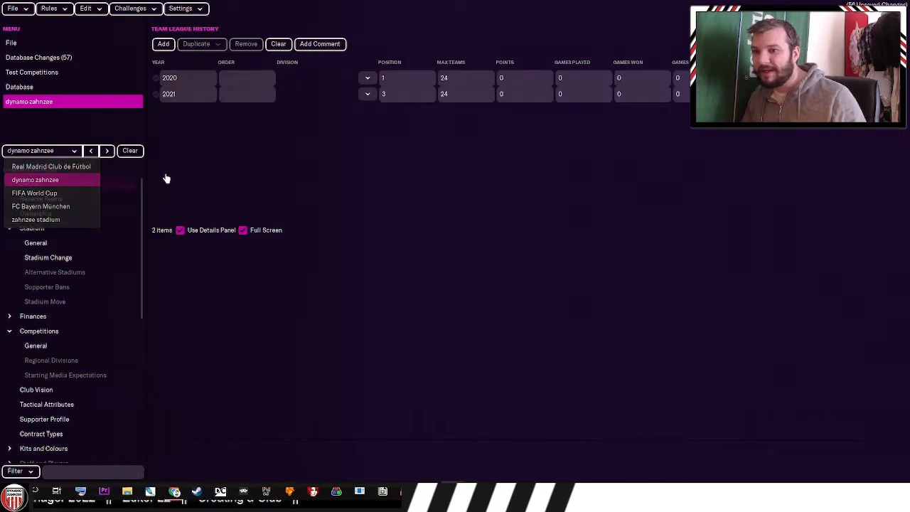
# - Return to dynamo zahnzee's record, view its cup history, then its Reserve Teams
pyautogui.click(35, 179)
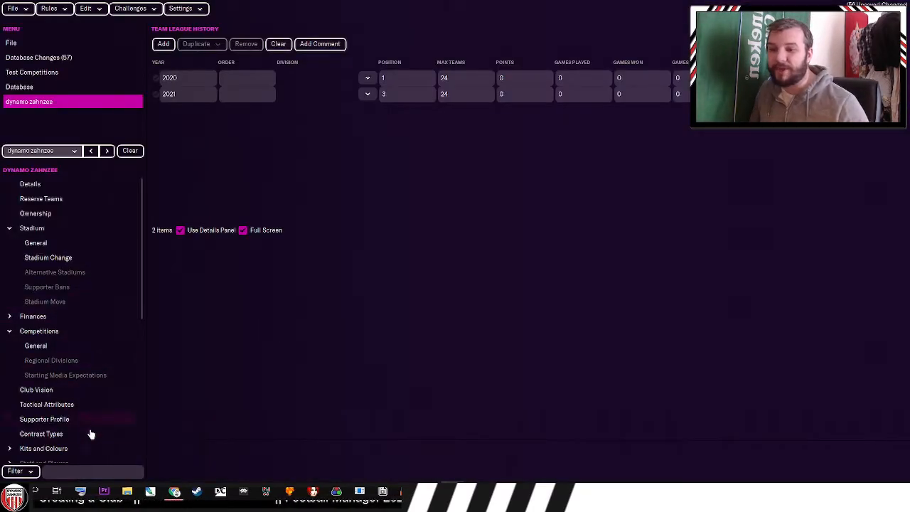
pyautogui.click(45, 397)
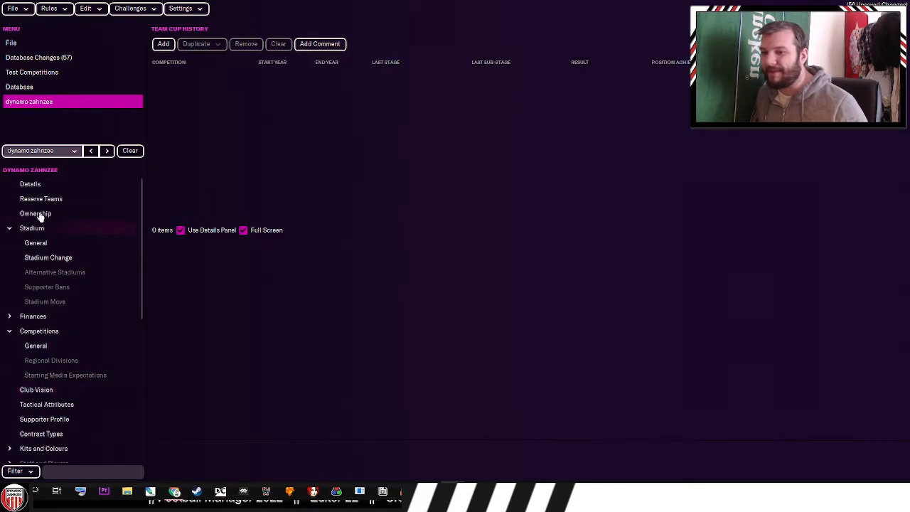
pyautogui.click(41, 198)
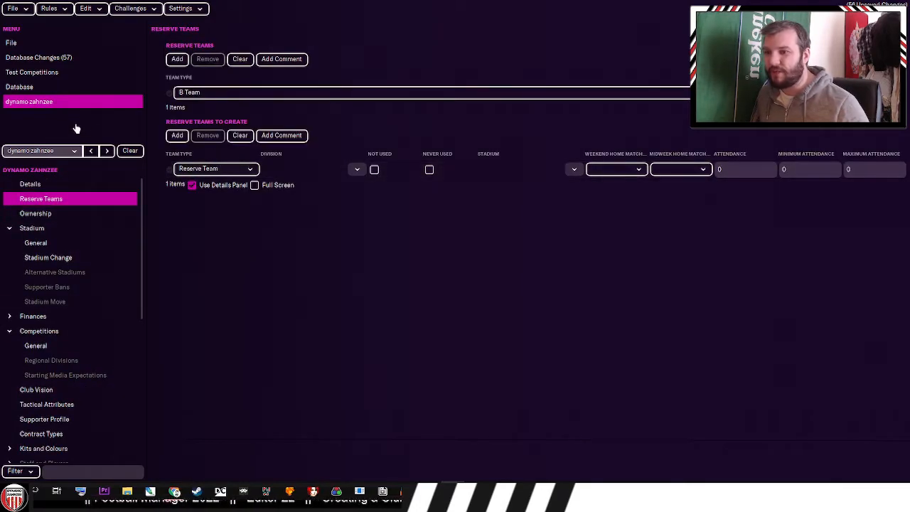
pyautogui.moveTo(118, 226)
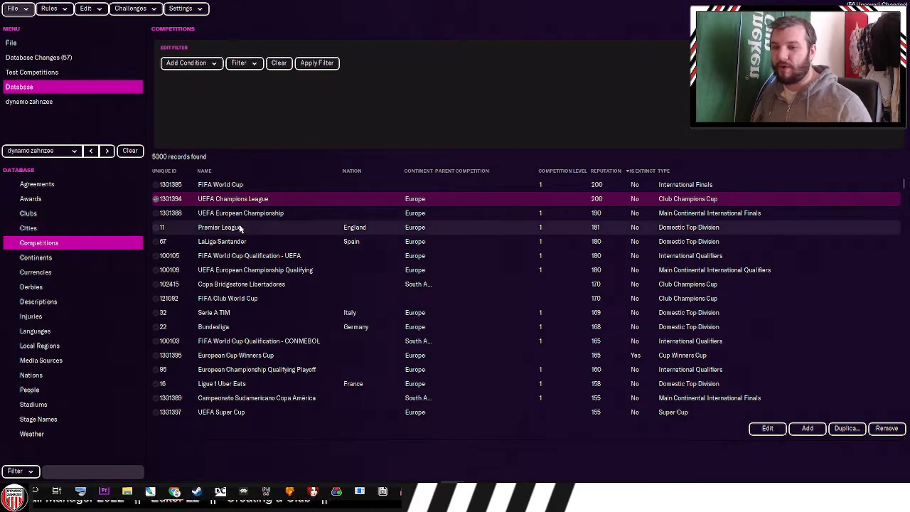
# - Set the reserve team's division by searching competitions named 'Premier League'
pyautogui.doubleClick(219, 227)
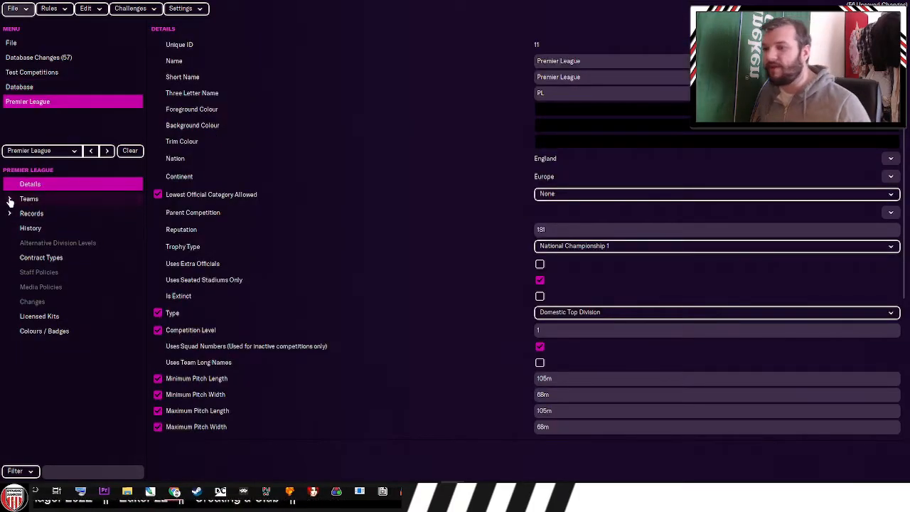
pyautogui.click(10, 198)
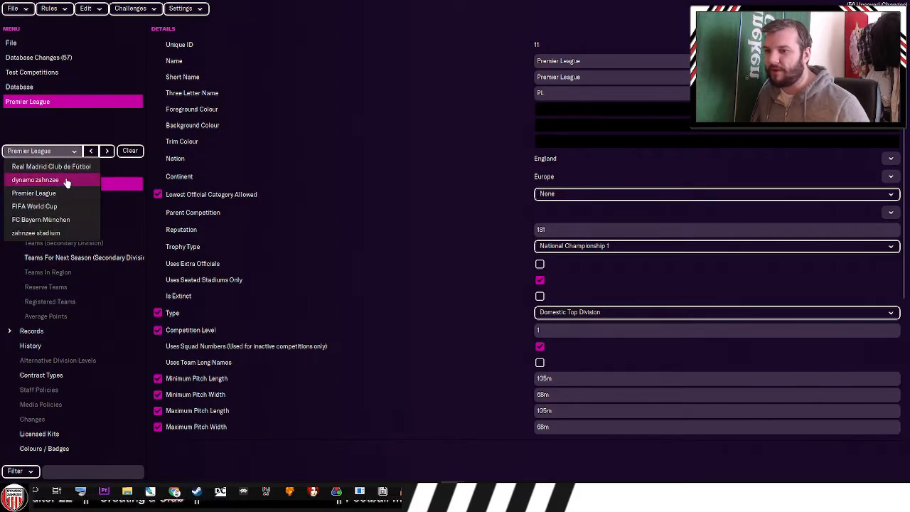
pyautogui.click(35, 179)
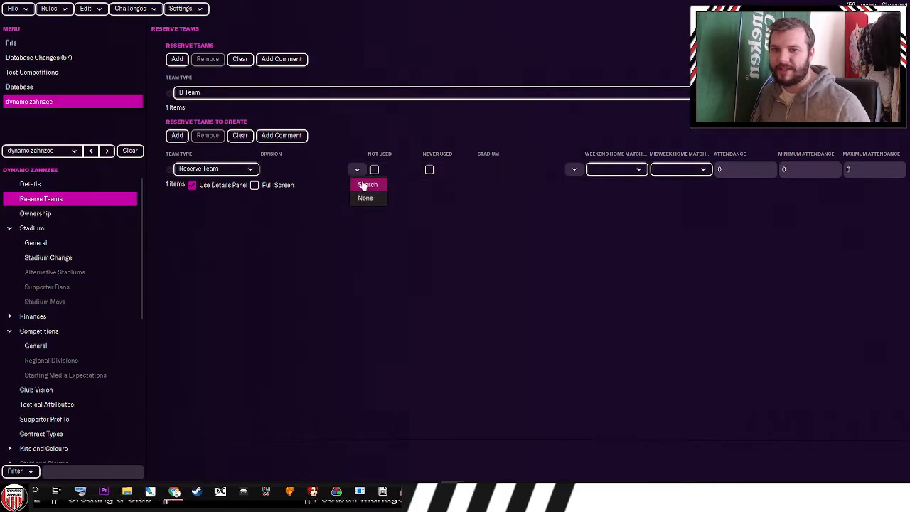
pyautogui.click(367, 184)
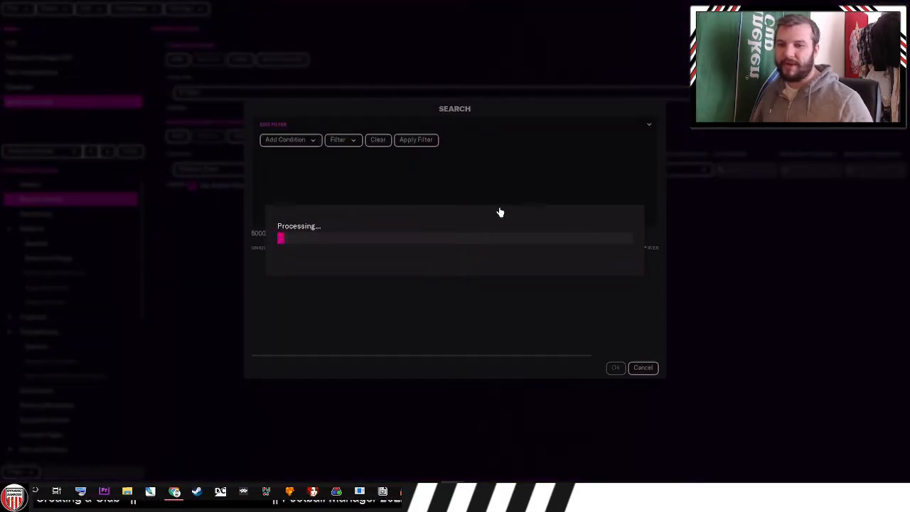
pyautogui.click(288, 139)
pyautogui.write('pre')
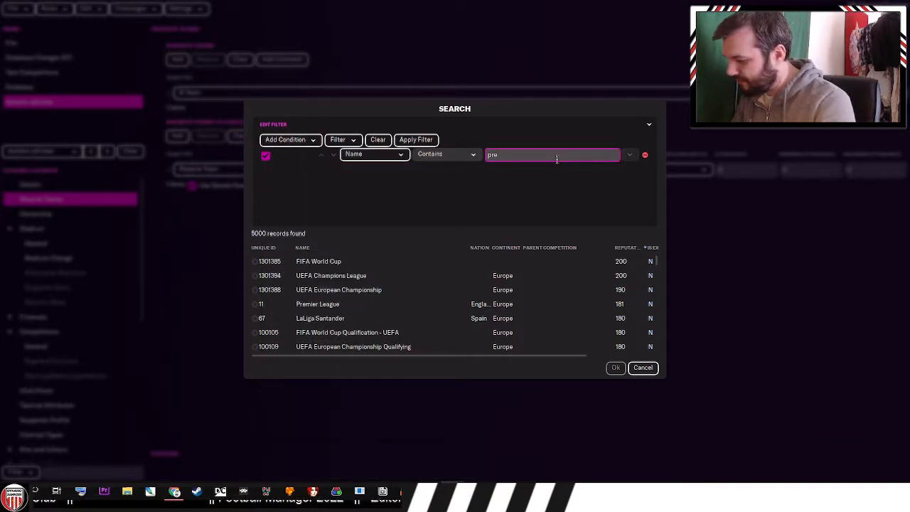
pyautogui.write('Premier League')
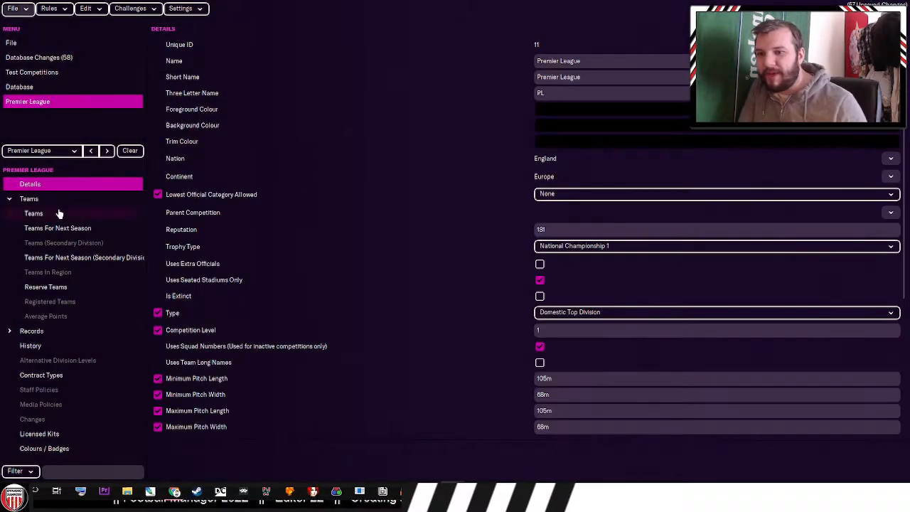
# - Verify dynamo appears in the Premier League's reserve teams, then return to dynamo zahnzee
pyautogui.click(33, 214)
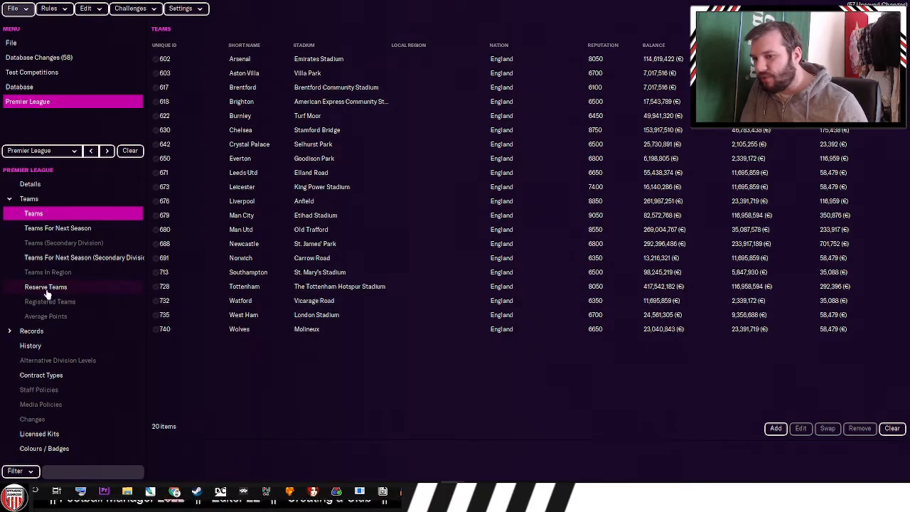
pyautogui.click(45, 286)
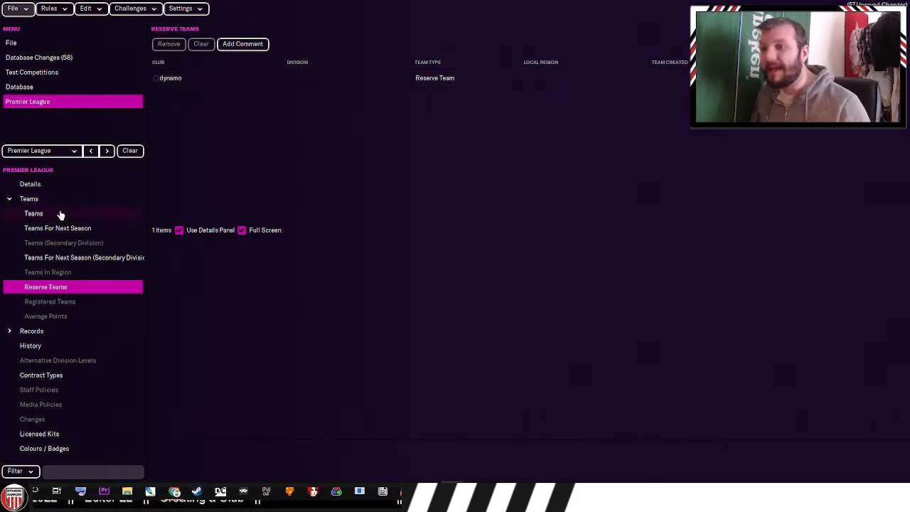
pyautogui.click(33, 213)
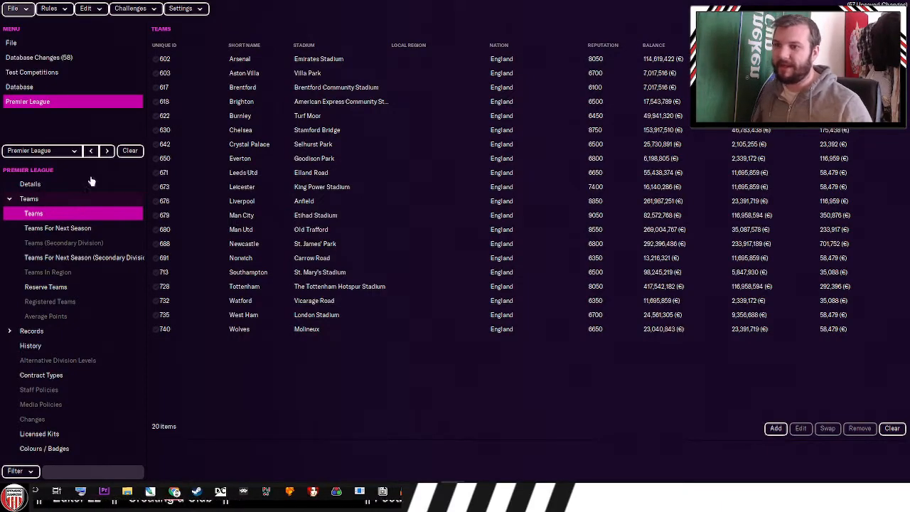
pyautogui.click(49, 8)
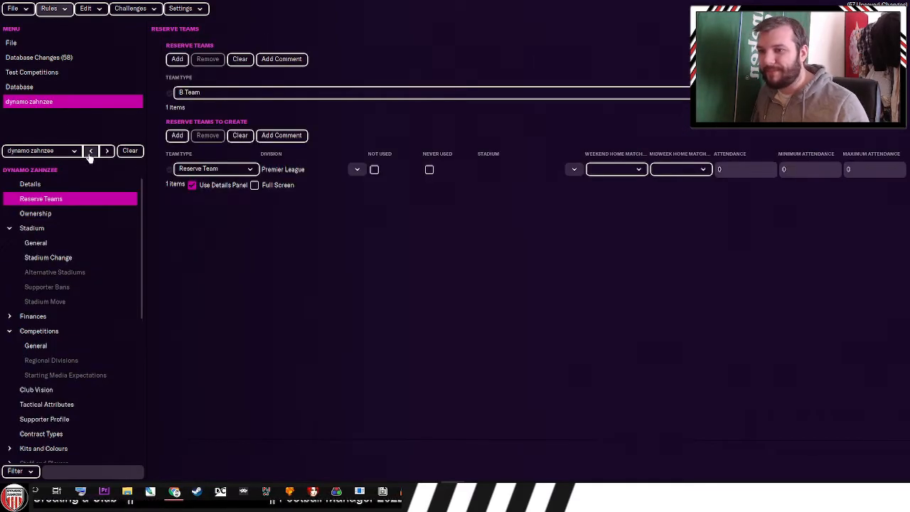
pyautogui.click(357, 169)
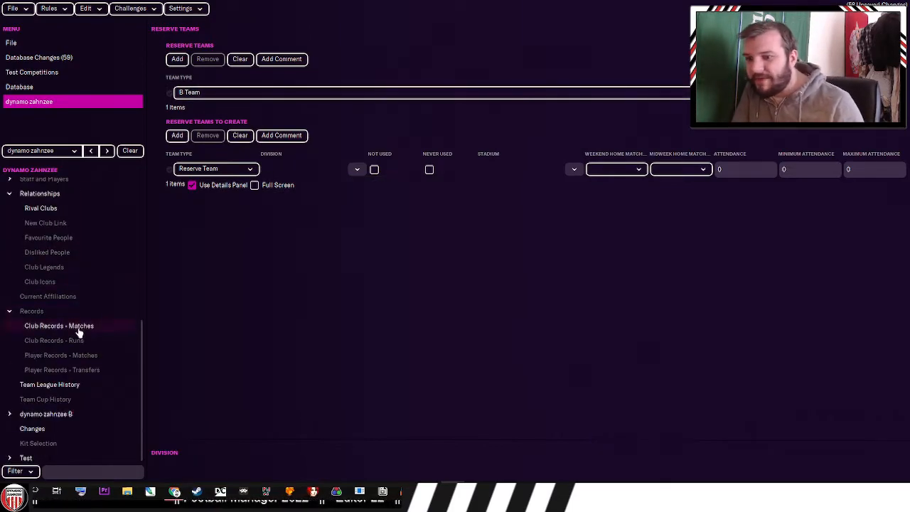
# - Give dynamo zahnzee B the short name 'dynamo B' and review its home kit and staff
pyautogui.click(35, 428)
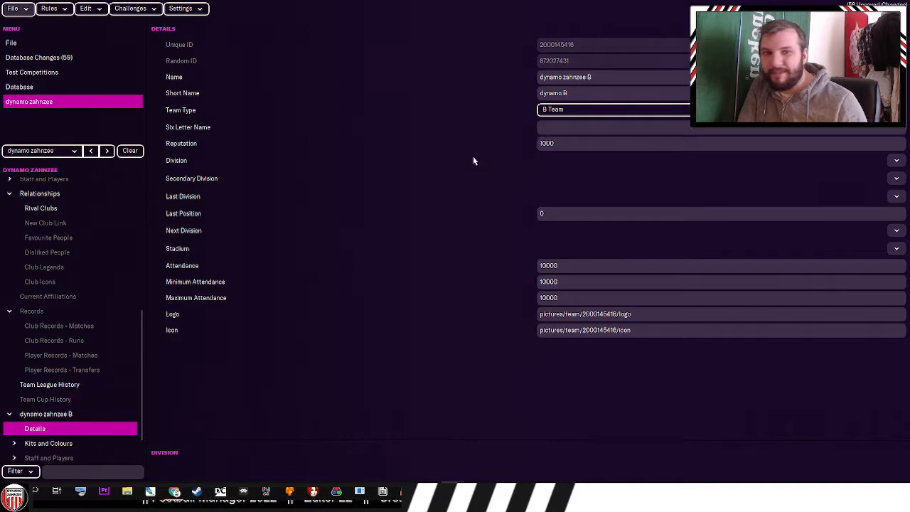
pyautogui.moveTo(211, 173)
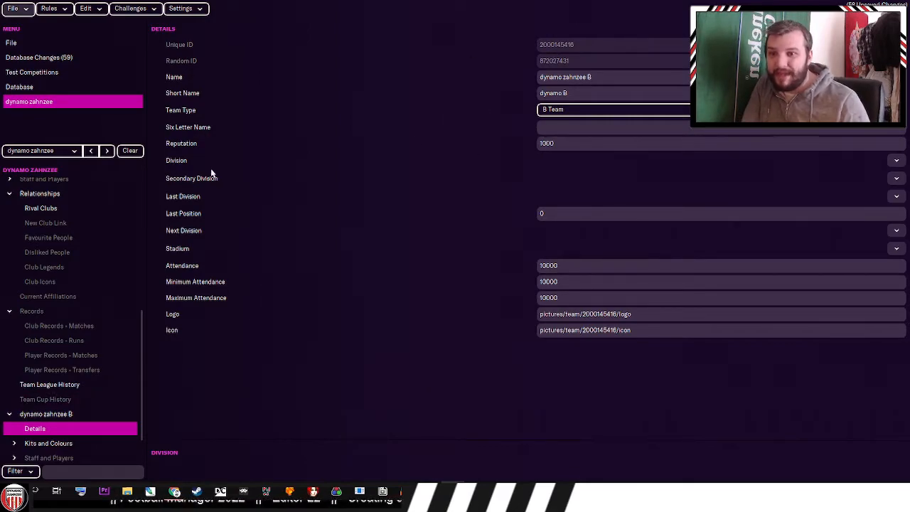
pyautogui.moveTo(703, 243)
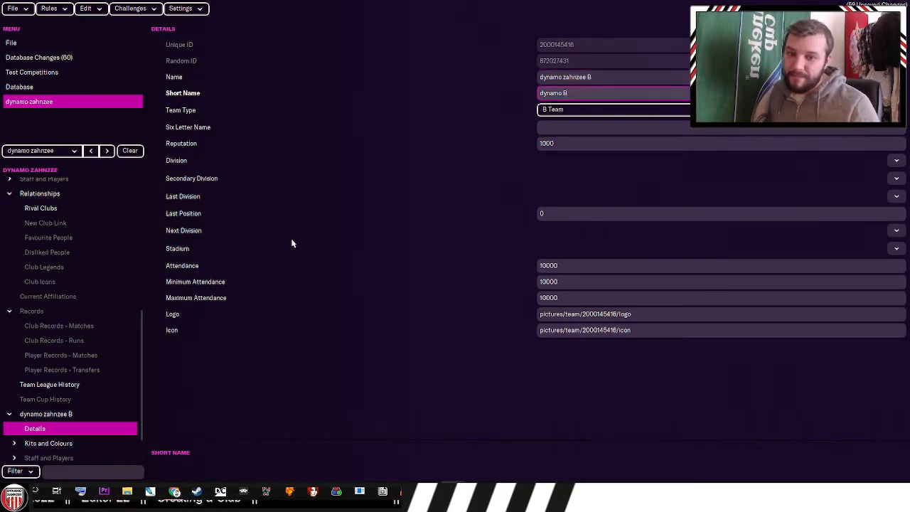
pyautogui.scroll(-3)
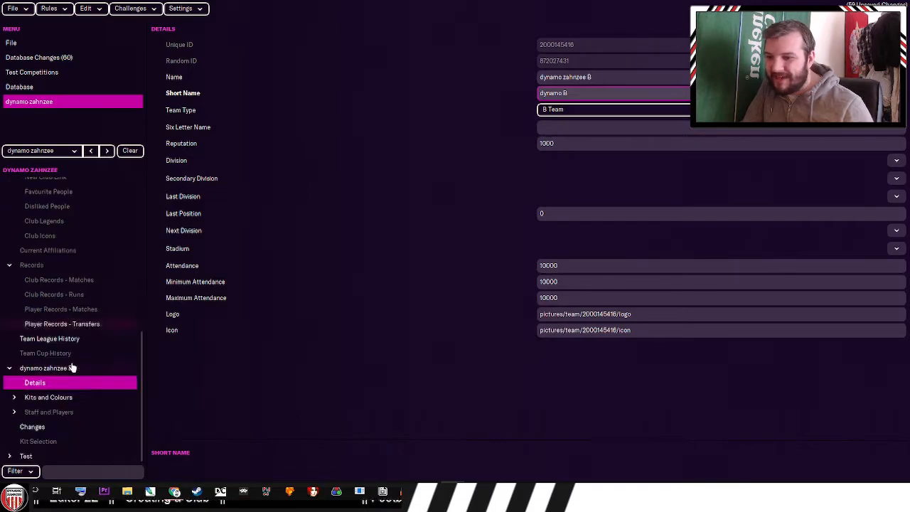
pyautogui.click(49, 397)
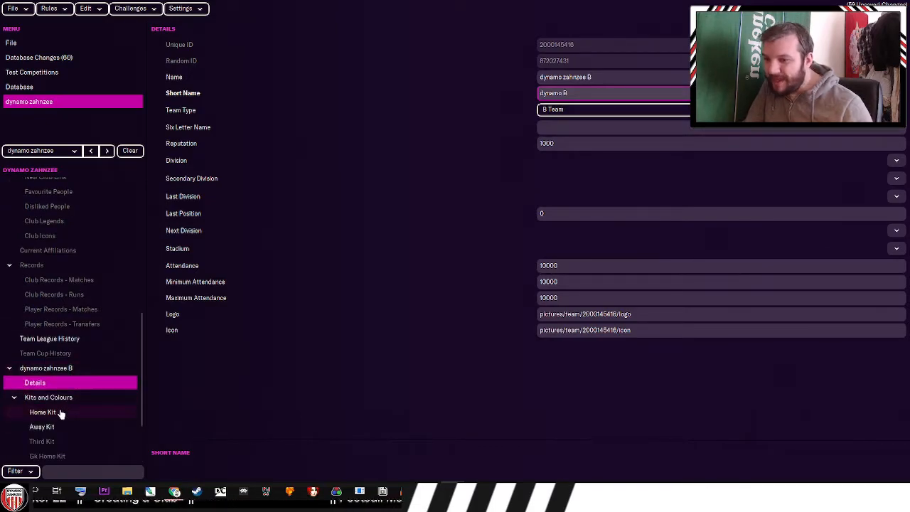
pyautogui.click(43, 412)
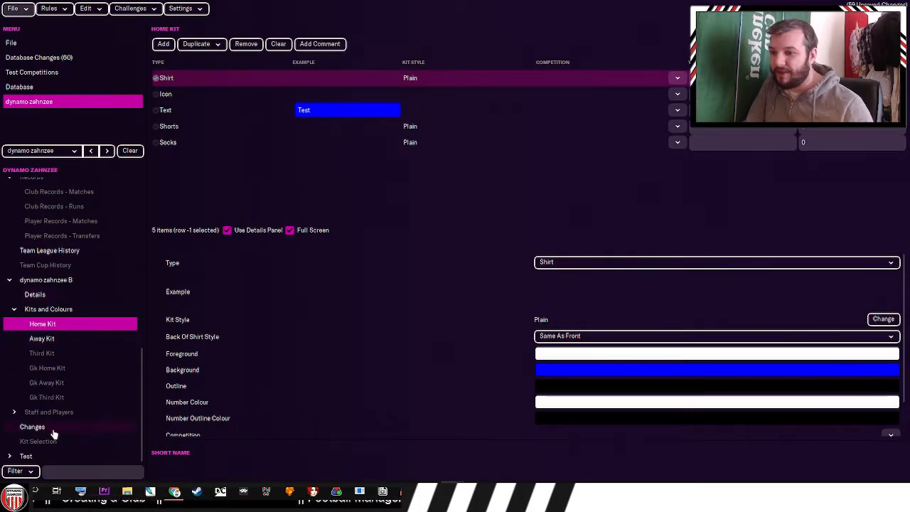
pyautogui.click(51, 426)
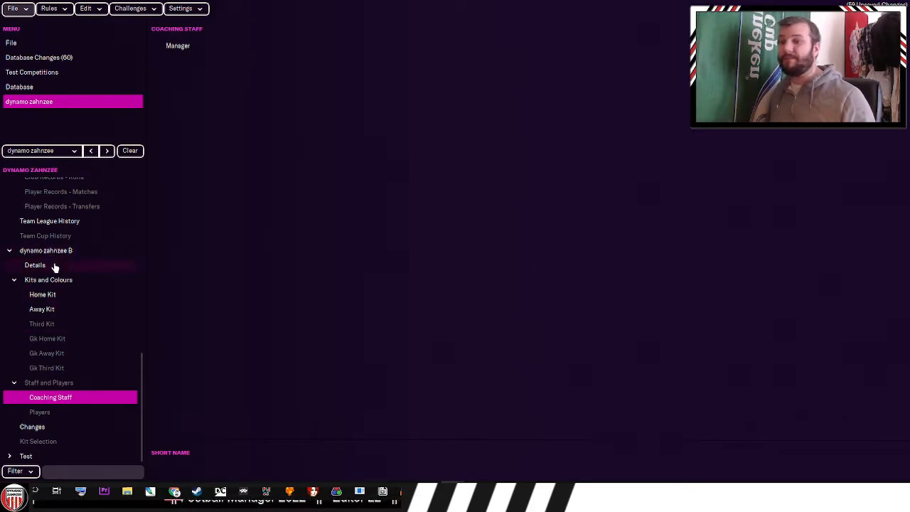
pyautogui.click(35, 264)
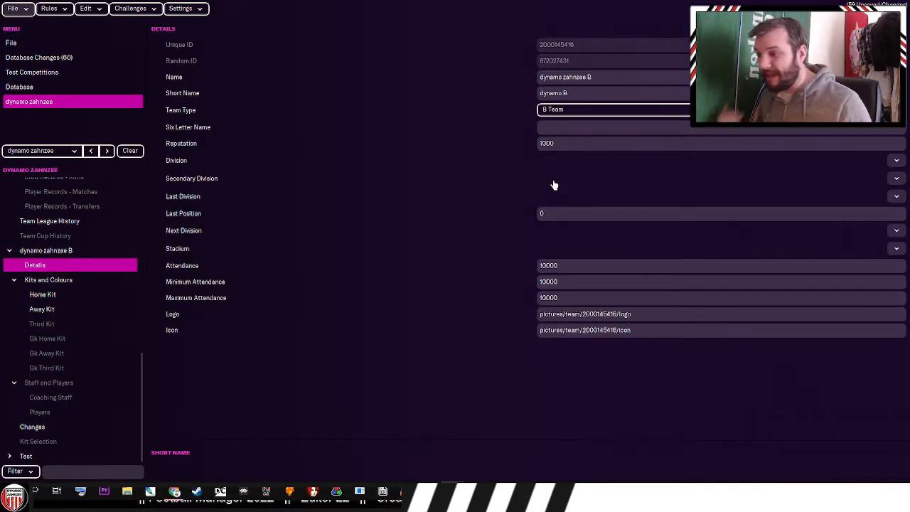
pyautogui.moveTo(545, 196)
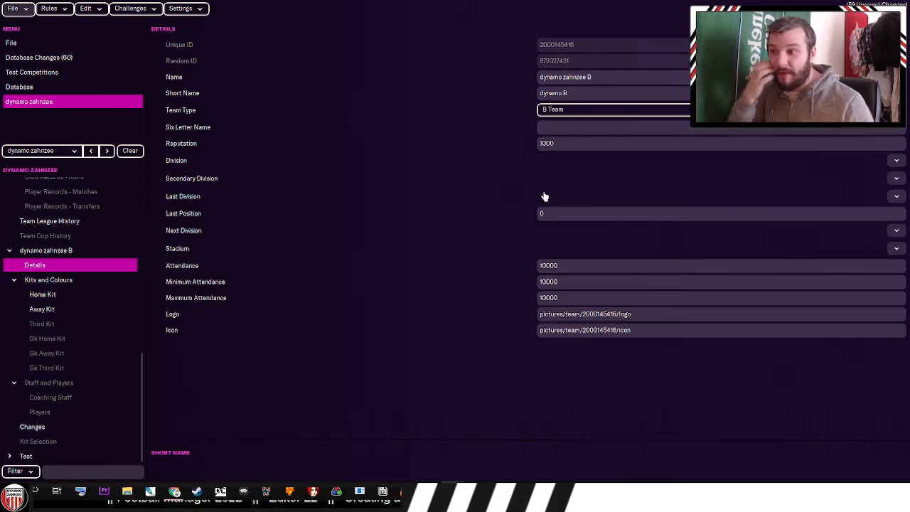
pyautogui.moveTo(18, 262)
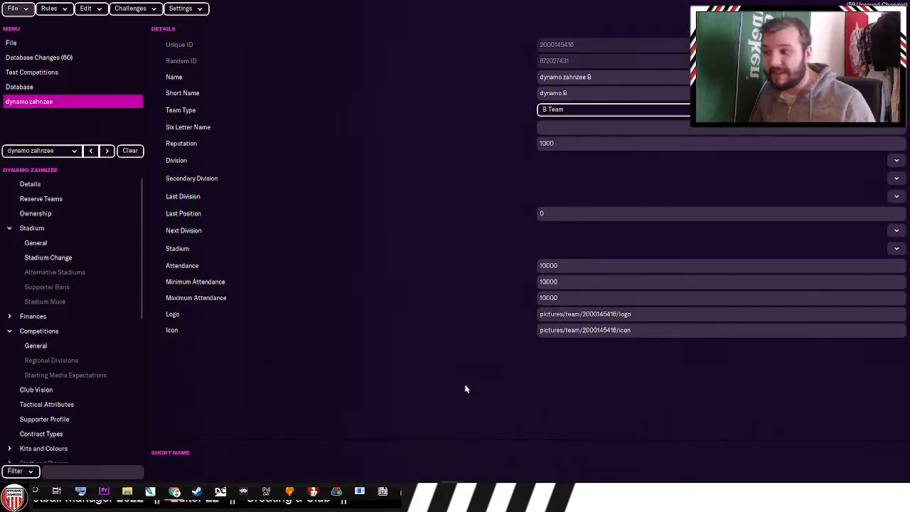
pyautogui.moveTo(338, 313)
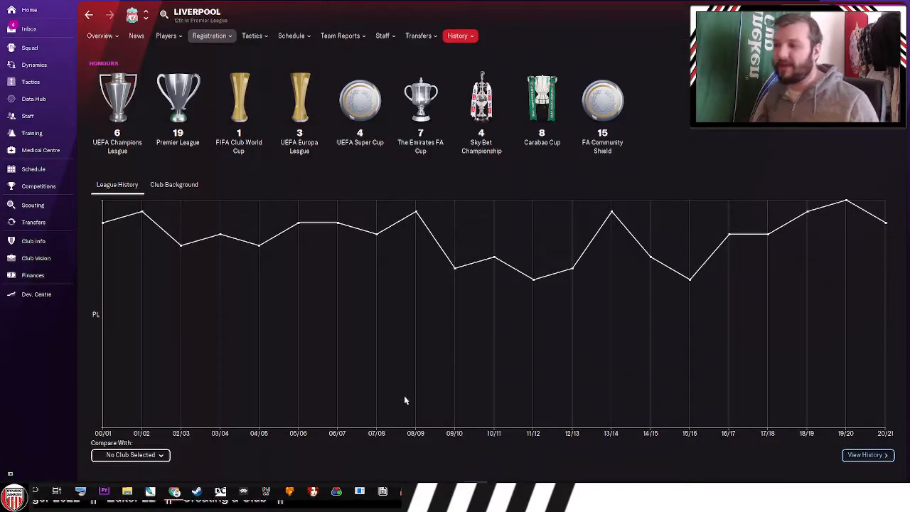
pyautogui.moveTo(410, 400)
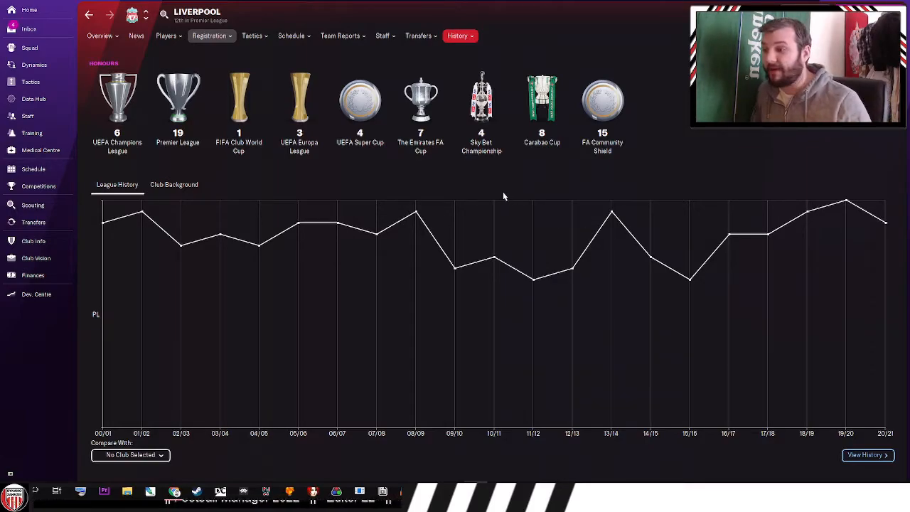
pyautogui.moveTo(514, 209)
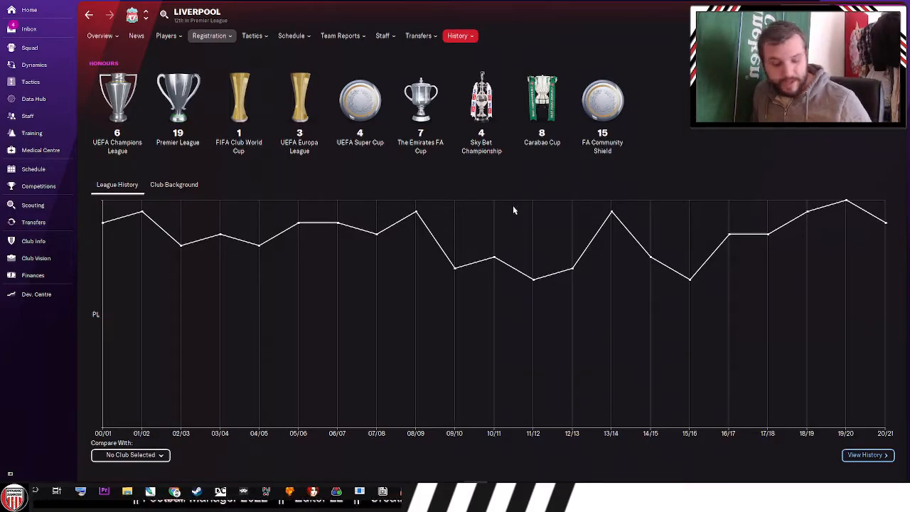